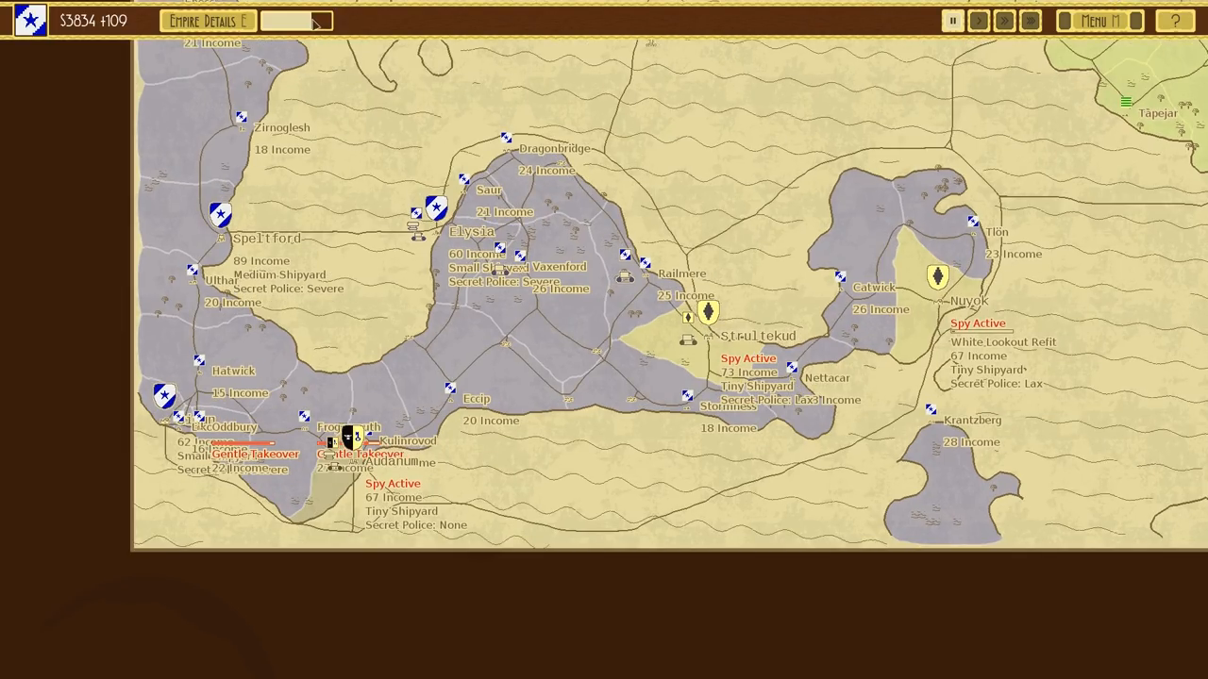
- Launch an attack on Whalton from the campaign map, reaching its battle setup
click(977, 21)
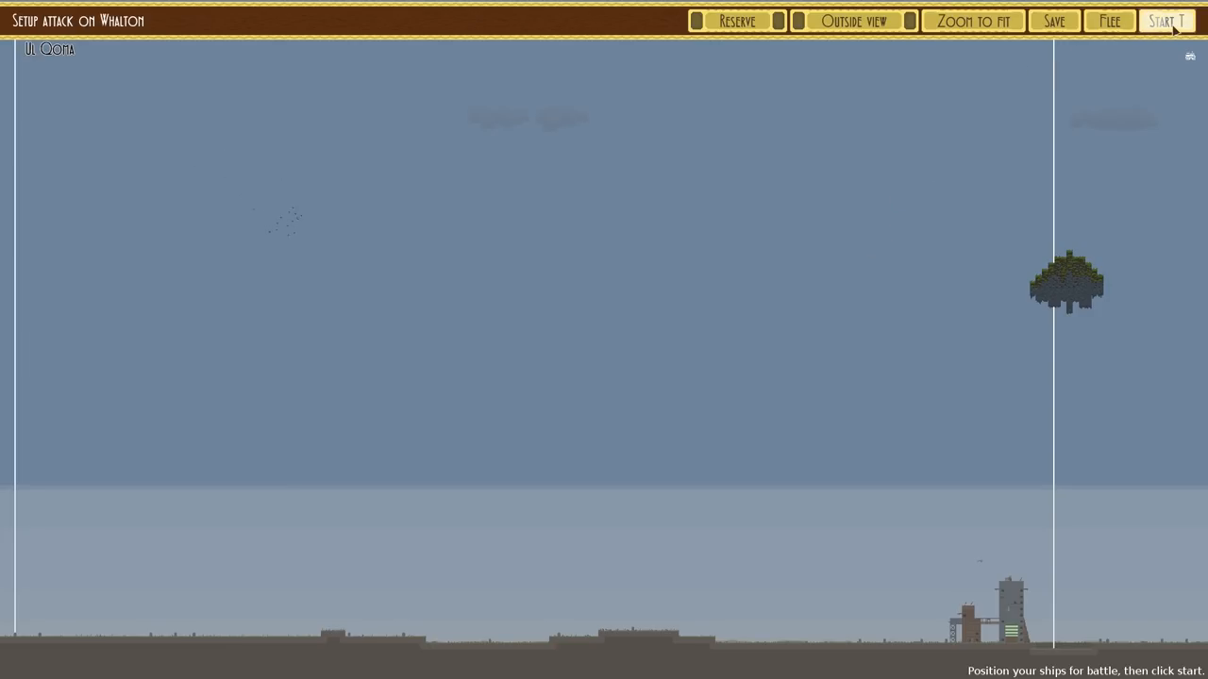
click(1167, 21)
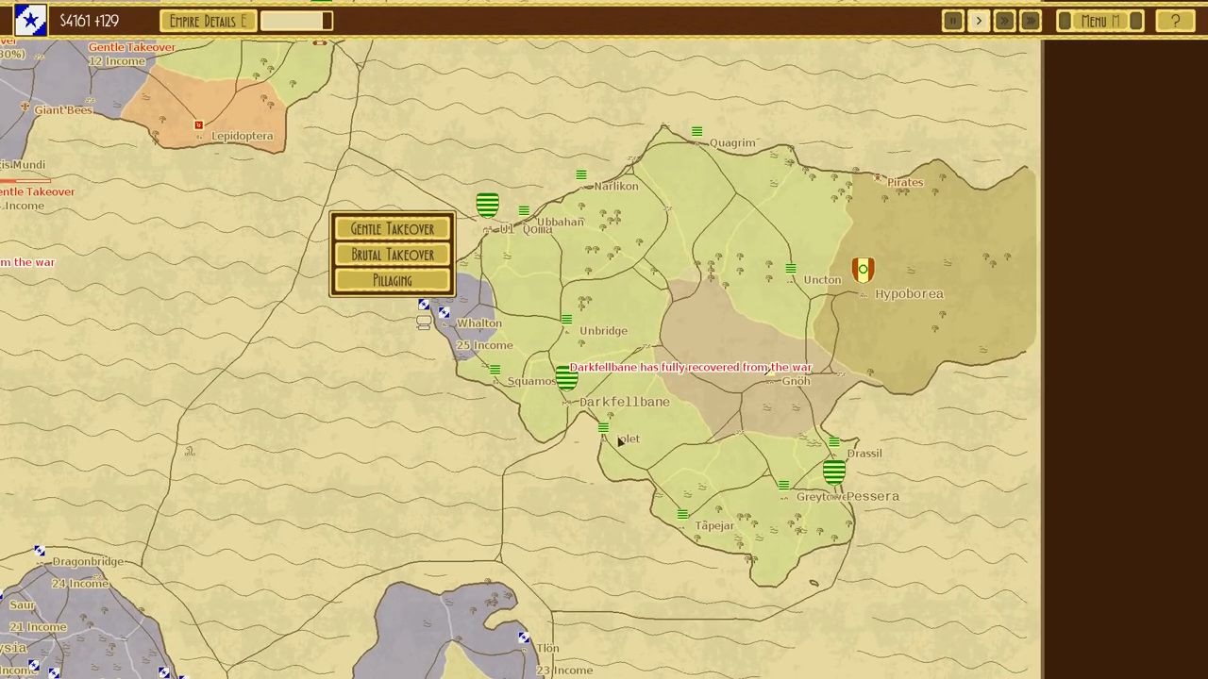
mouse_move(374, 349)
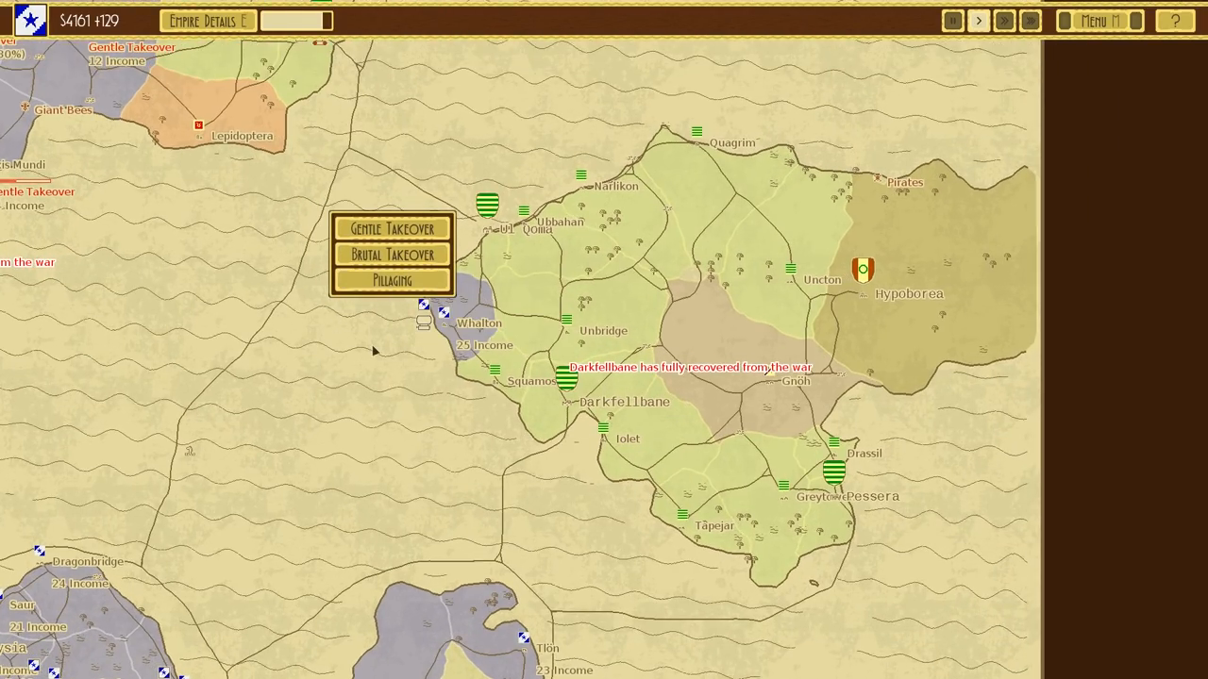
- Launch an attack on Squamos from the campaign map, reaching its battle setup
click(393, 283)
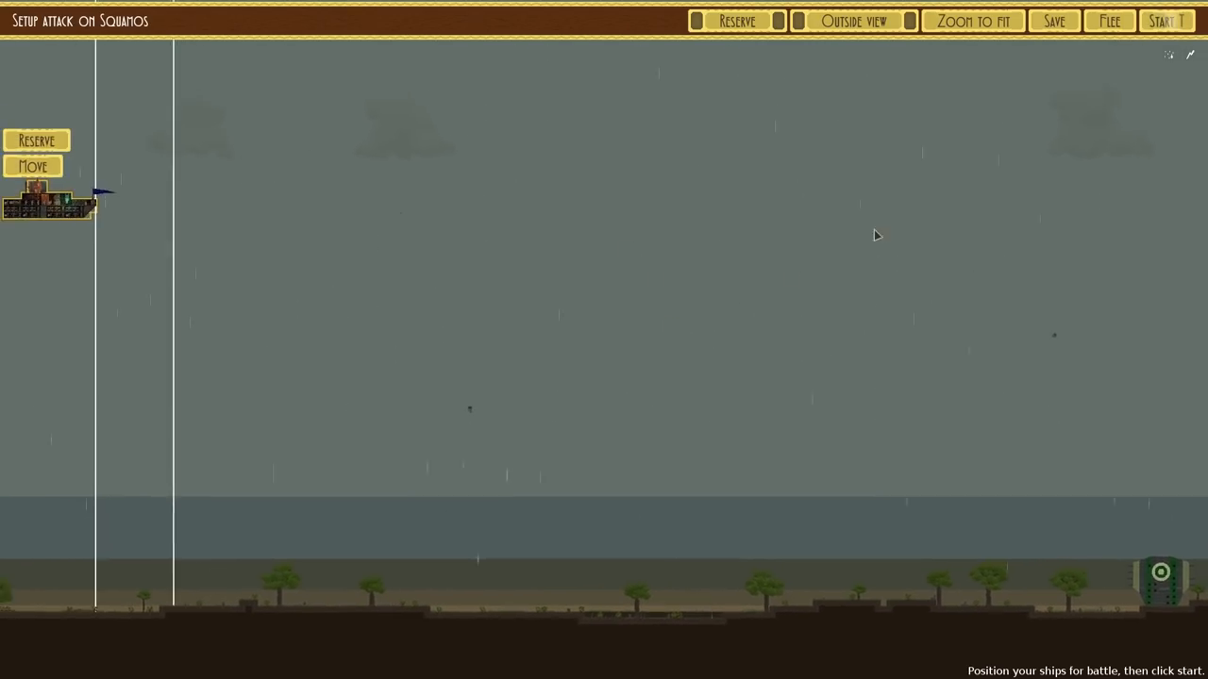
- Start the Squamos battle, capture the Grand Garrison, and dismiss the VICTORY summary
click(1166, 20)
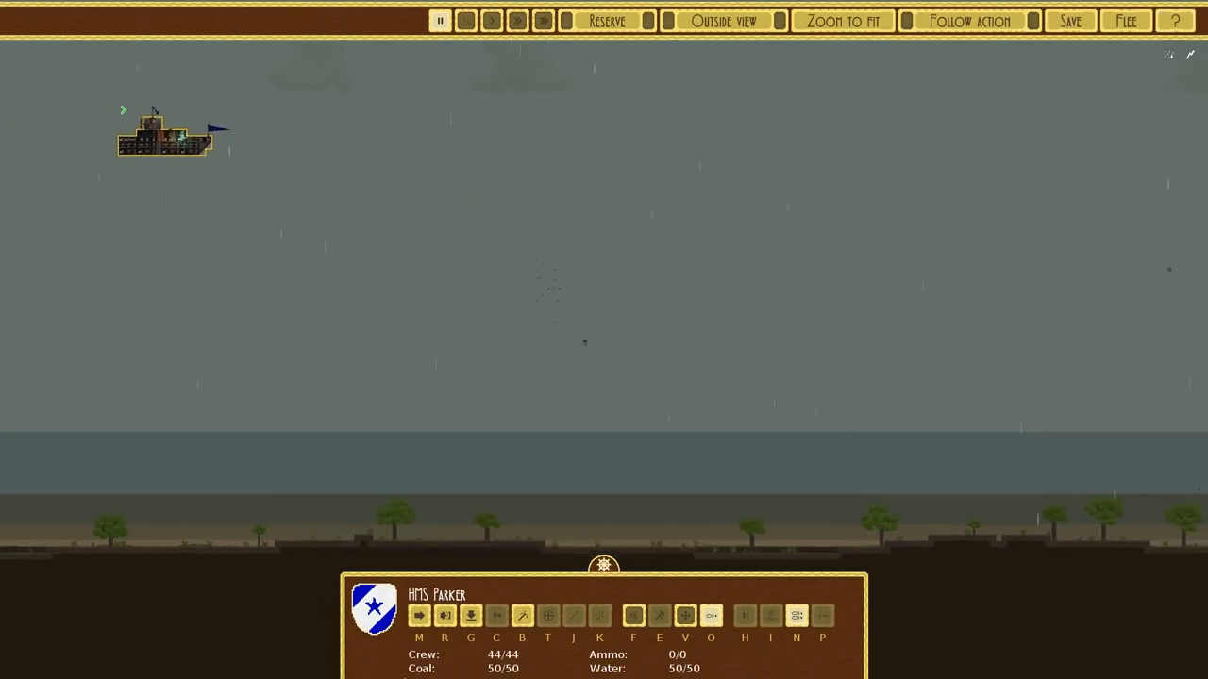
click(419, 615)
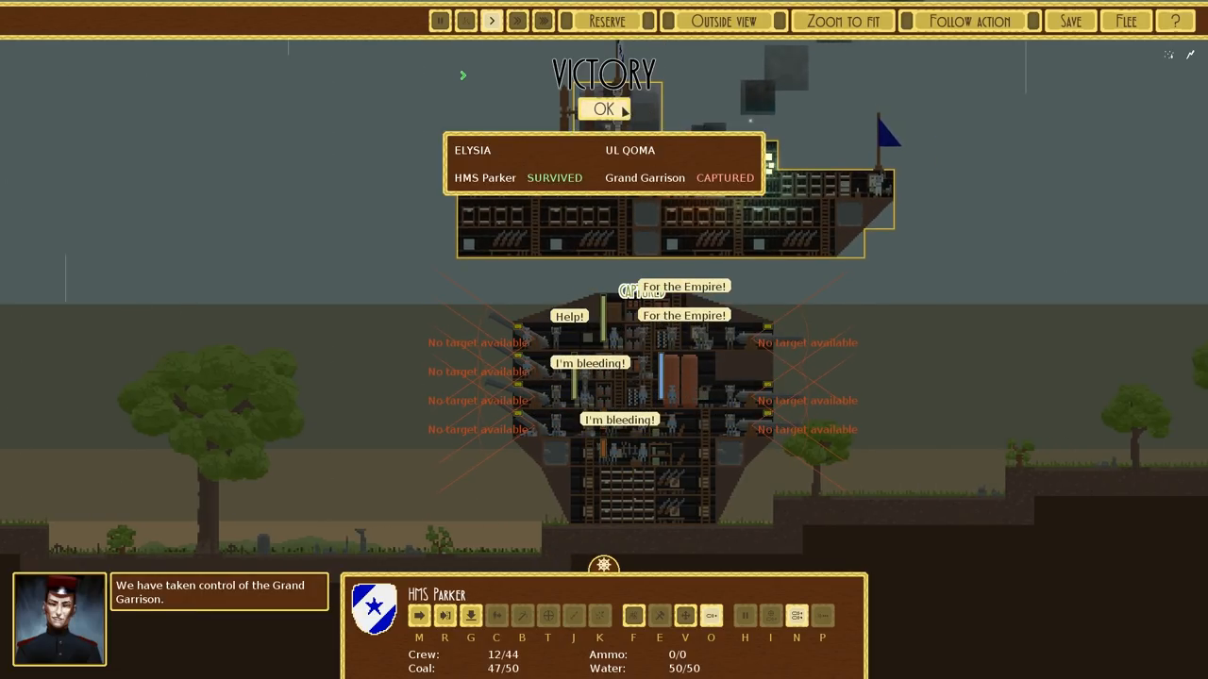
click(604, 110)
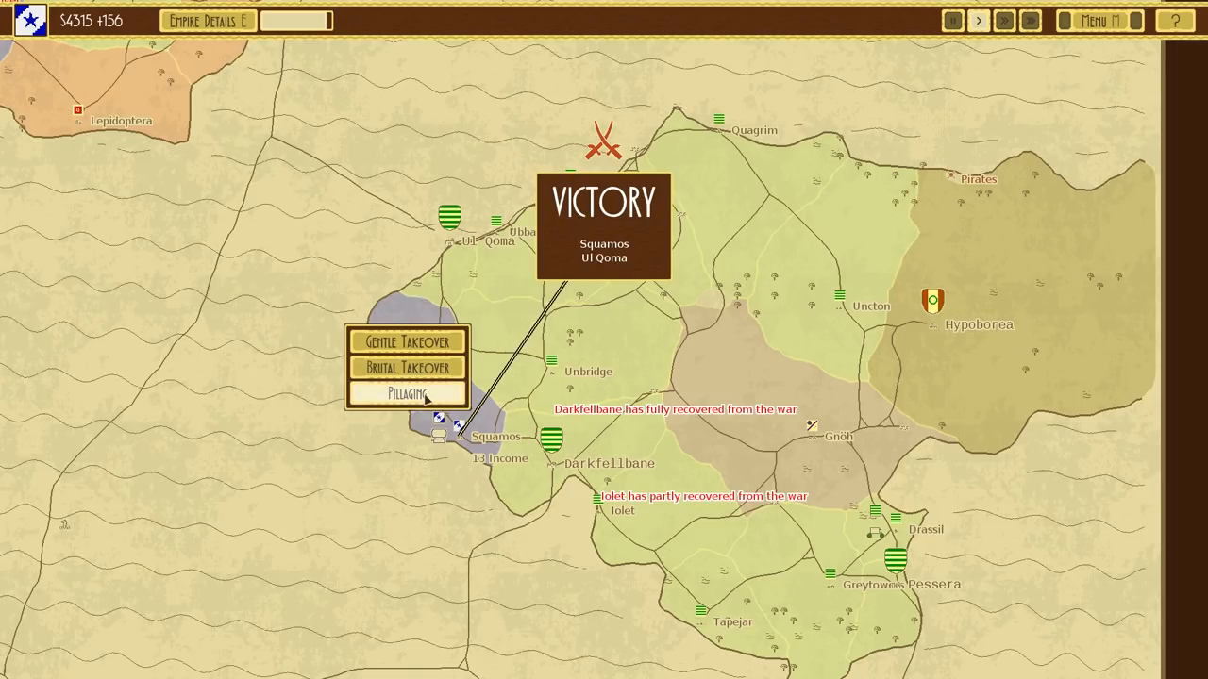
- Choose Pillaging for conquered Squamos and start the battle for Umbridge
click(408, 394)
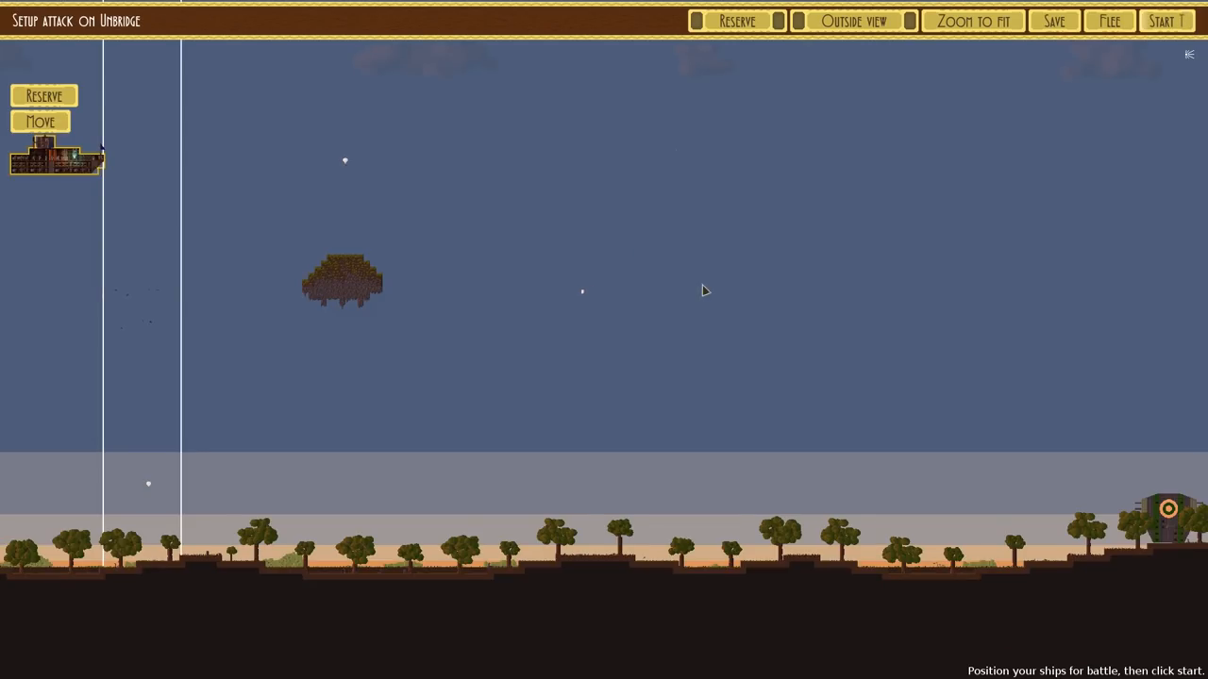
click(1167, 20)
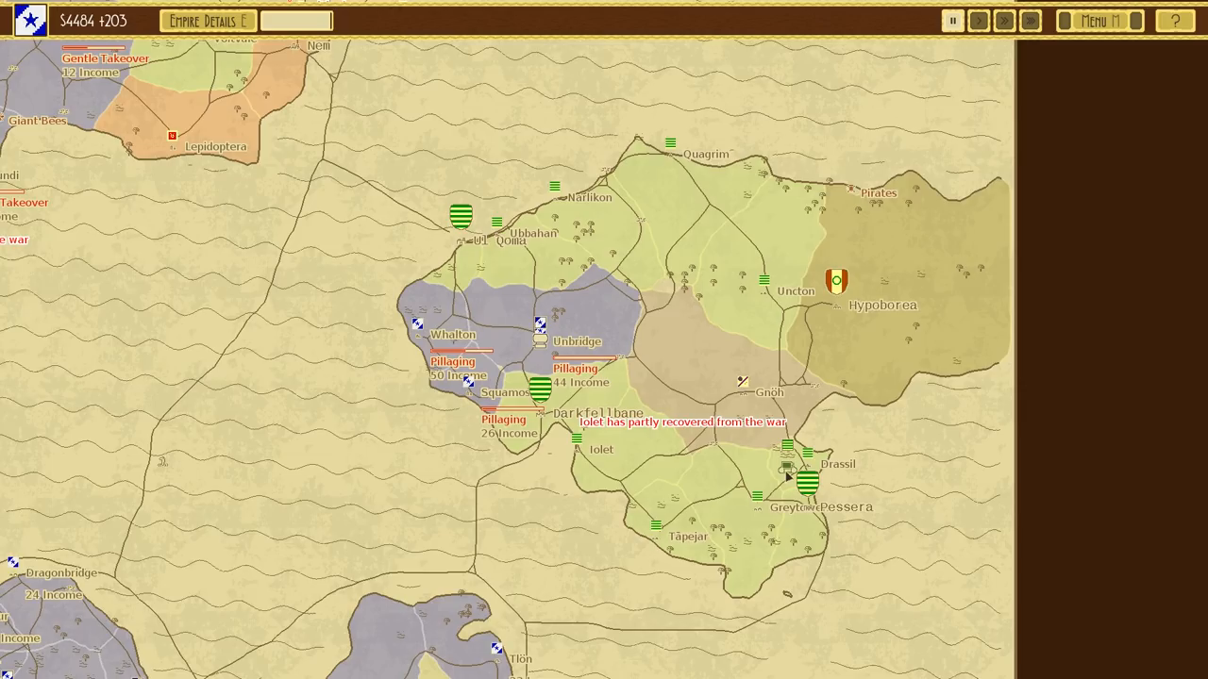
- Launch an attack on Iolet from the campaign map, reaching its battle setup
click(978, 21)
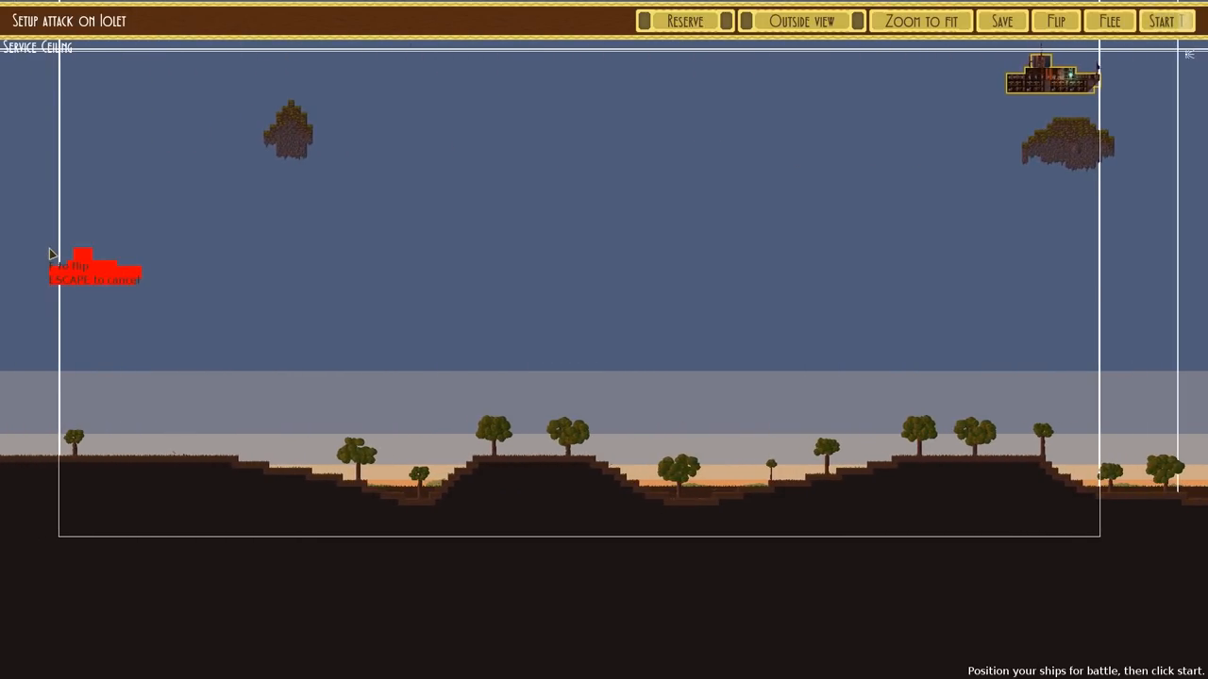
- Start the Iolet battle and order HMS Parker to move toward the enemy tower
click(1167, 21)
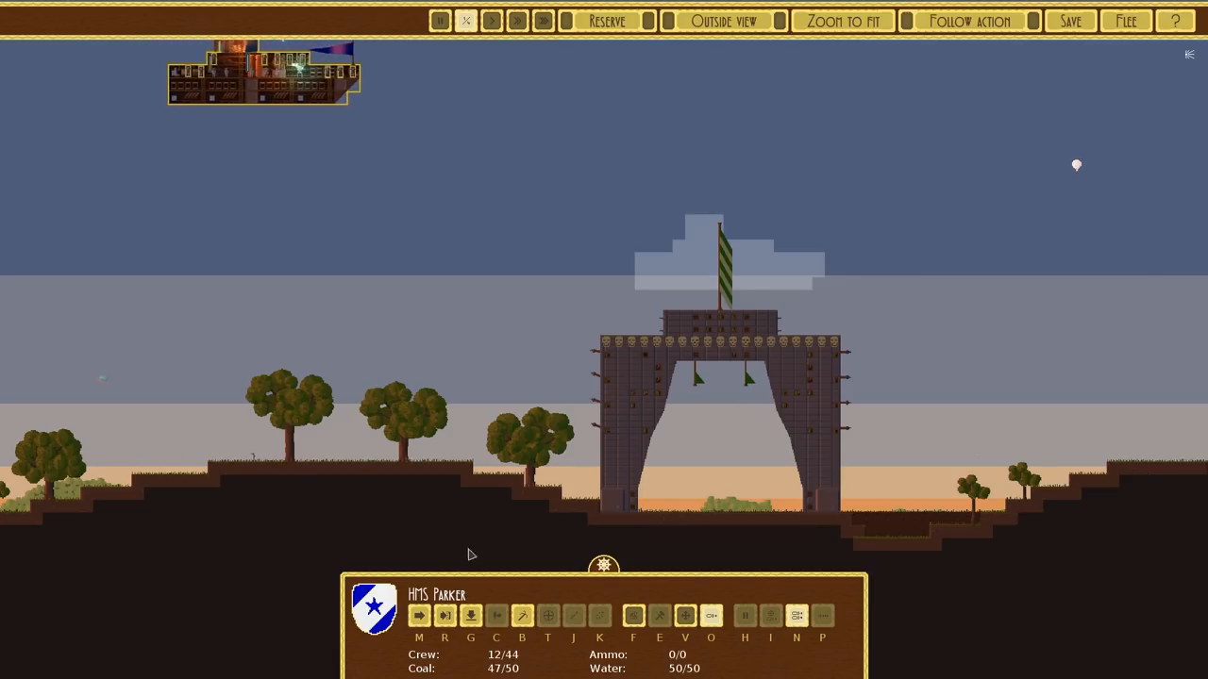
click(419, 615)
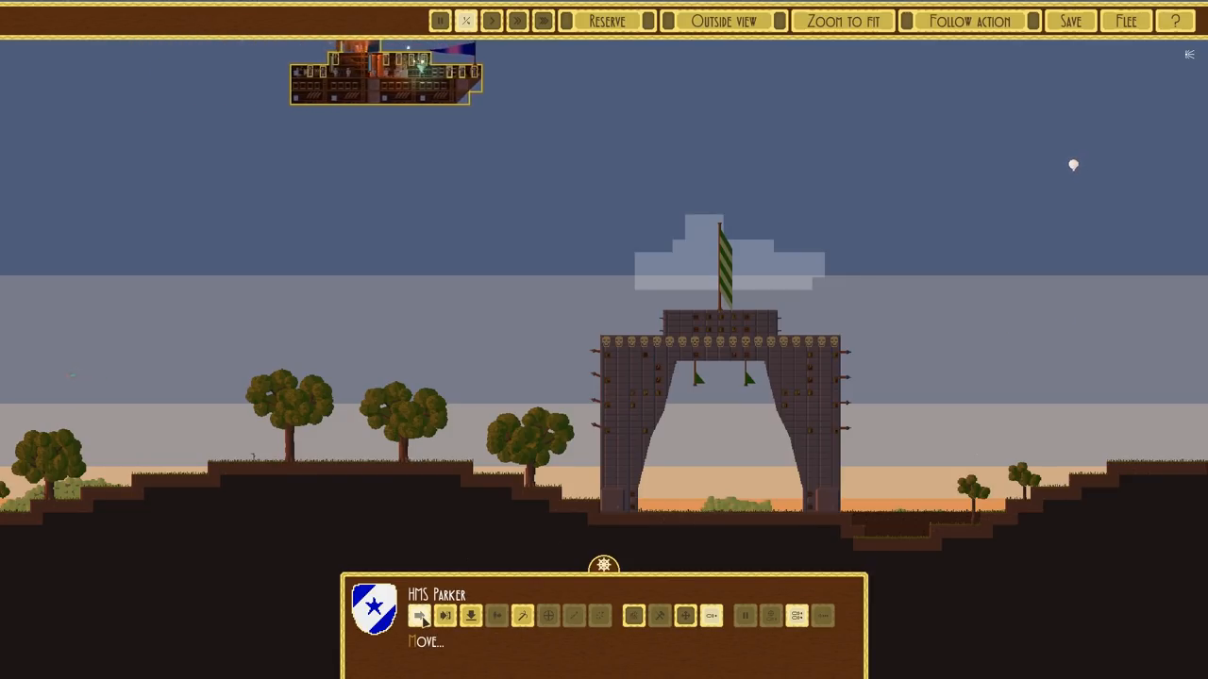
click(419, 616)
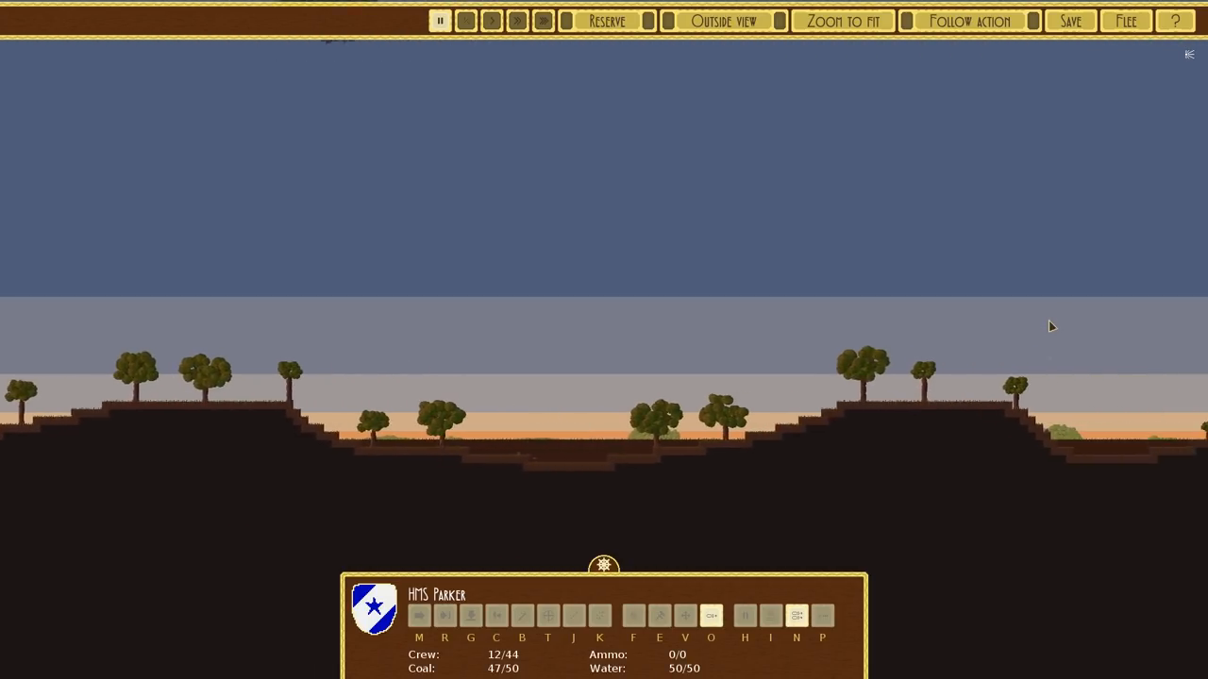
- After HMS Parker takes damage, flee the Iolet battle, ending in DEFEAT
click(466, 21)
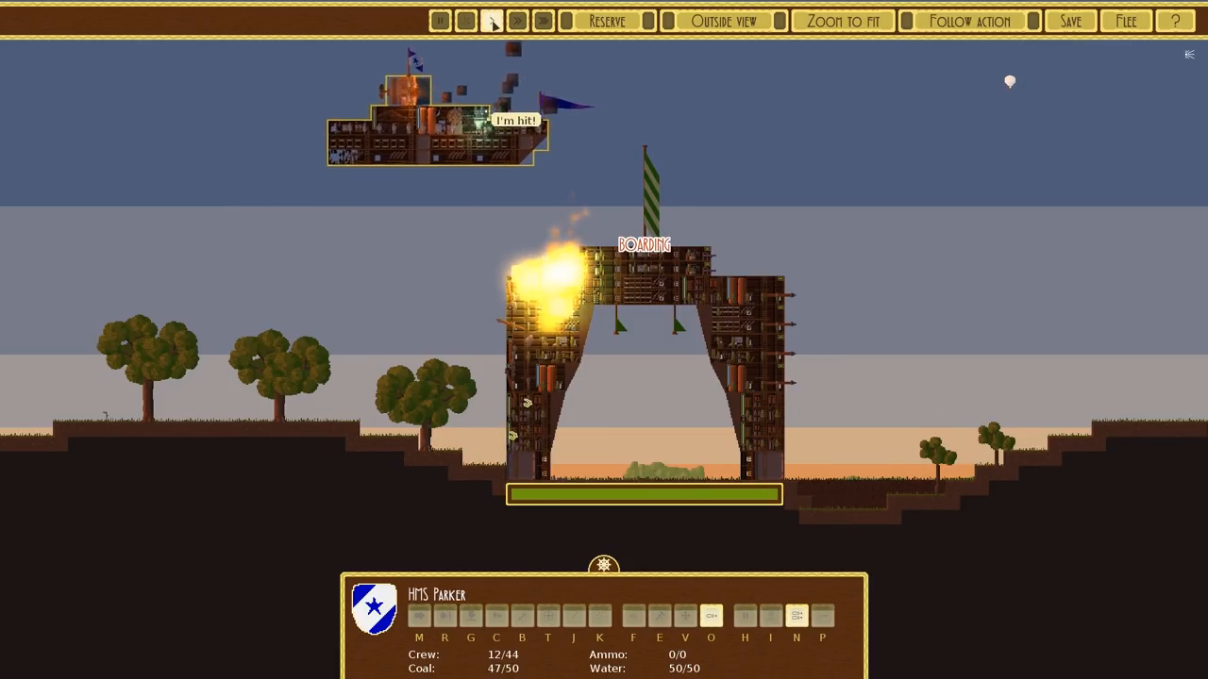
click(491, 21)
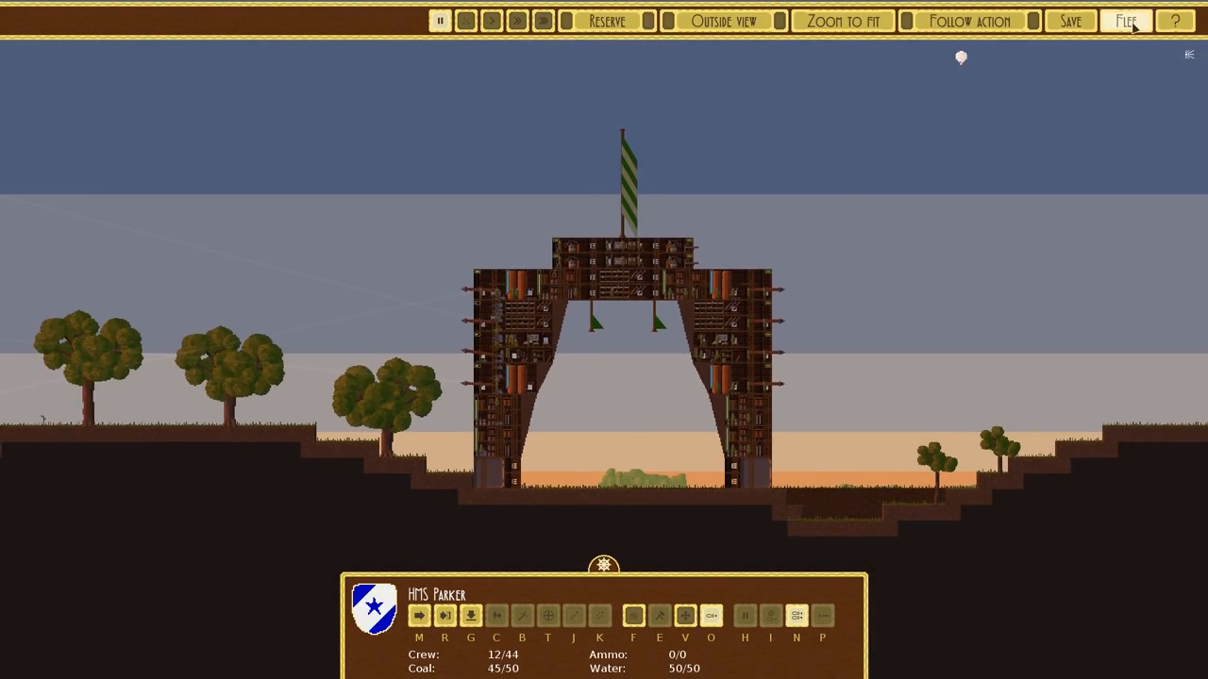
click(1125, 20)
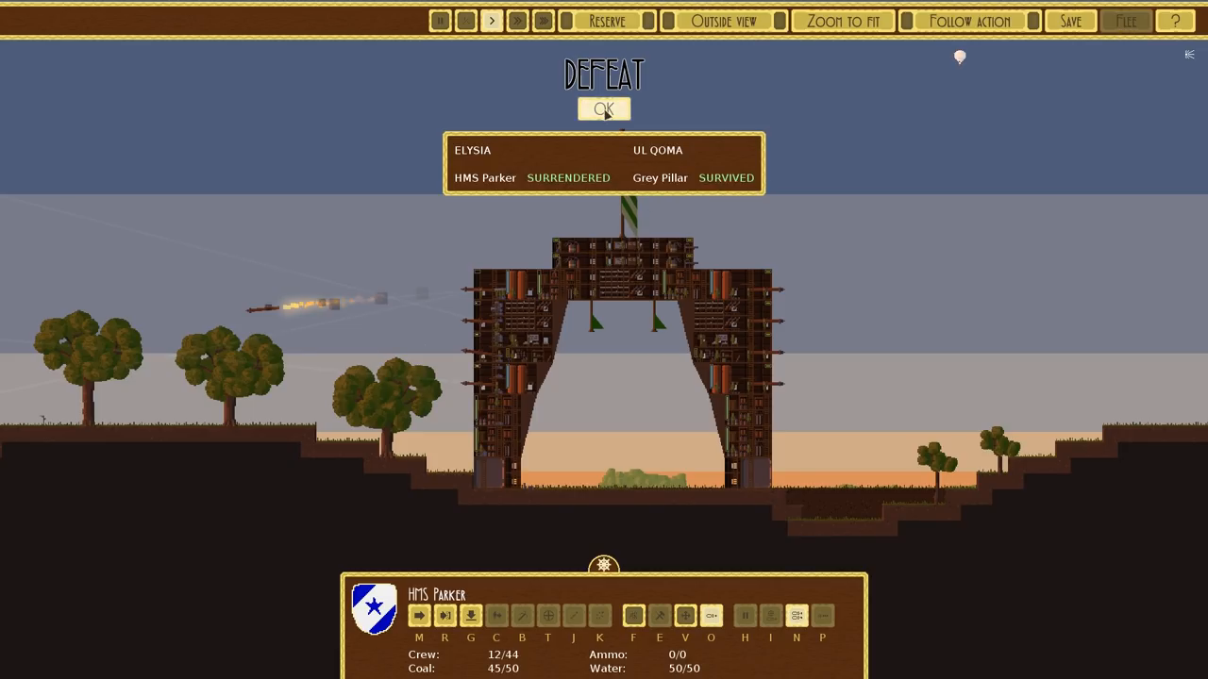
- Dismiss the defeat summary and select Landships as the next research project
click(604, 108)
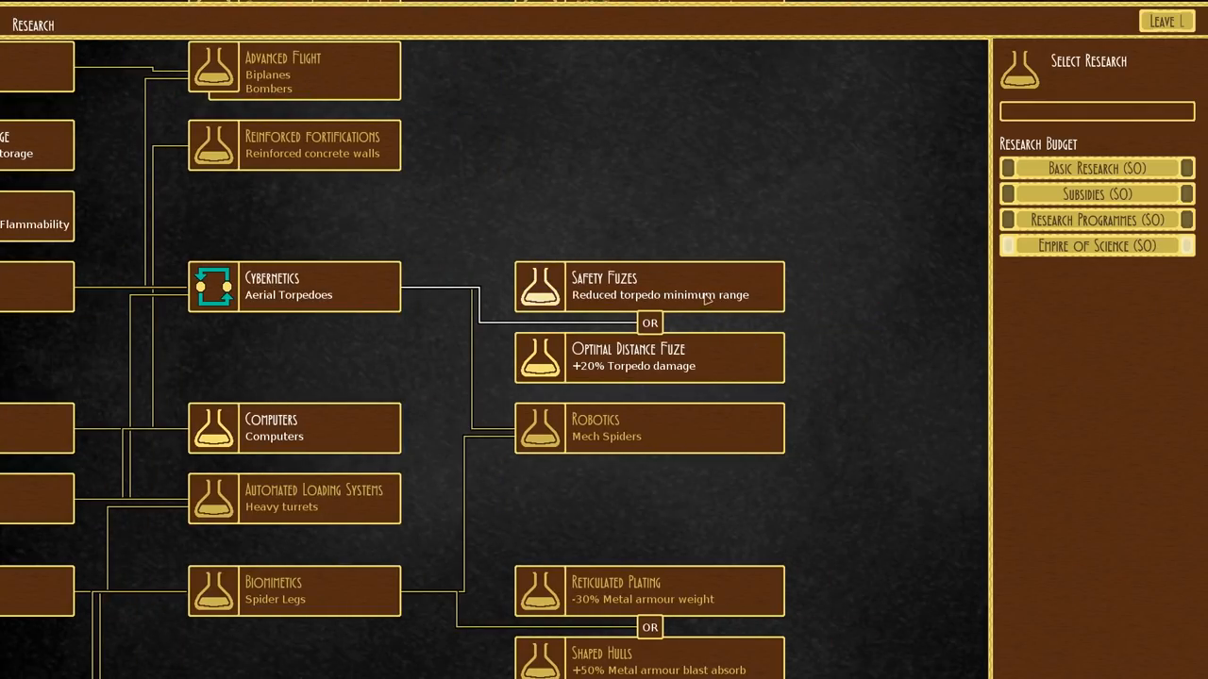
mouse_move(653, 367)
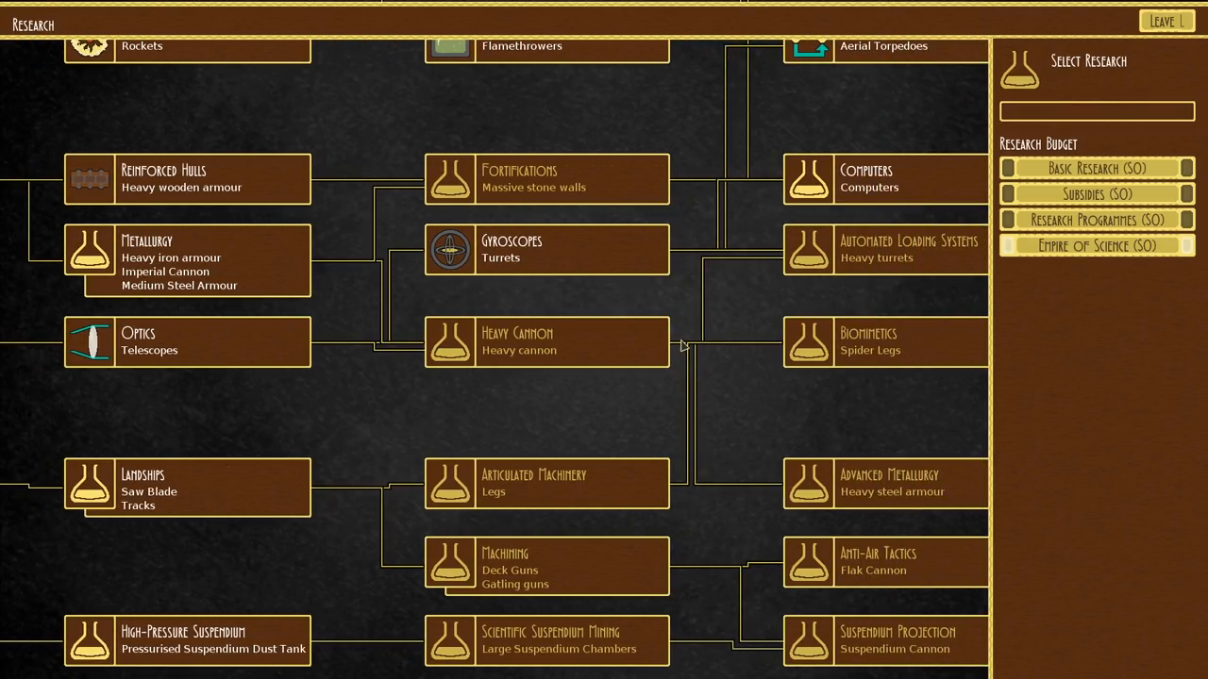
scroll(down, 3)
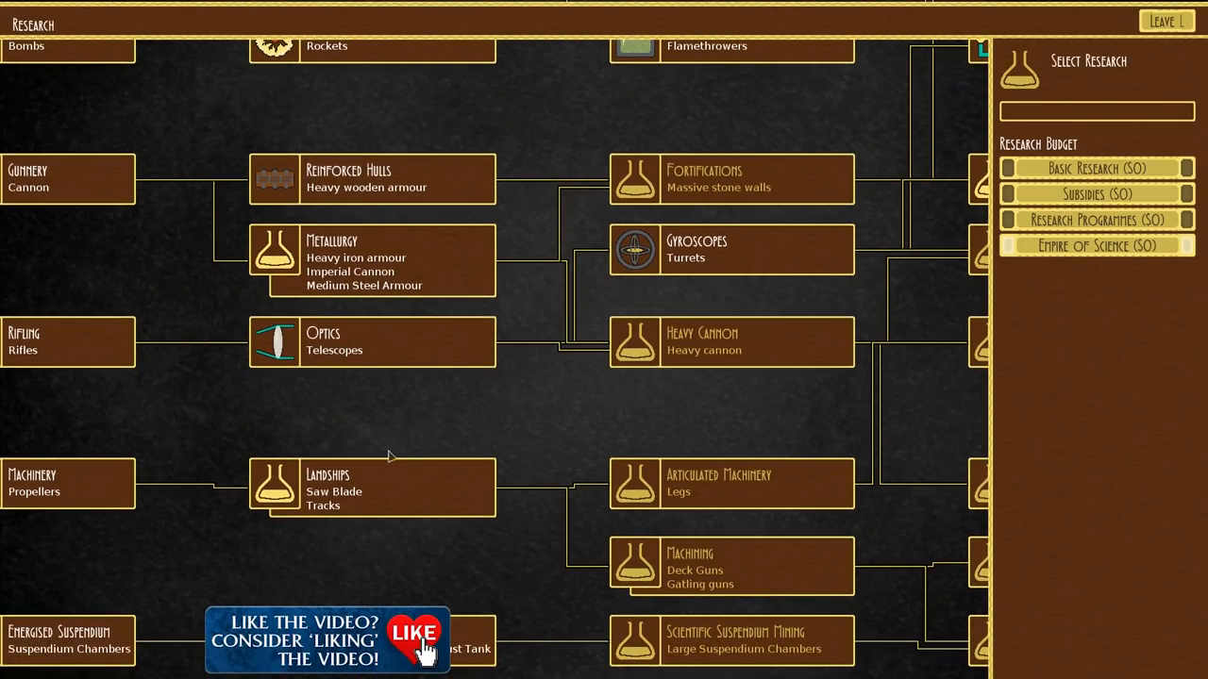
click(372, 487)
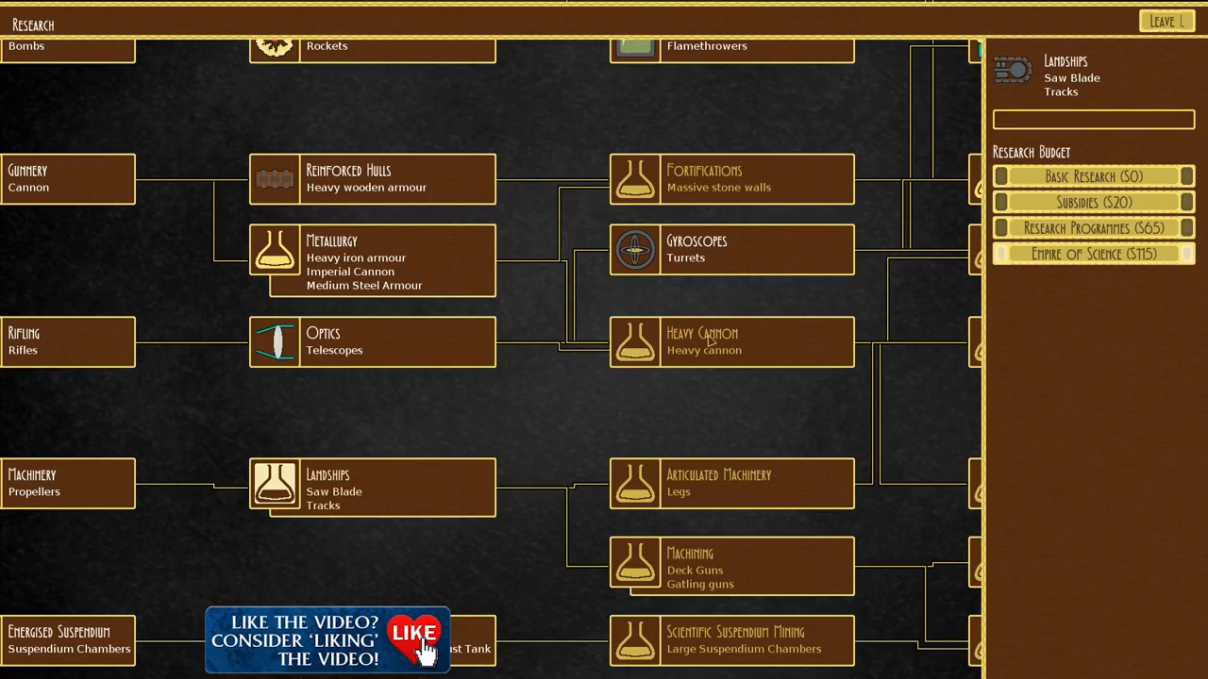
click(1167, 21)
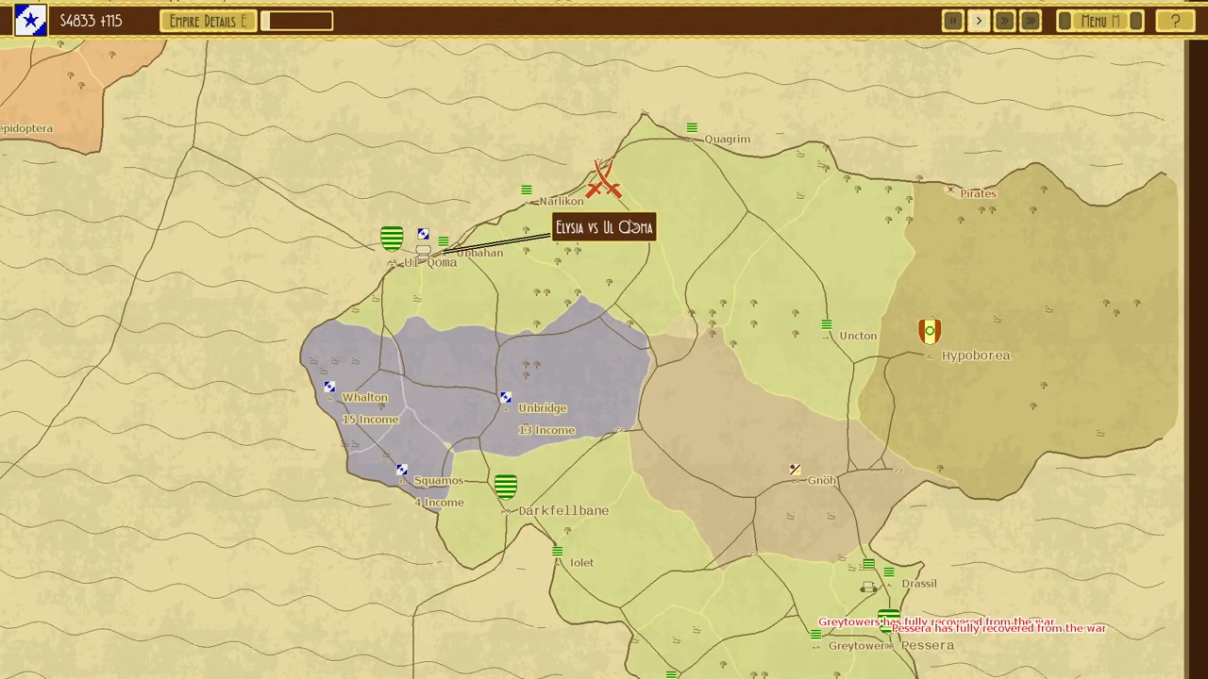
- Fight the Ubbahan battle to victory, capturing the Black Citadel, and return to the takeover choices
click(604, 226)
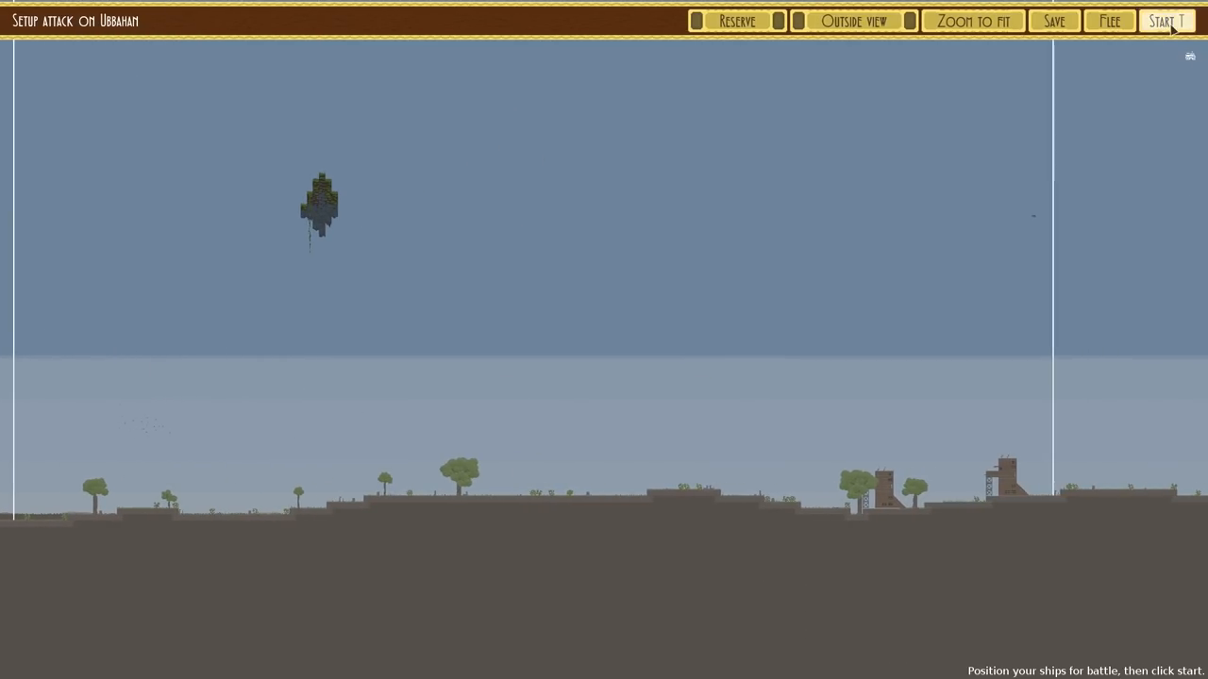
click(1167, 21)
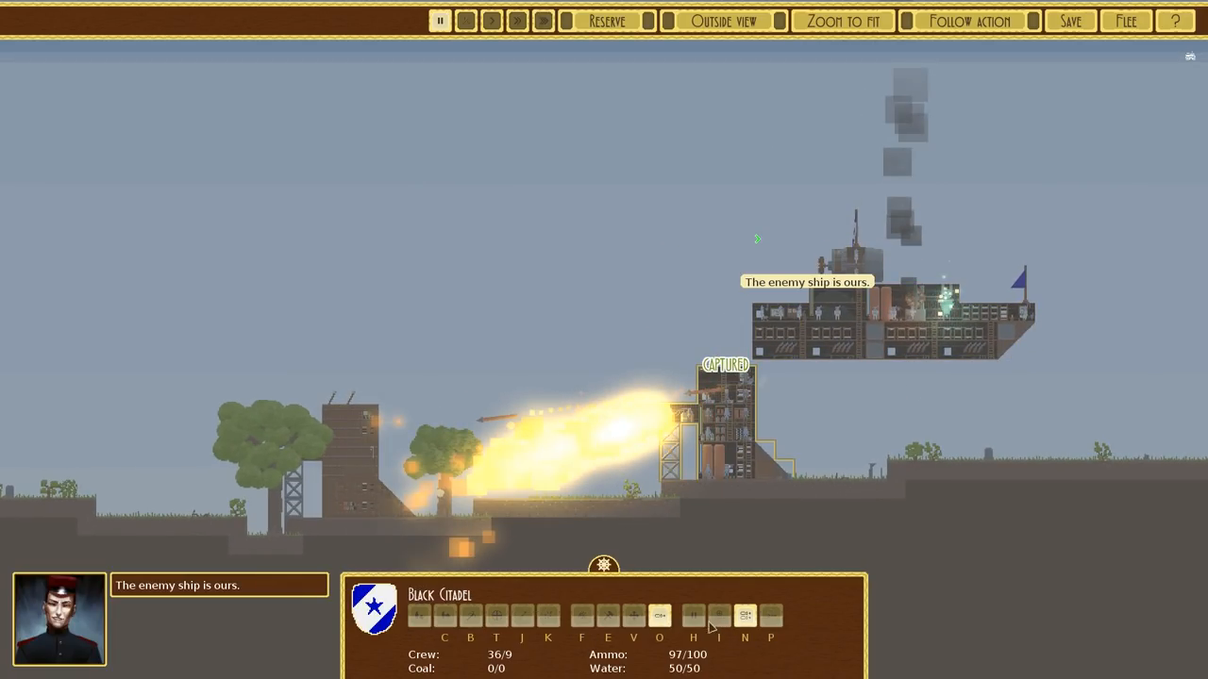
click(544, 20)
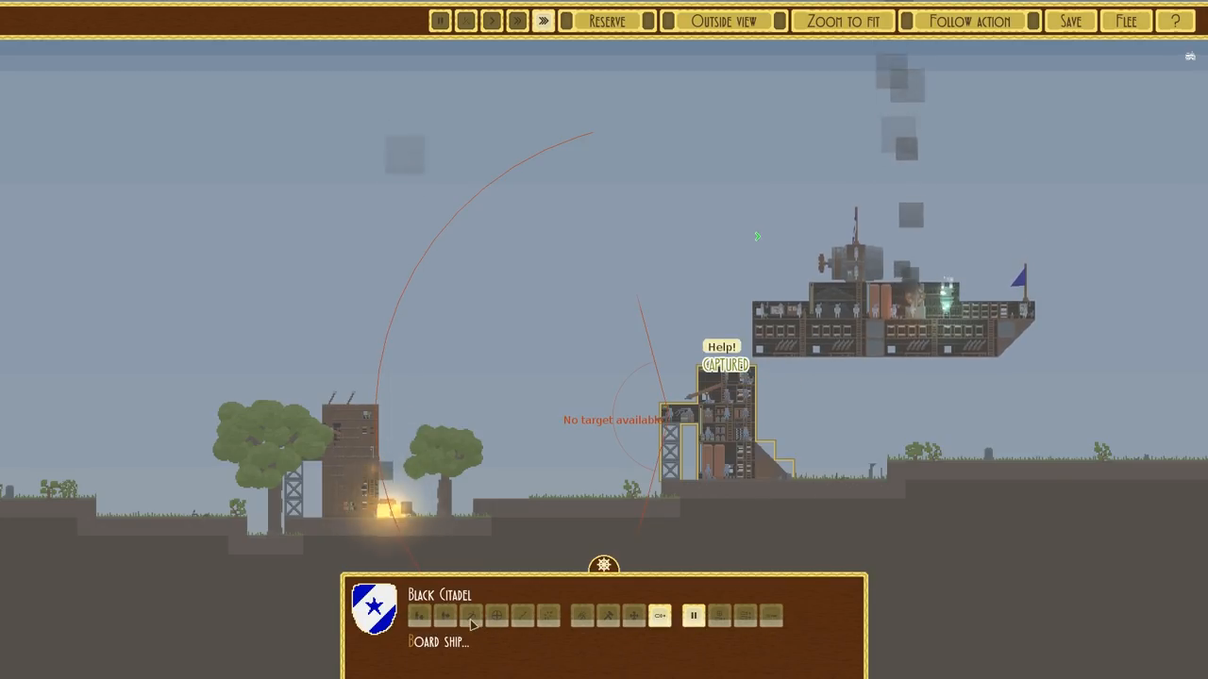
click(472, 615)
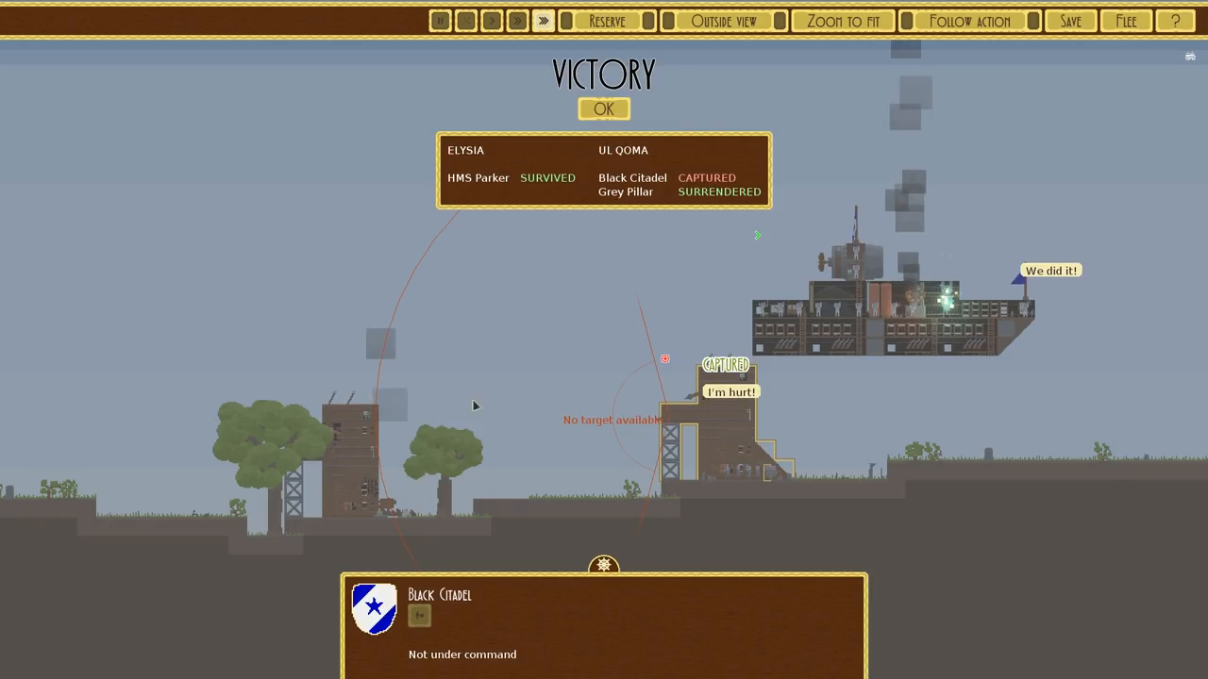
click(604, 107)
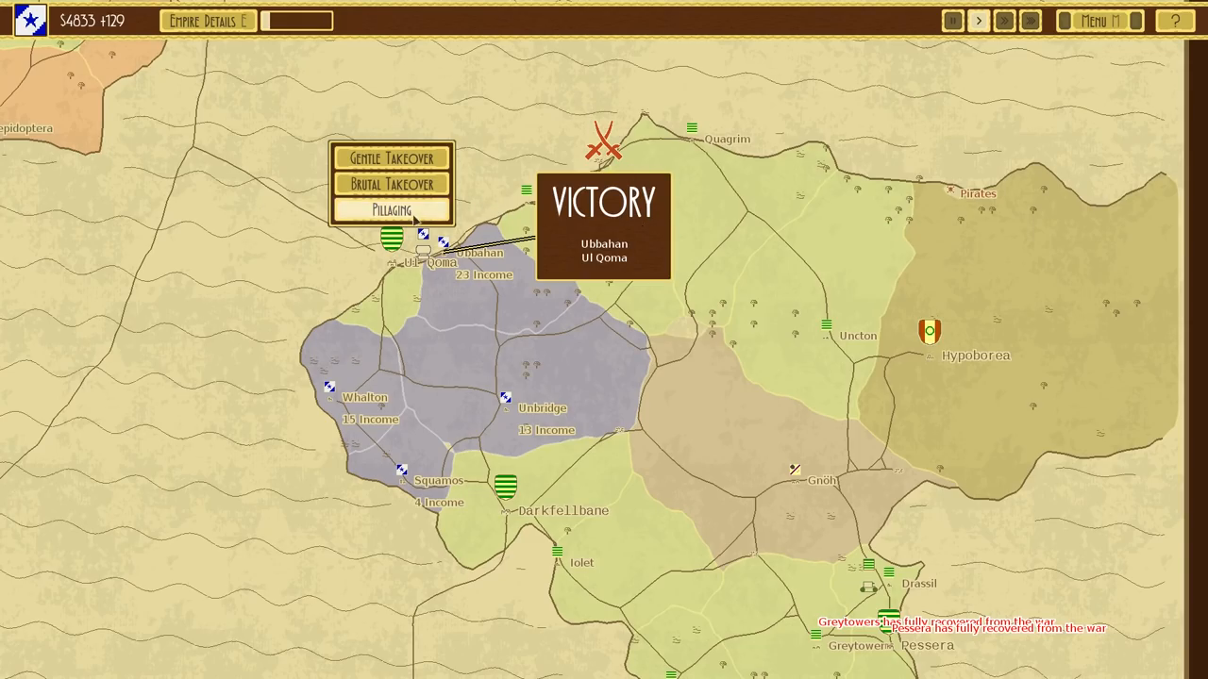
- Choose Pillaging for conquered Ubbahan and start the battle at Narukon
click(391, 207)
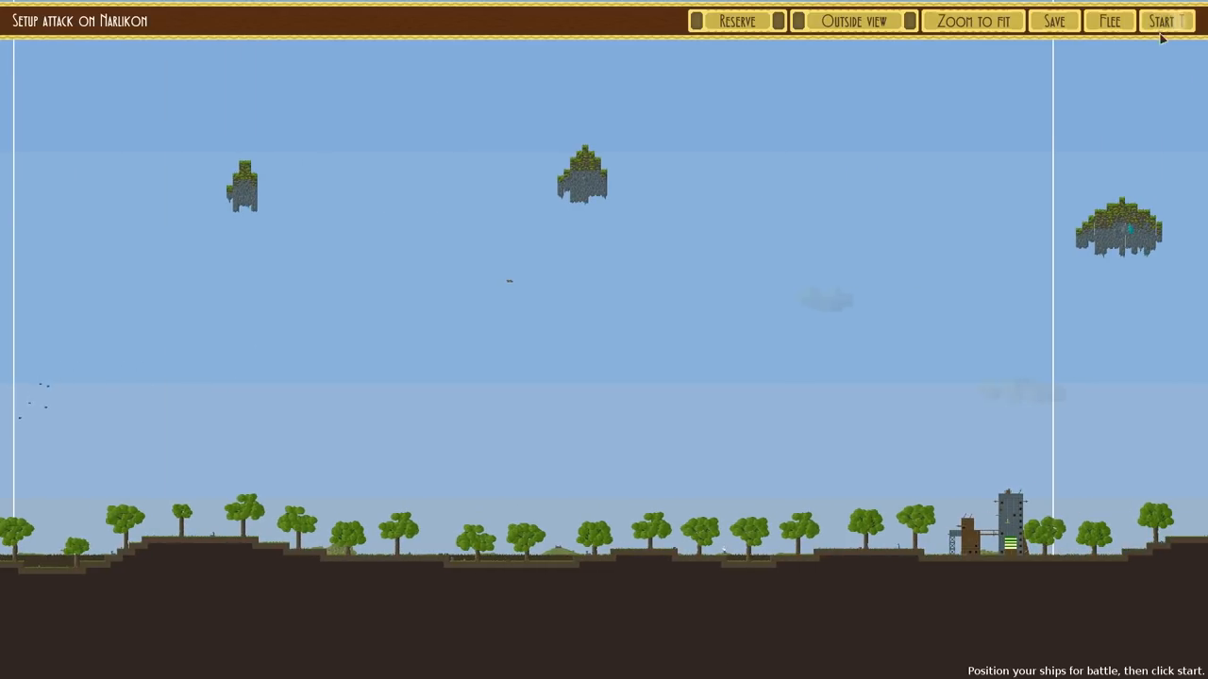
click(1167, 21)
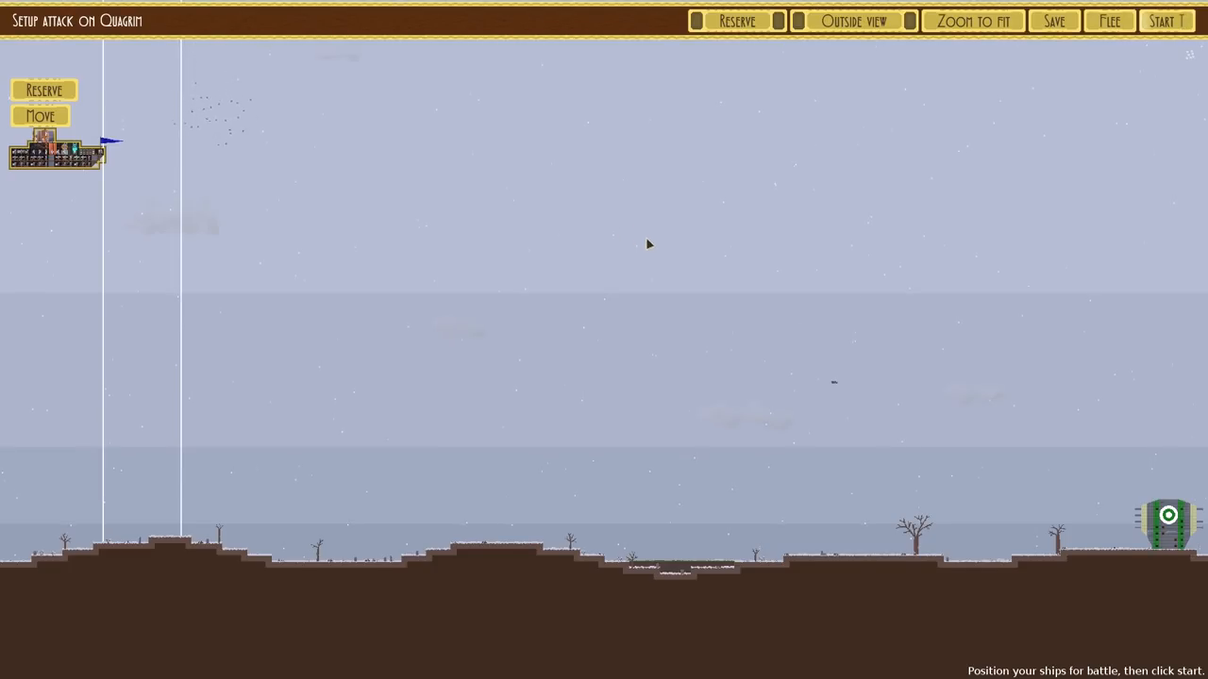
- Fight the Quagrim battle to victory and dismiss the summary to reach the Uncton setup
click(1167, 21)
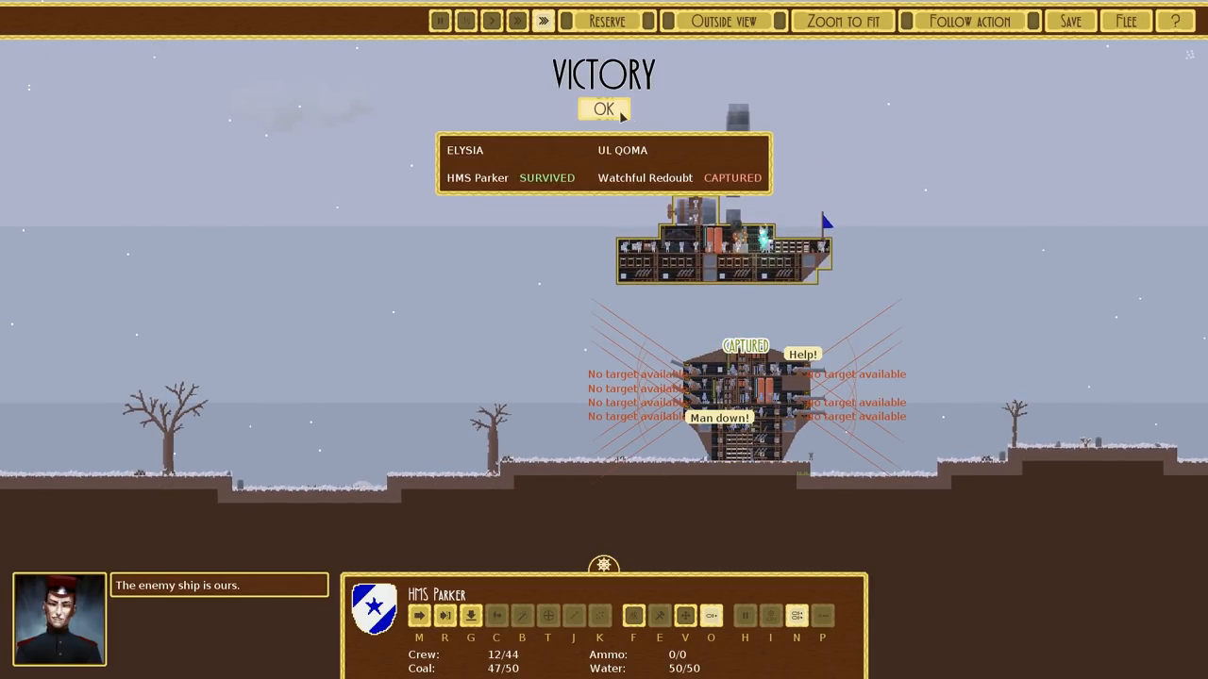
click(604, 107)
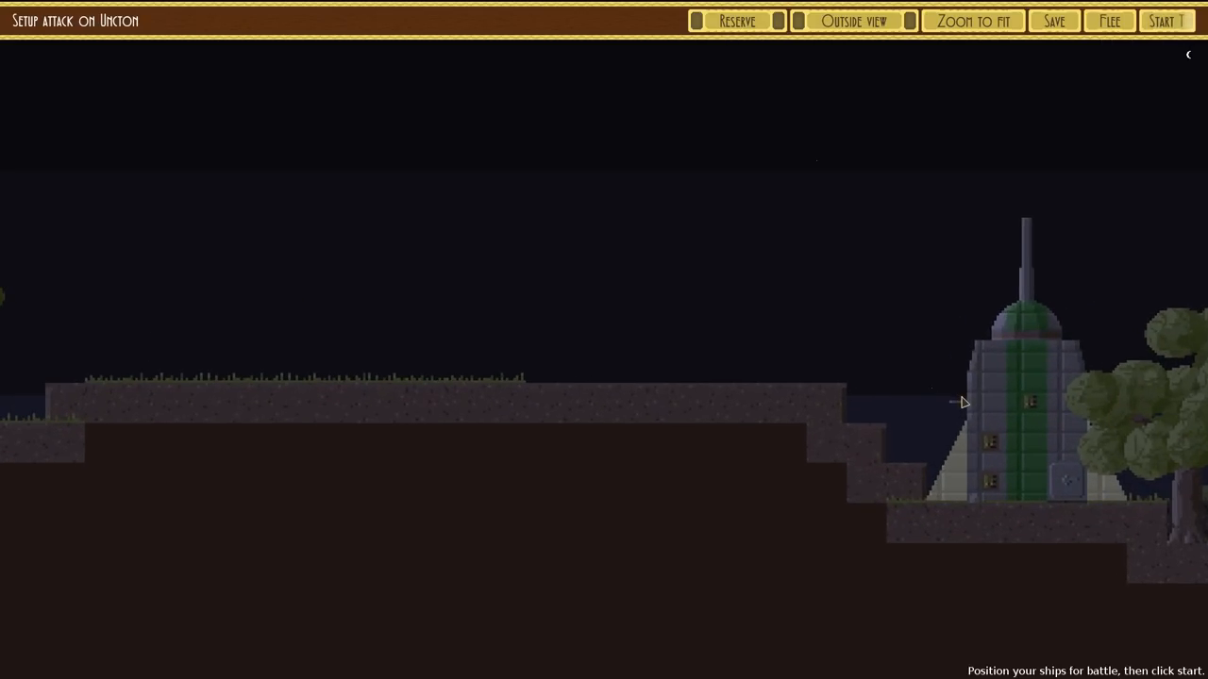
- Reposition the airship, start the Uncton battle and win it with a gentle takeover
click(972, 20)
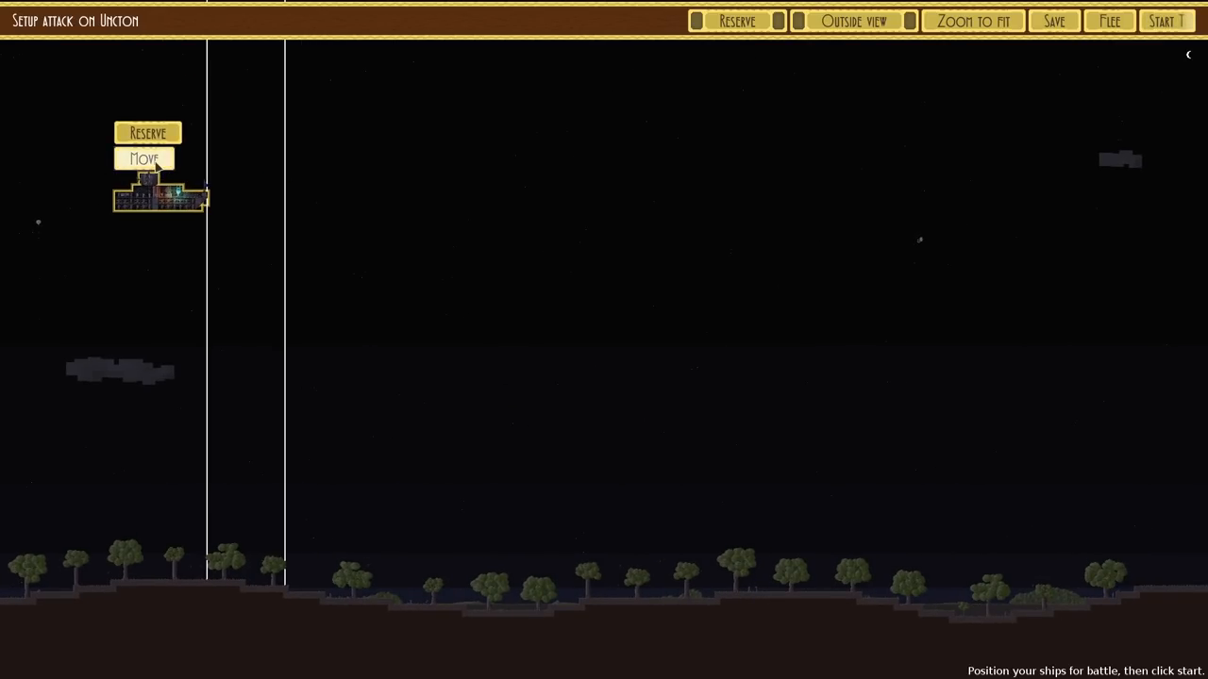
click(1167, 21)
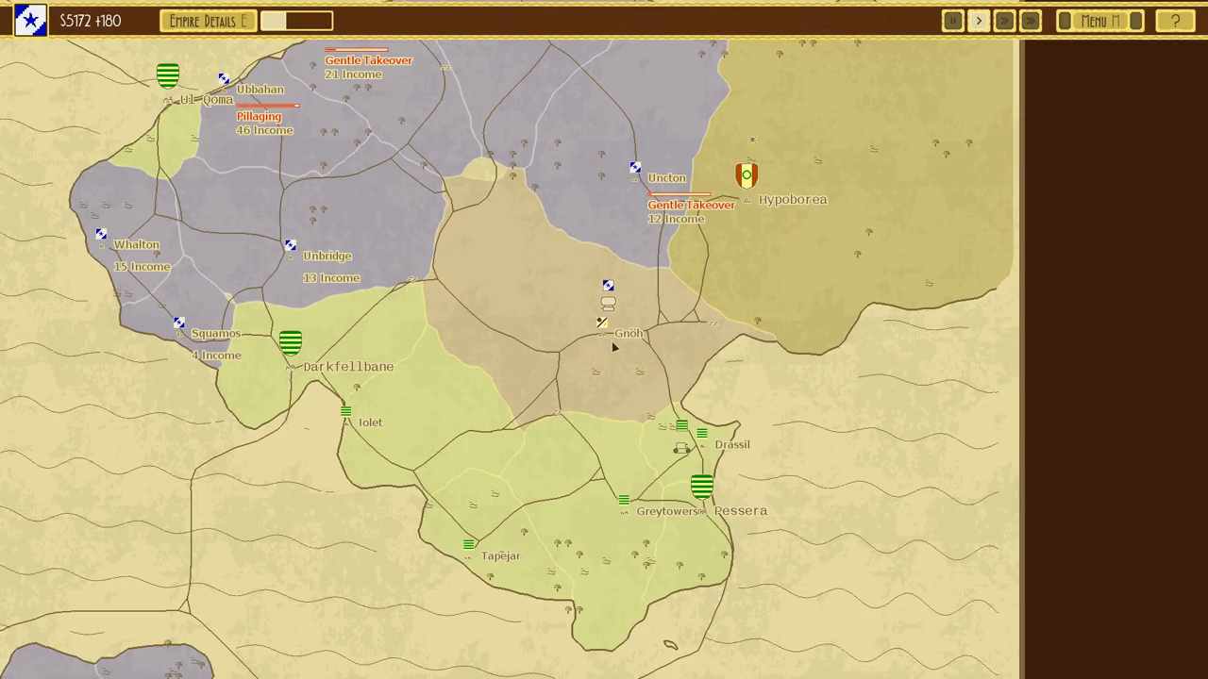
- Attack Gugh, fast-forward the battle to capture the Grey Pillar, and dismiss the victory summary
click(607, 336)
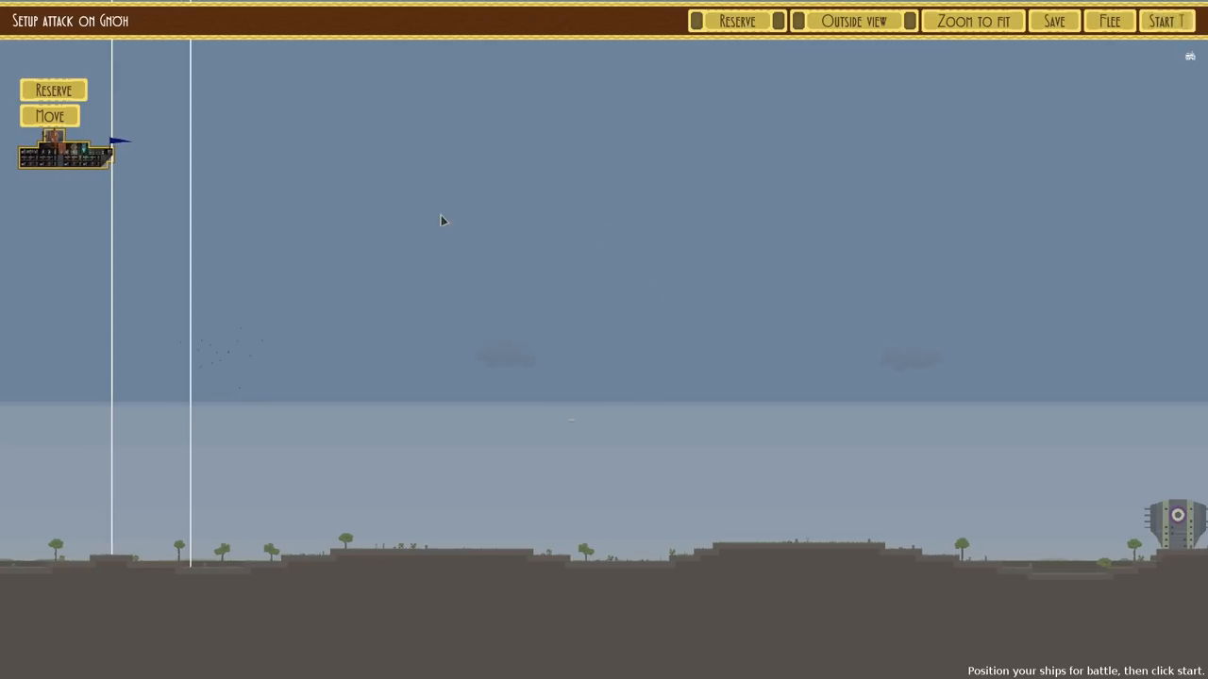
click(1167, 21)
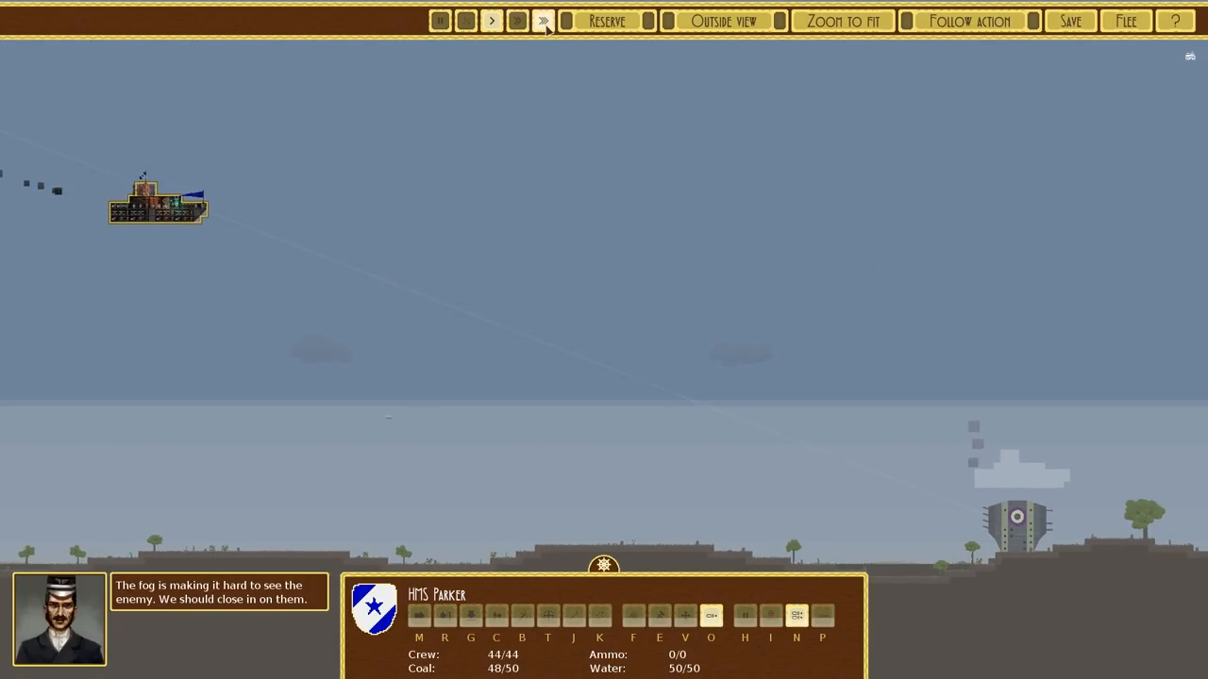
click(544, 21)
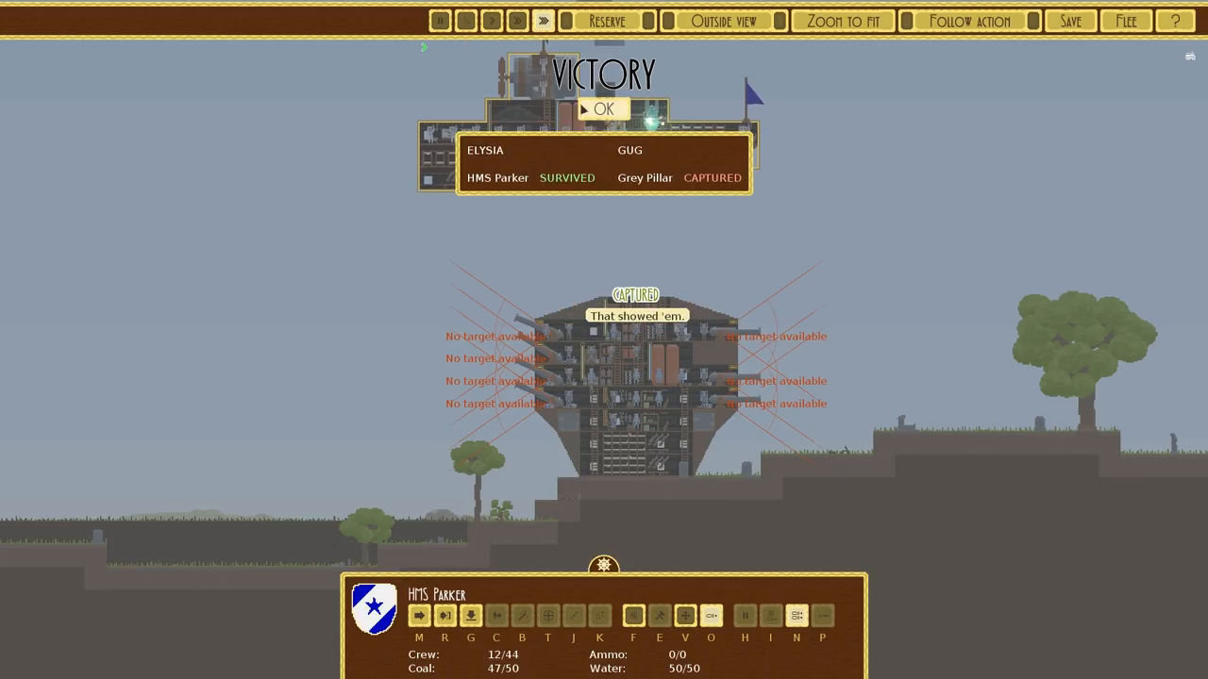
click(602, 107)
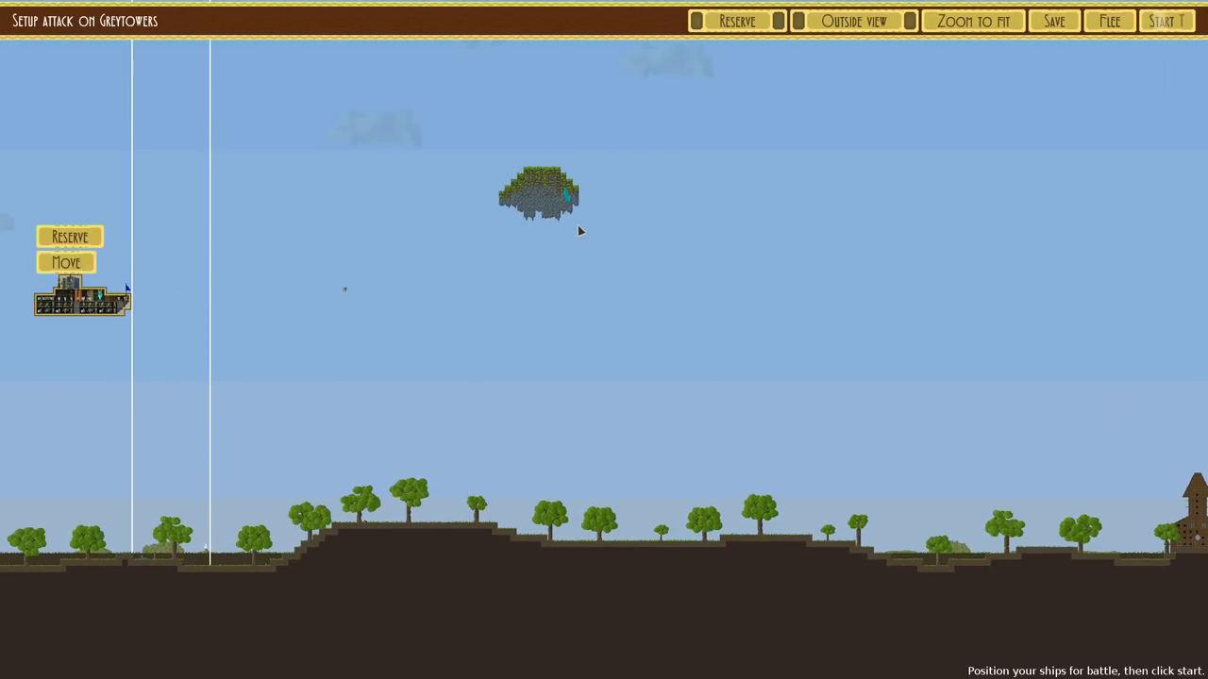
- Fight the Greytowers battle, capture the Iron Fort, and return to the map's takeover choices
click(1167, 21)
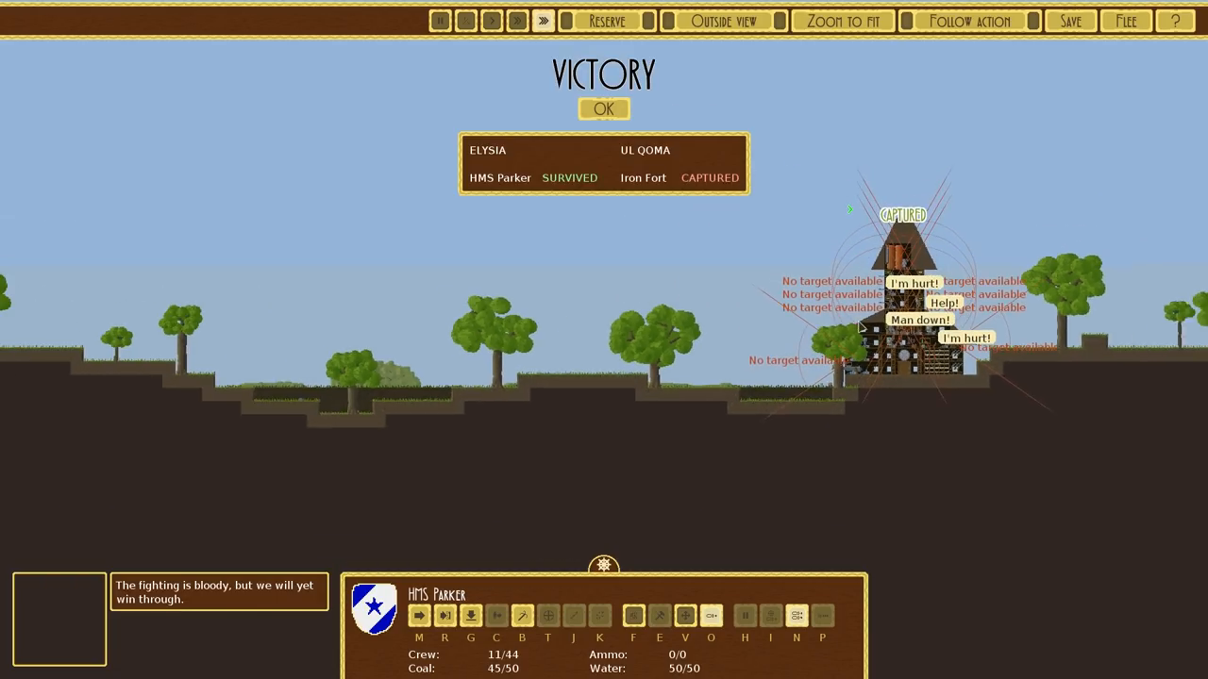
click(604, 108)
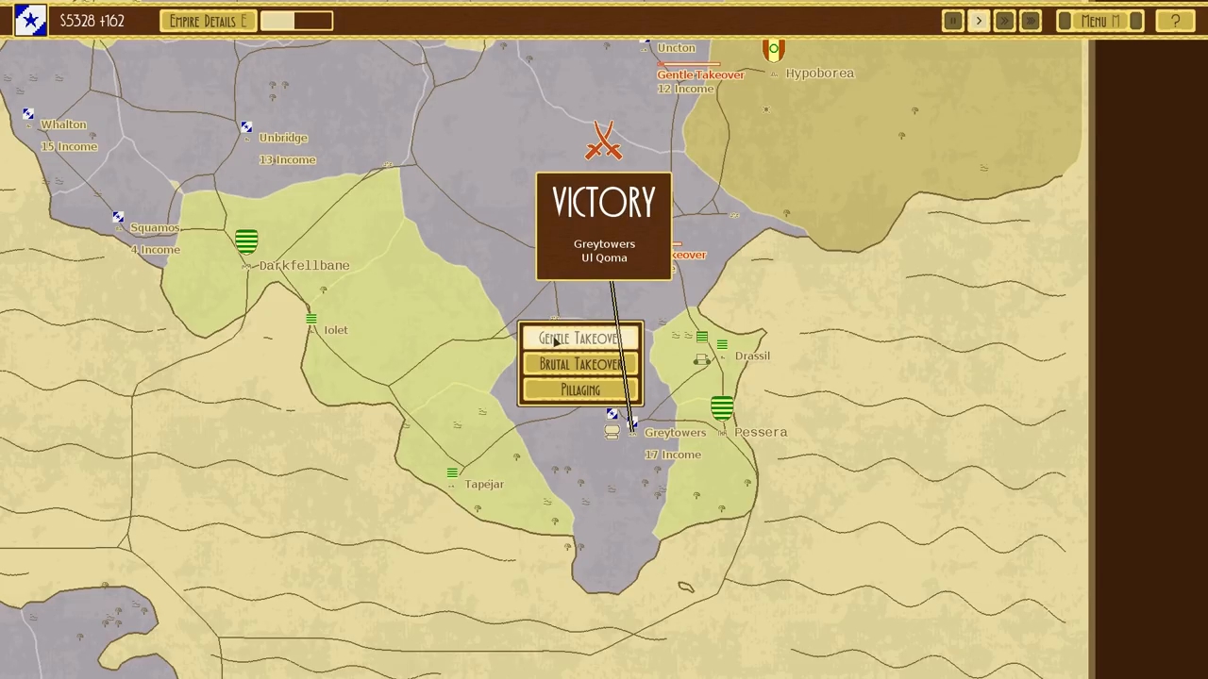
- Choose a takeover option for Greytowers, then bring up Elysia's buildable ship designs
click(579, 389)
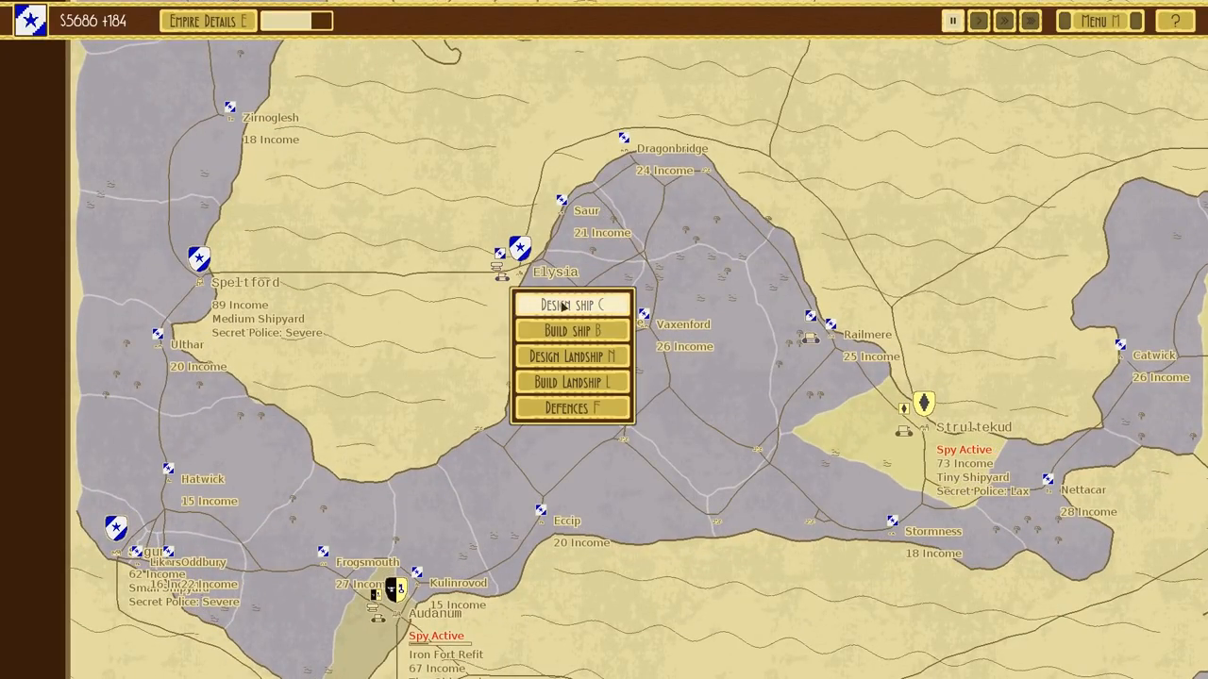
click(570, 328)
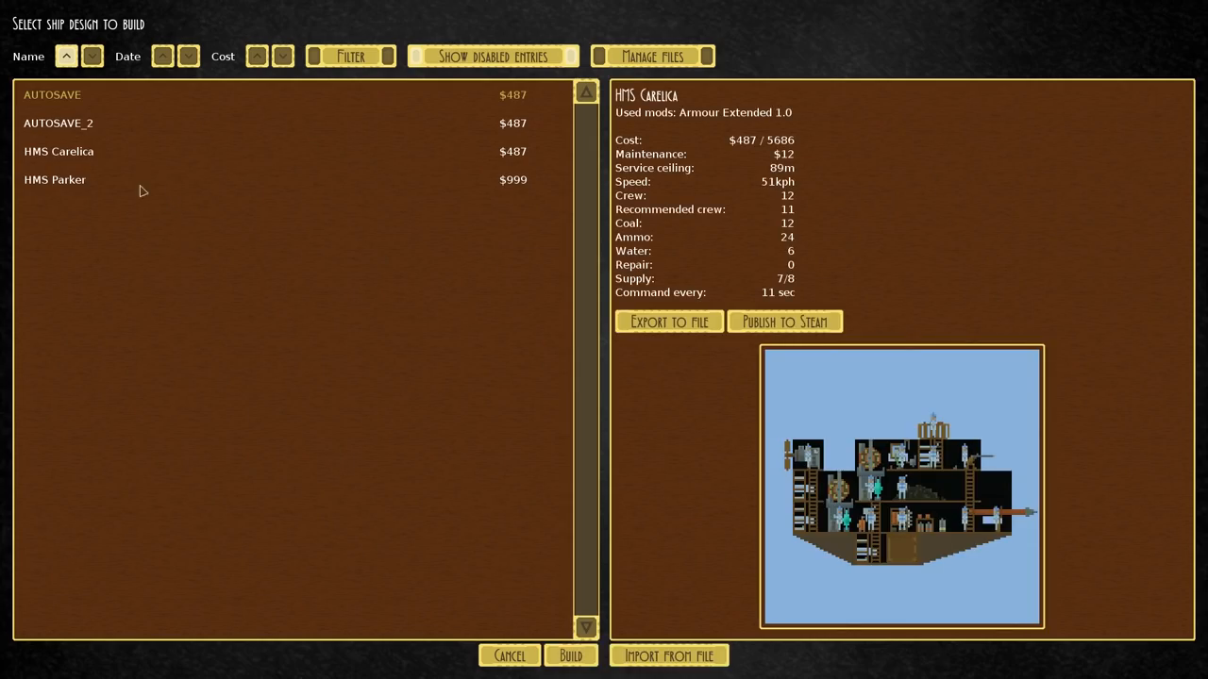
- Leave the ship design list and reach the Fjordon attack setup
click(53, 179)
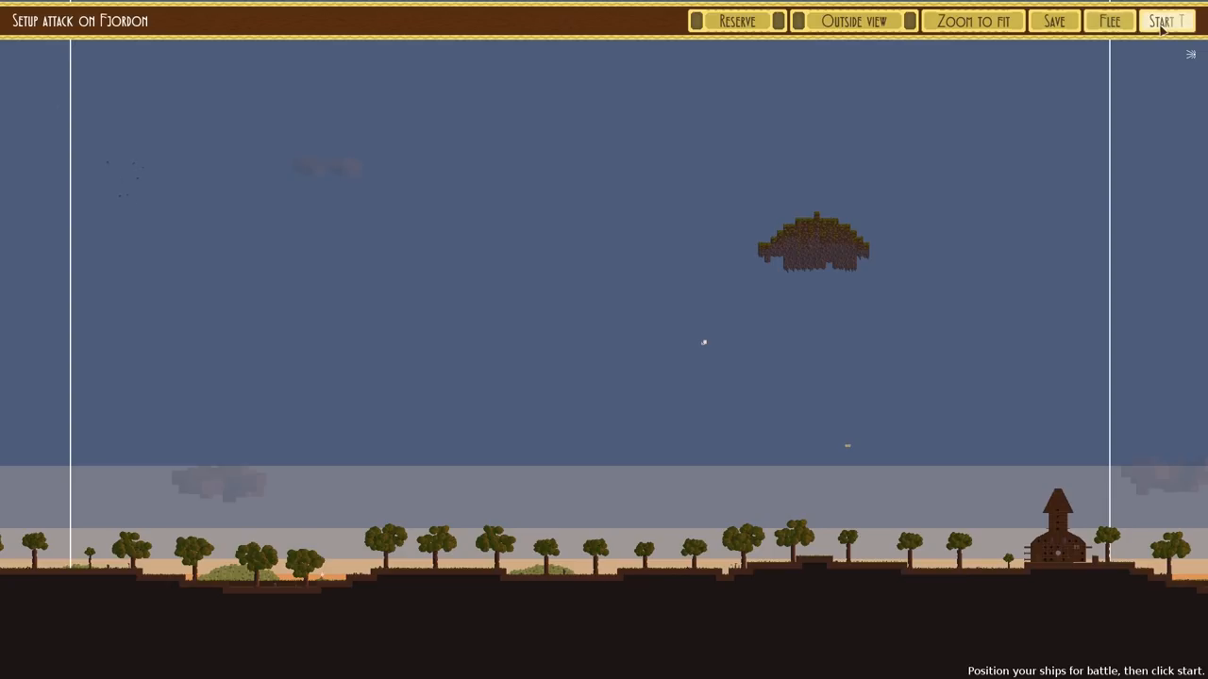
- Fast-forward the Fjordon battle to victory, dismiss the summary, and pick a takeover option
click(1167, 21)
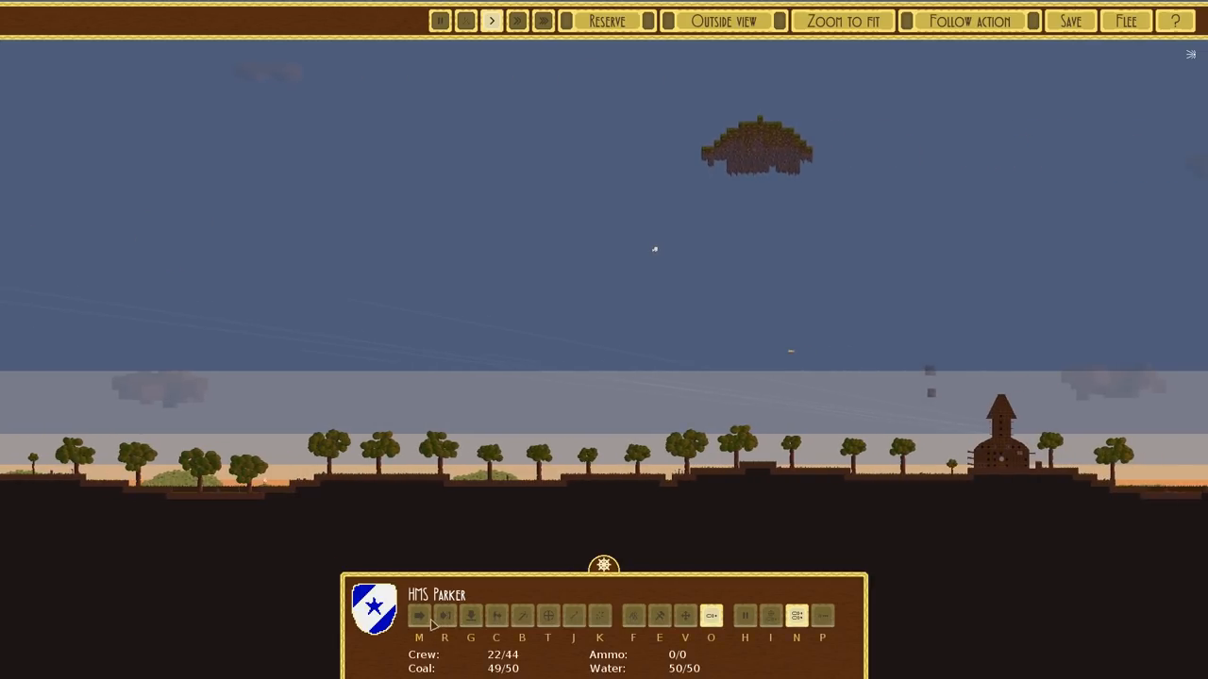
click(419, 615)
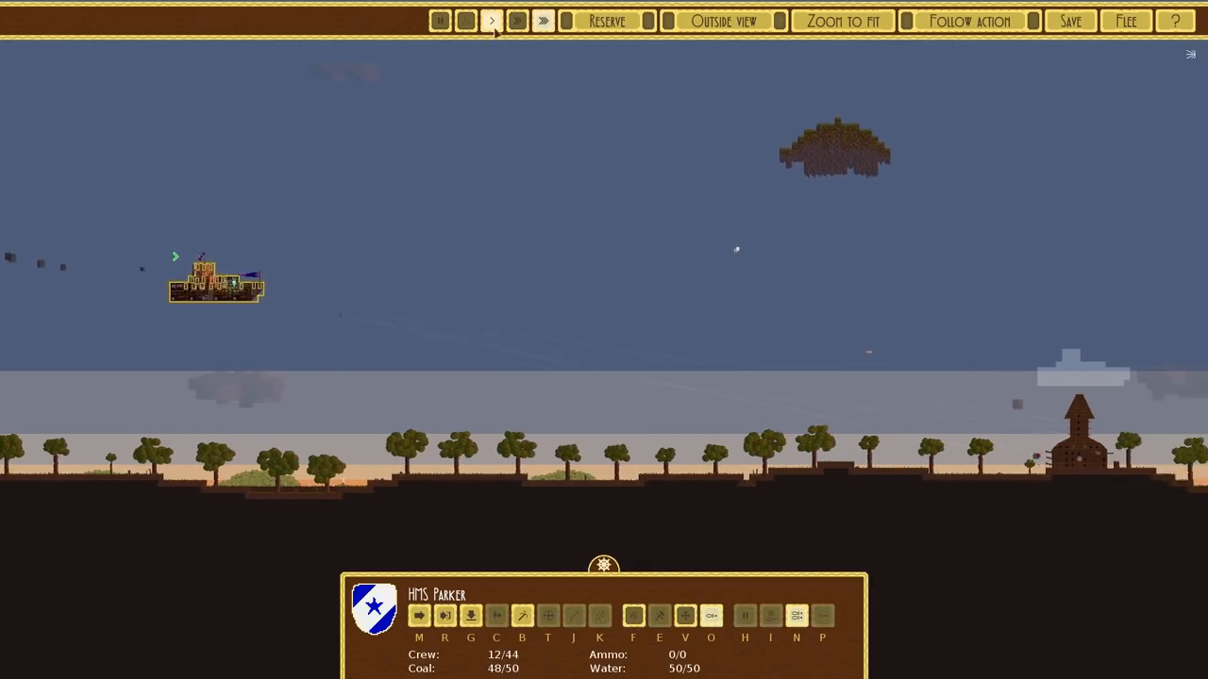
click(491, 21)
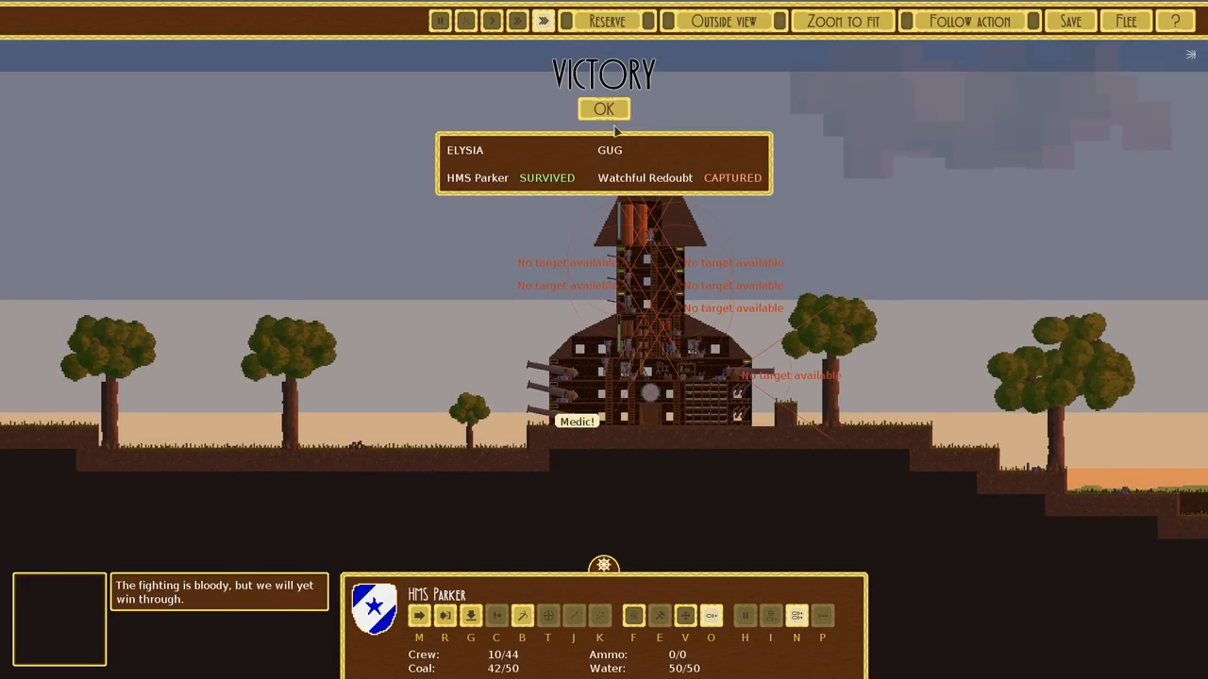
click(604, 108)
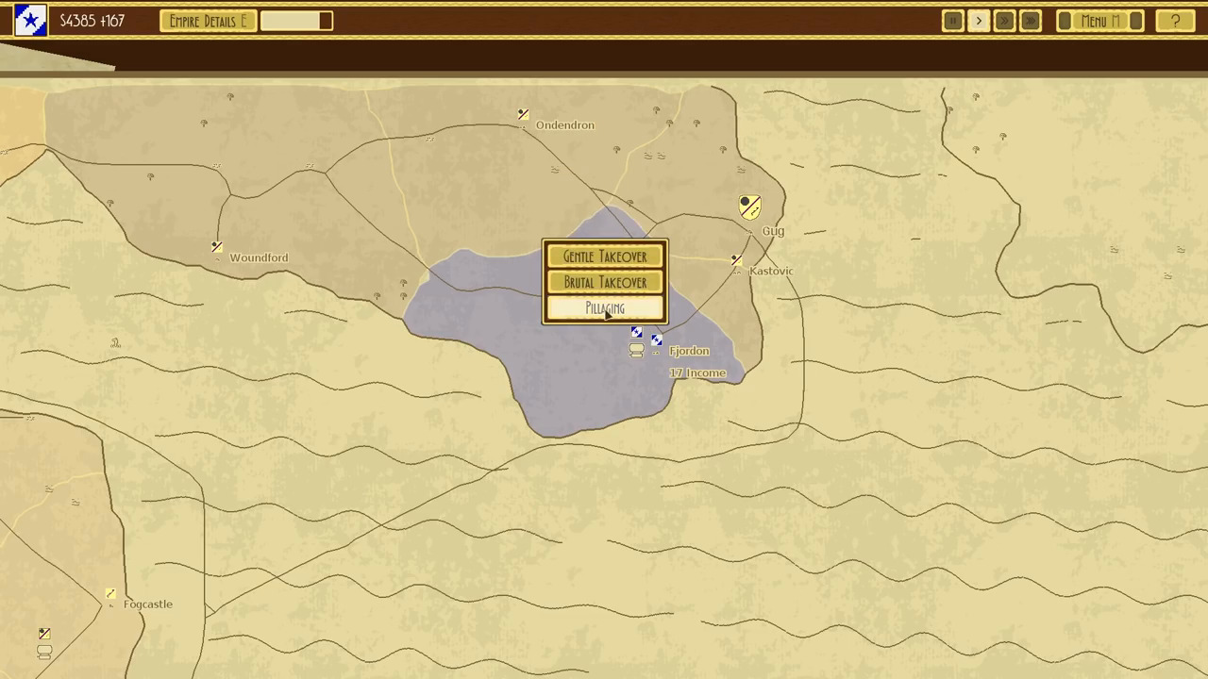
click(604, 309)
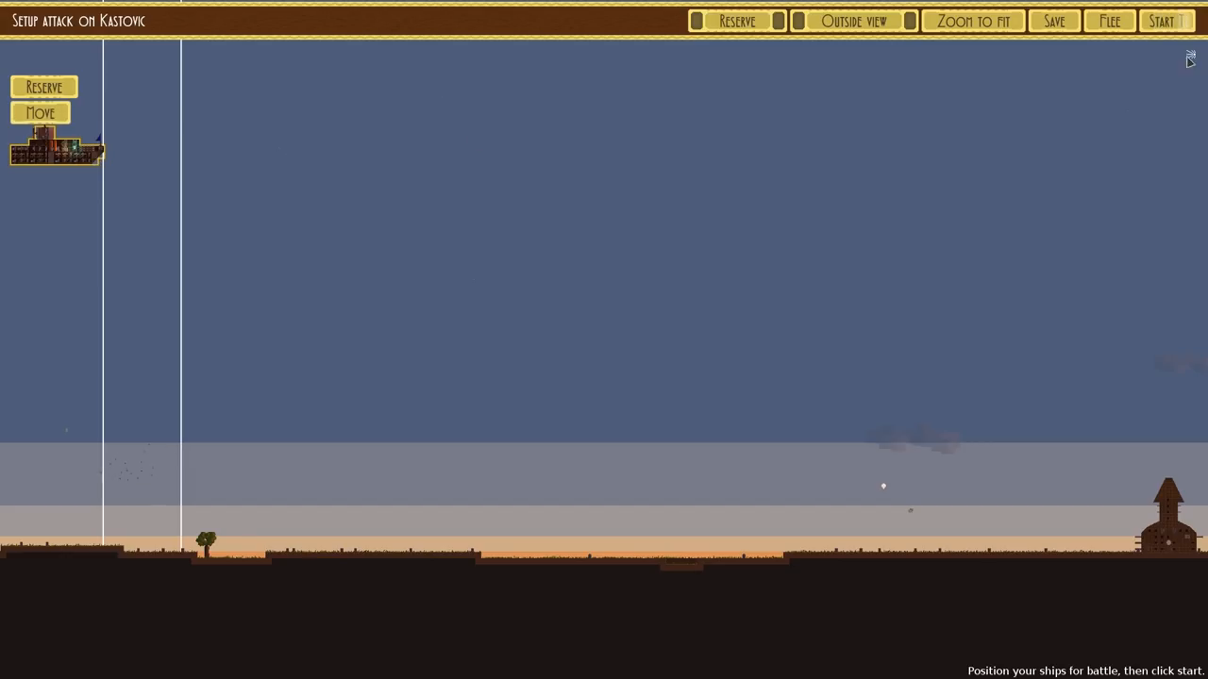
- Fight the Kastovic battle, accept the defeat and return to the campaign map
click(1167, 21)
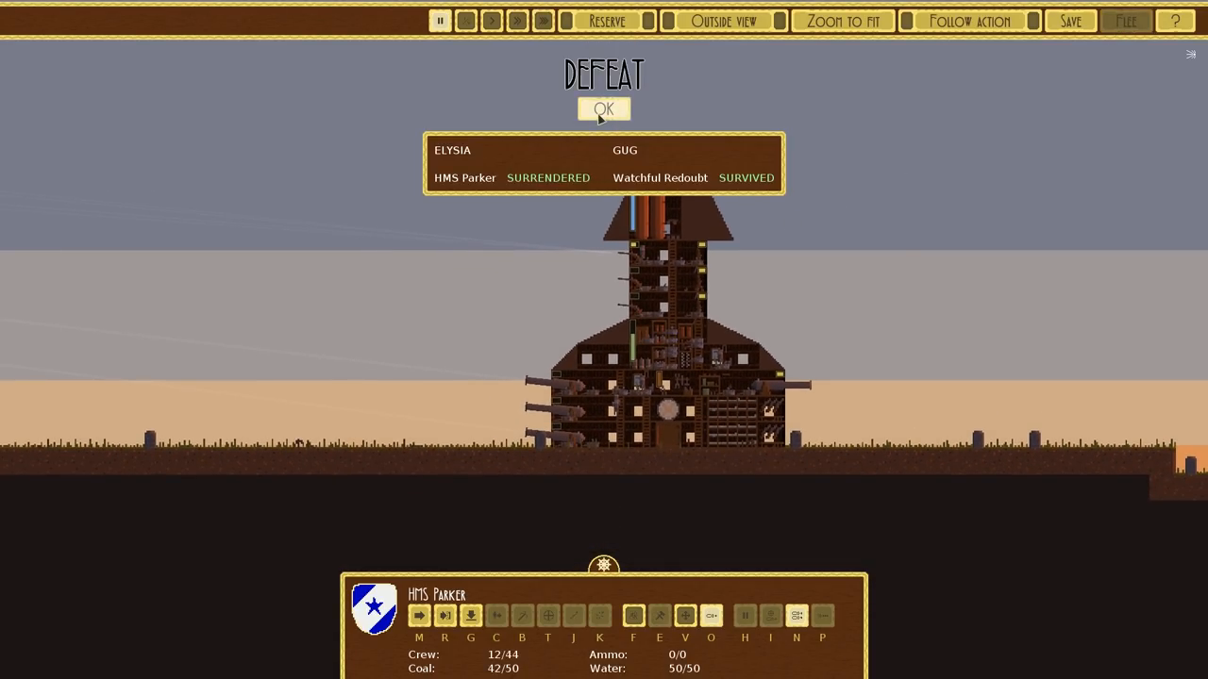
click(604, 109)
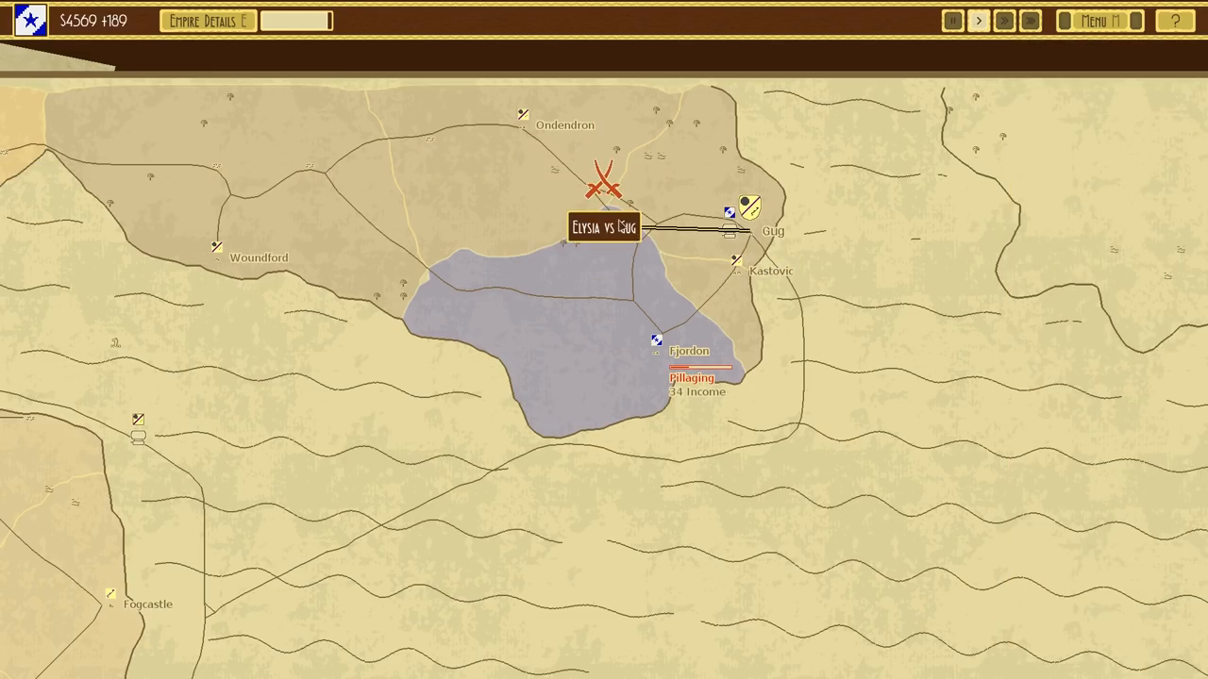
- Re-enter the Kastovic battle, fast-forward it, and acknowledge the second defeat
click(604, 227)
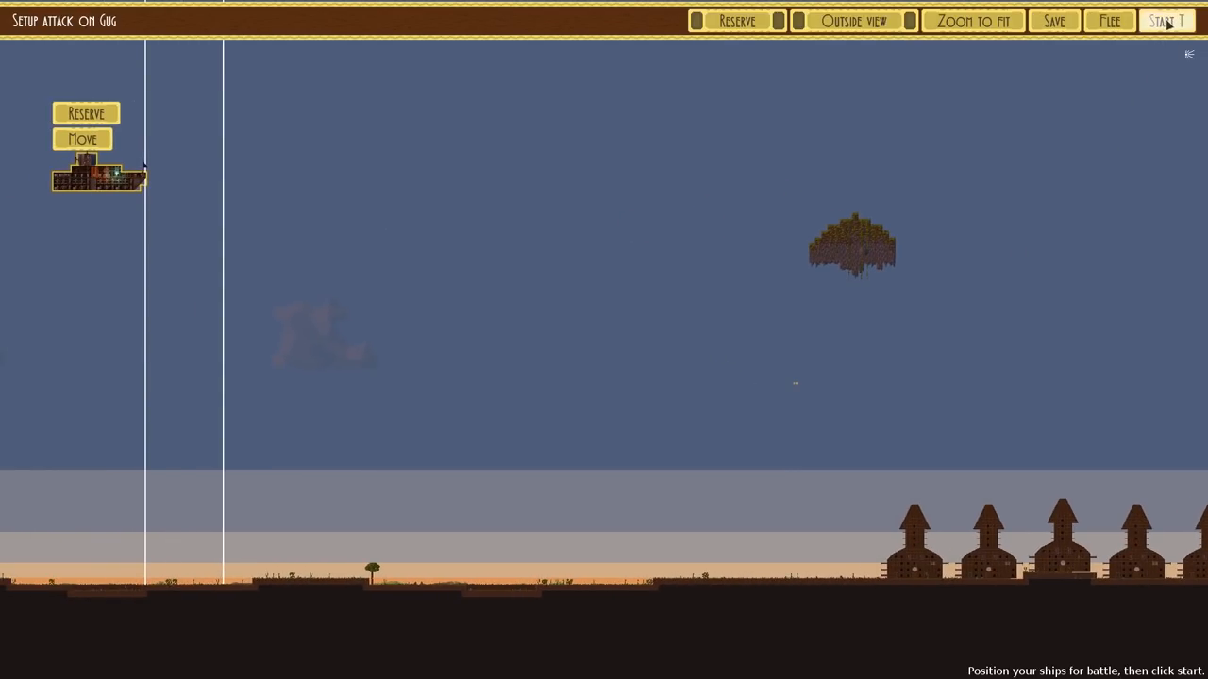
click(1166, 21)
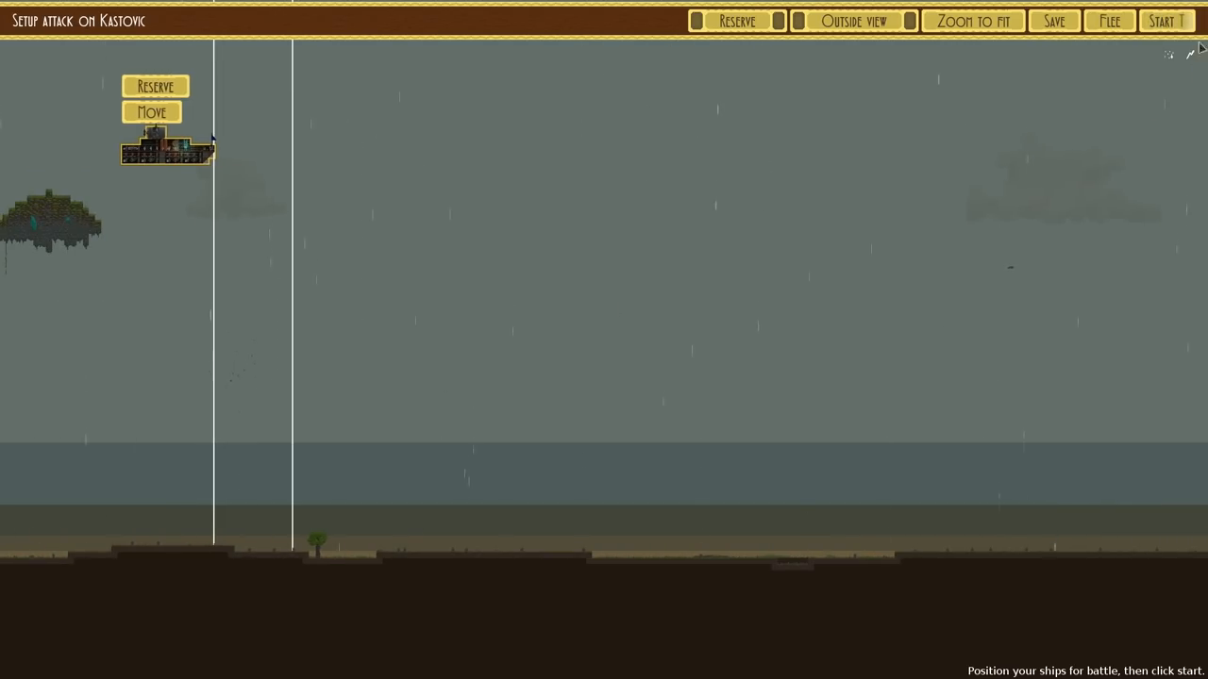
click(1167, 20)
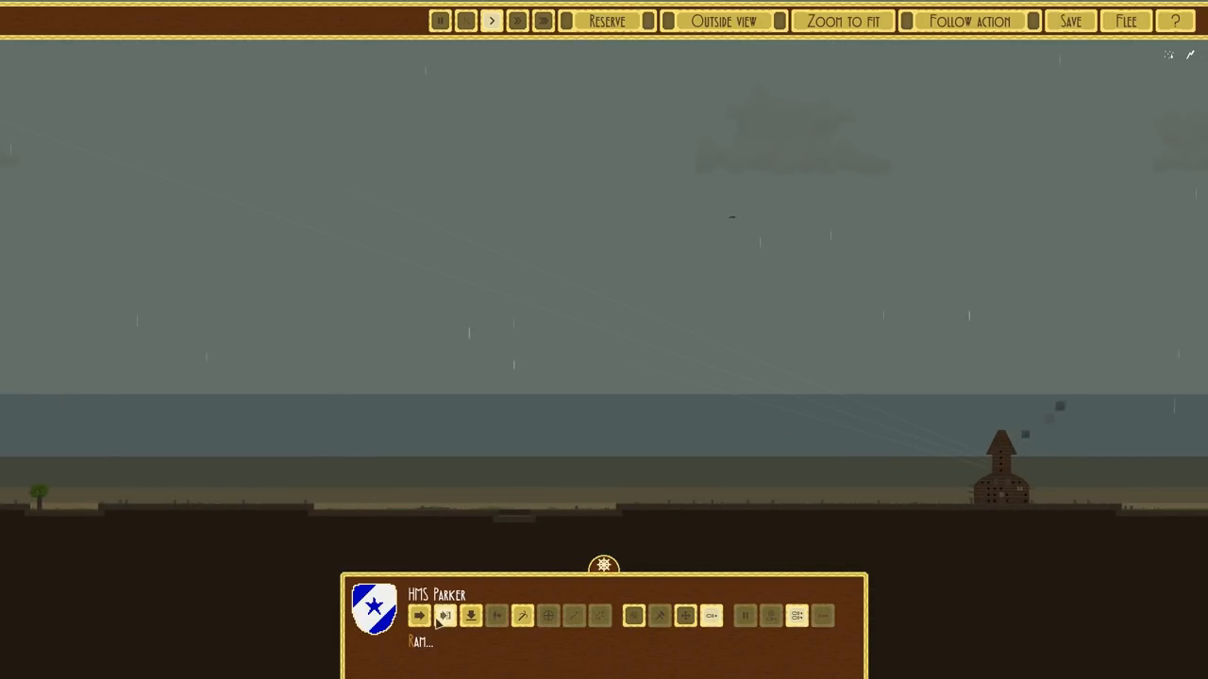
click(419, 615)
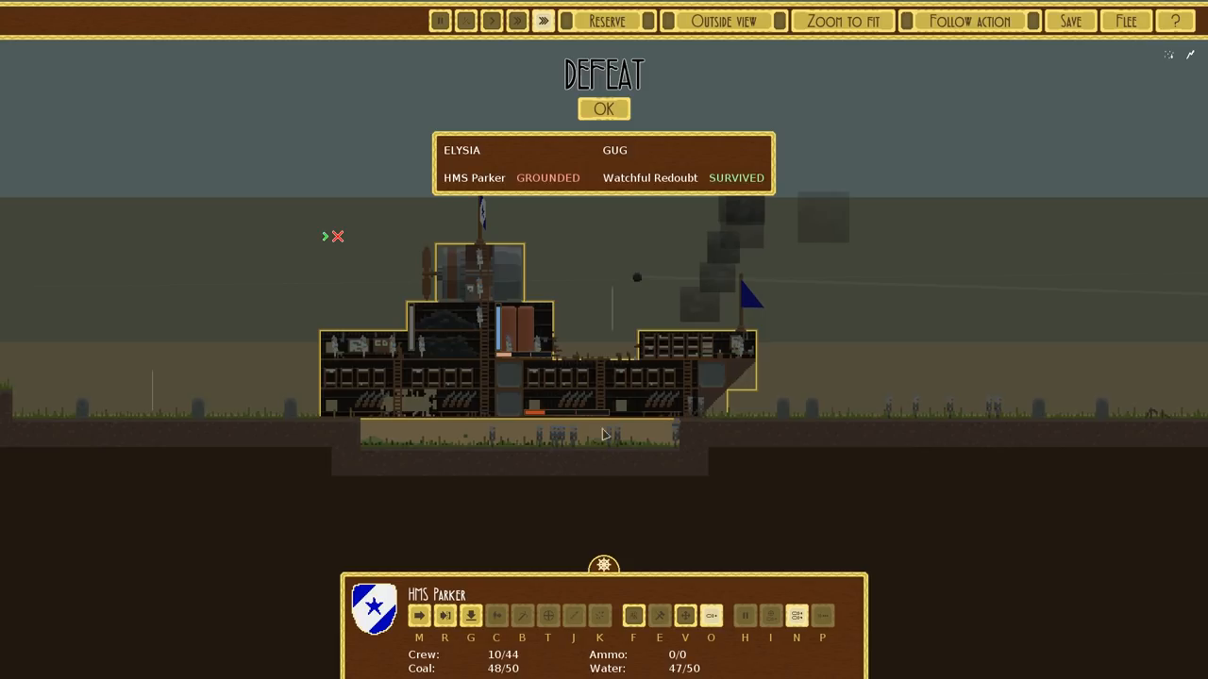
click(604, 107)
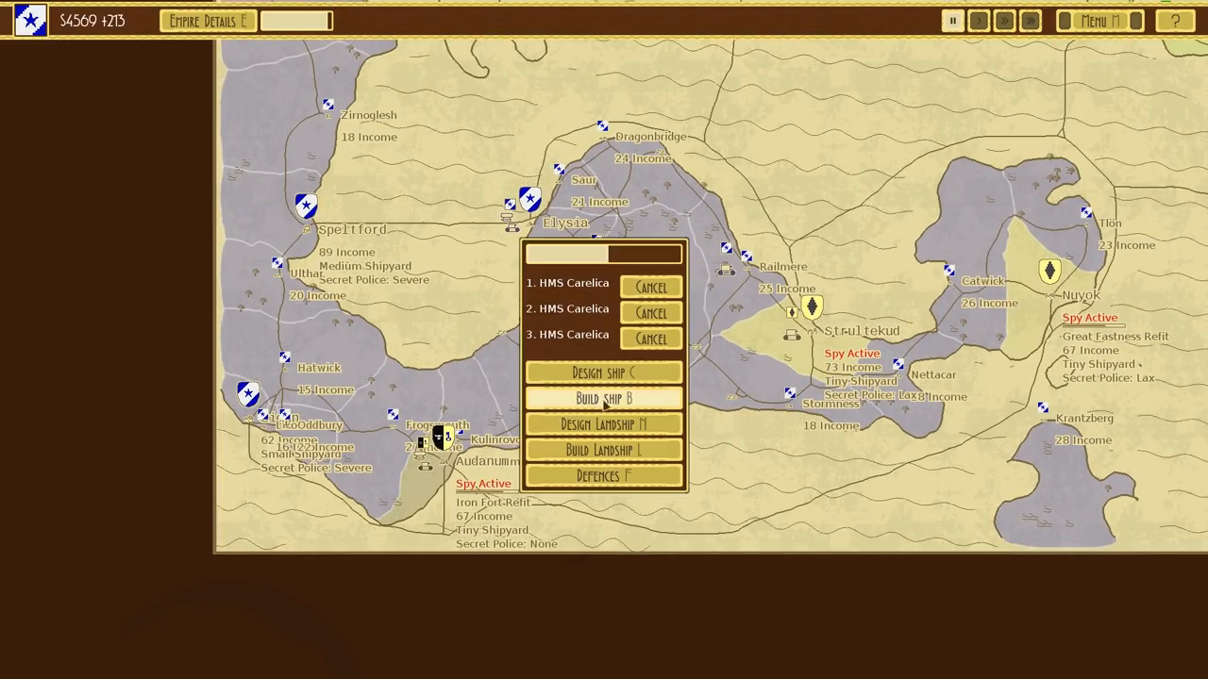
- Order a new HMS Parker from the city's build list and confirm its name
click(604, 396)
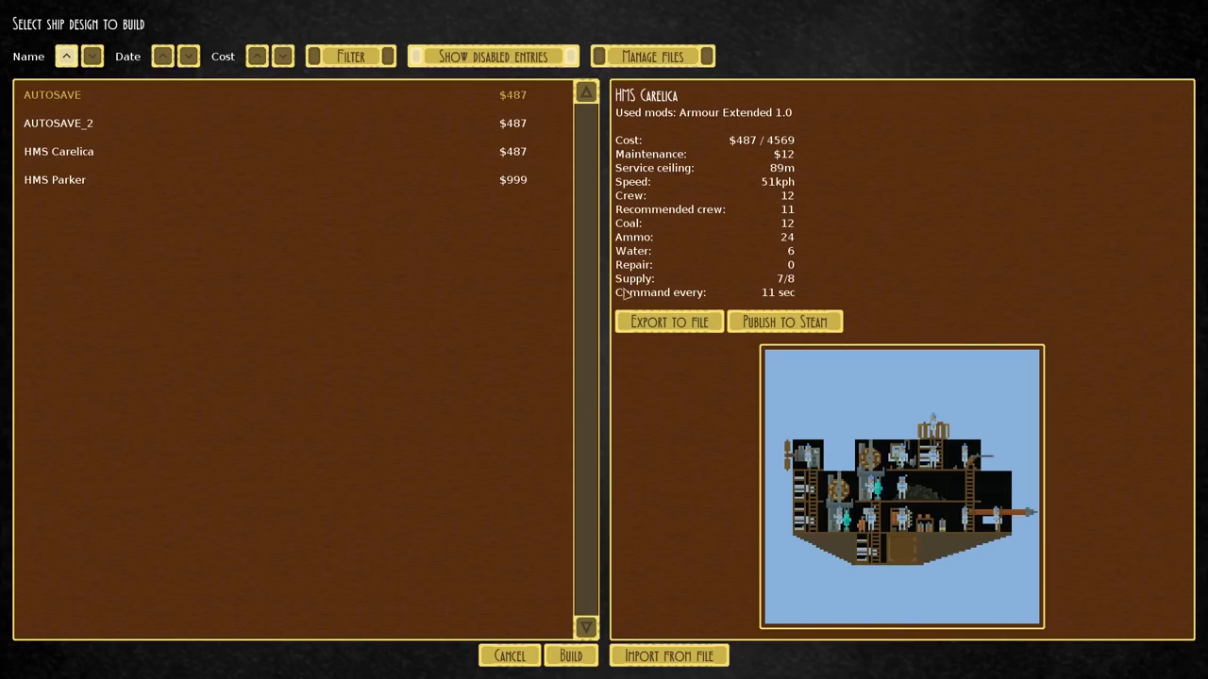
click(55, 179)
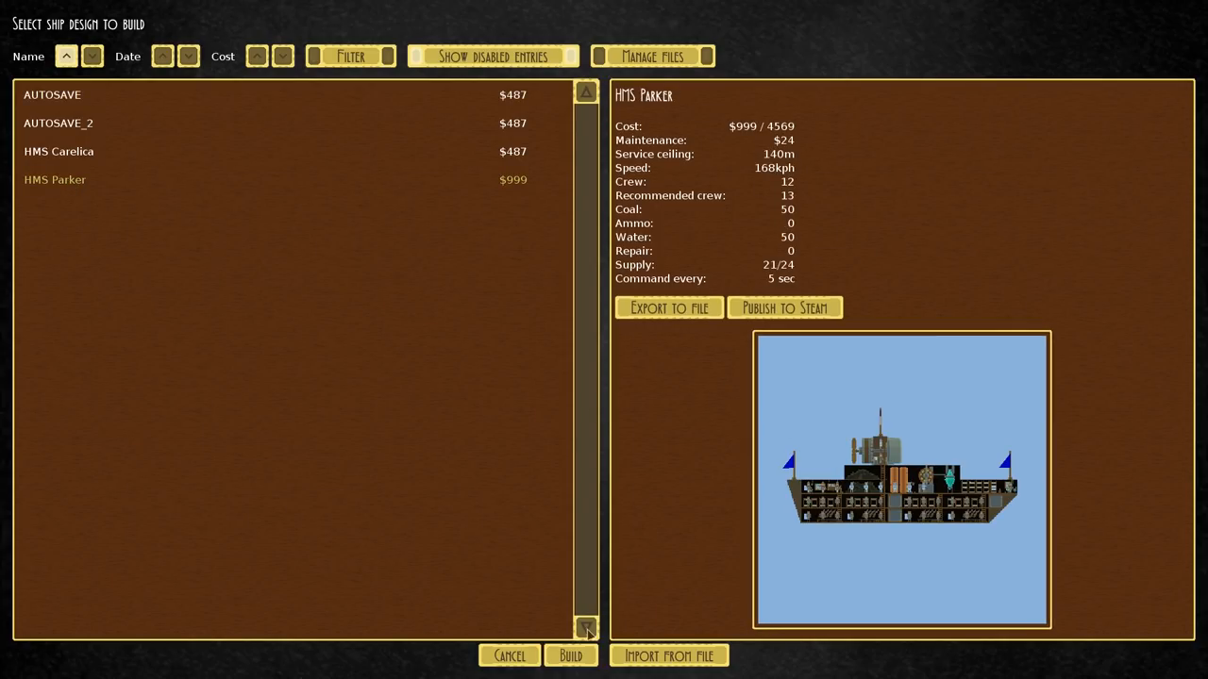
click(570, 655)
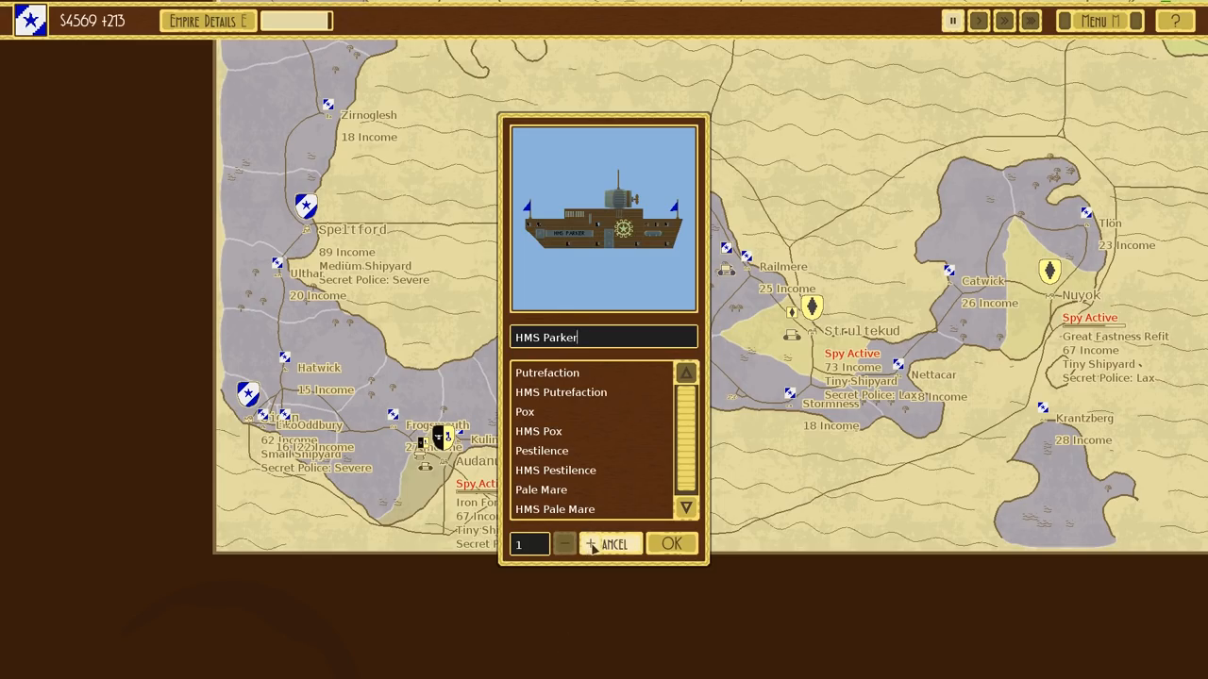
click(588, 543)
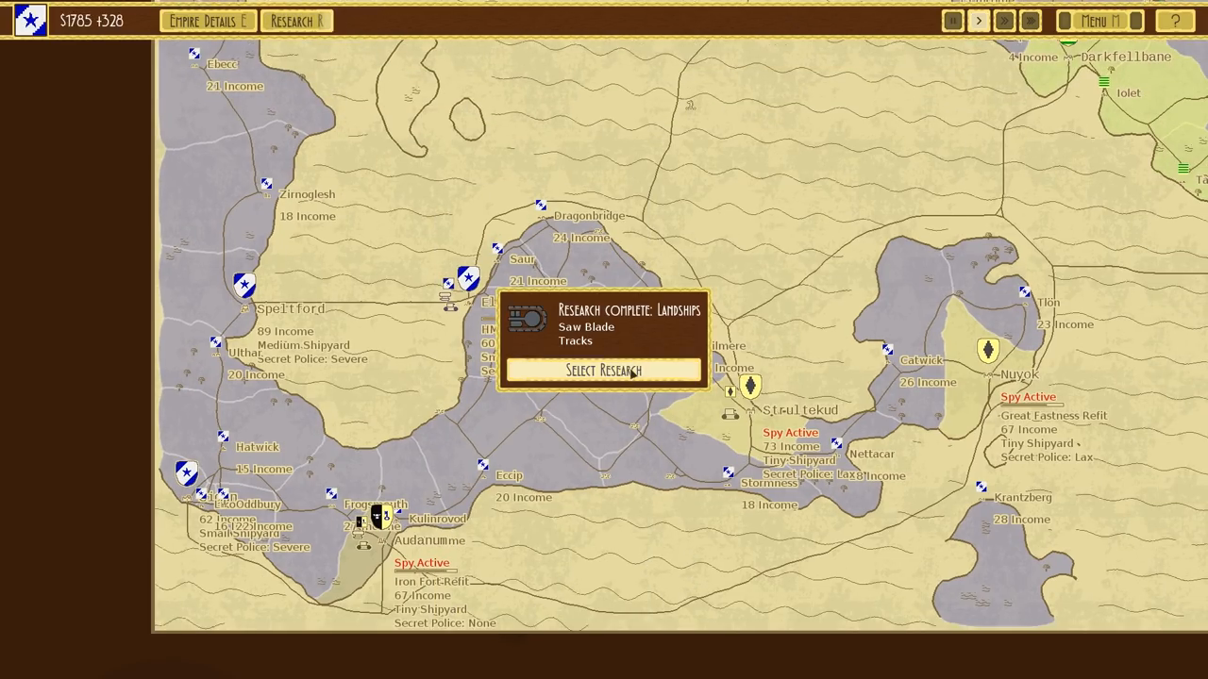
- Choose Metallurgy (heavy iron armour, imperial cannon) as the next research and leave the research tree
click(604, 369)
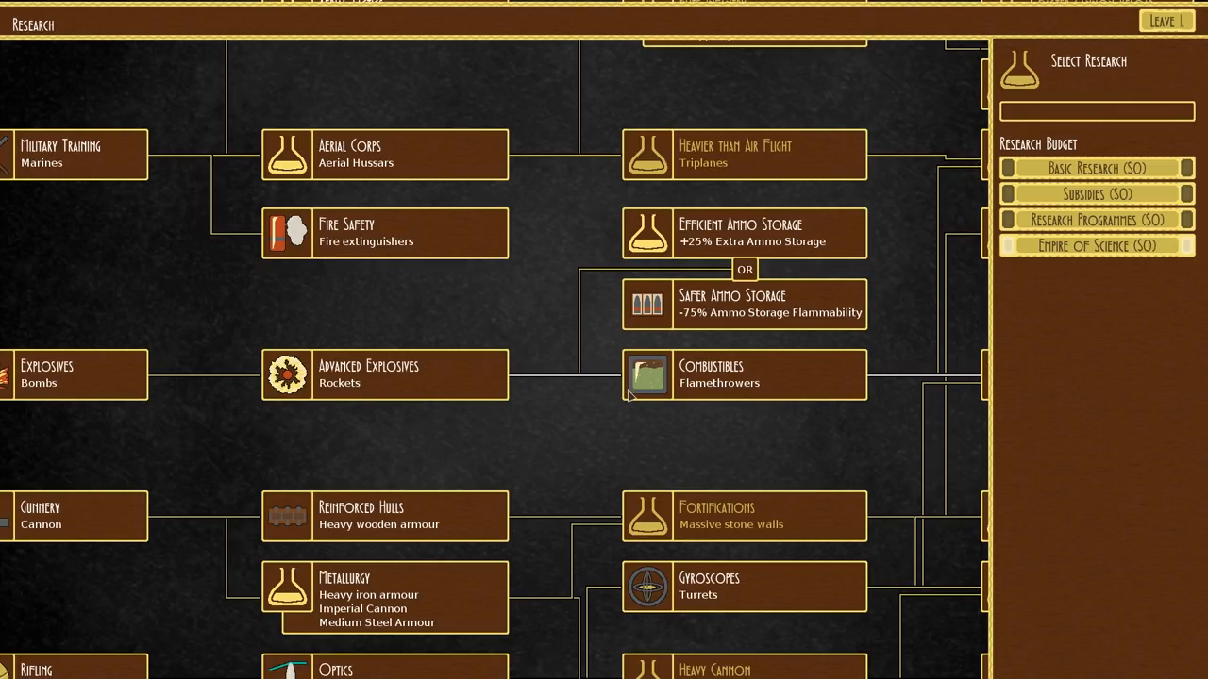
scroll(down, 3)
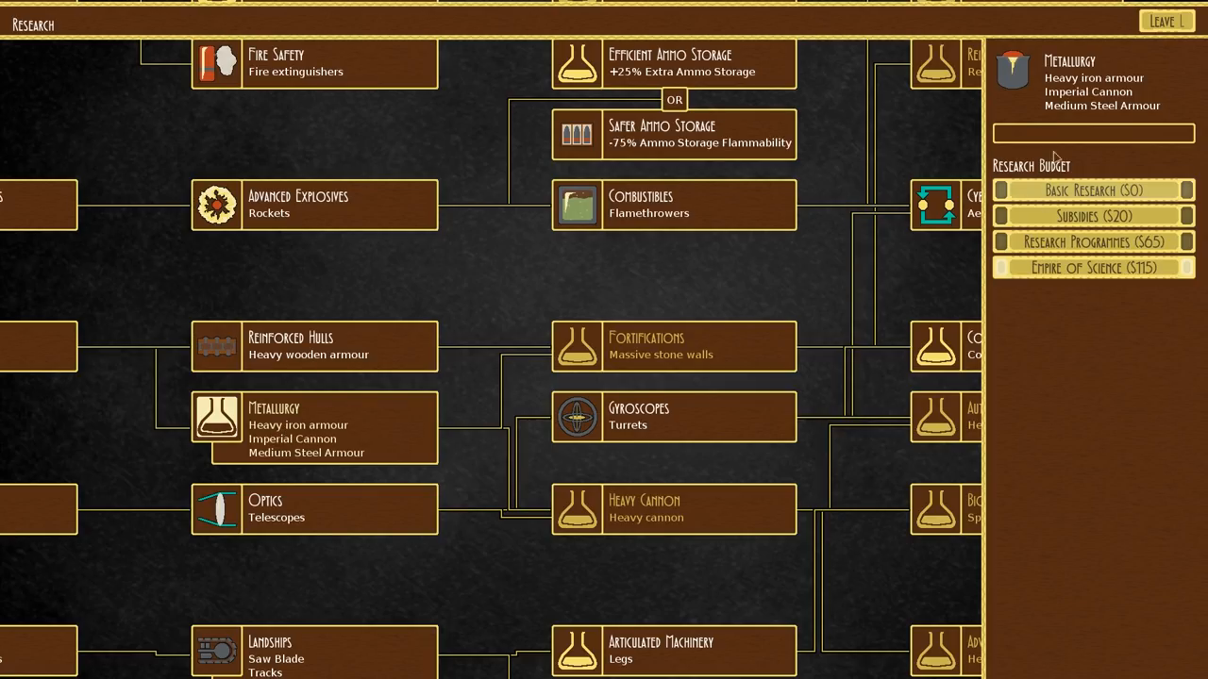
click(1167, 21)
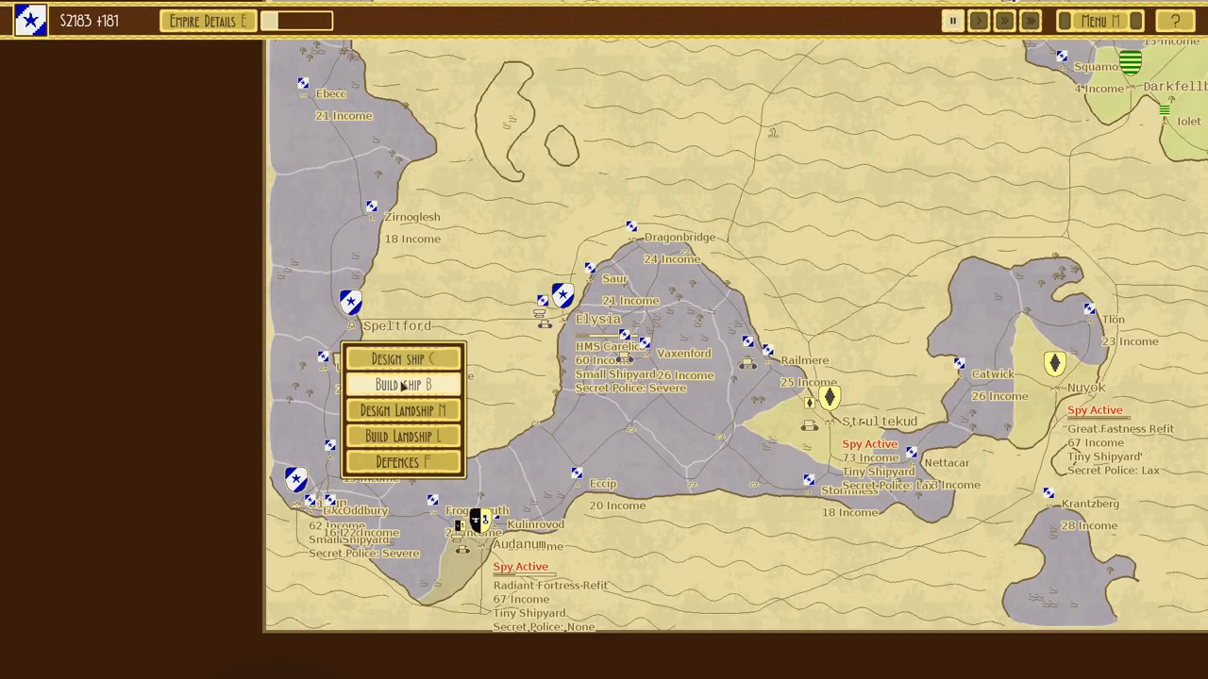
- Create a new empty landship design and rename it HMV Hall
click(400, 359)
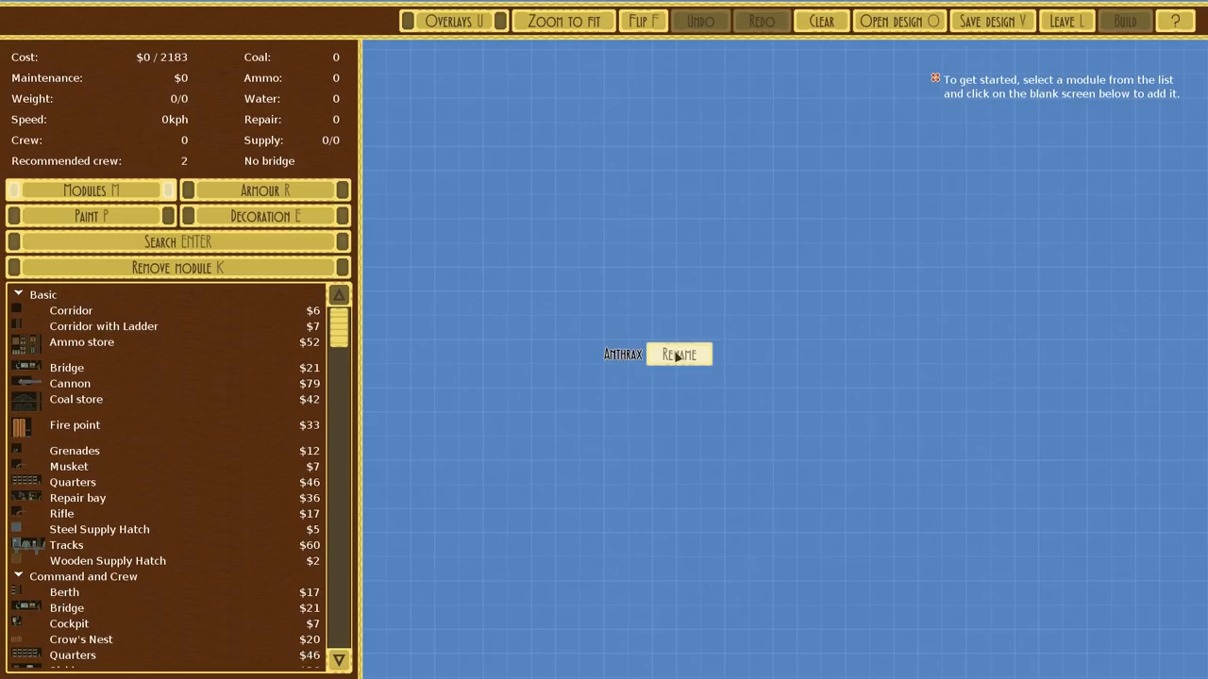
click(680, 355)
text(HM)
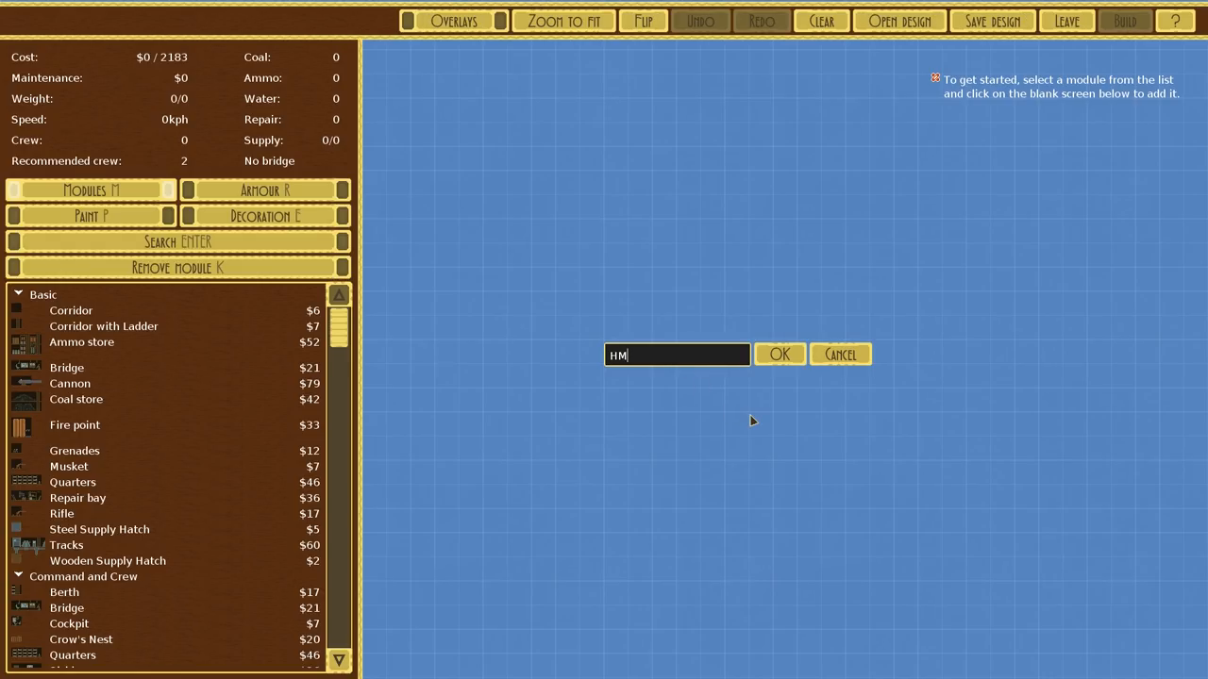
text(V)
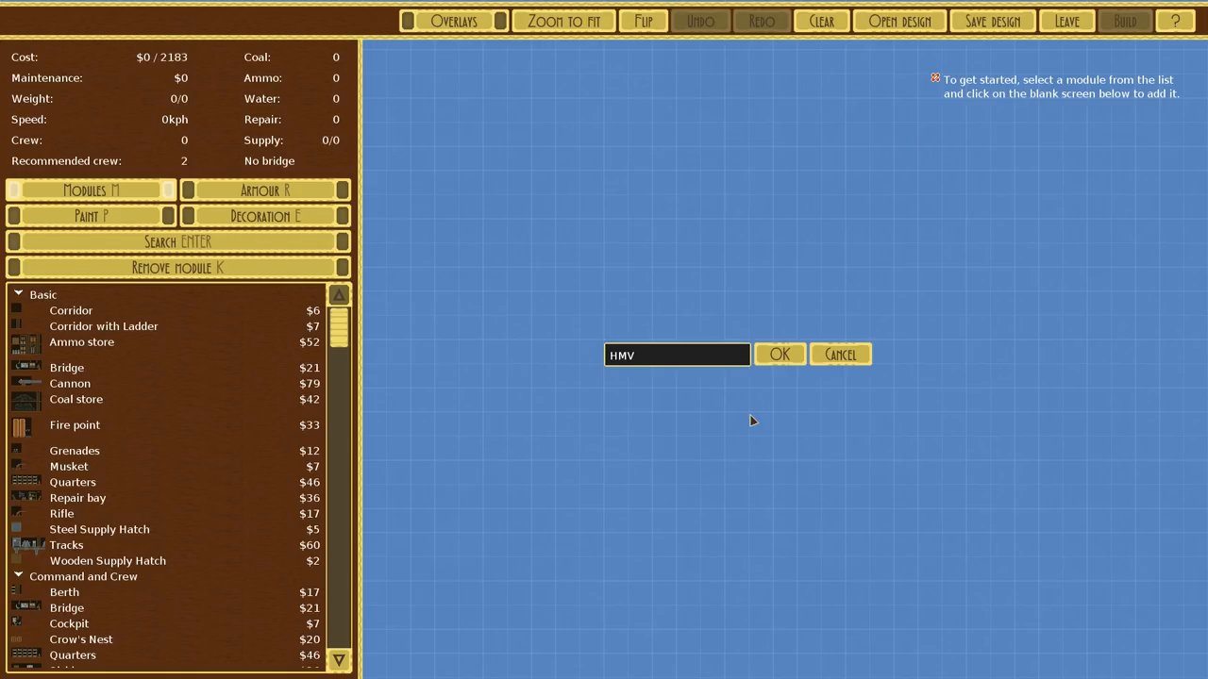
text(Hall)
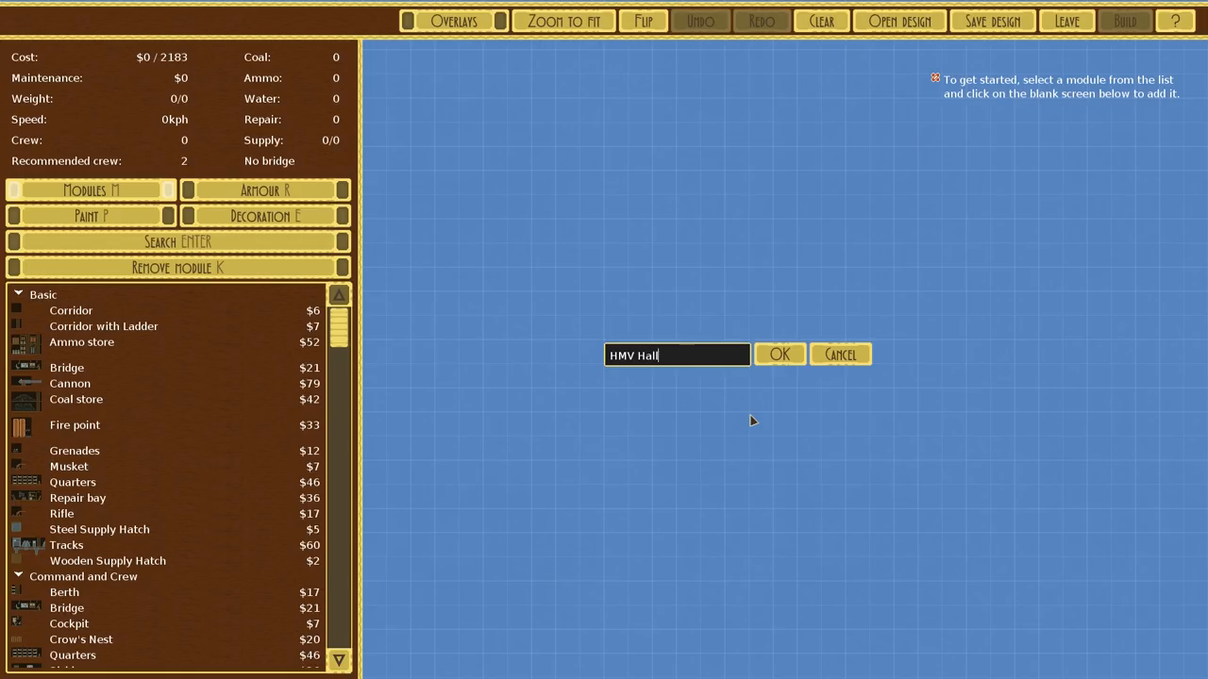
click(779, 355)
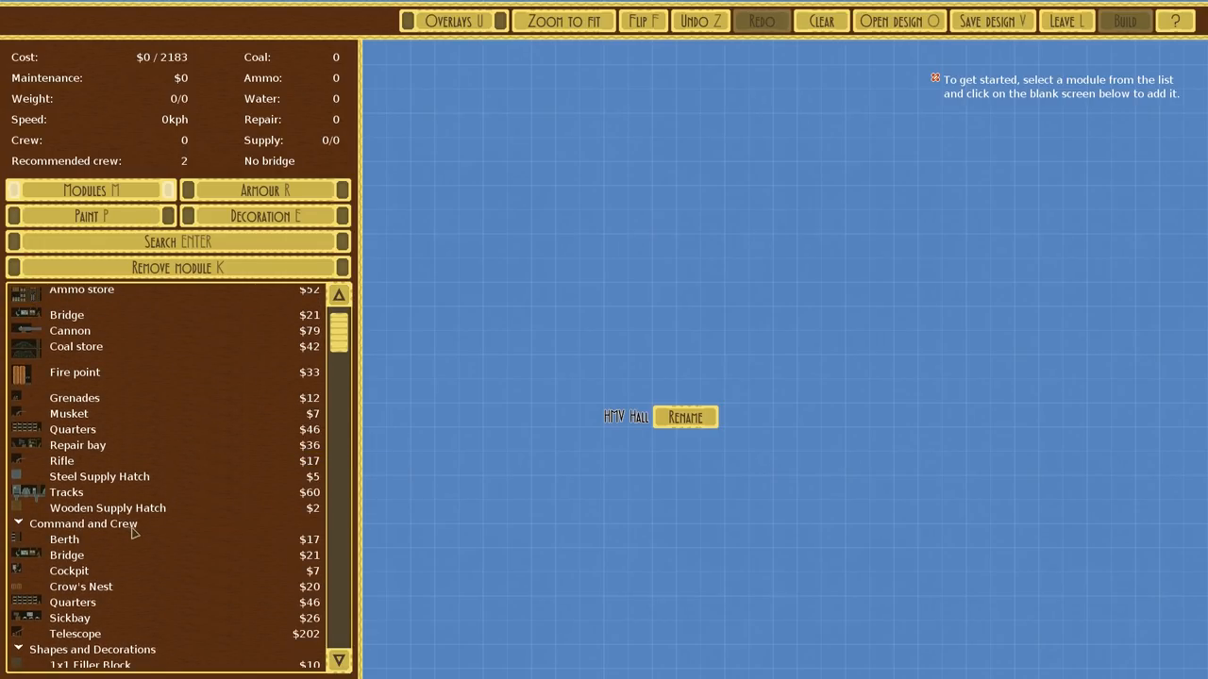
mouse_move(72, 495)
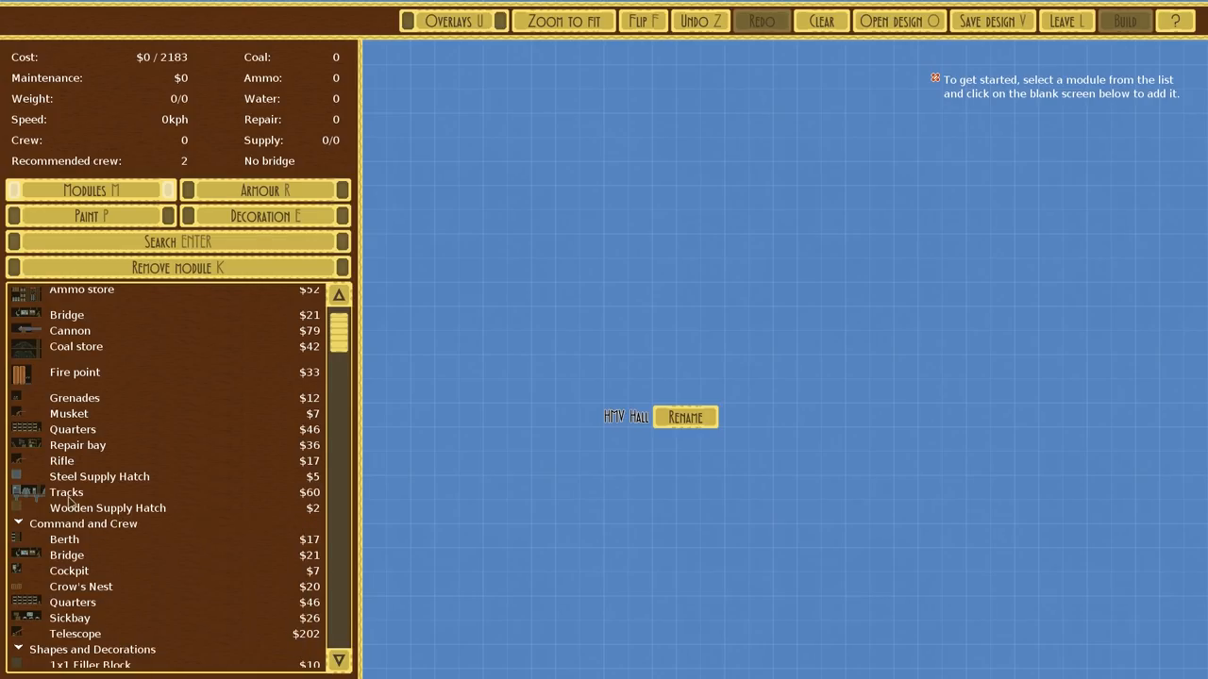
- Give HMV Hall a base of large tracks
click(66, 490)
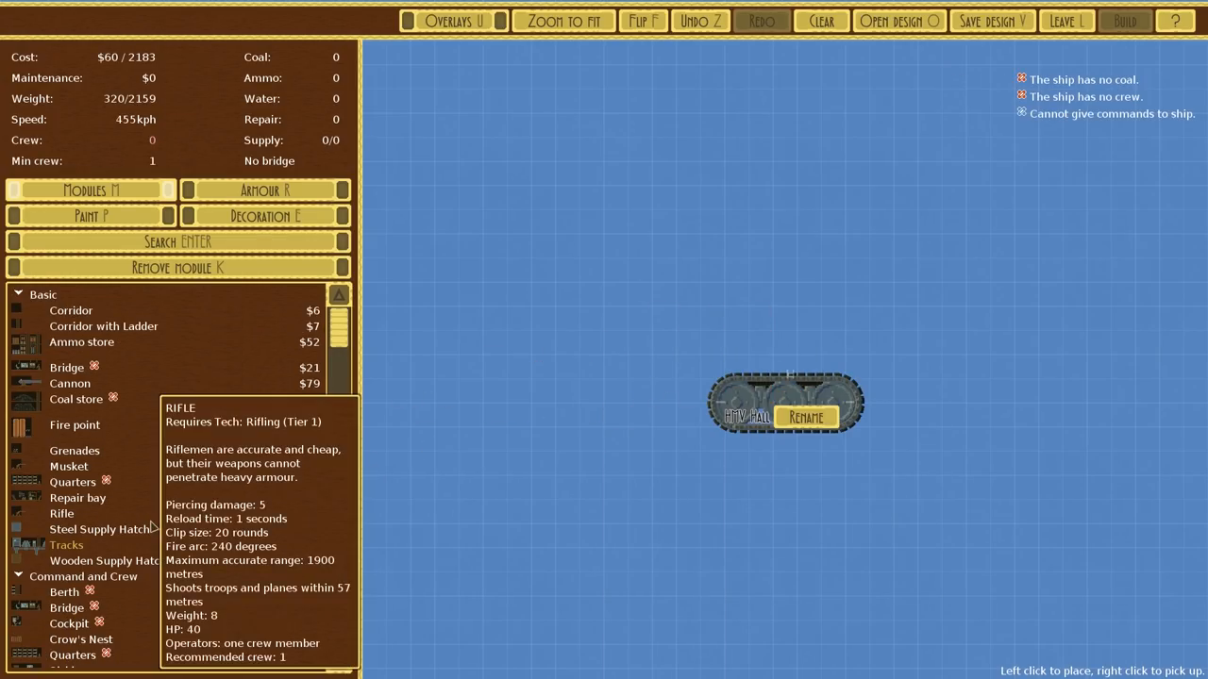
scroll(down, 3)
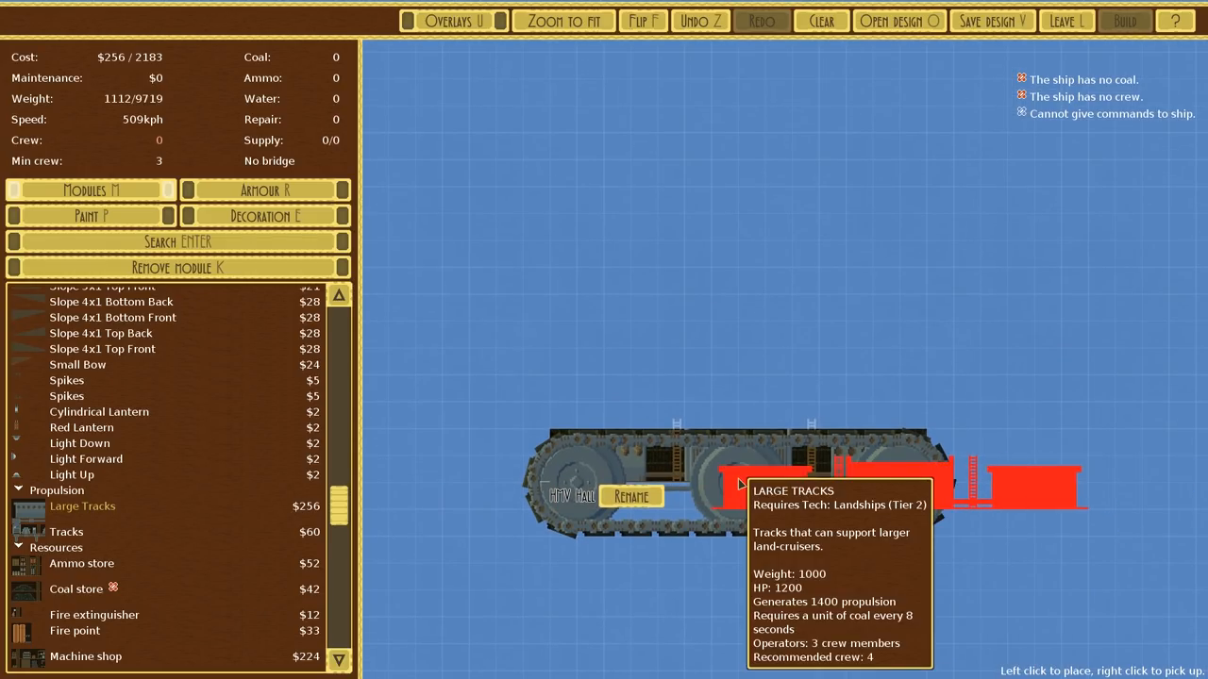
click(819, 20)
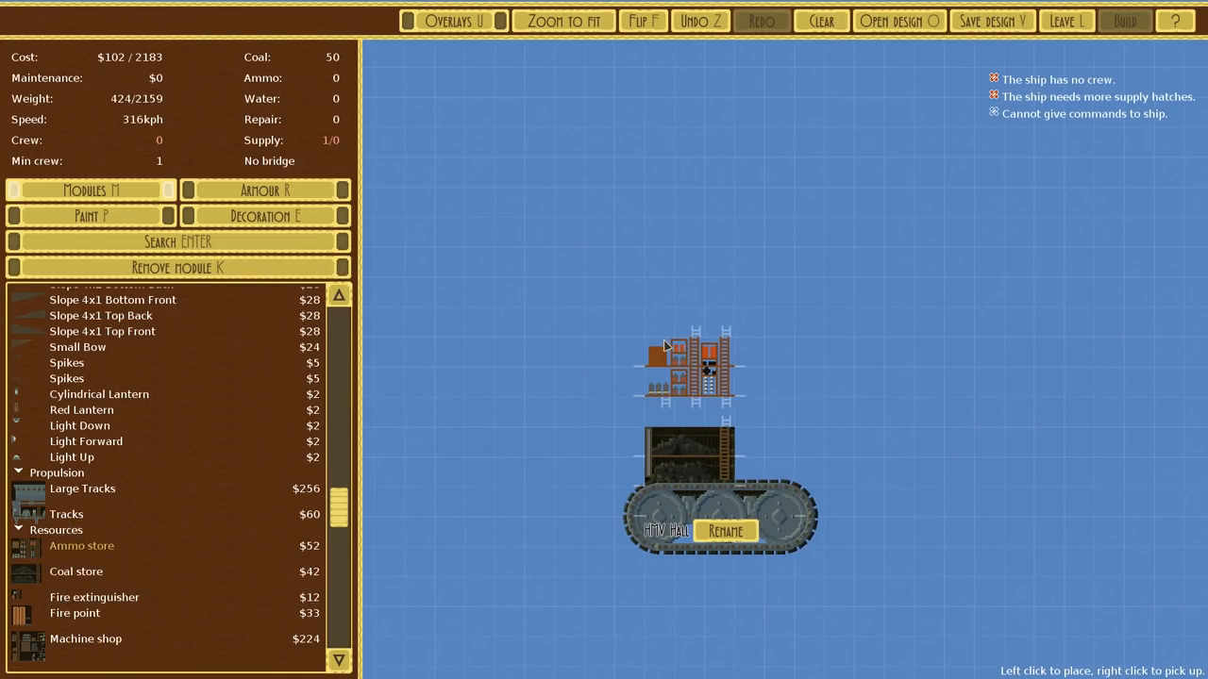
click(264, 215)
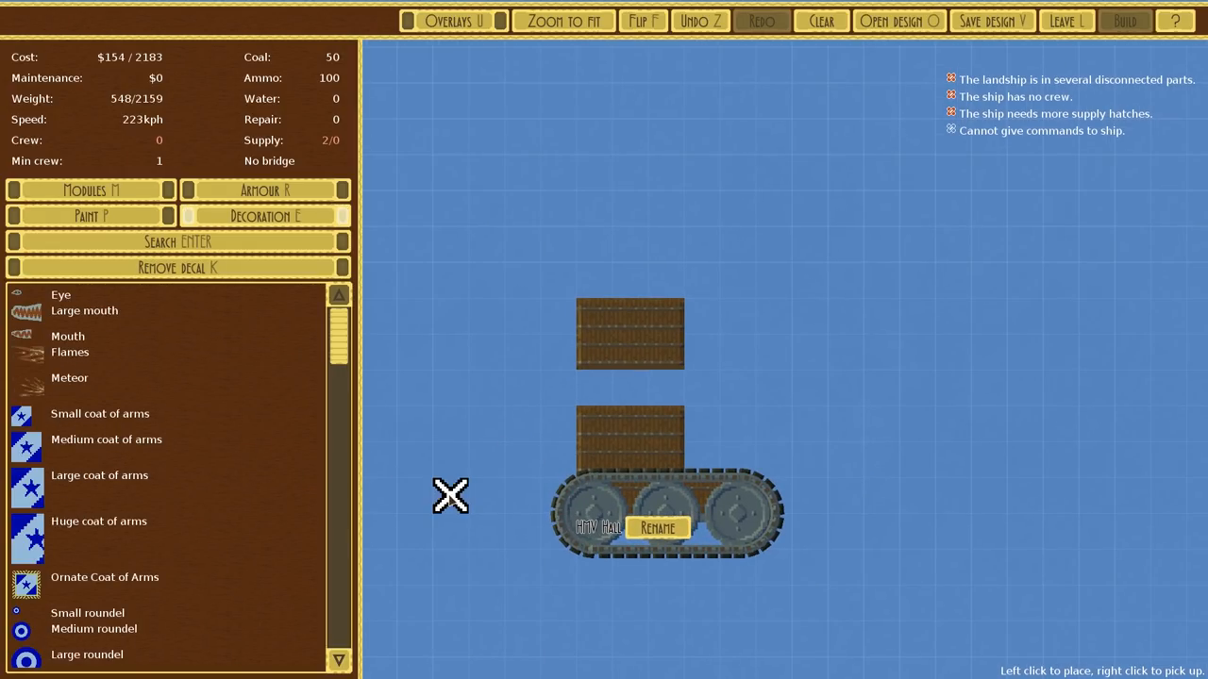
click(90, 189)
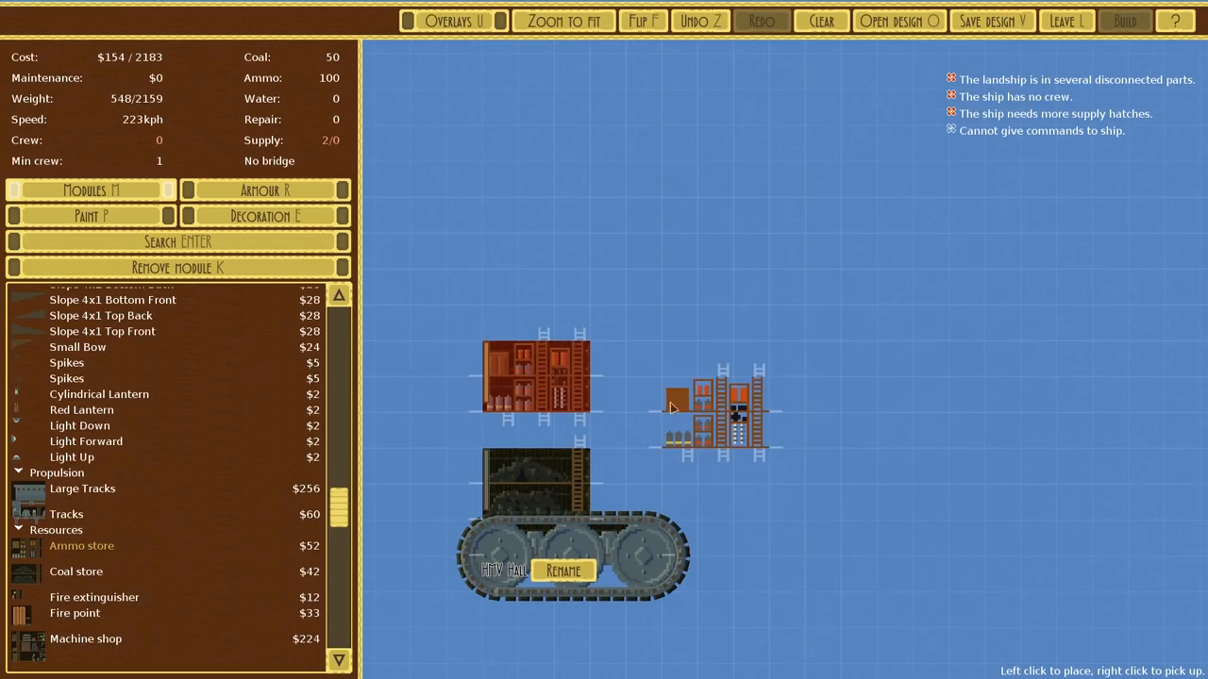
- Place an ammo store and a water tank beside the blocks above the tracks
drag(718, 415, 679, 487)
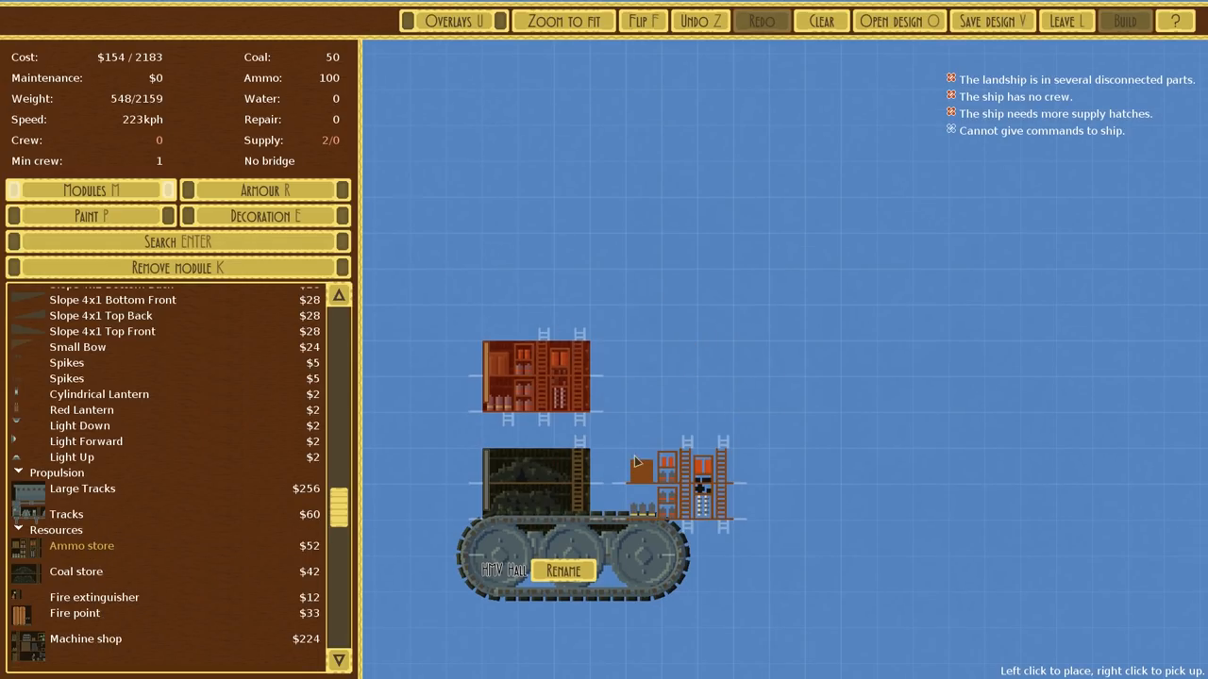
click(632, 462)
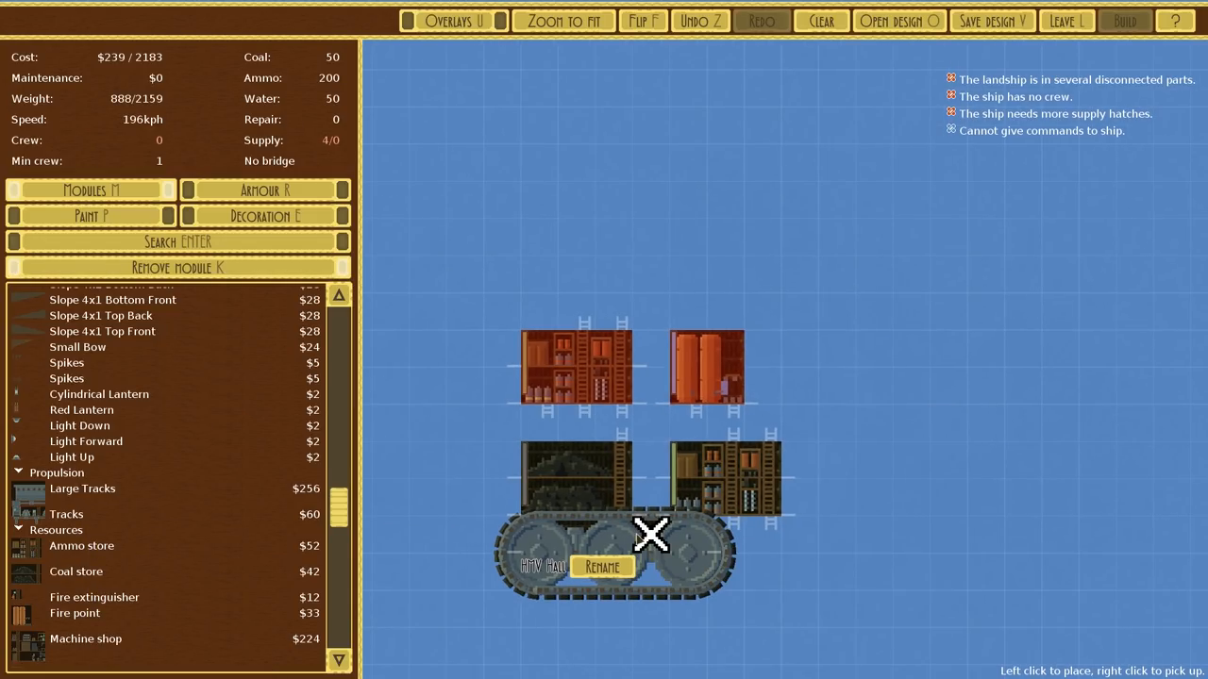
mouse_move(642, 532)
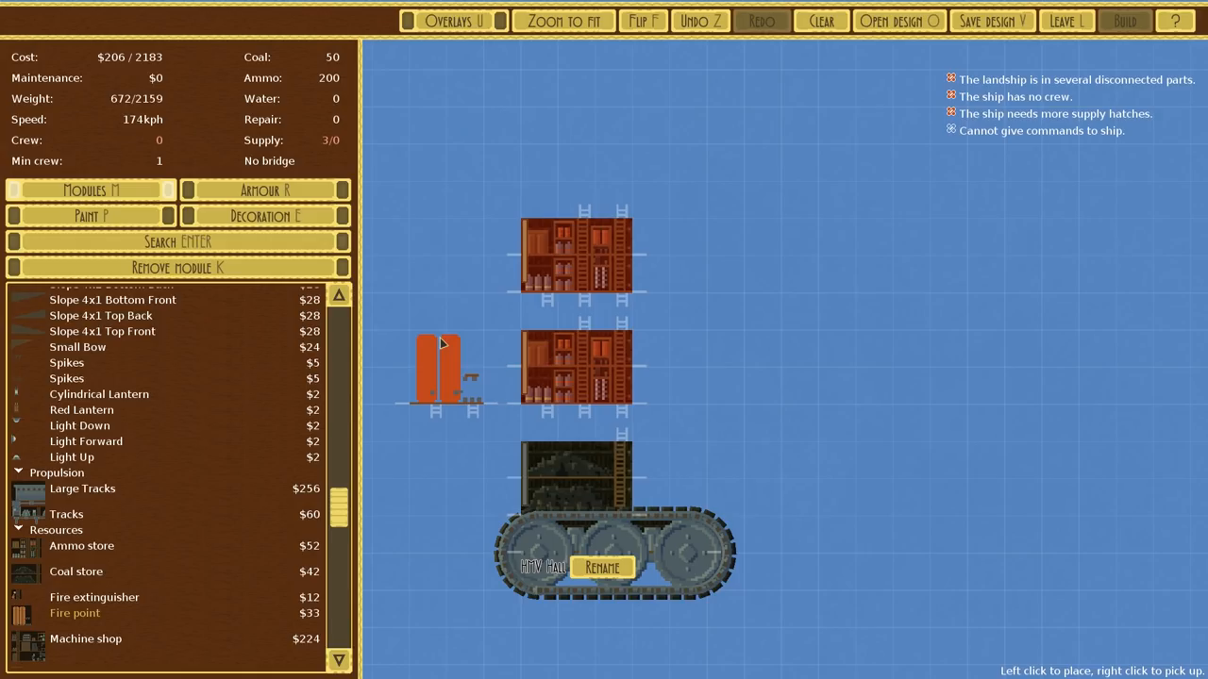
drag(443, 373, 698, 400)
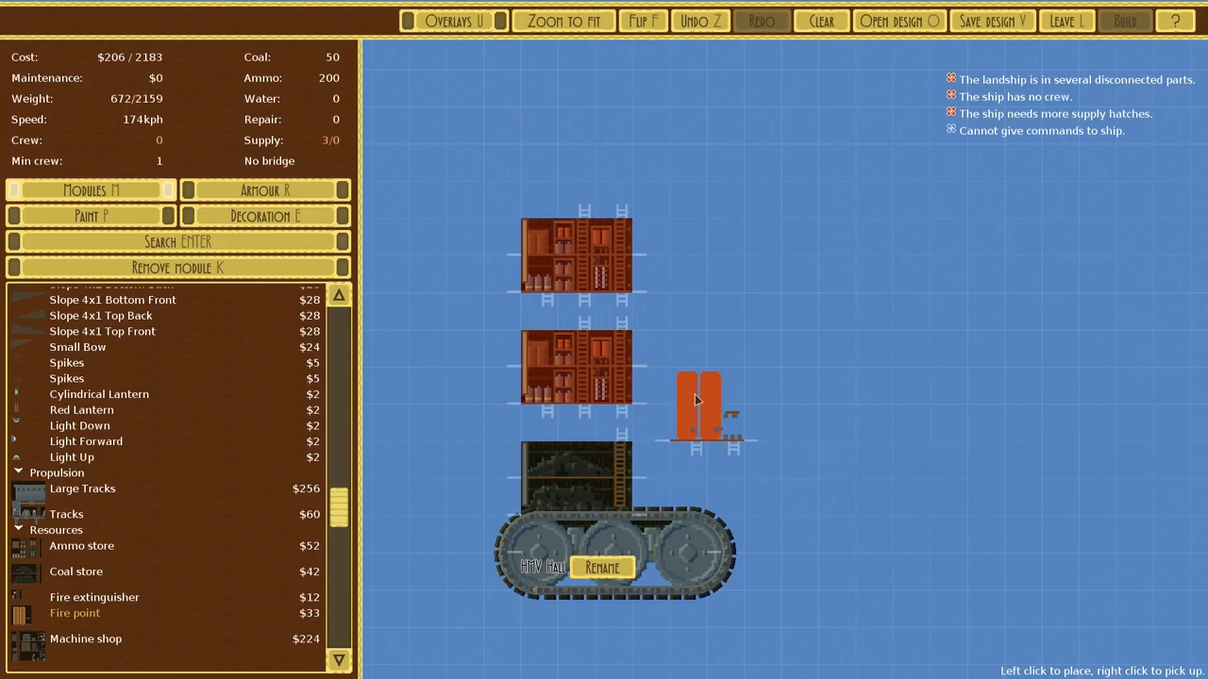
click(698, 396)
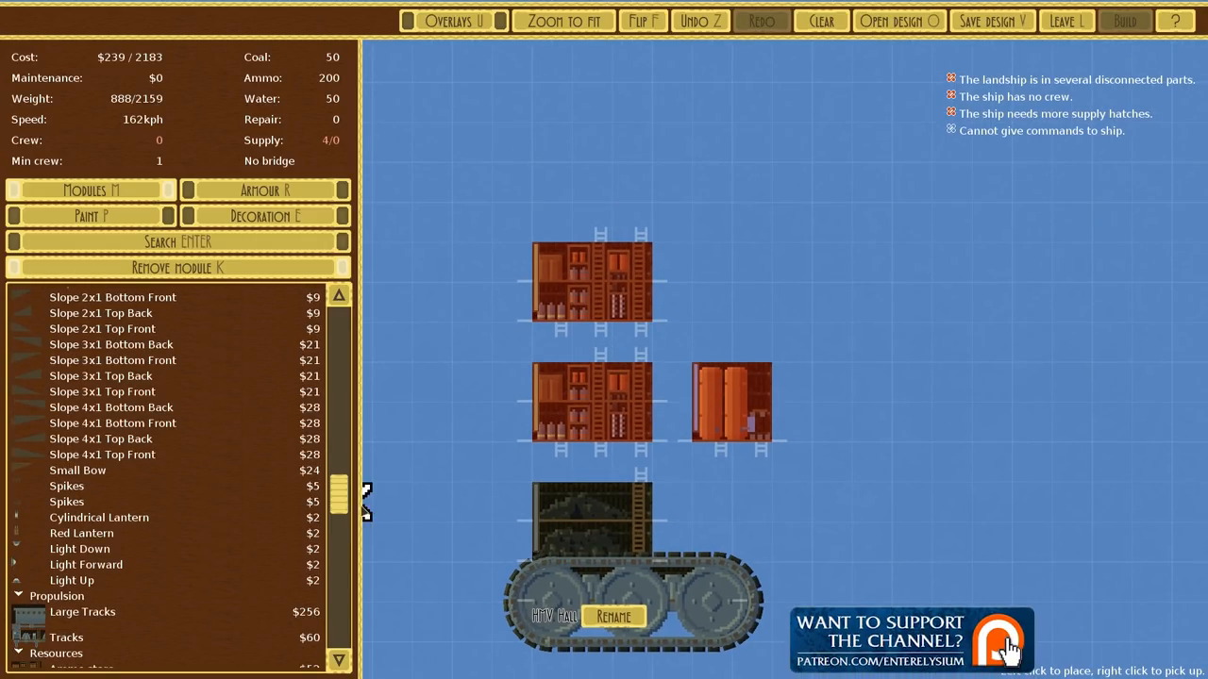
- Add two aerial torpedo bays from the Weapons list beside the existing modules, cost $1709
scroll(down, 3)
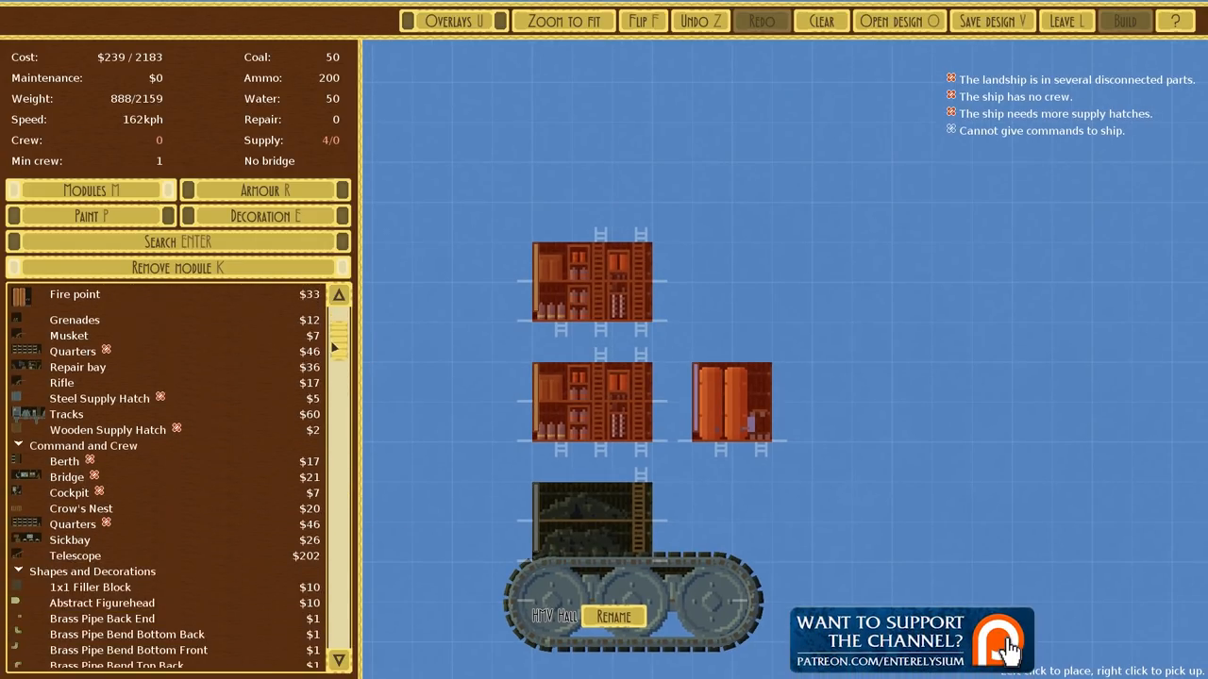
scroll(down, 3)
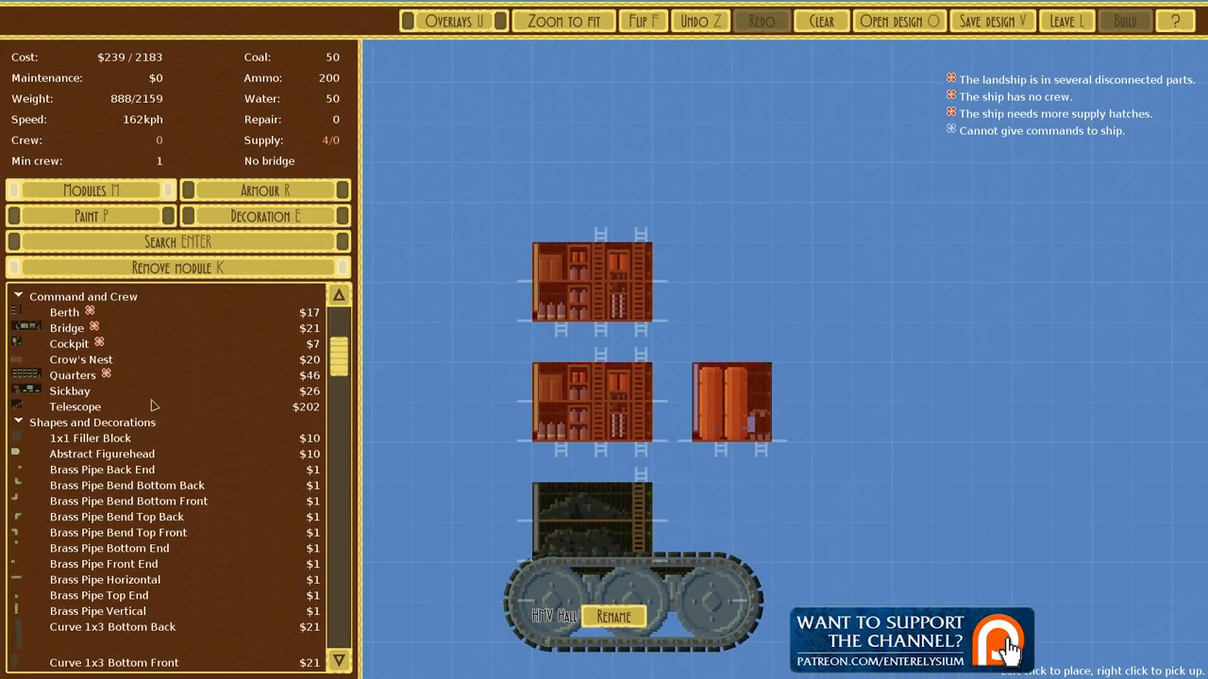
click(670, 236)
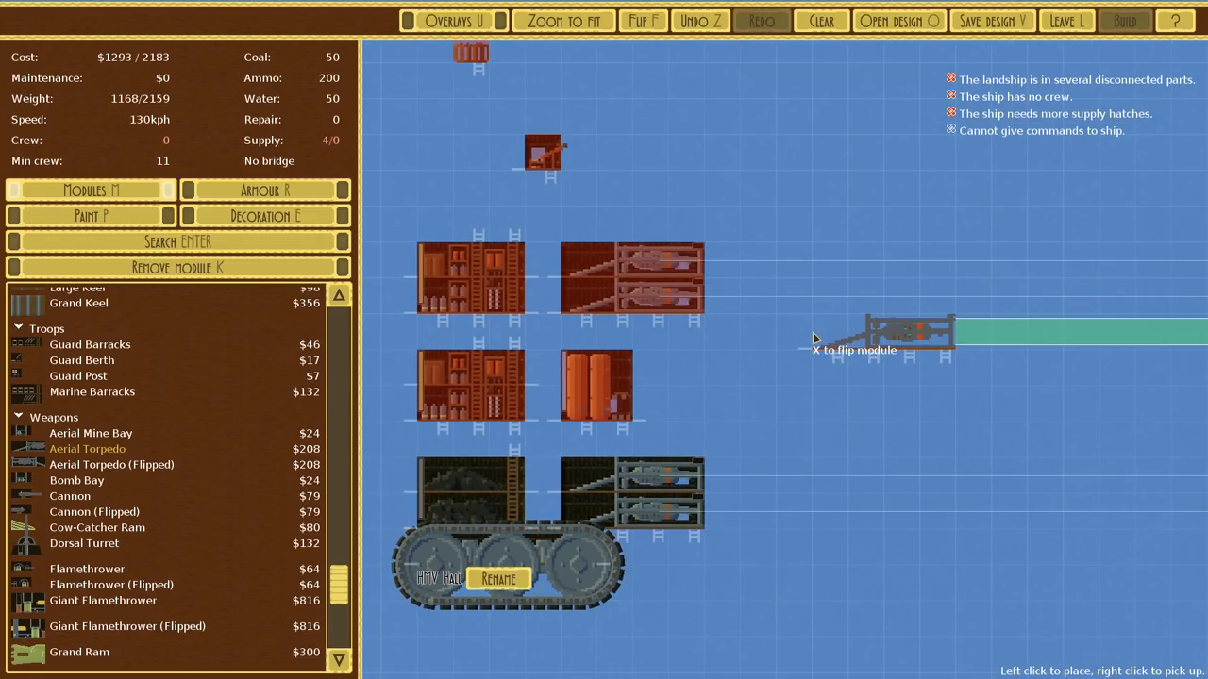
click(264, 215)
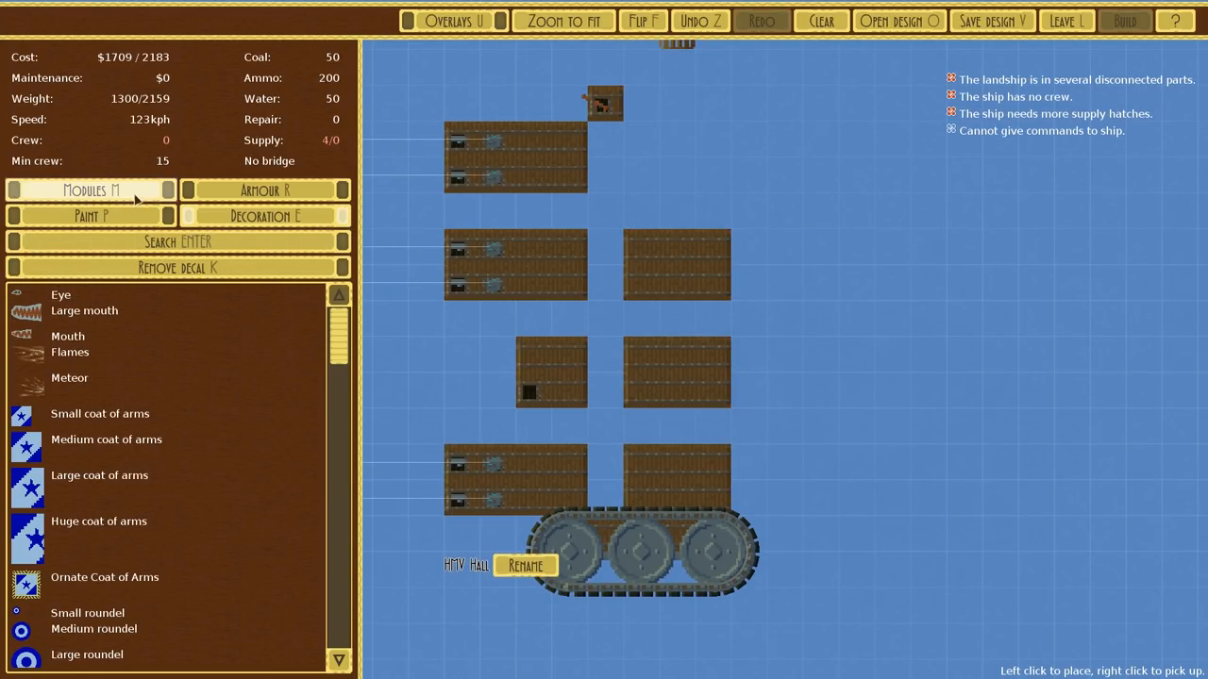
click(90, 188)
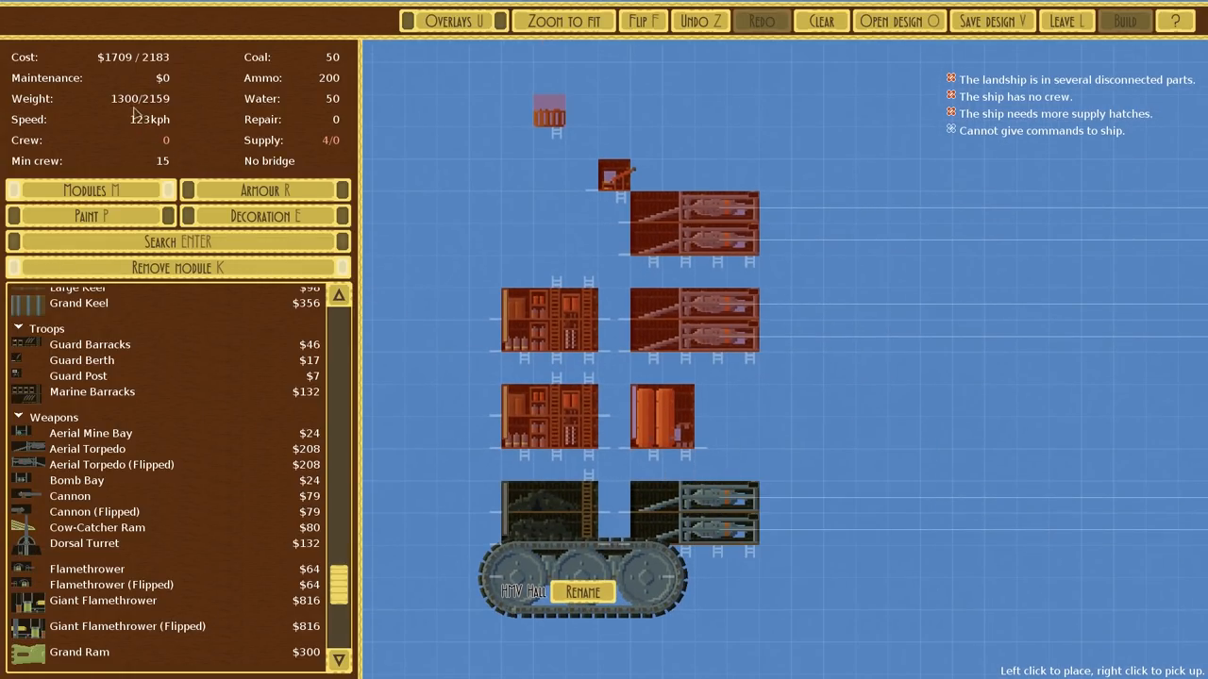
click(265, 189)
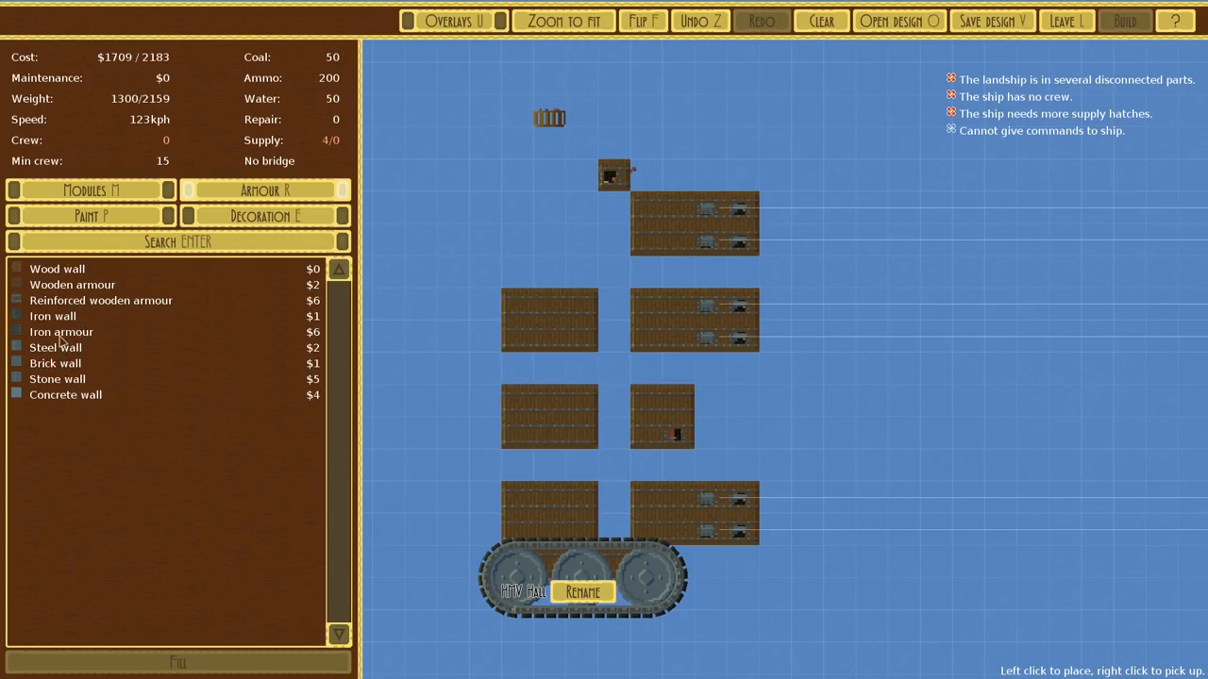
mouse_move(60, 333)
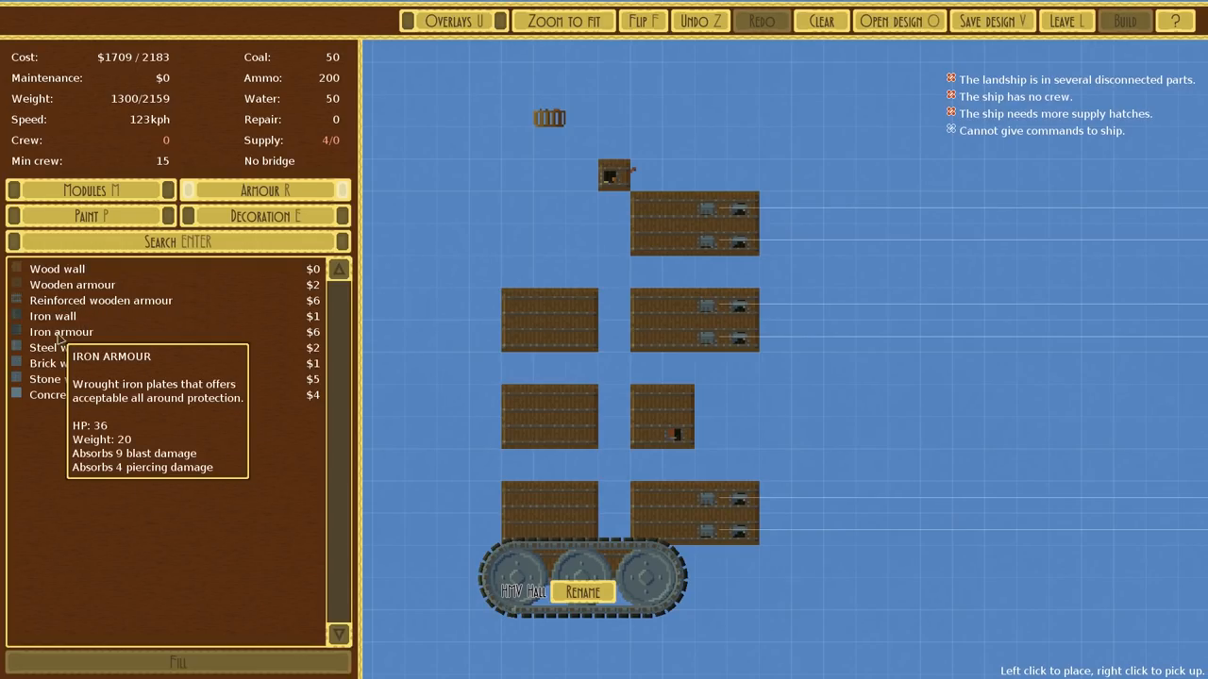
mouse_move(102, 300)
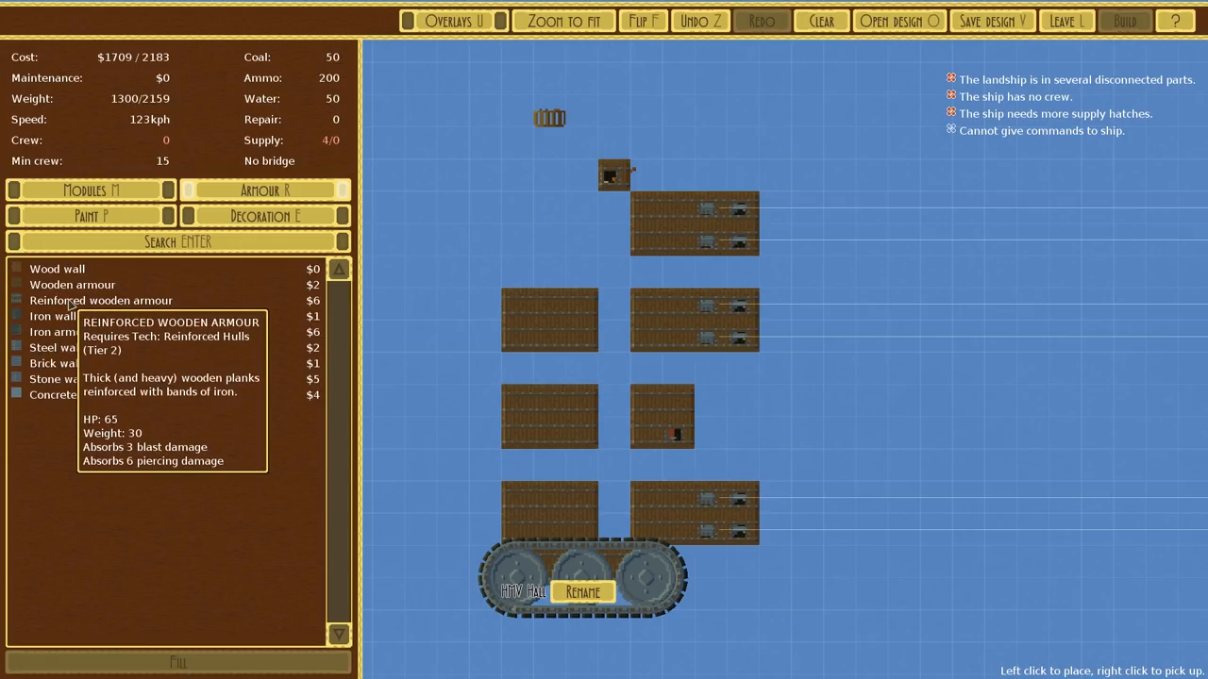
- Fill every block of HMV Hall with reinforced wooden armour, weight rising to 2032
click(102, 300)
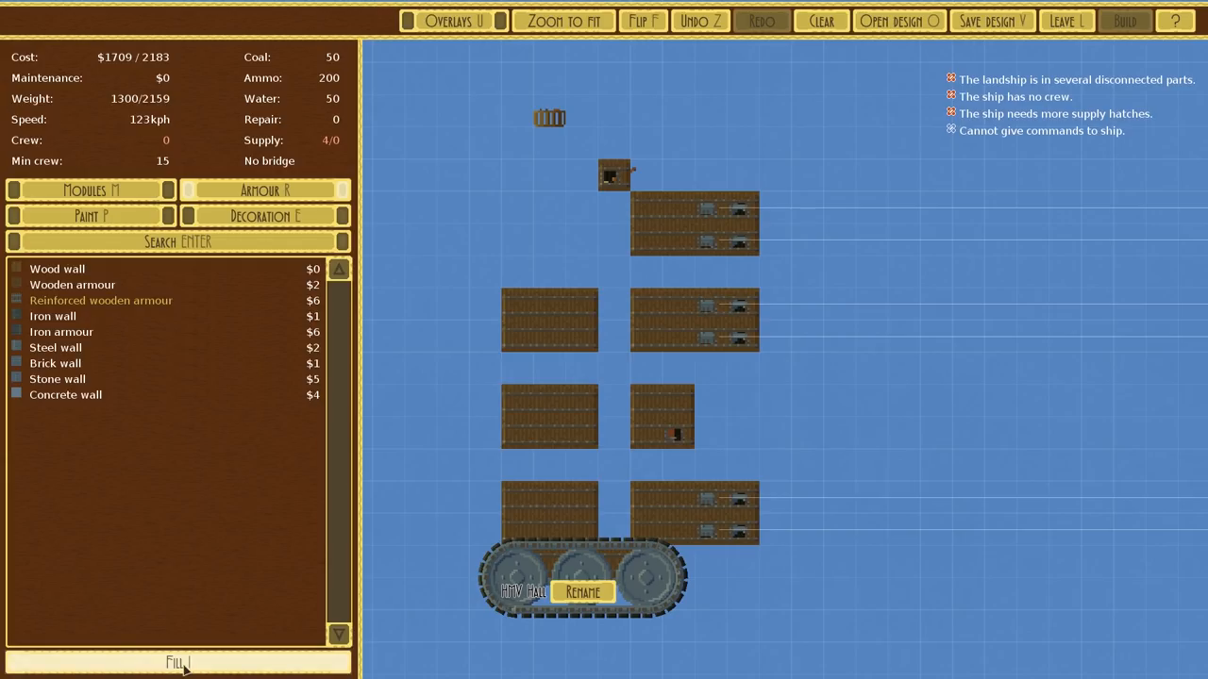
click(177, 661)
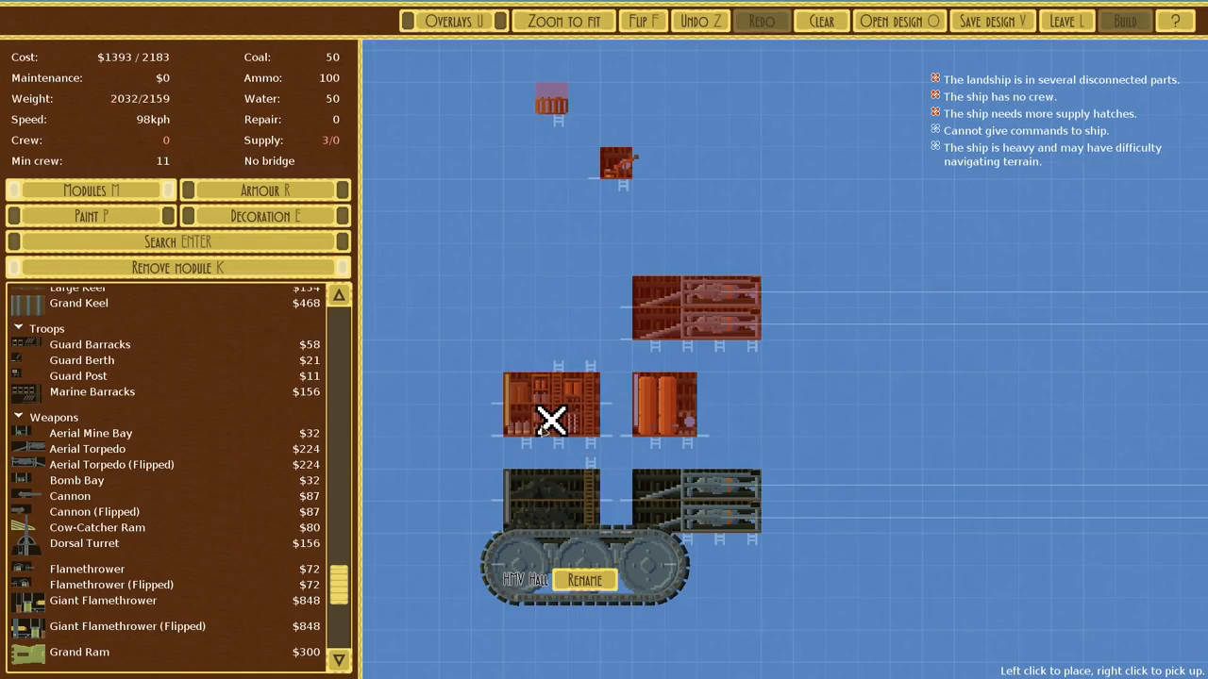
mouse_move(645, 419)
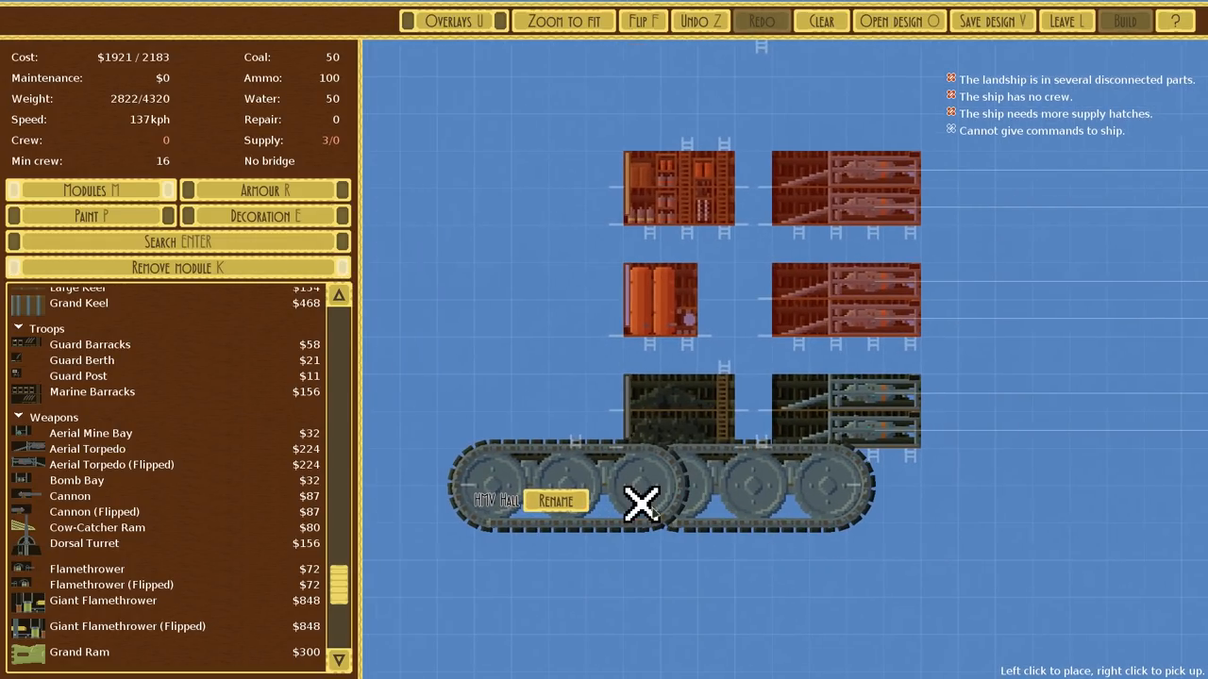
- Place a second set of large tracks, lifting capacity to 4320
click(419, 462)
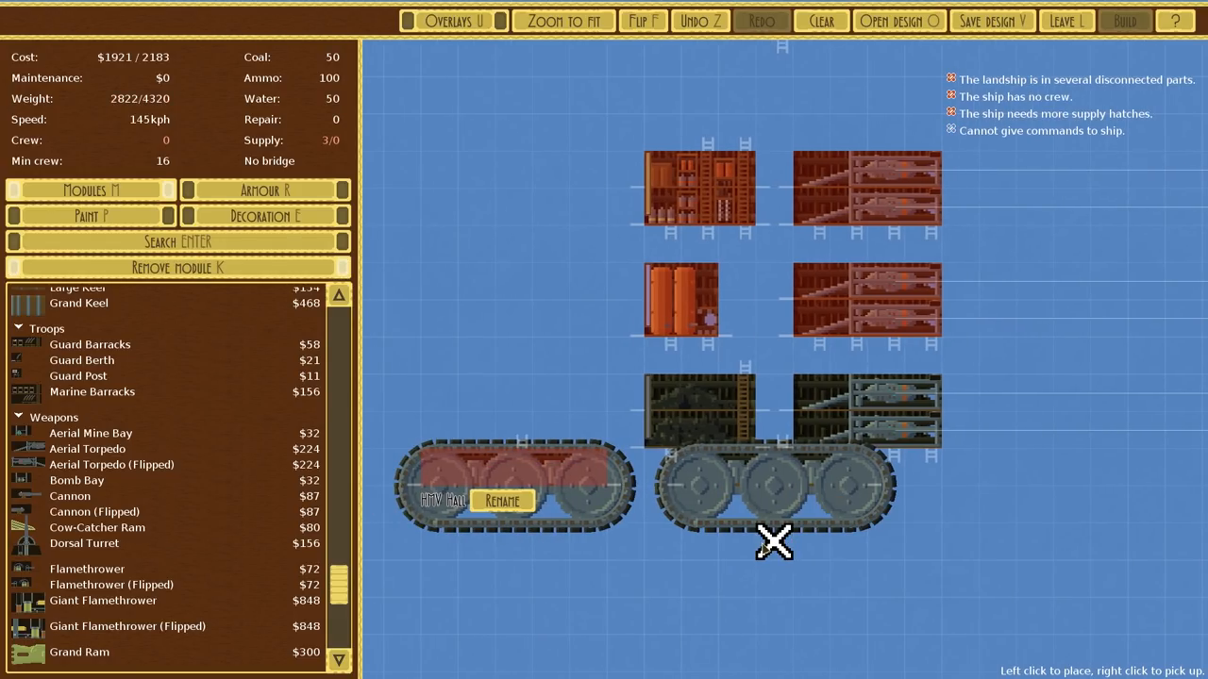
mouse_move(739, 468)
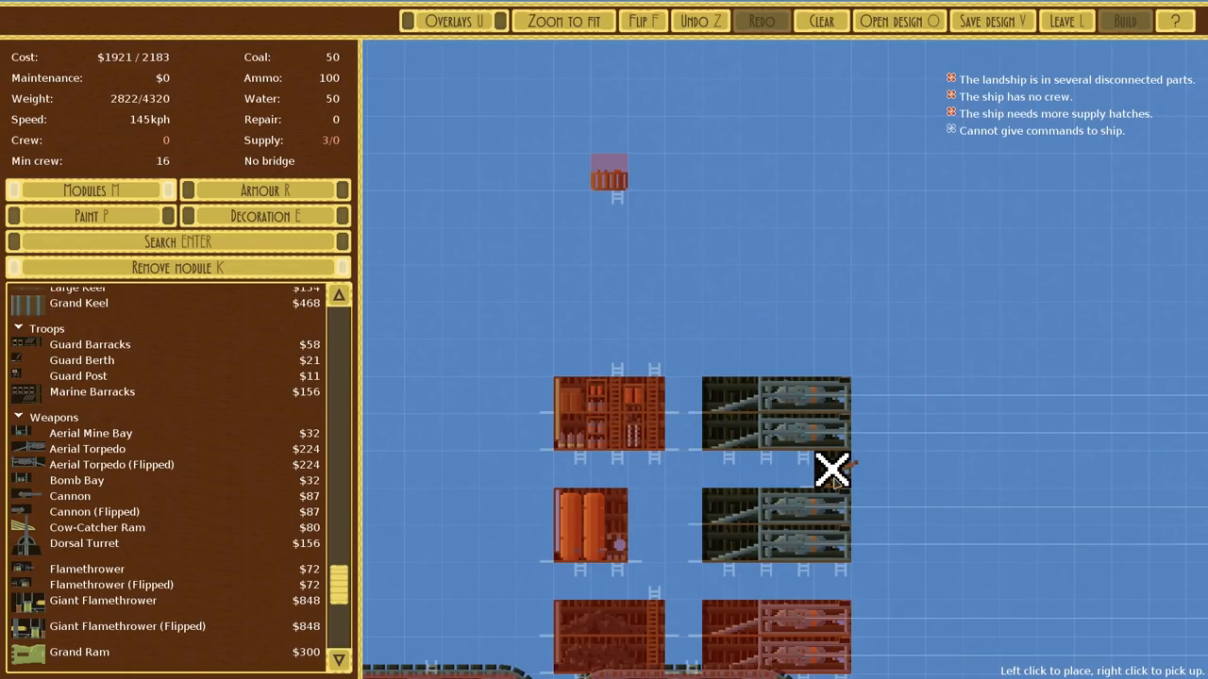
mouse_move(835, 470)
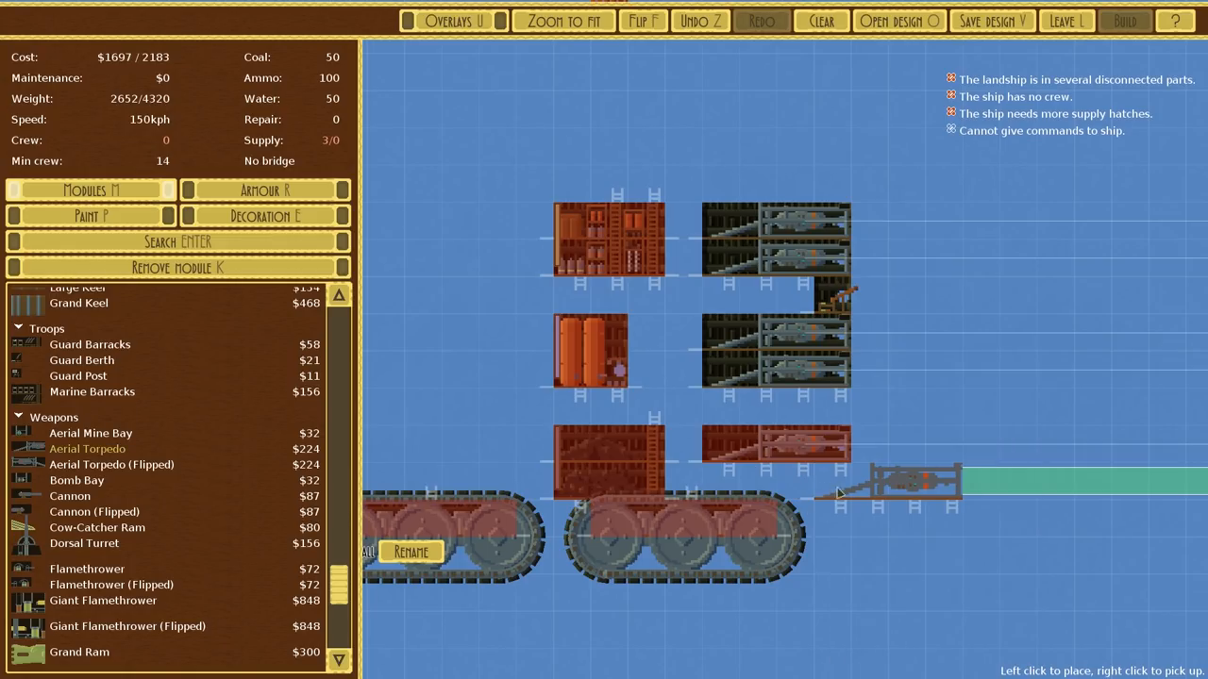
mouse_move(829, 300)
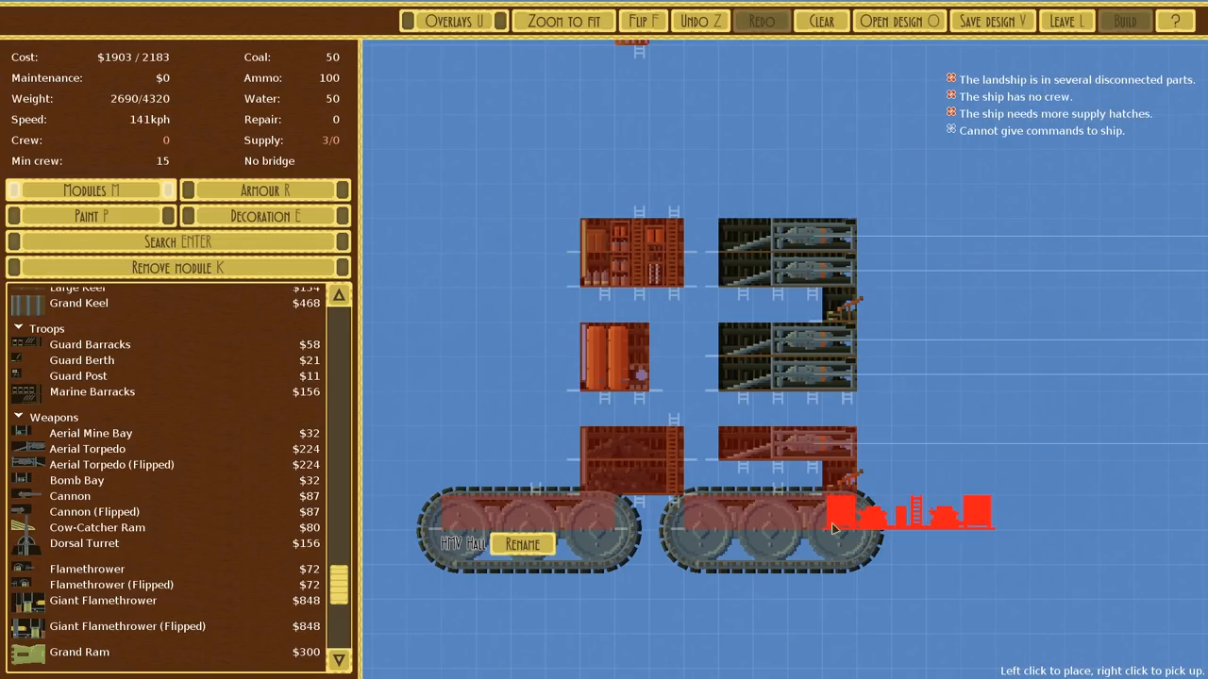
- Attach another aerial torpedo bay at the front of the twin tracks
click(832, 529)
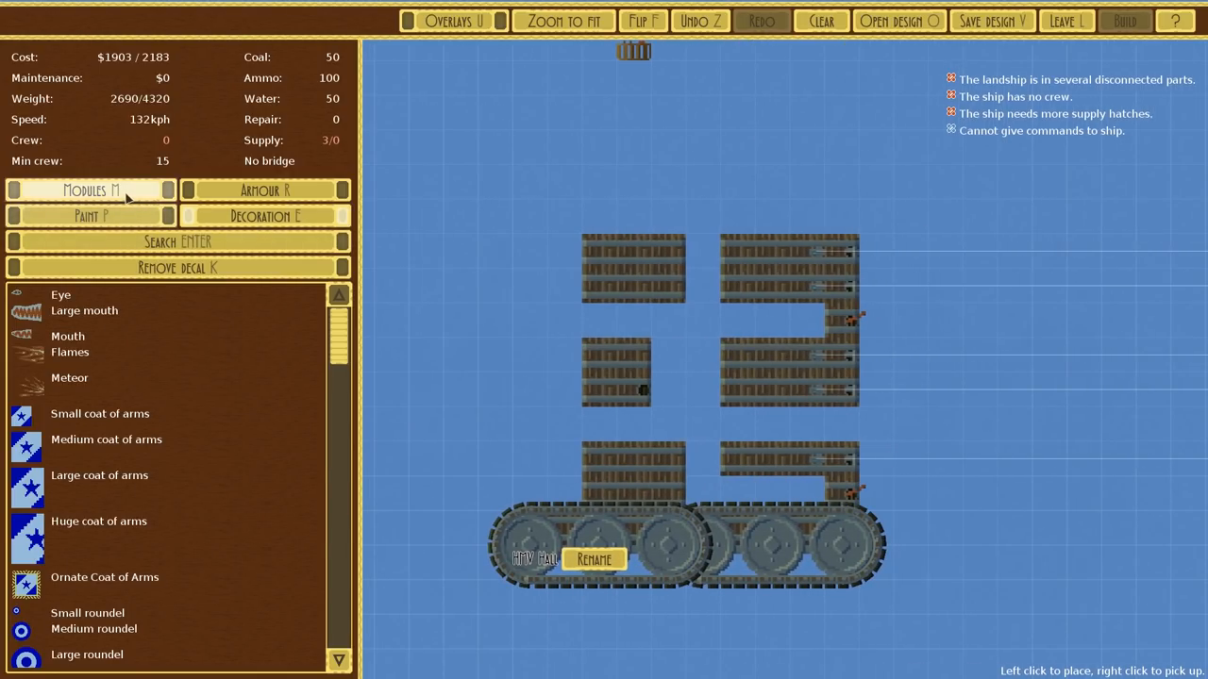
- Return to the module catalogue and view the Guard Post details
click(90, 189)
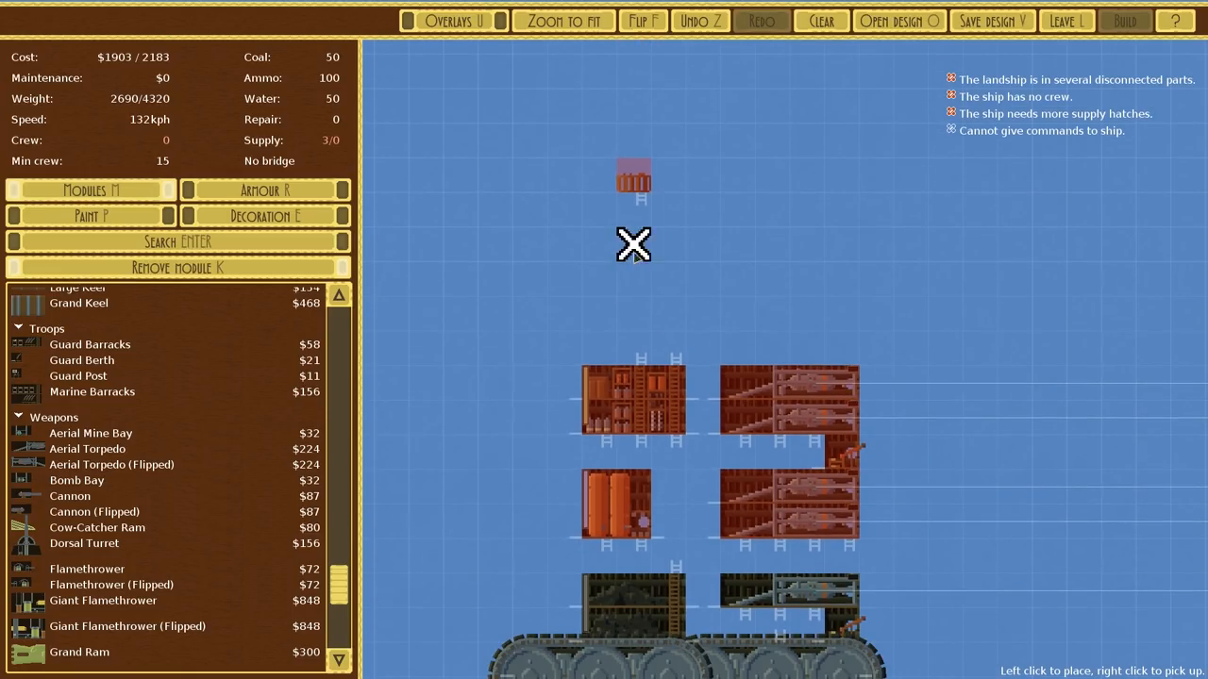
click(670, 321)
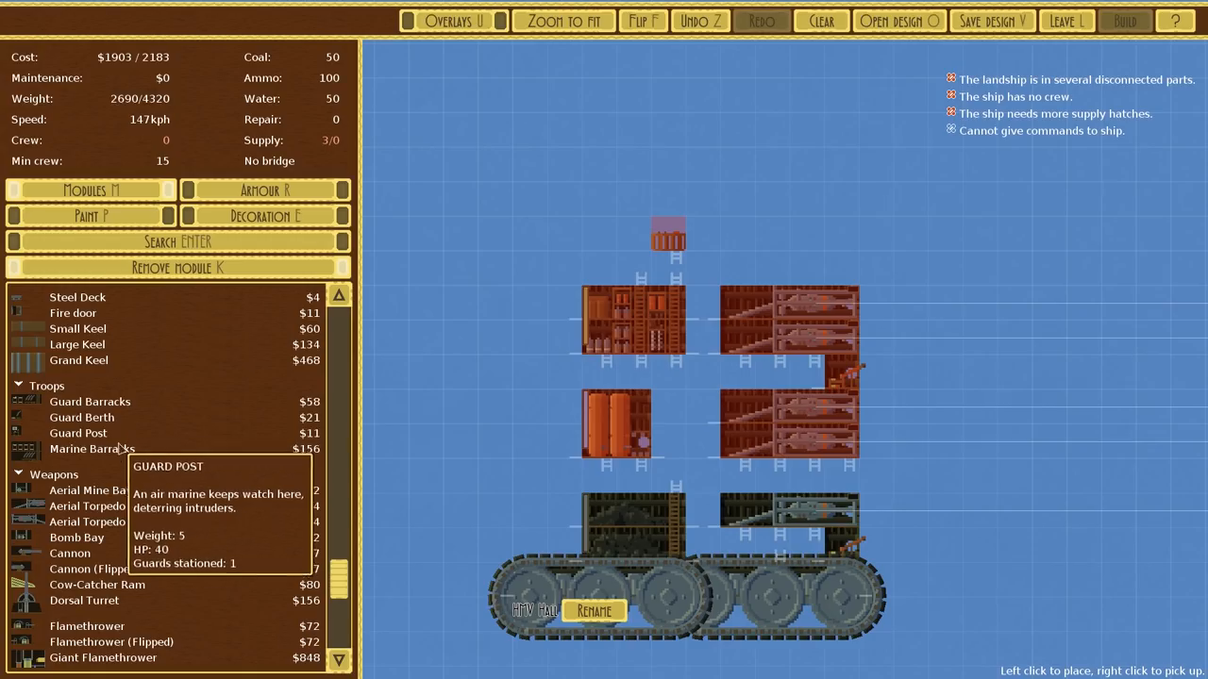
mouse_move(93, 449)
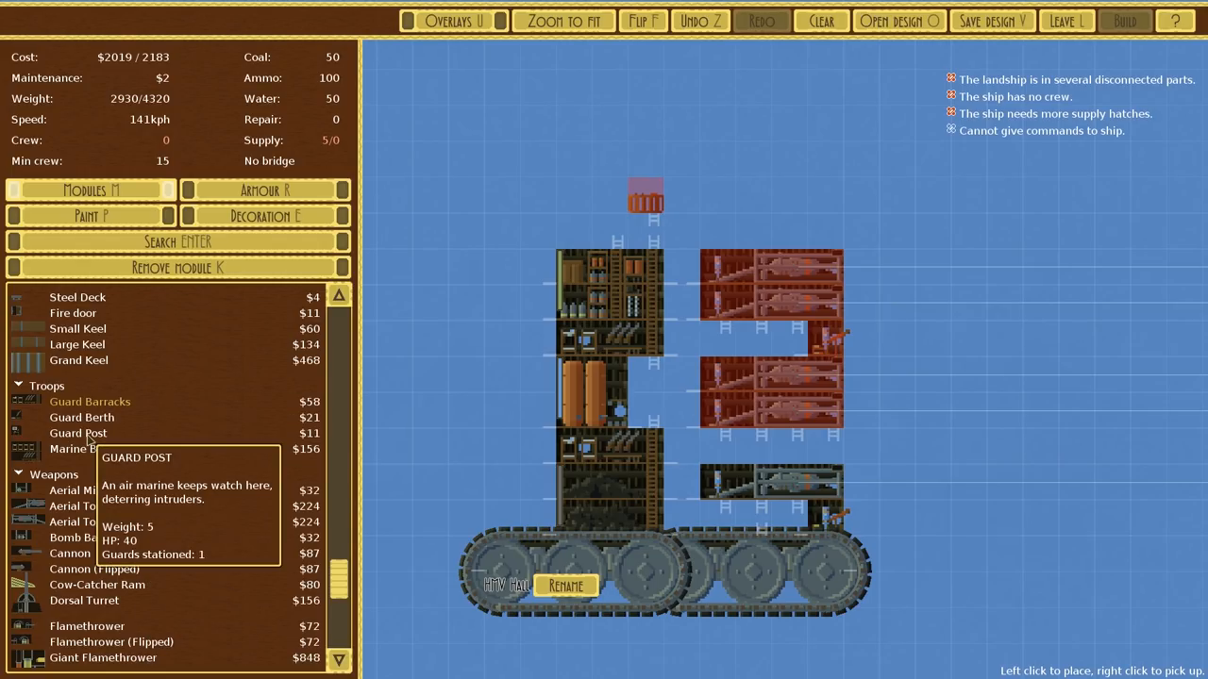
mouse_move(120, 461)
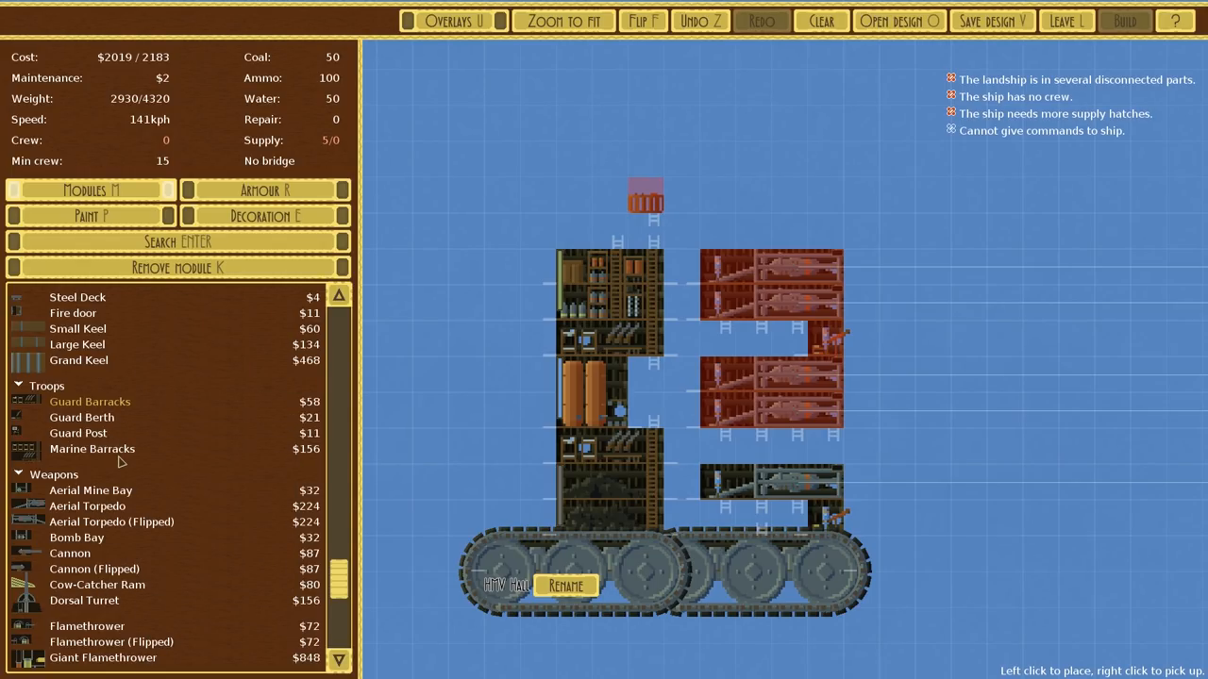
- Browse the module list while filling the left tower with interior rooms
scroll(down, 3)
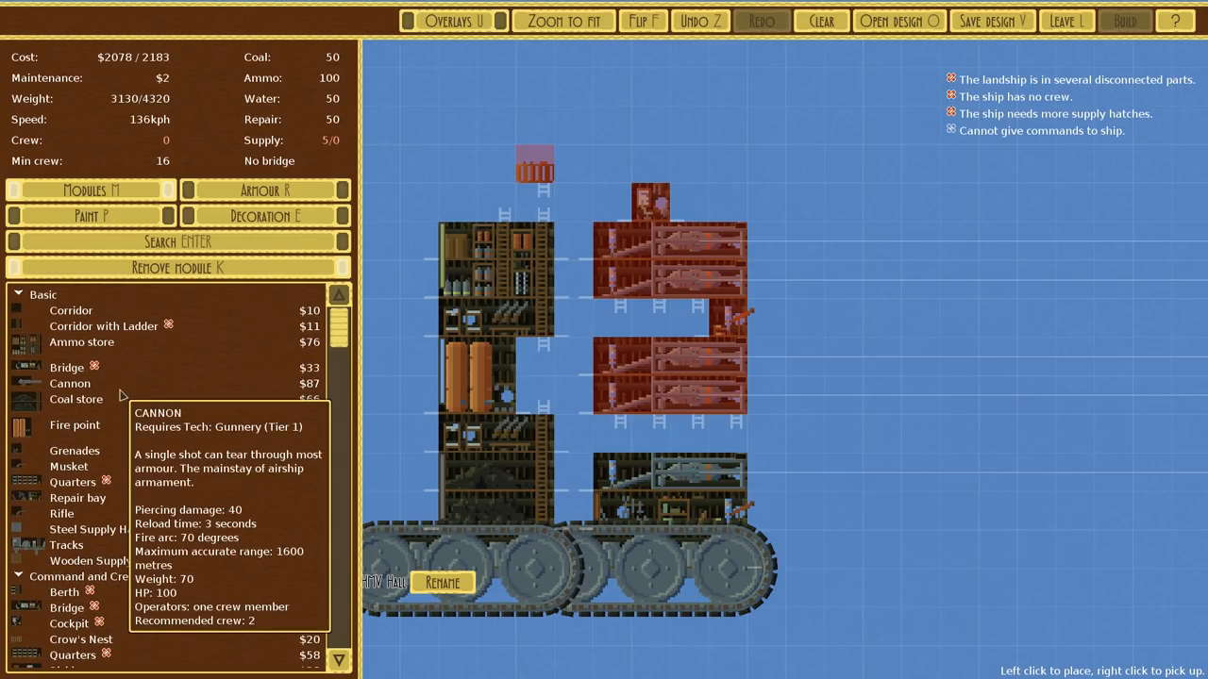
- Scroll the module list past Command and Crew down to supply hatches and machine shops
scroll(down, 3)
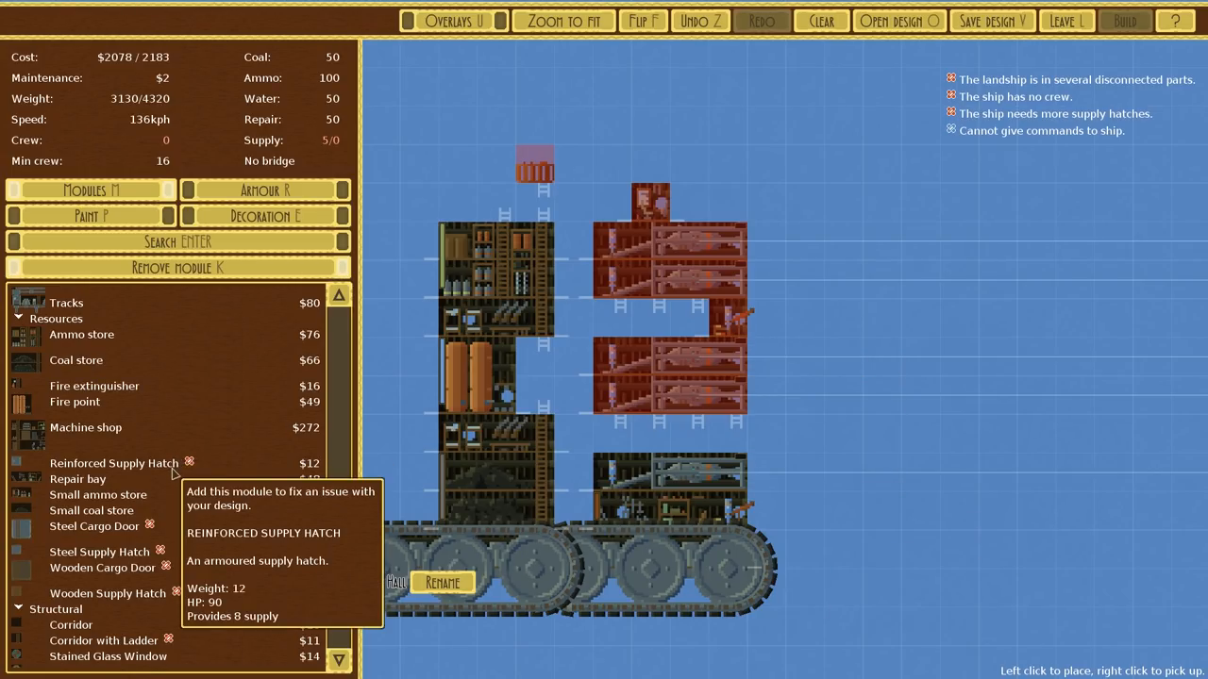
scroll(down, 3)
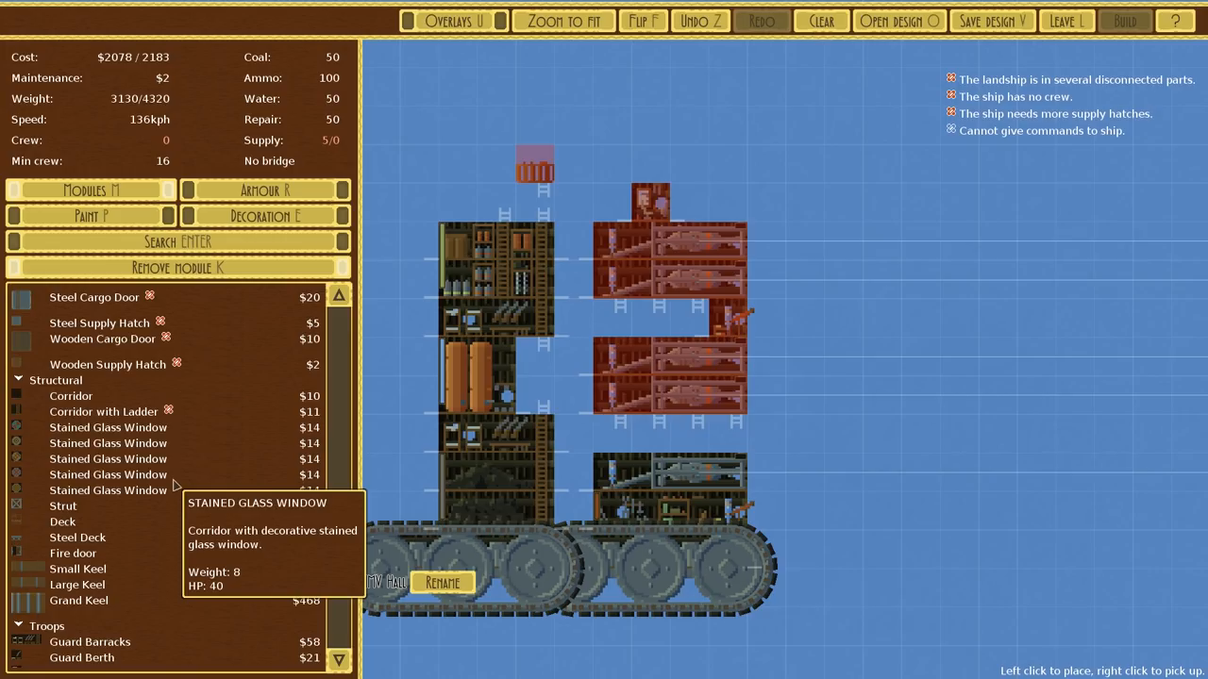
scroll(down, 3)
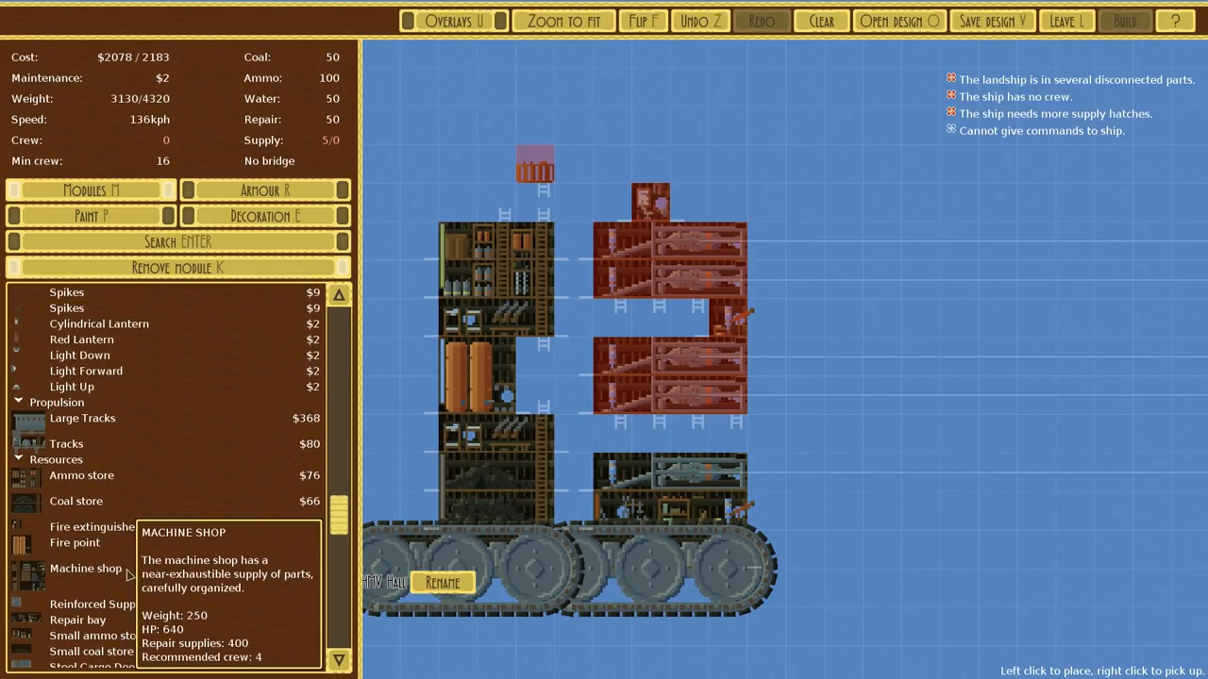
scroll(down, 3)
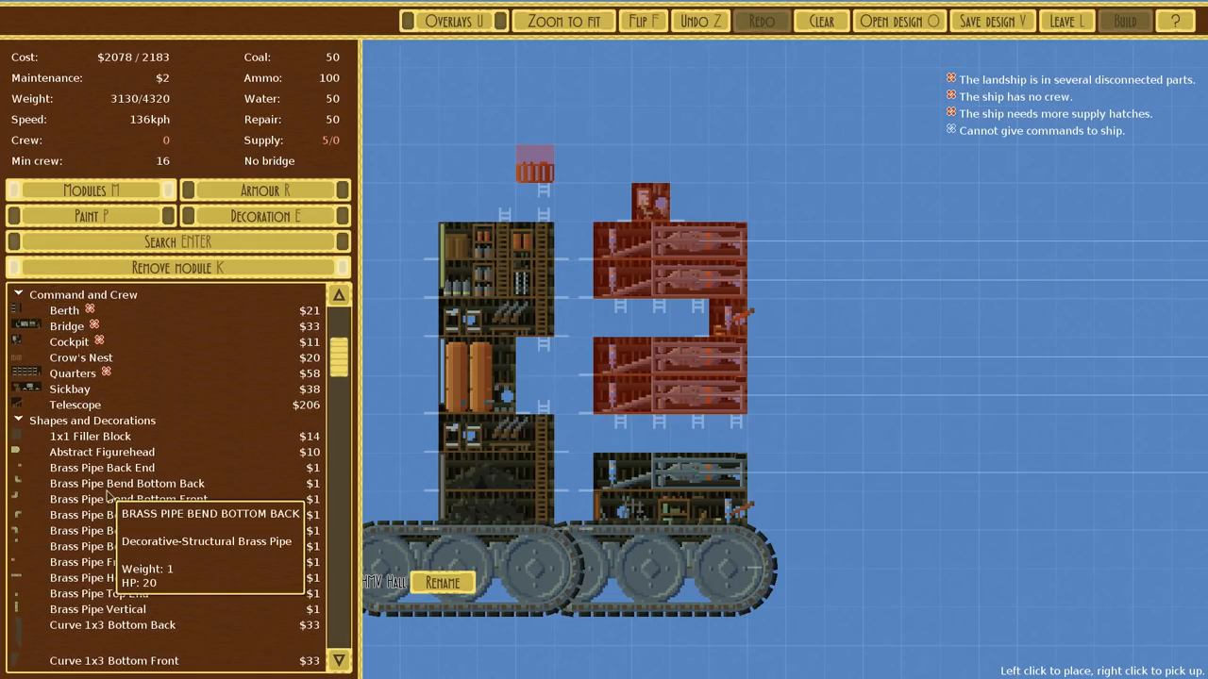
scroll(down, 3)
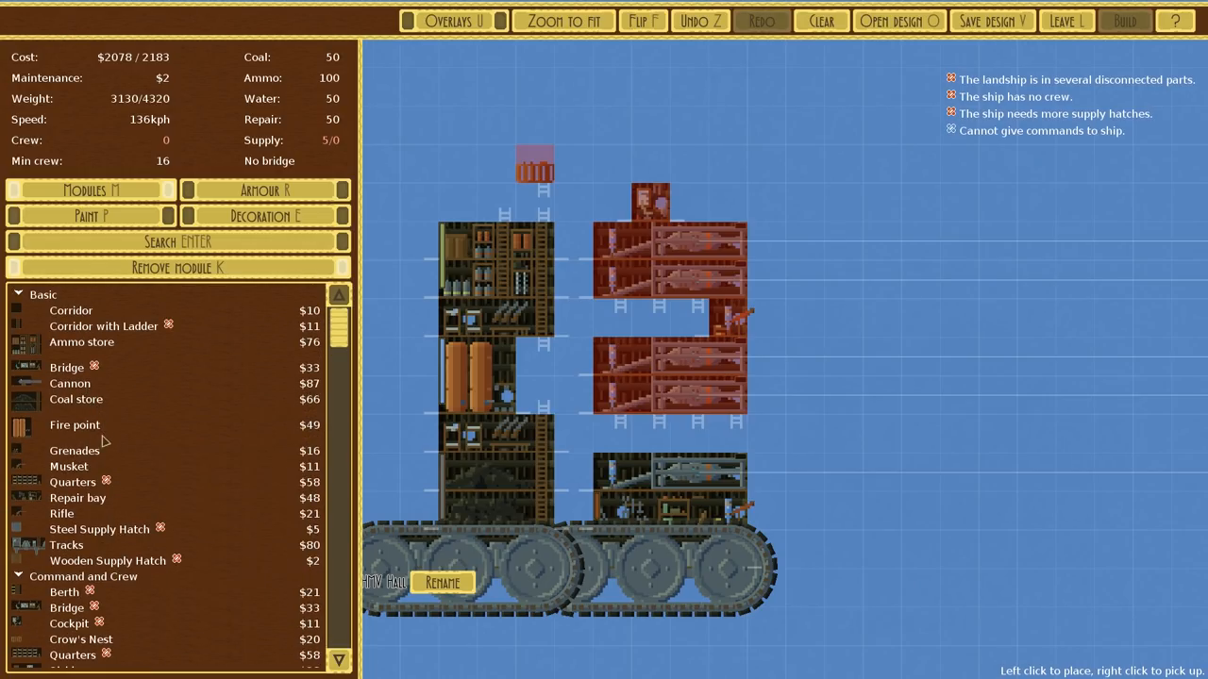
mouse_move(68, 466)
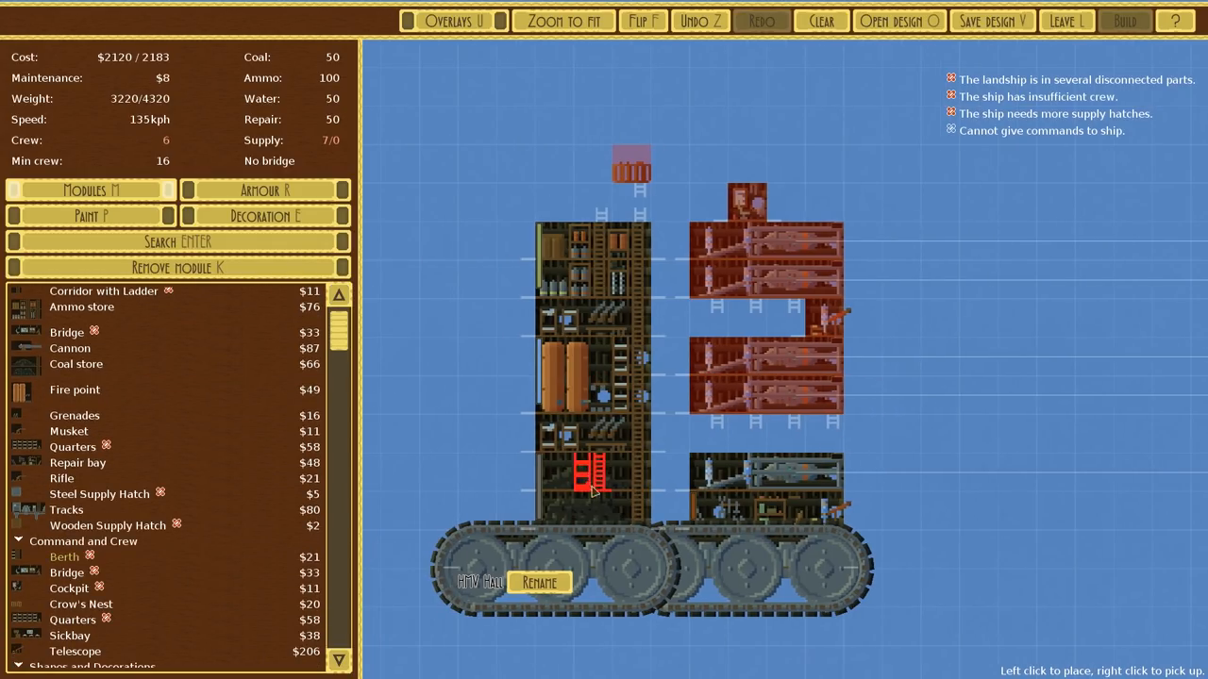
- Place hull blocks between the two towers, raising weight to 4982 over the 4320 limit
drag(589, 481, 664, 551)
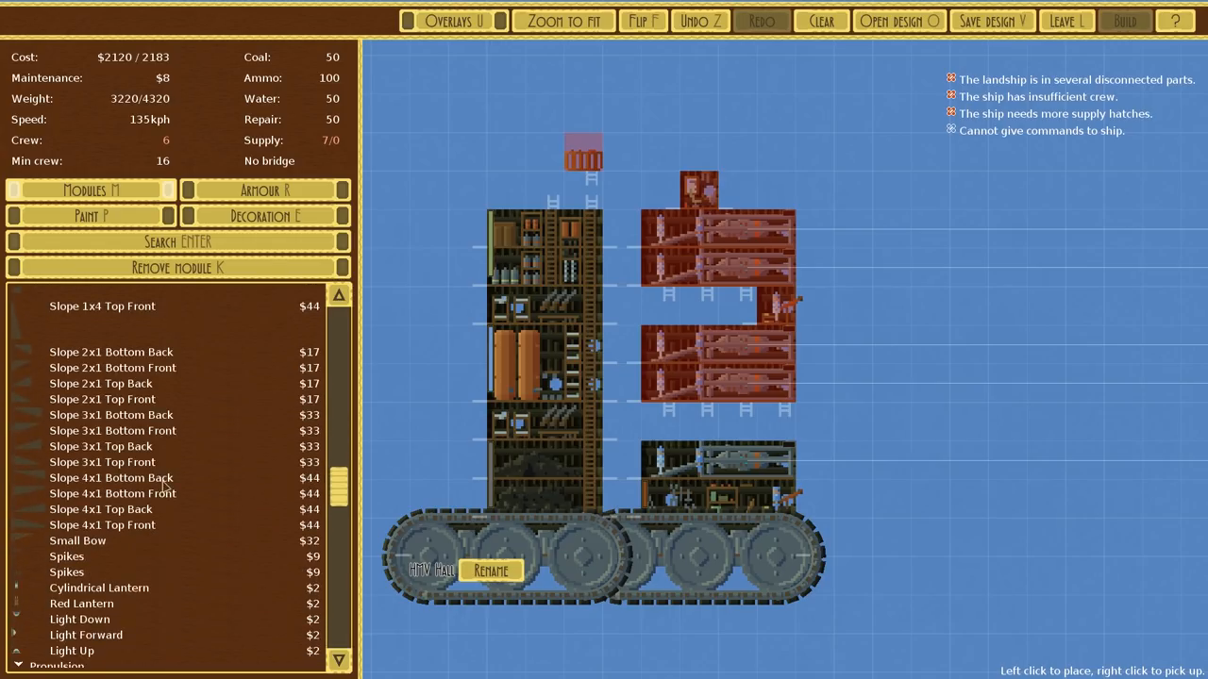
scroll(down, 3)
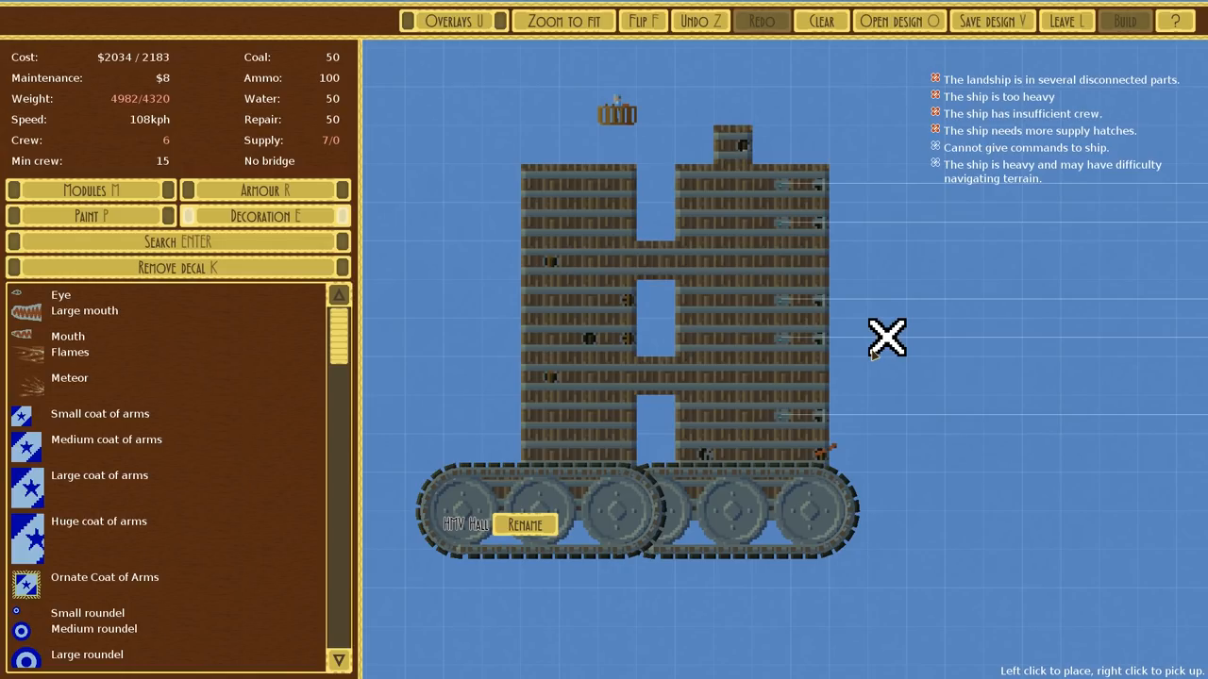
- Remove the middle hull and place Quarters and a Bridge in the left tower
click(91, 189)
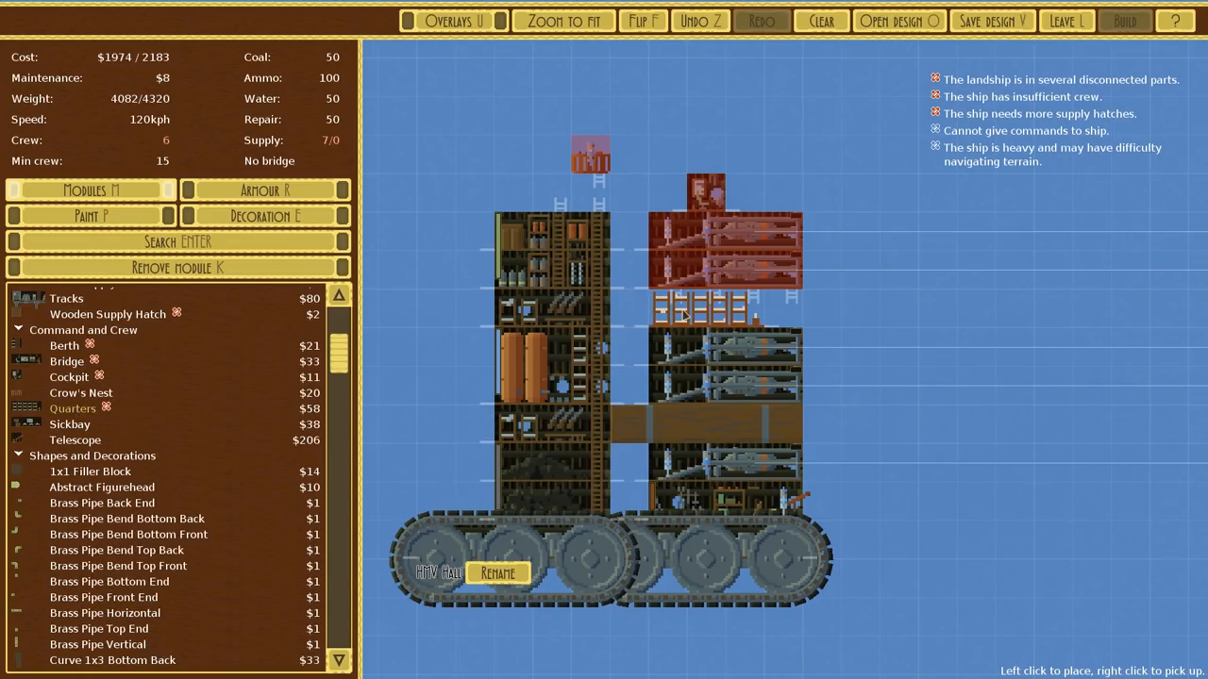
click(947, 359)
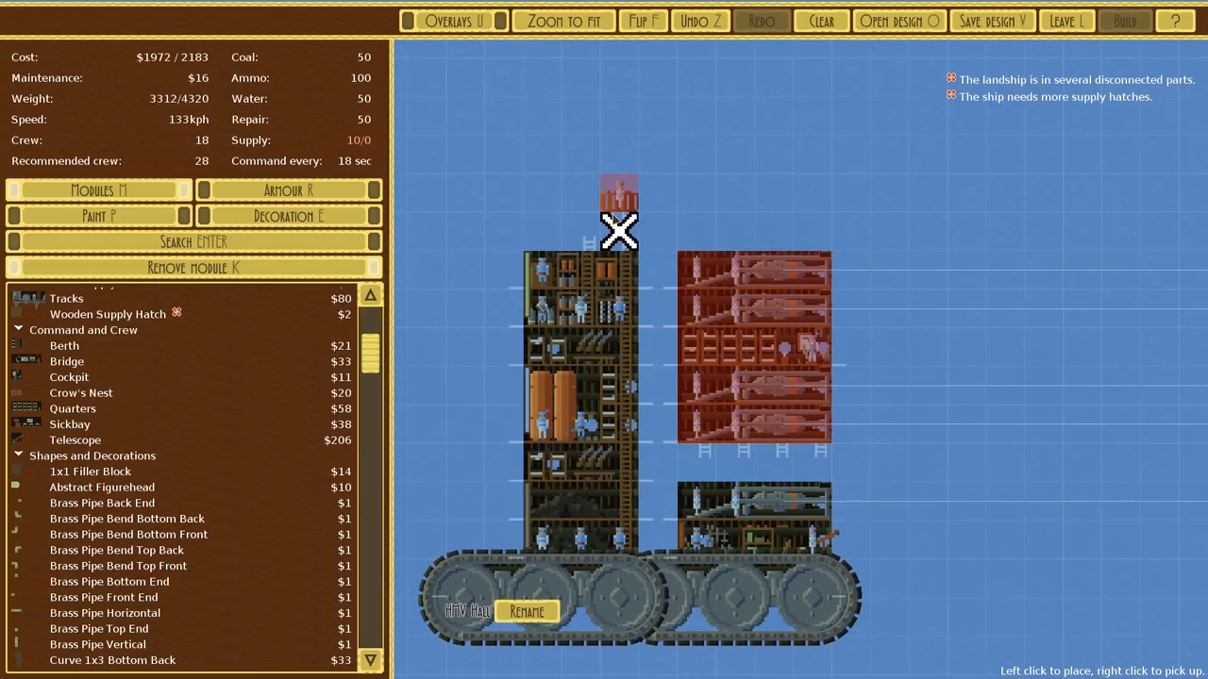
mouse_move(726, 262)
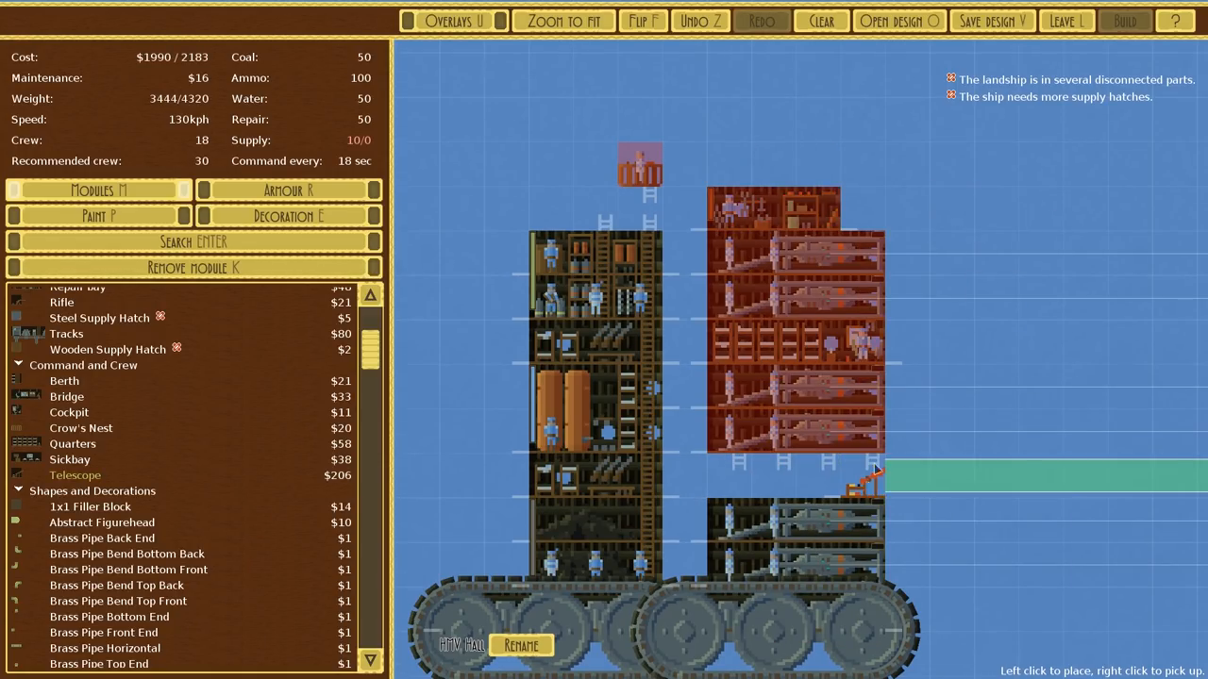
- Place rooms in the right tower and supply hatches joining it to the left tower
click(861, 339)
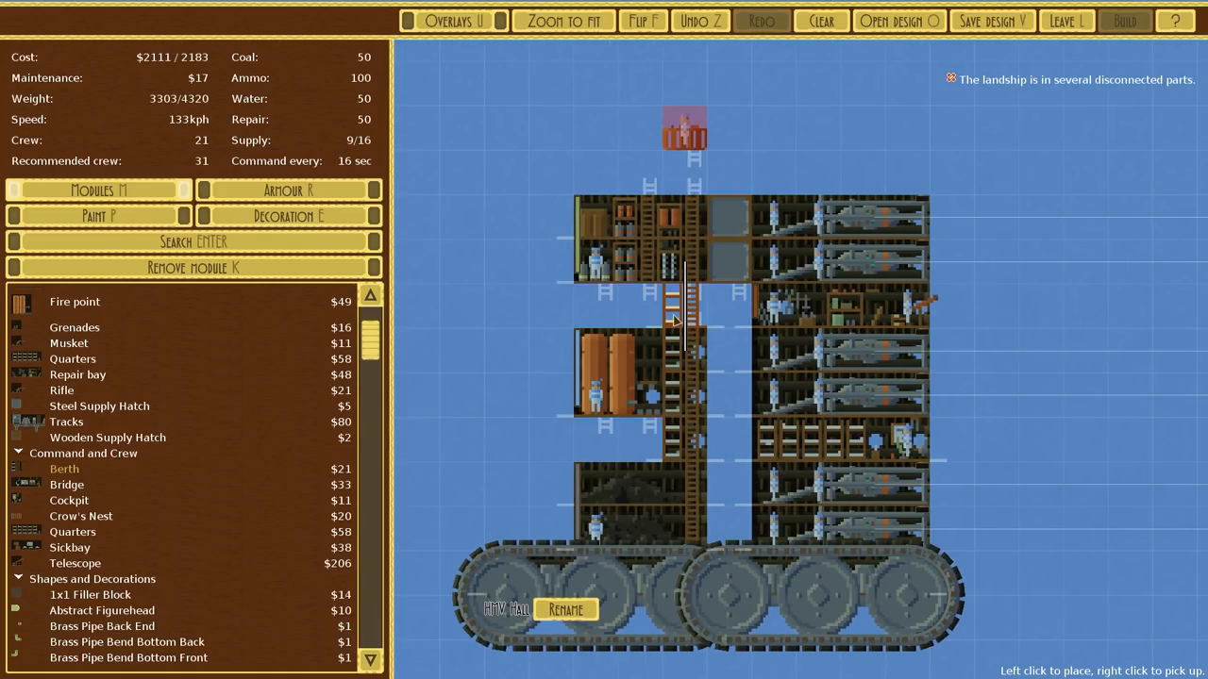
- Place left-tower, connecting and right-tower modules, reaching 36 crew and 3726 weight
click(557, 438)
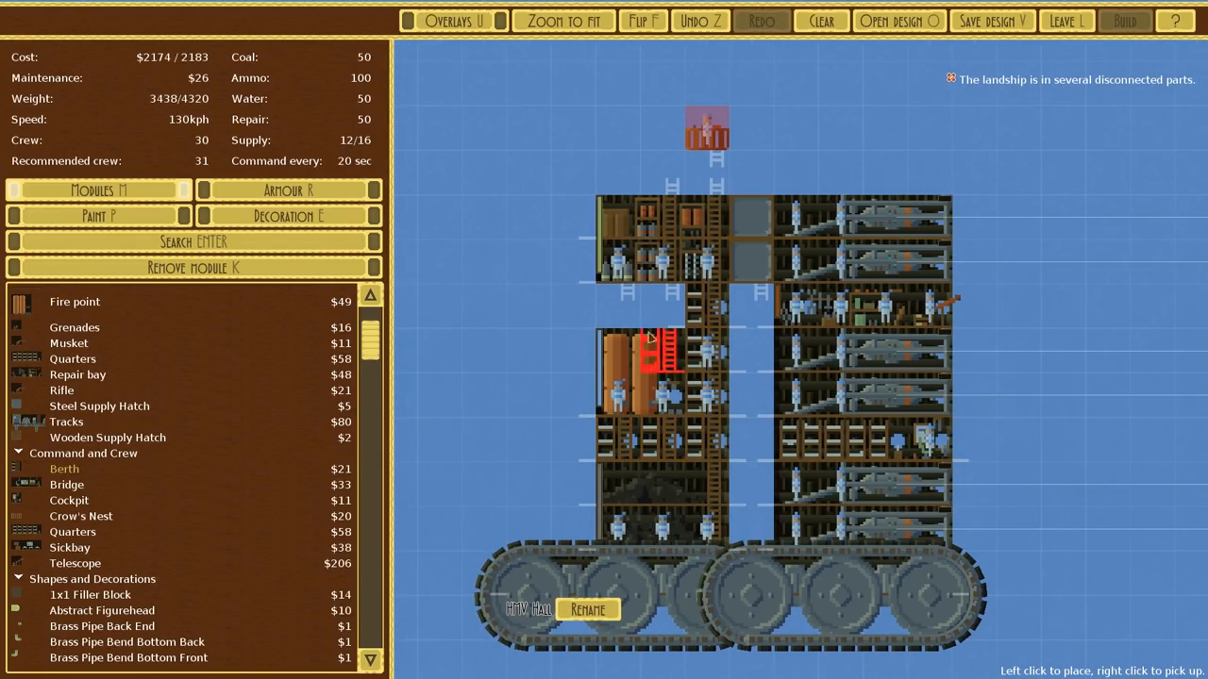
click(615, 302)
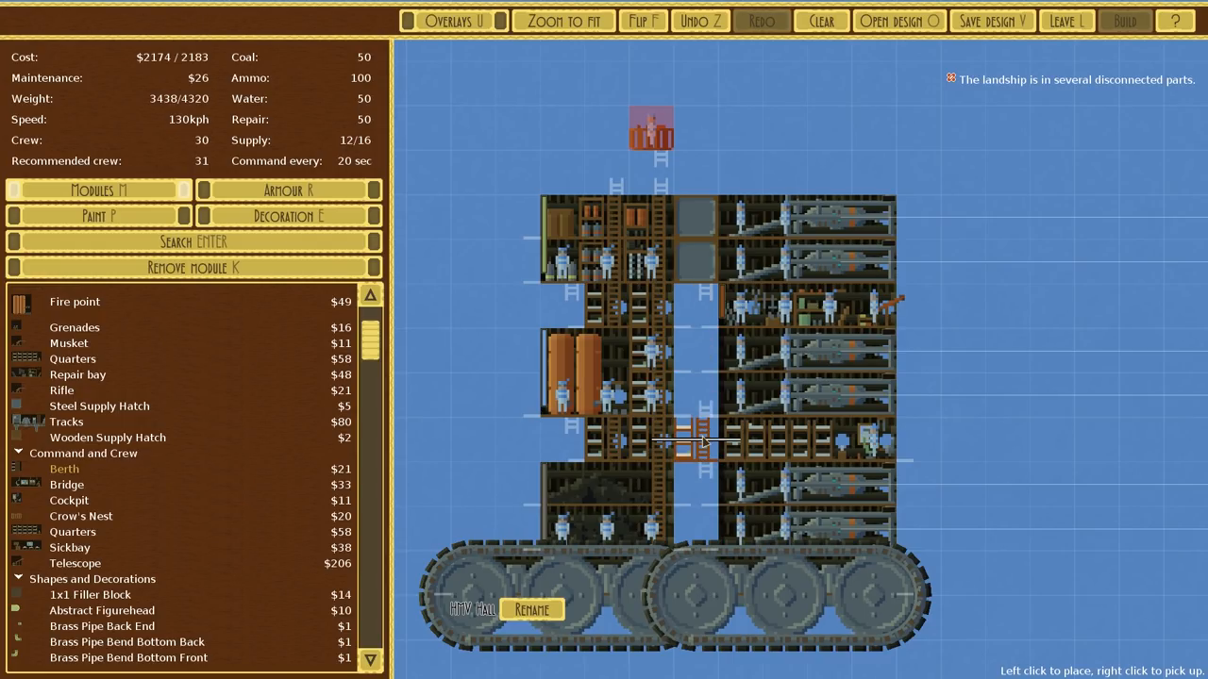
click(962, 395)
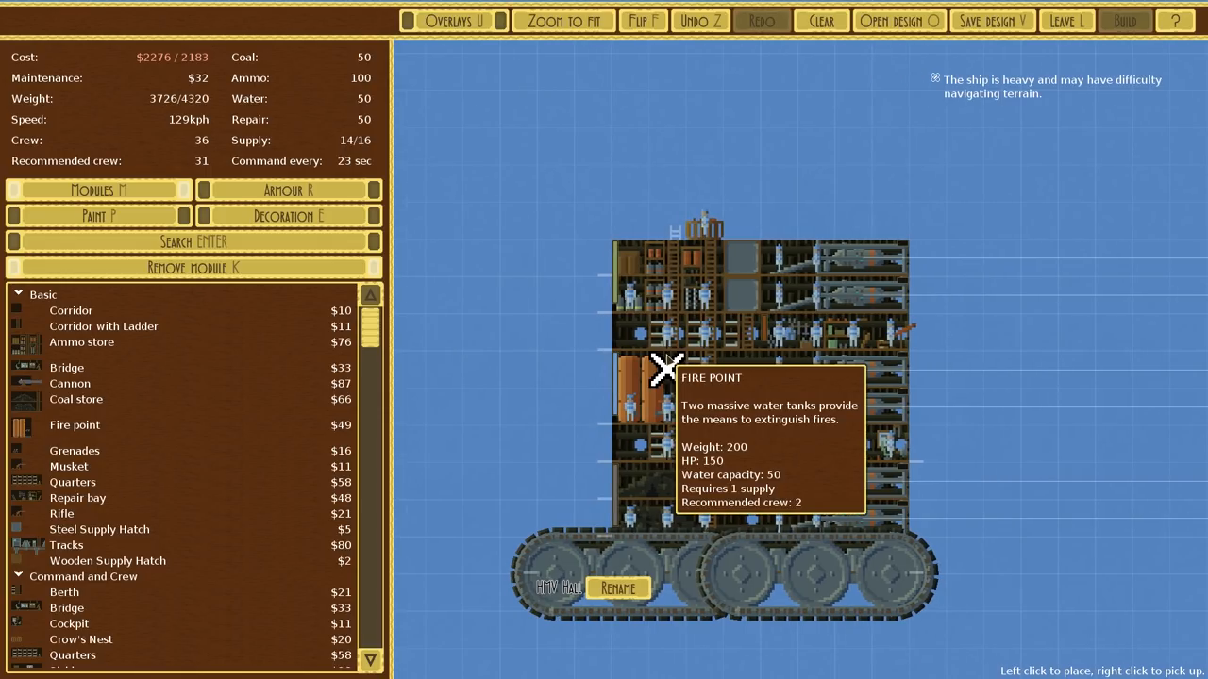
mouse_move(482, 260)
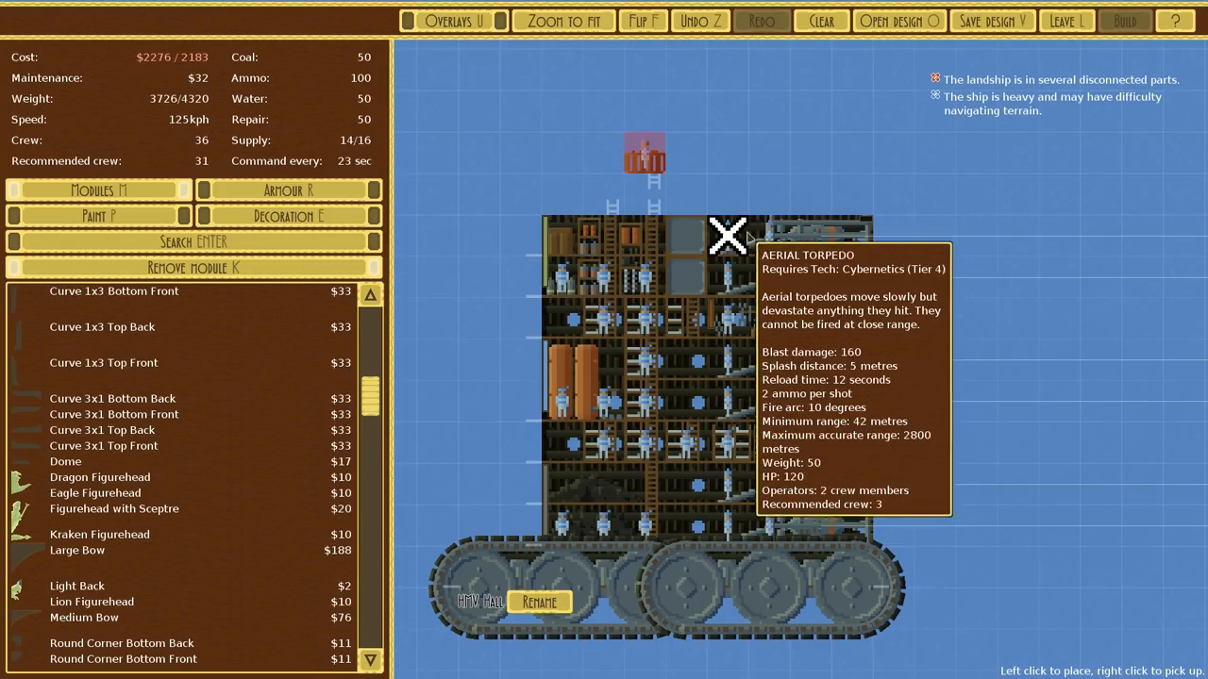
- Extend the upper tower with a module, a supply hatch and interior rooms
click(645, 185)
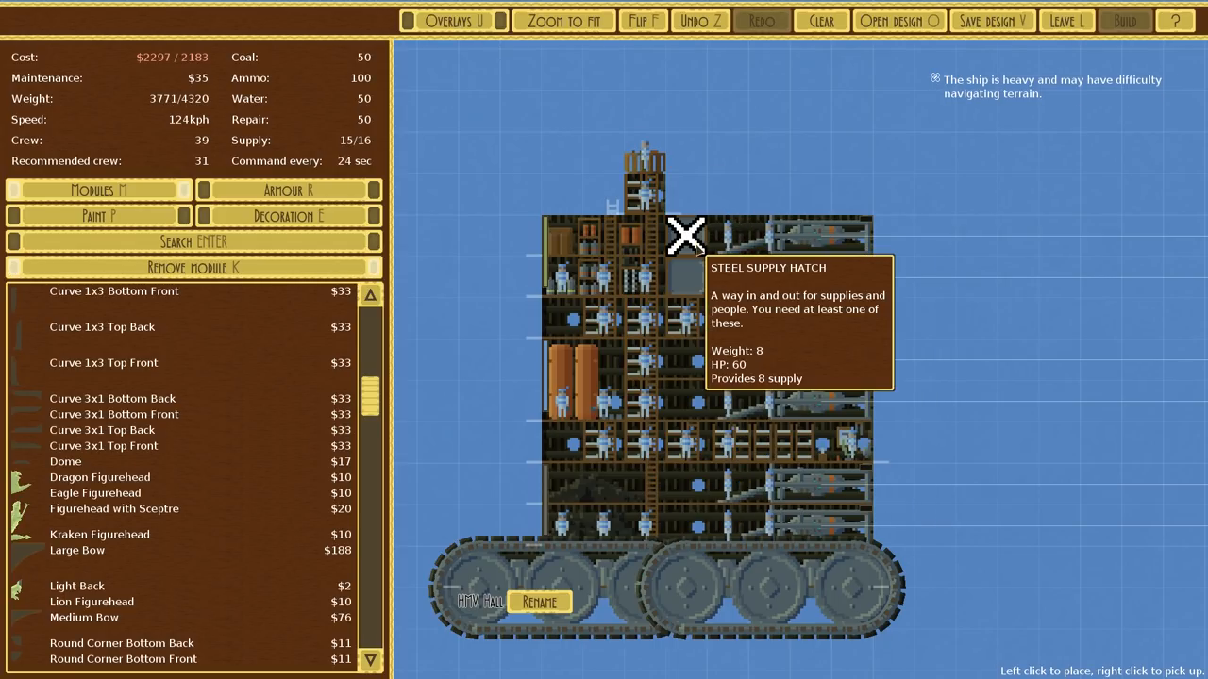
click(686, 236)
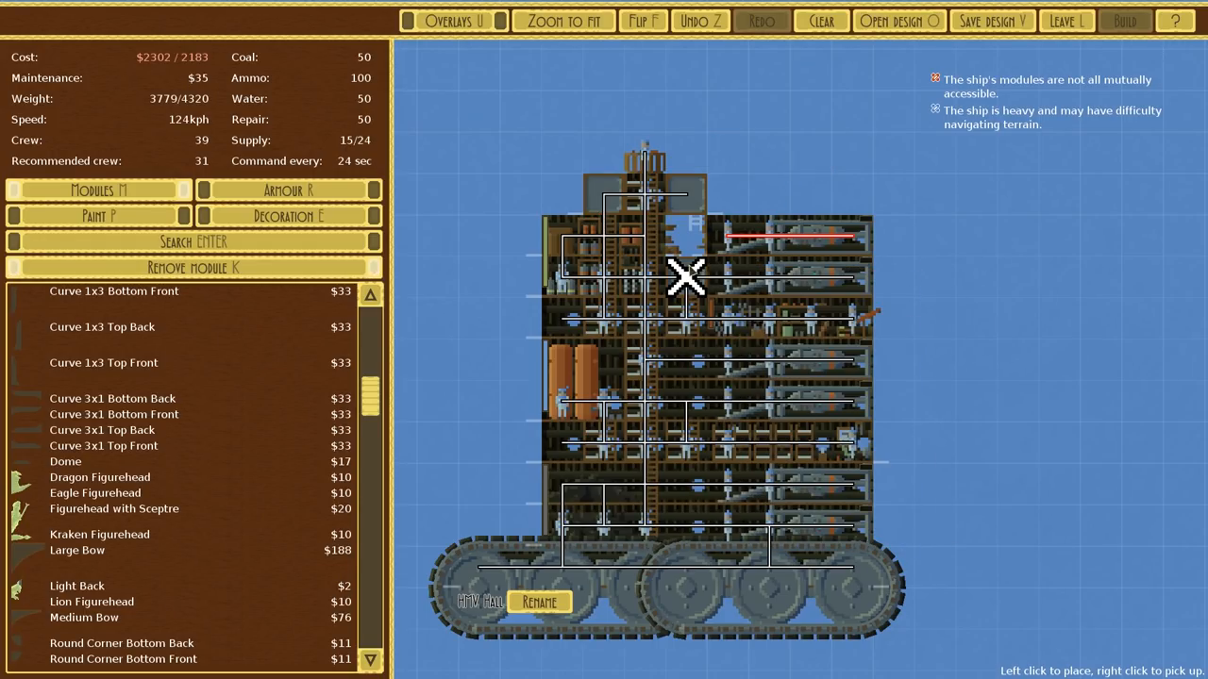
click(687, 274)
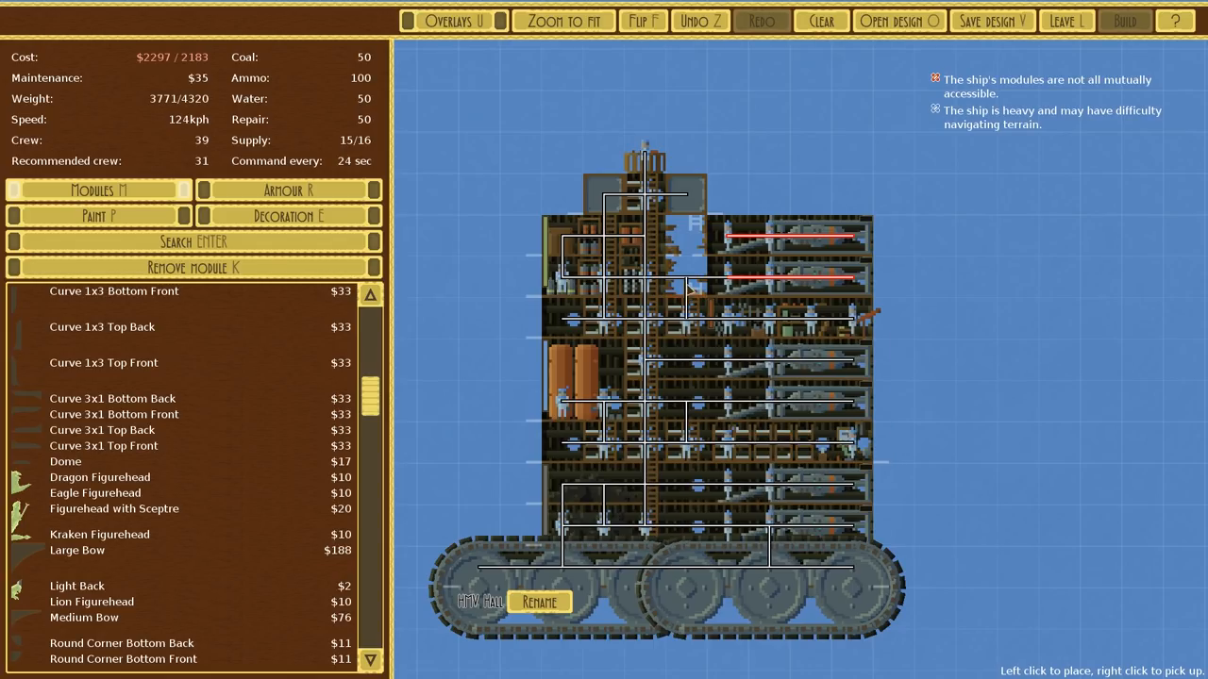
click(928, 317)
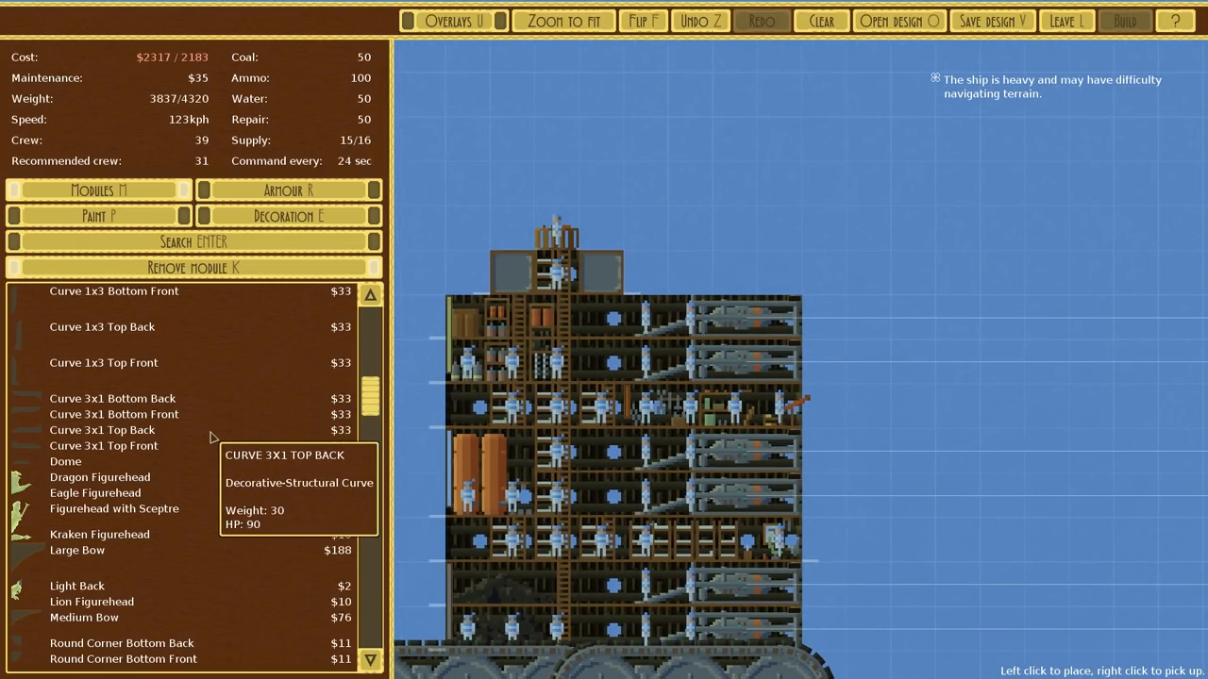
- Scroll the Modules list down to the Curve and Slope entries for the front
scroll(down, 3)
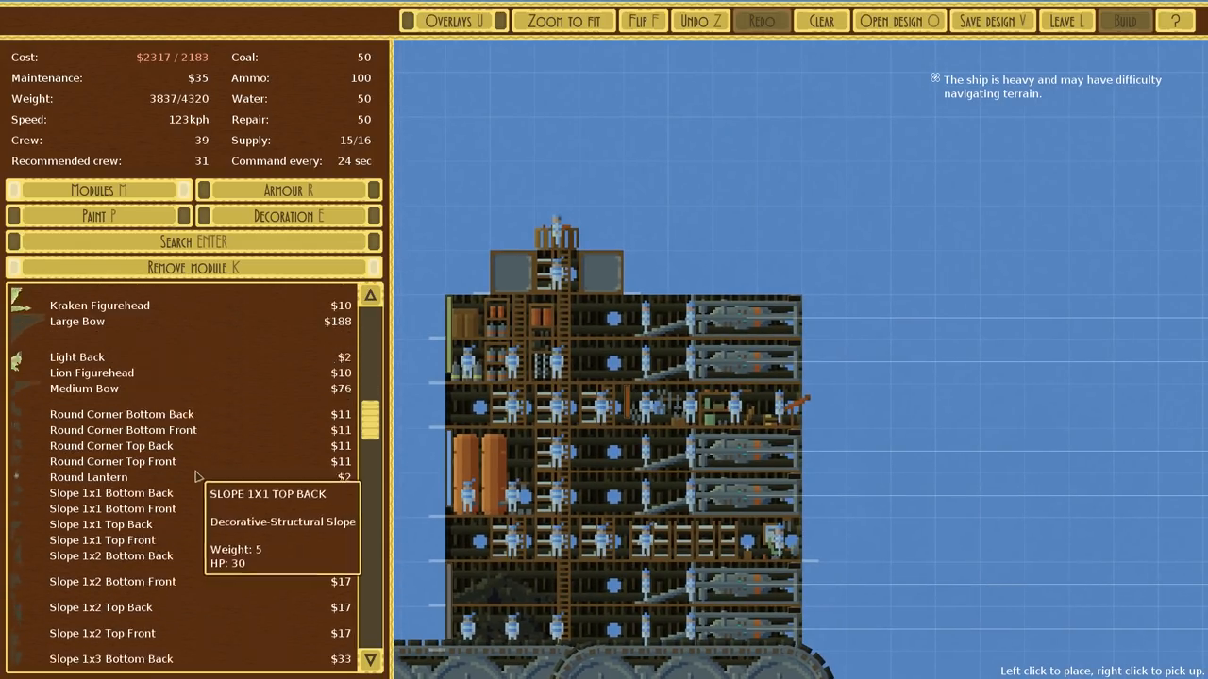
scroll(down, 3)
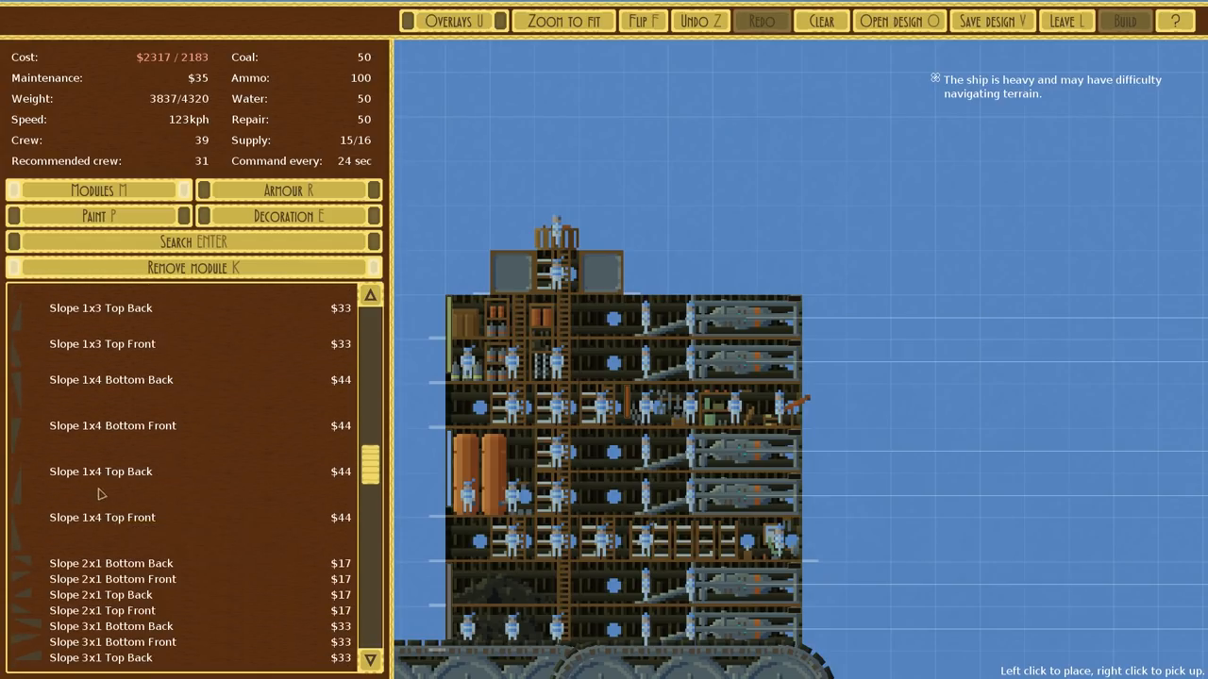
scroll(down, 3)
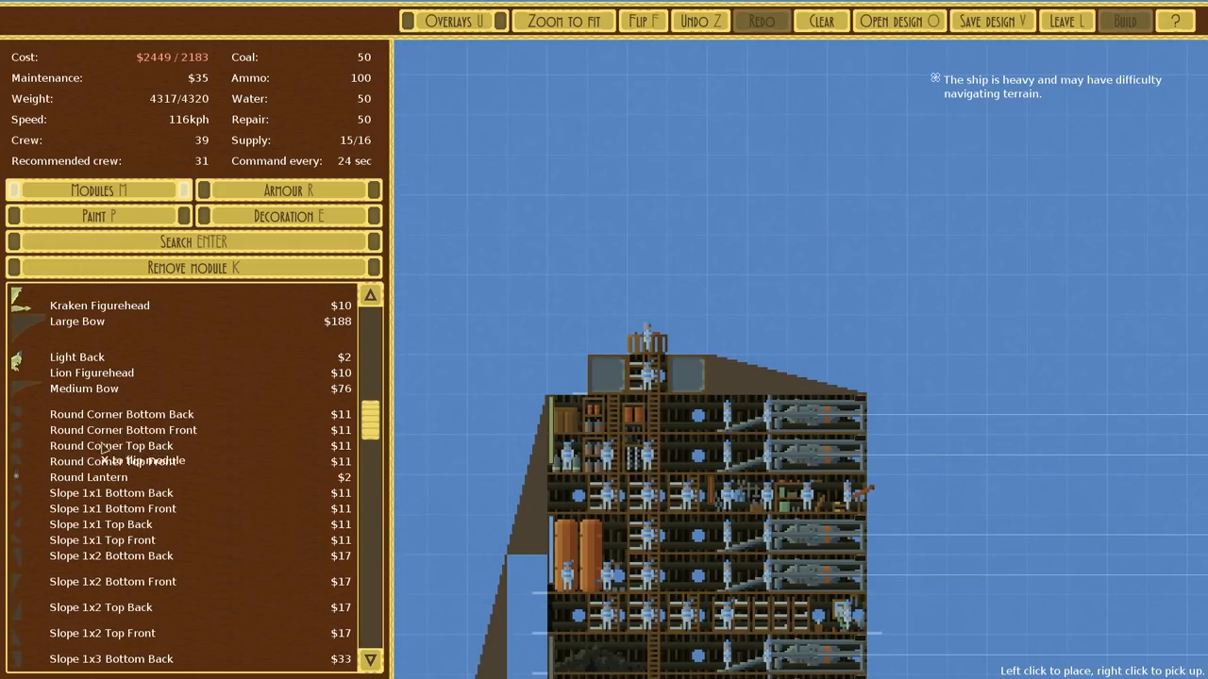
- Place a large sloped piece on the landship's front reaching down to the tracks
click(802, 377)
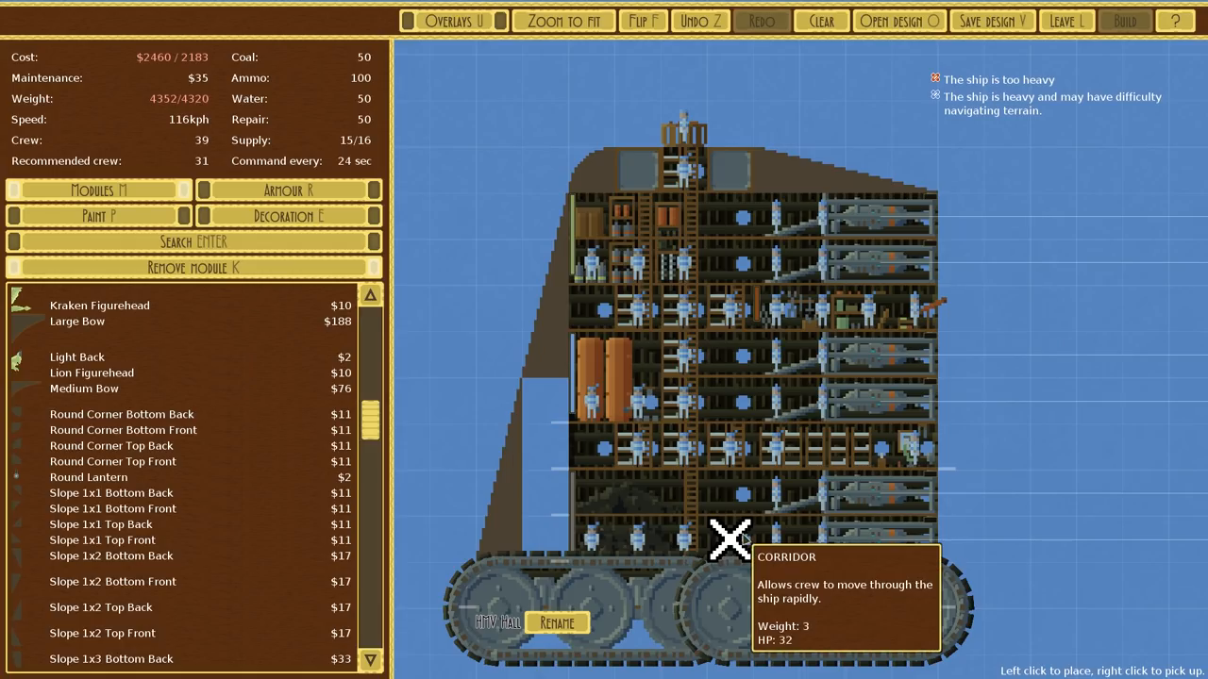
mouse_move(592, 446)
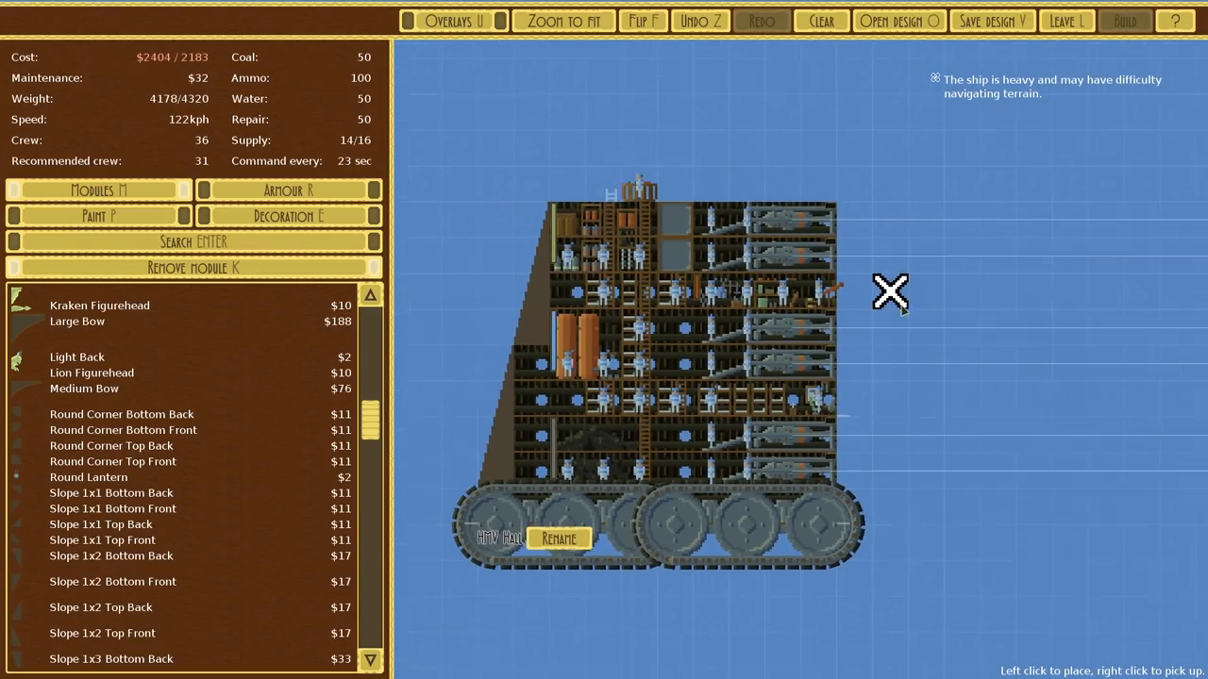
- Paint the hull Azure with a Bleu Celeste cross via the Armour paint mode
click(287, 188)
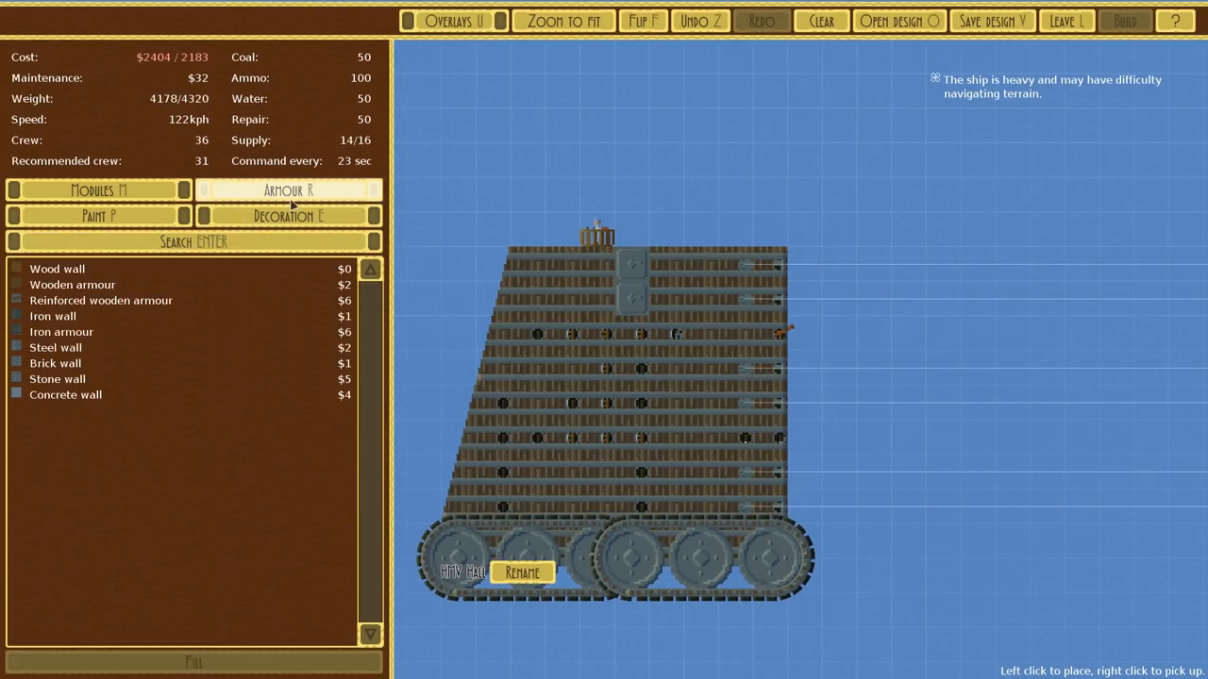
click(98, 216)
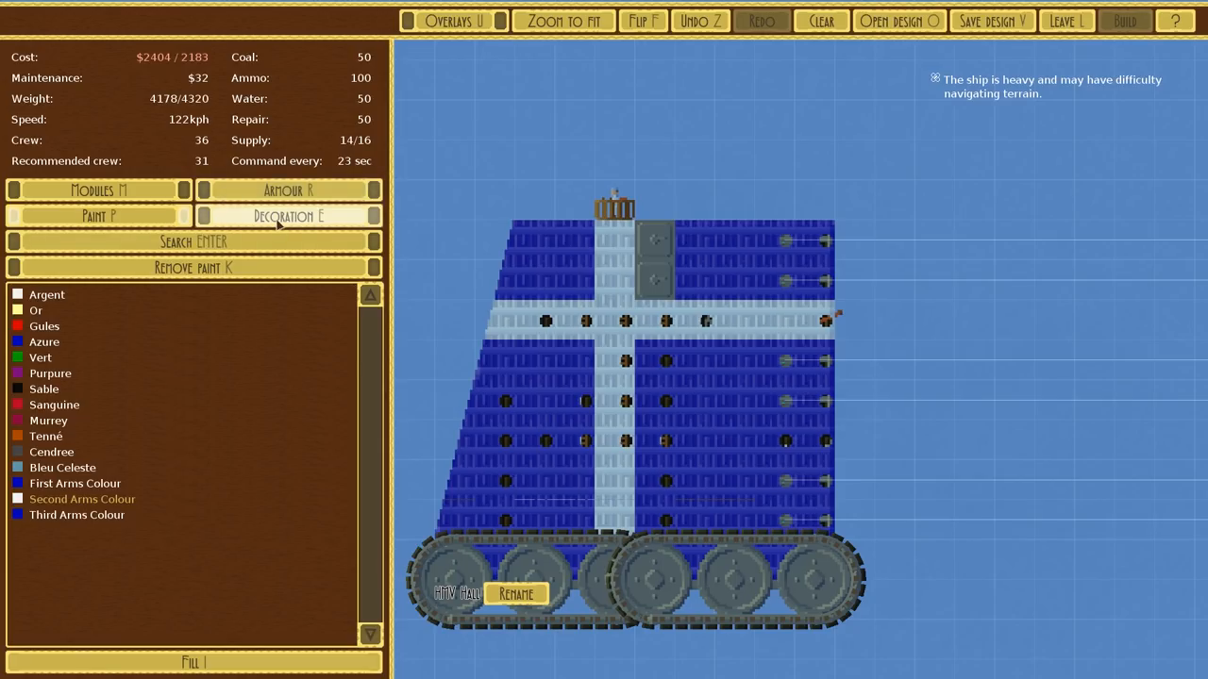
- Place the Ornate Coat of Arms decal on the painted hull
click(287, 215)
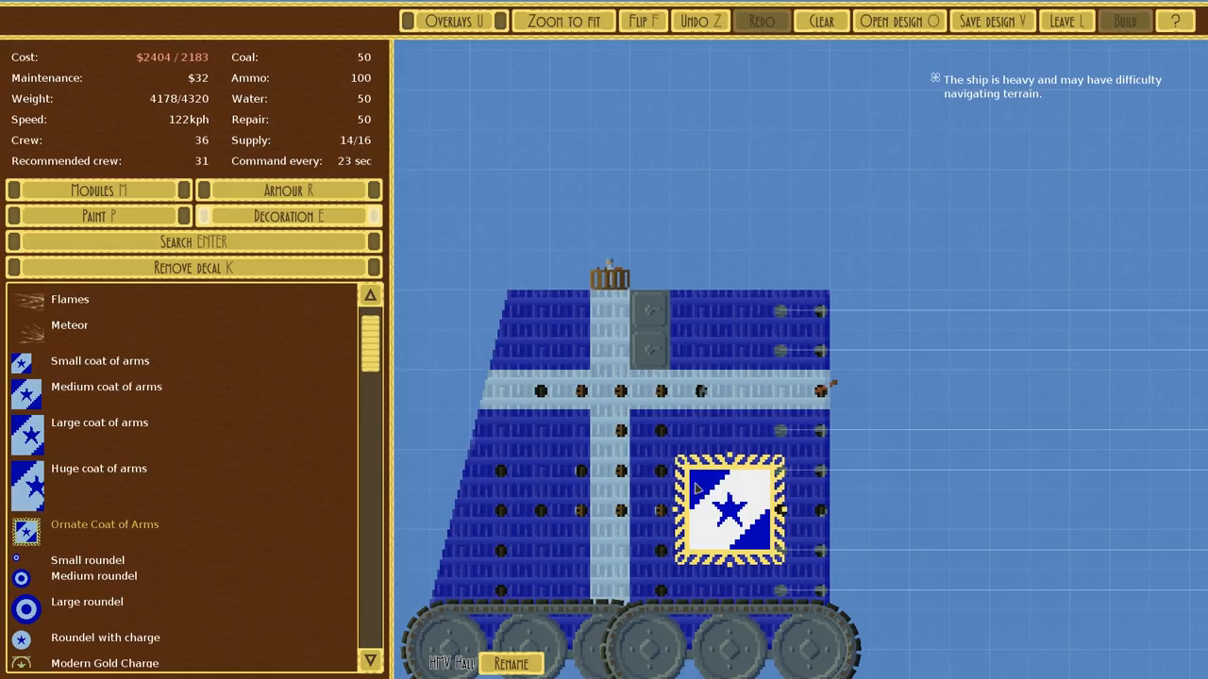
- Place an Ornate Gold Charge roundel on the hull and an HMV HALL name plate near the tracks
scroll(down, 3)
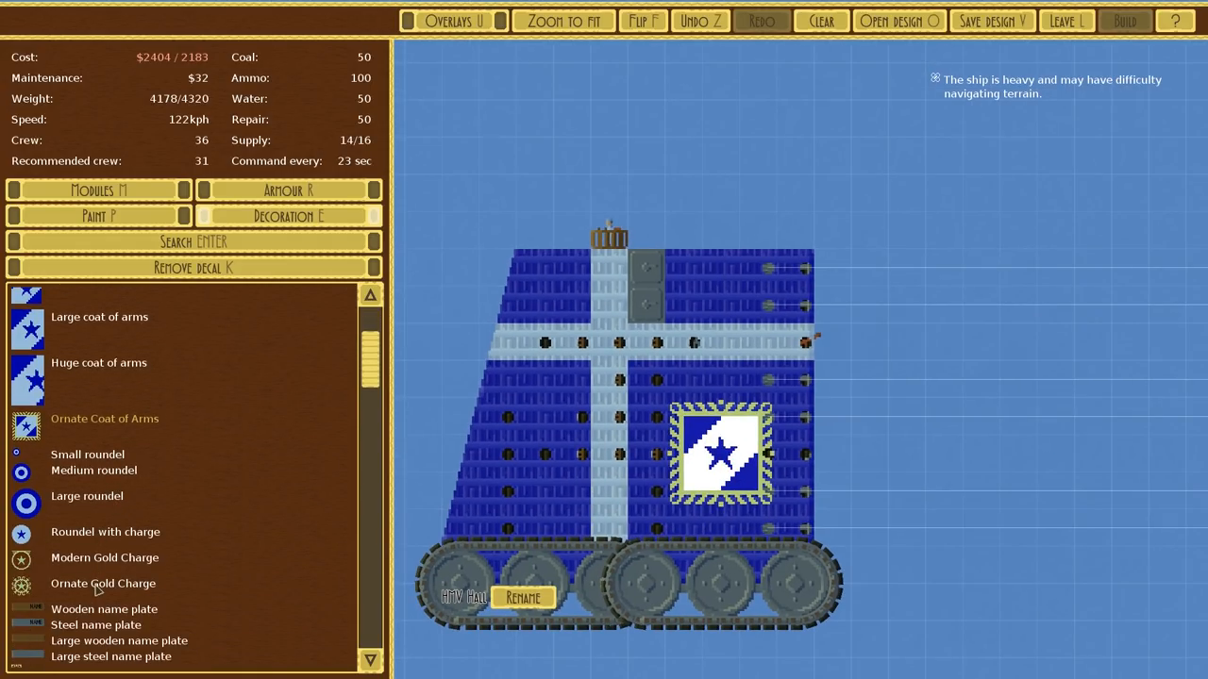
click(102, 583)
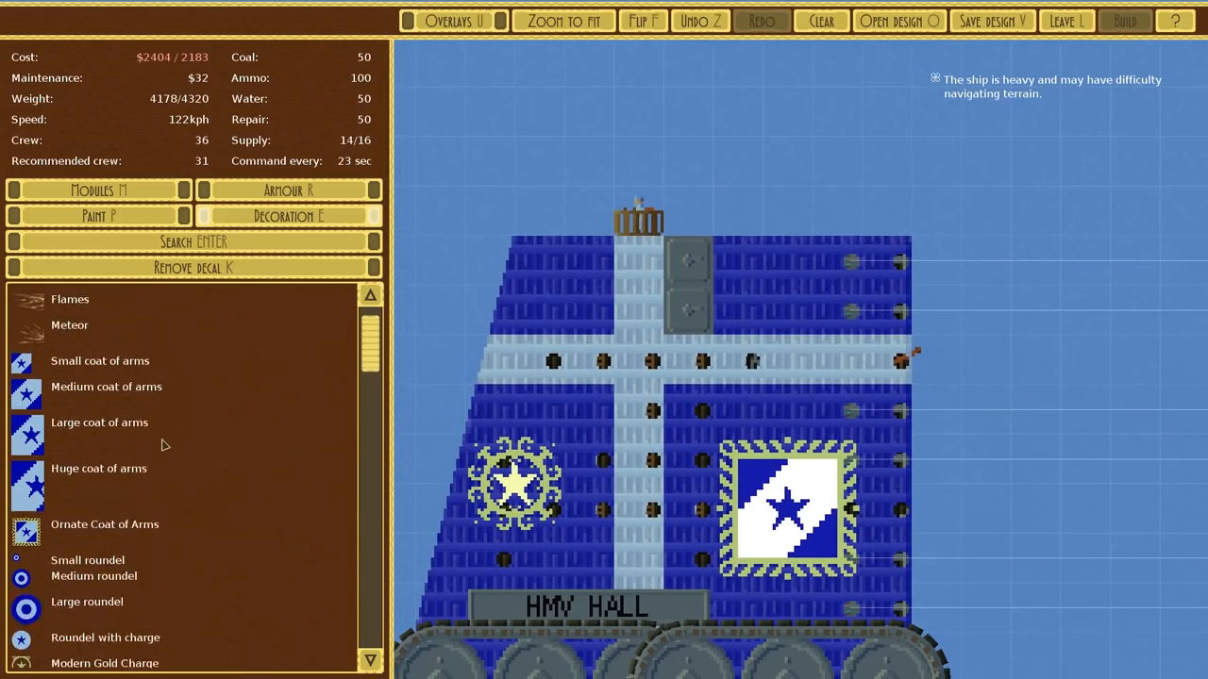
scroll(down, 3)
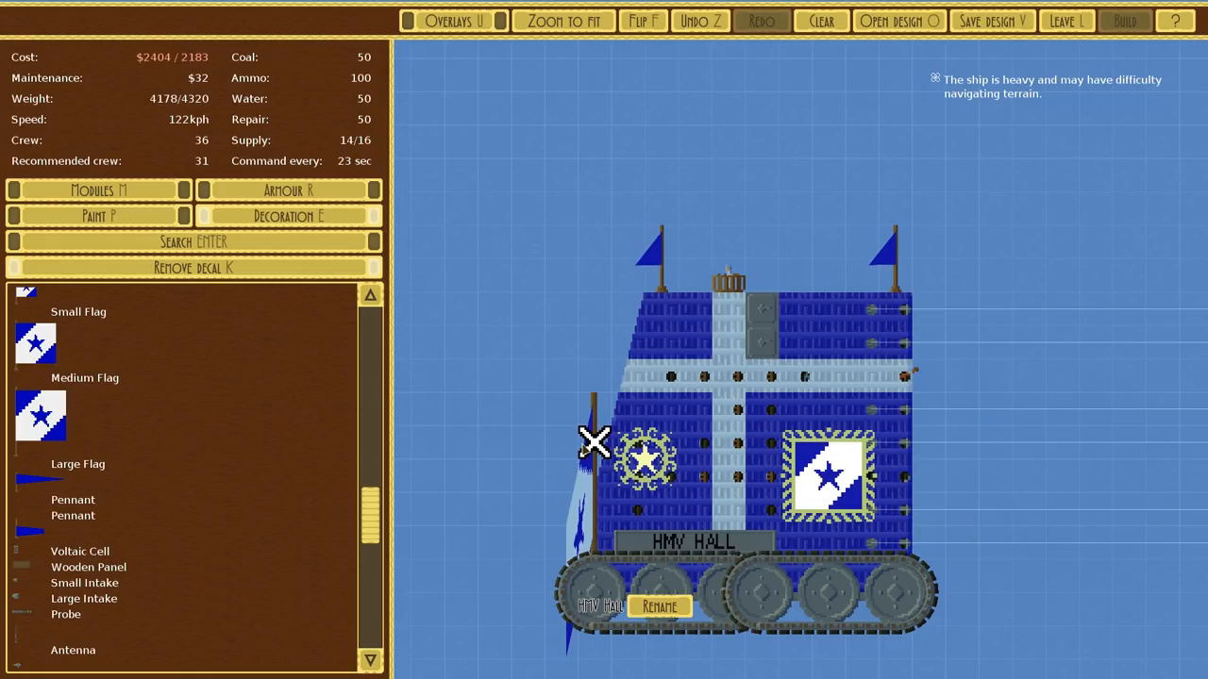
mouse_move(594, 544)
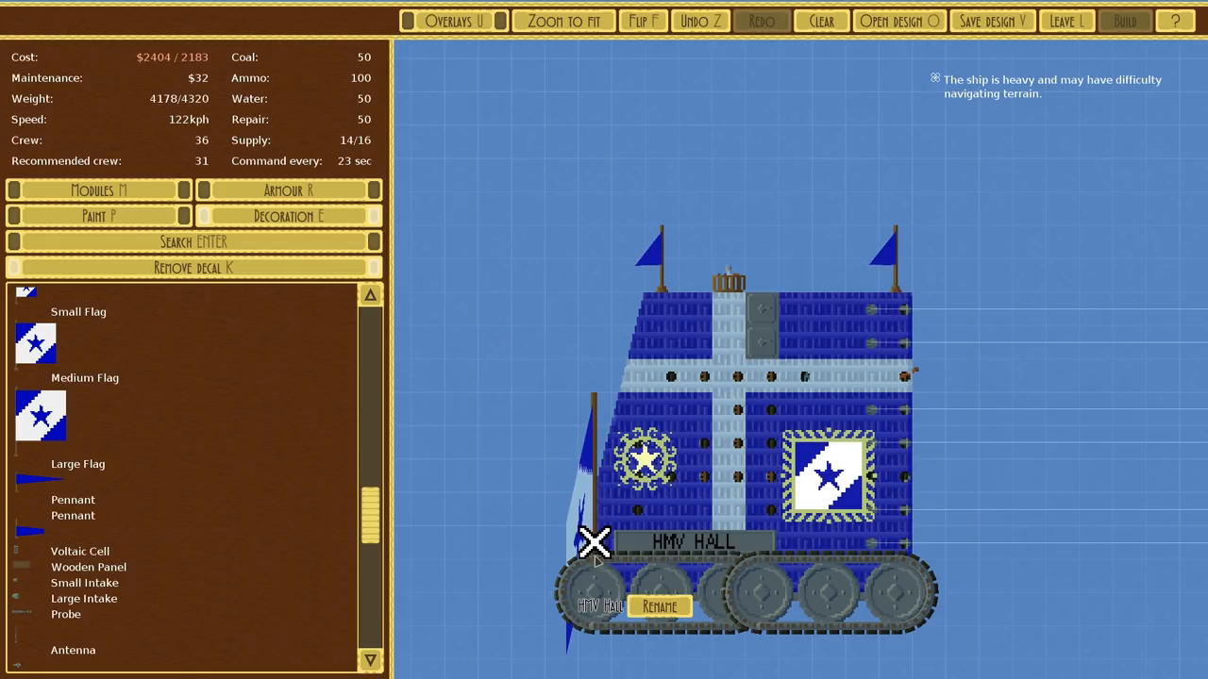
mouse_move(563, 543)
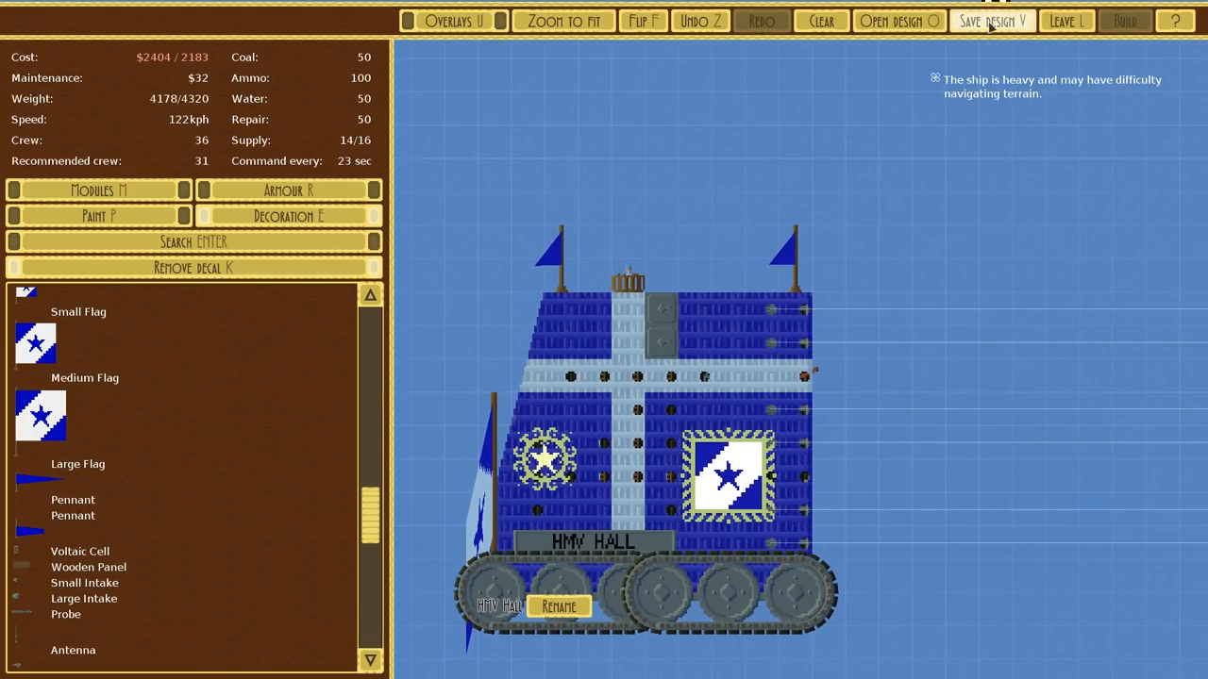
- Save the HMV Hall design and open the city's list of buildable designs showing it at $2404
click(991, 20)
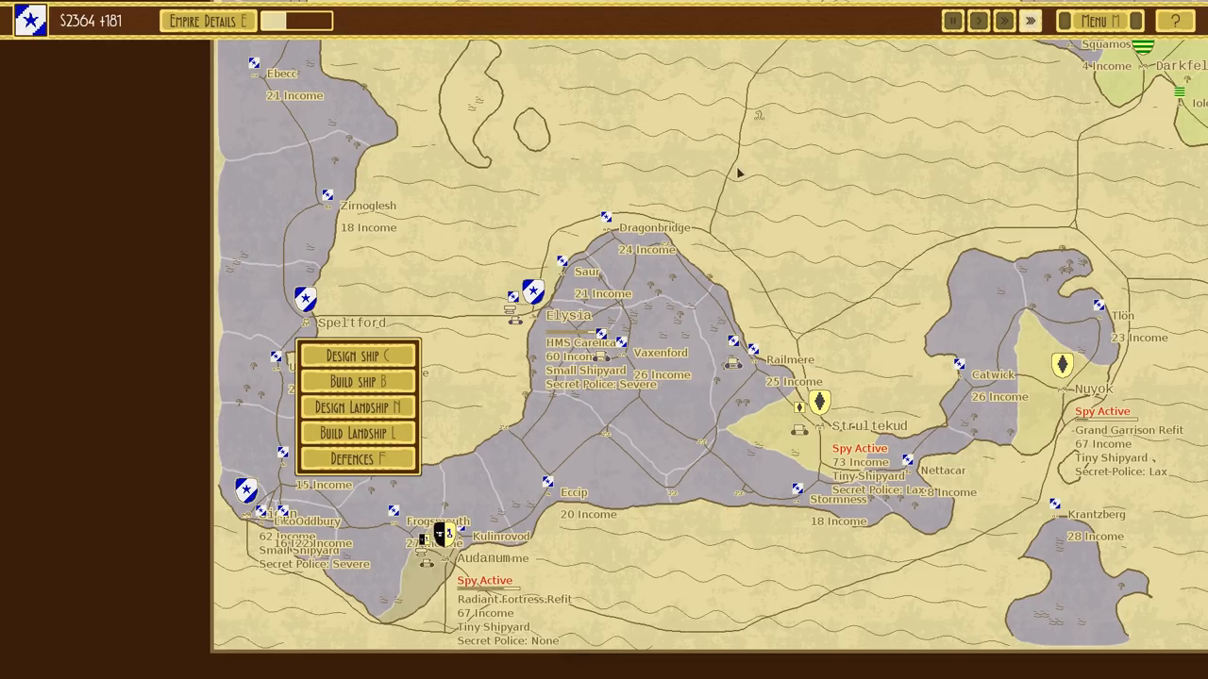
click(358, 381)
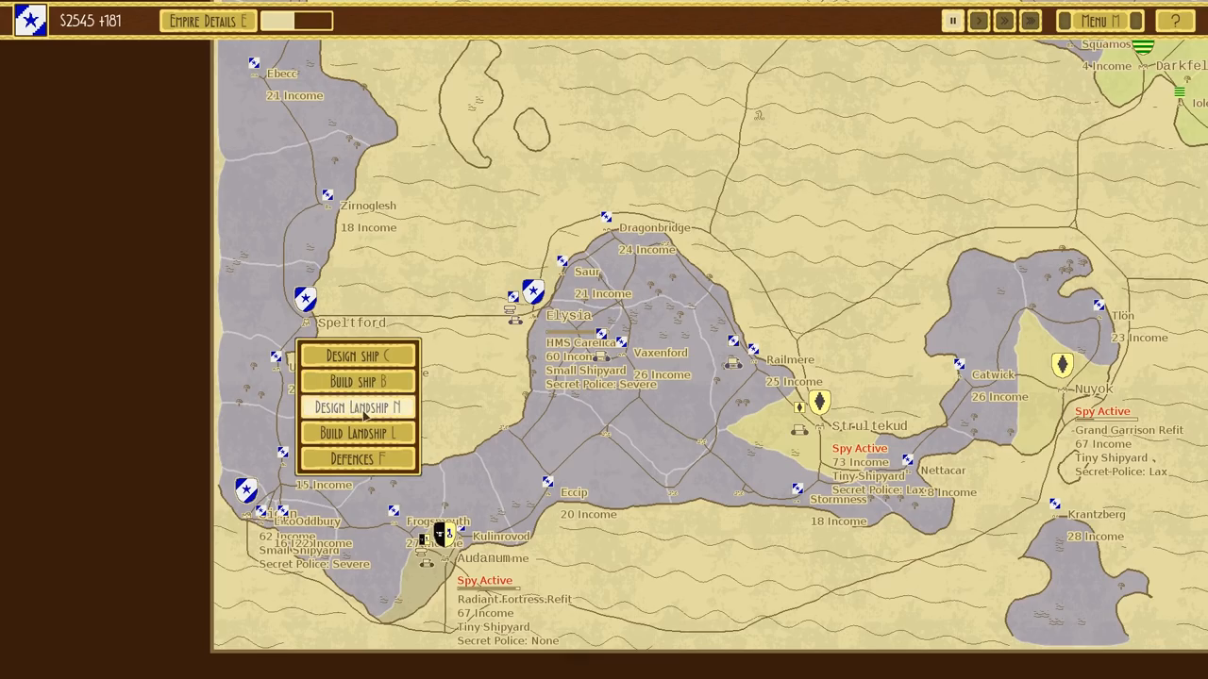
click(359, 381)
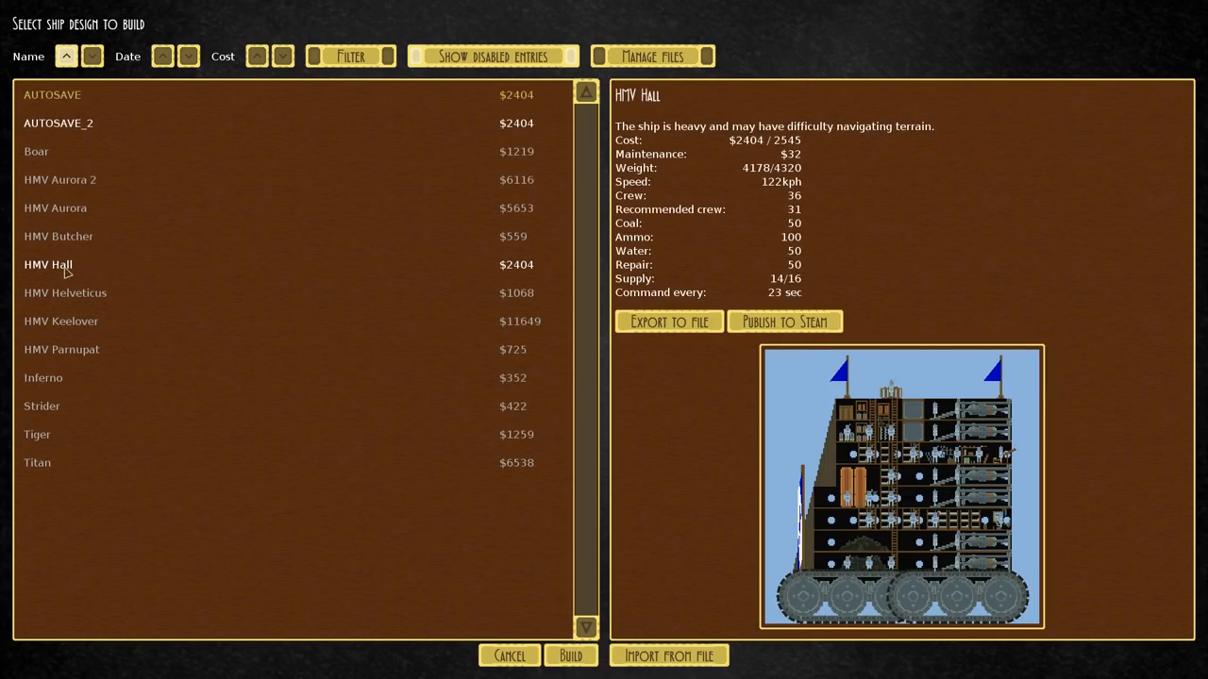
- Browse the HMV Aurora 2, Boar and HMV Parnupat designs, then choose HMV Hall to build
click(60, 179)
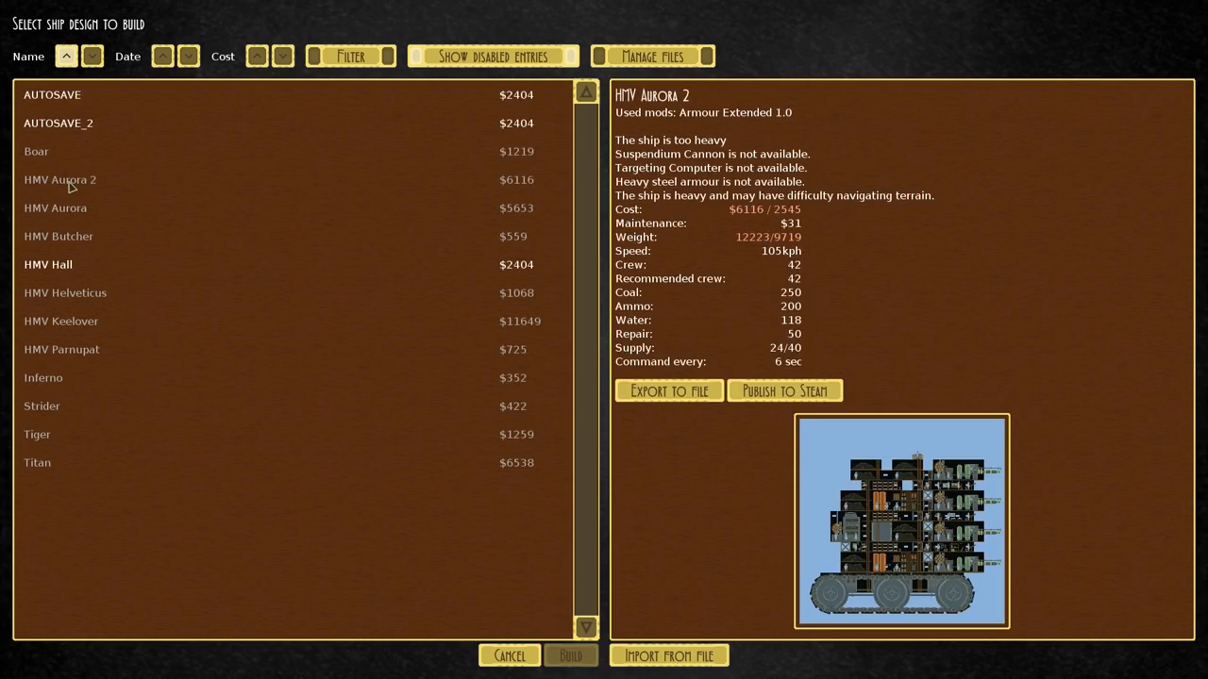
click(36, 151)
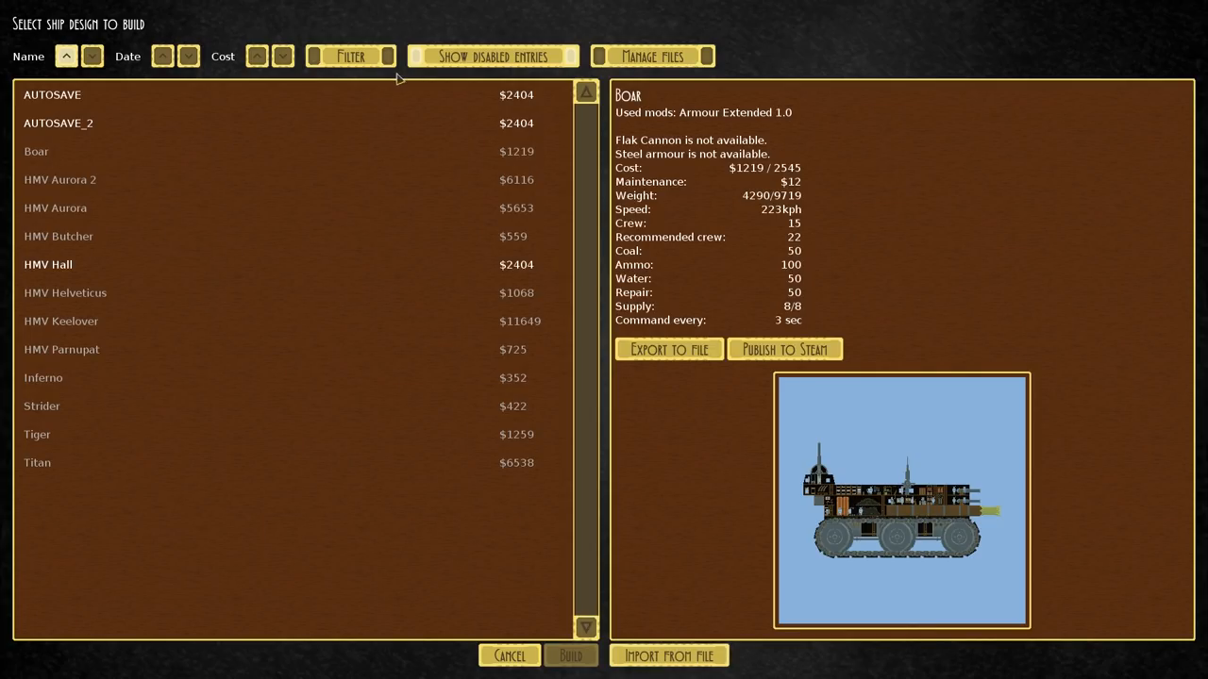
mouse_move(619, 419)
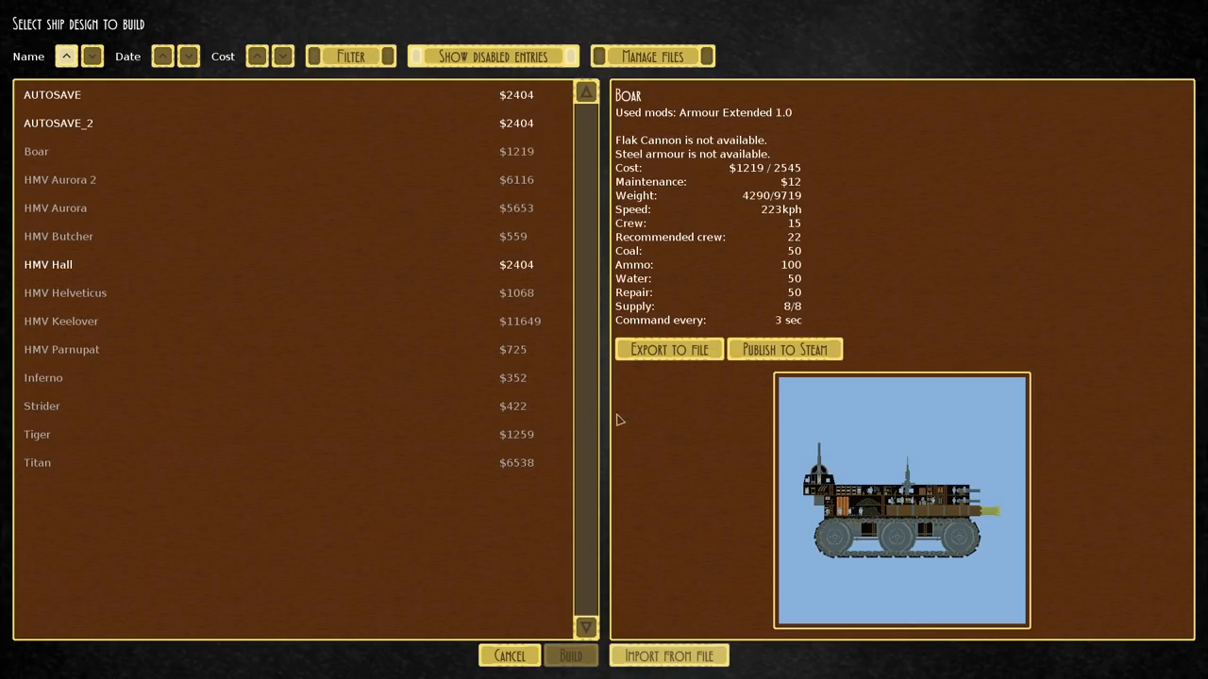
mouse_move(249, 234)
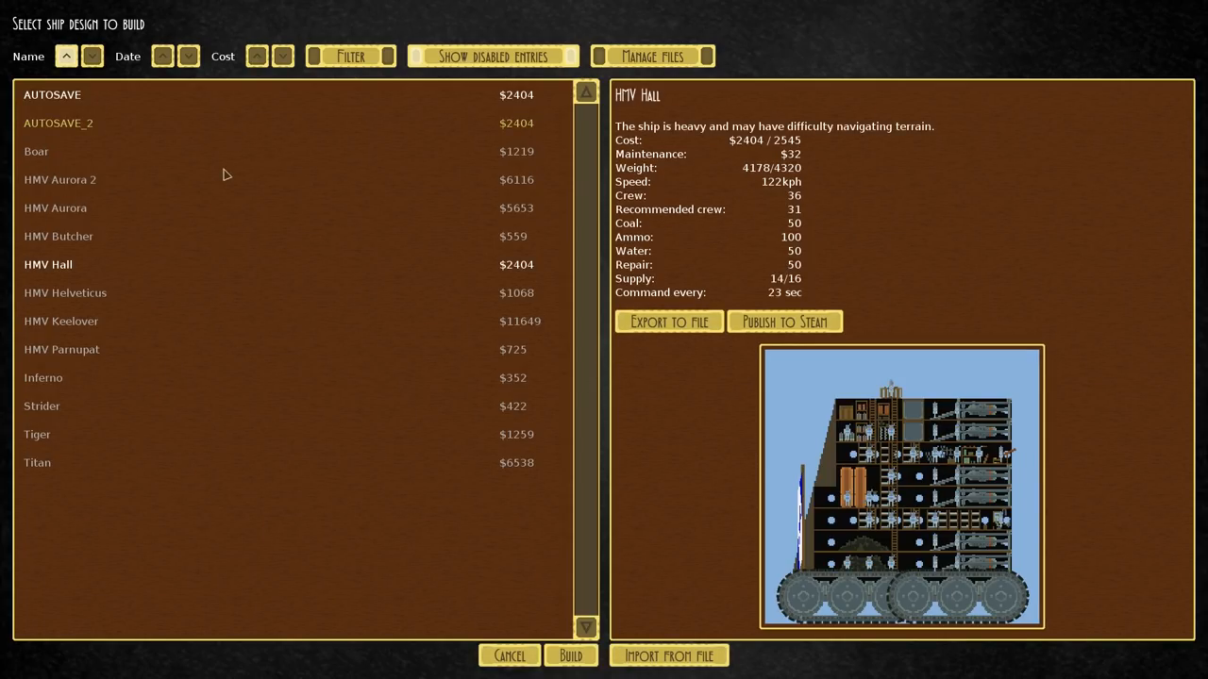
click(36, 151)
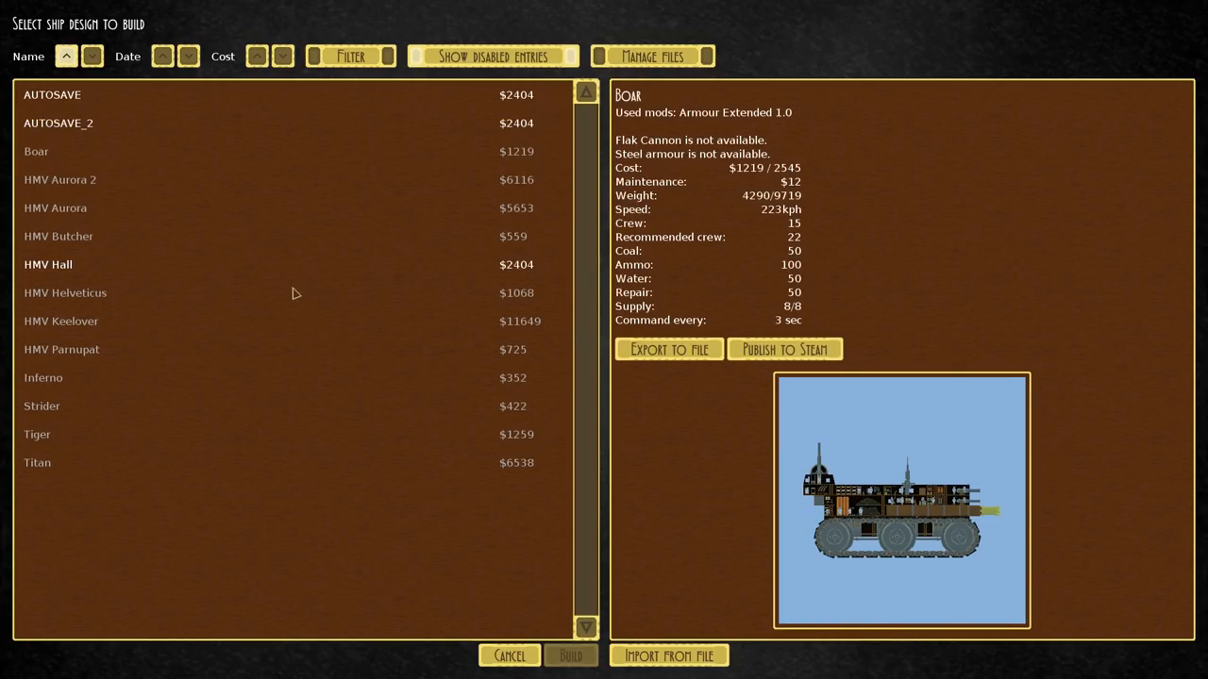
click(60, 349)
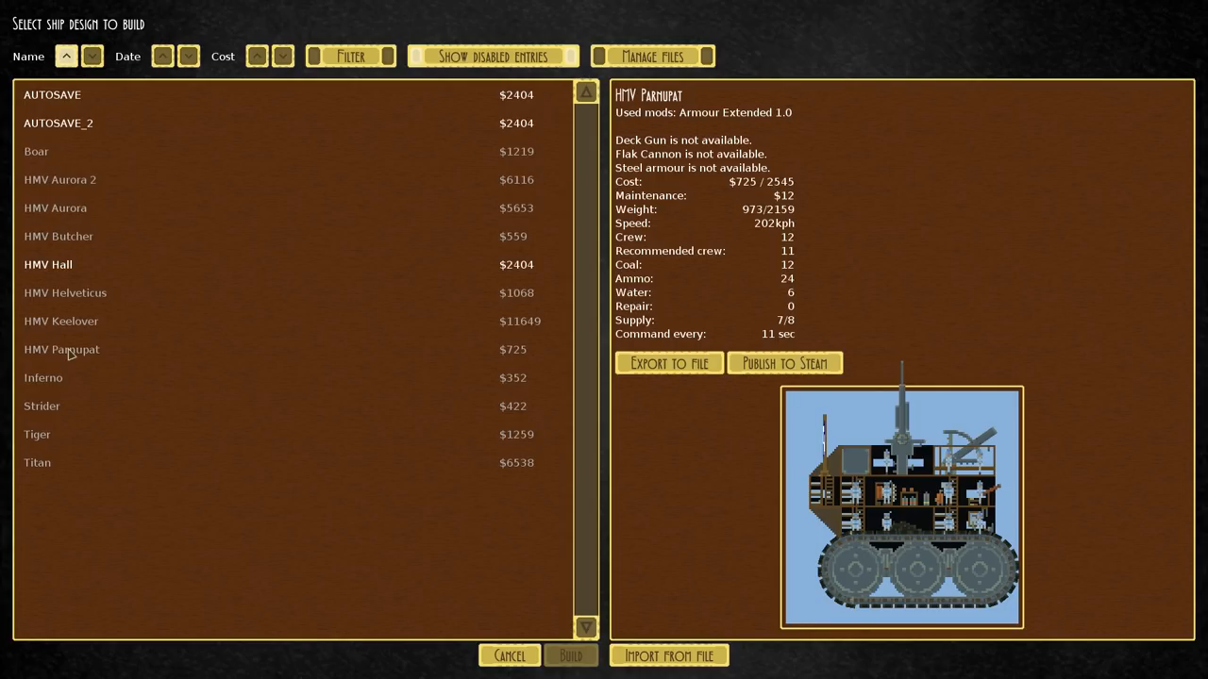
mouse_move(49, 207)
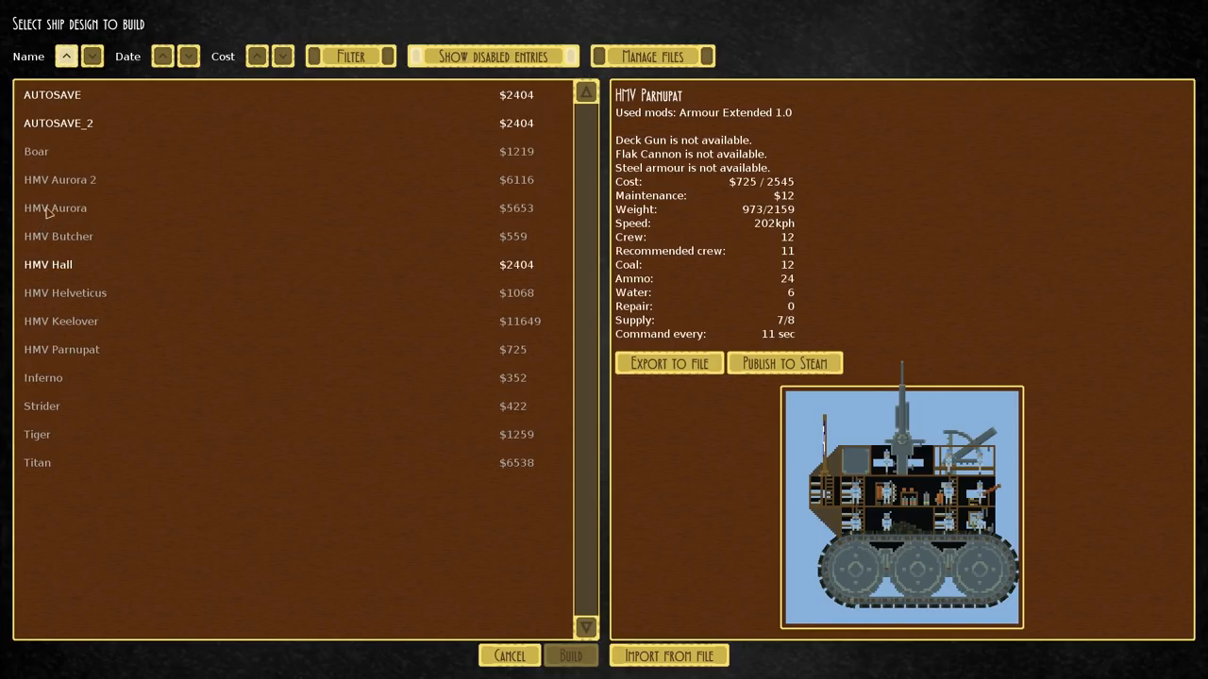
click(49, 264)
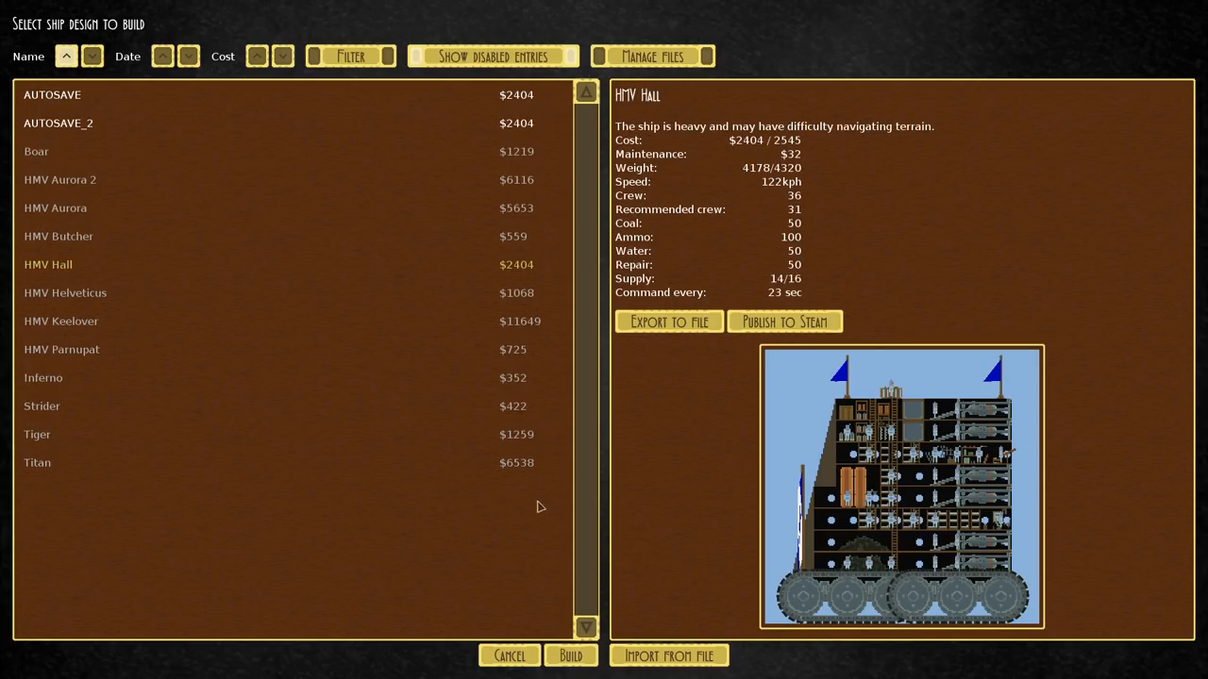
click(570, 657)
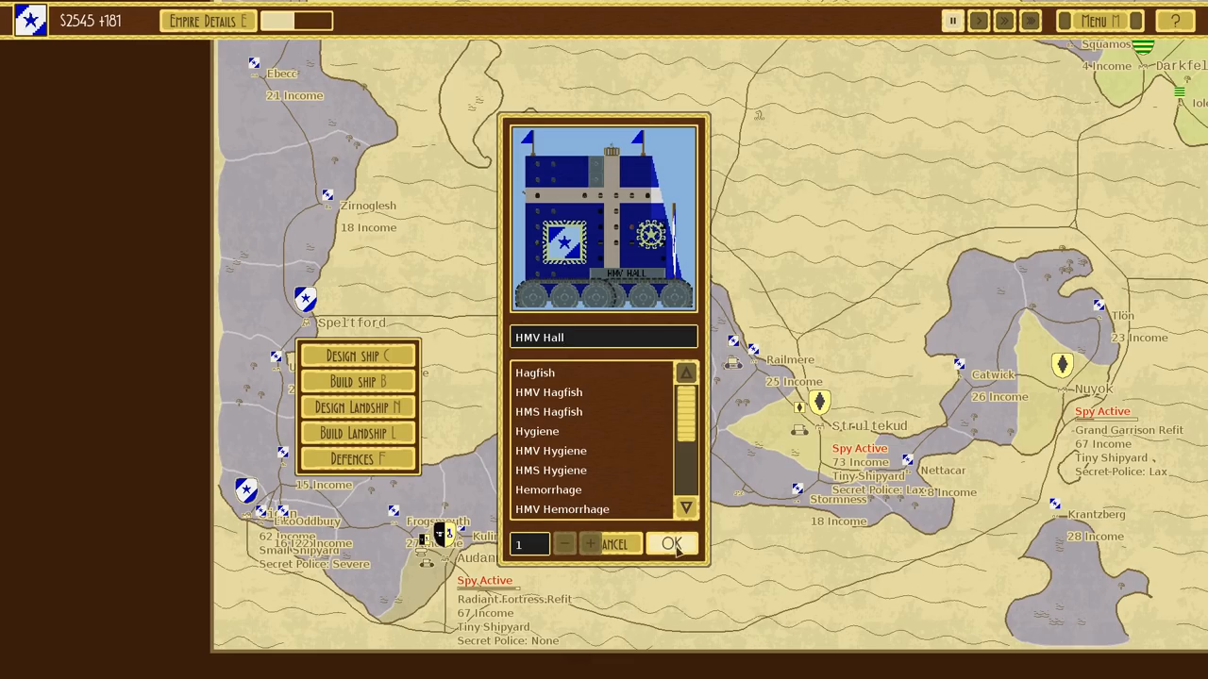
- Confirm the HMV Hall build order, run the Urbahan defence at increased speed to victory, and dismiss the report
click(672, 544)
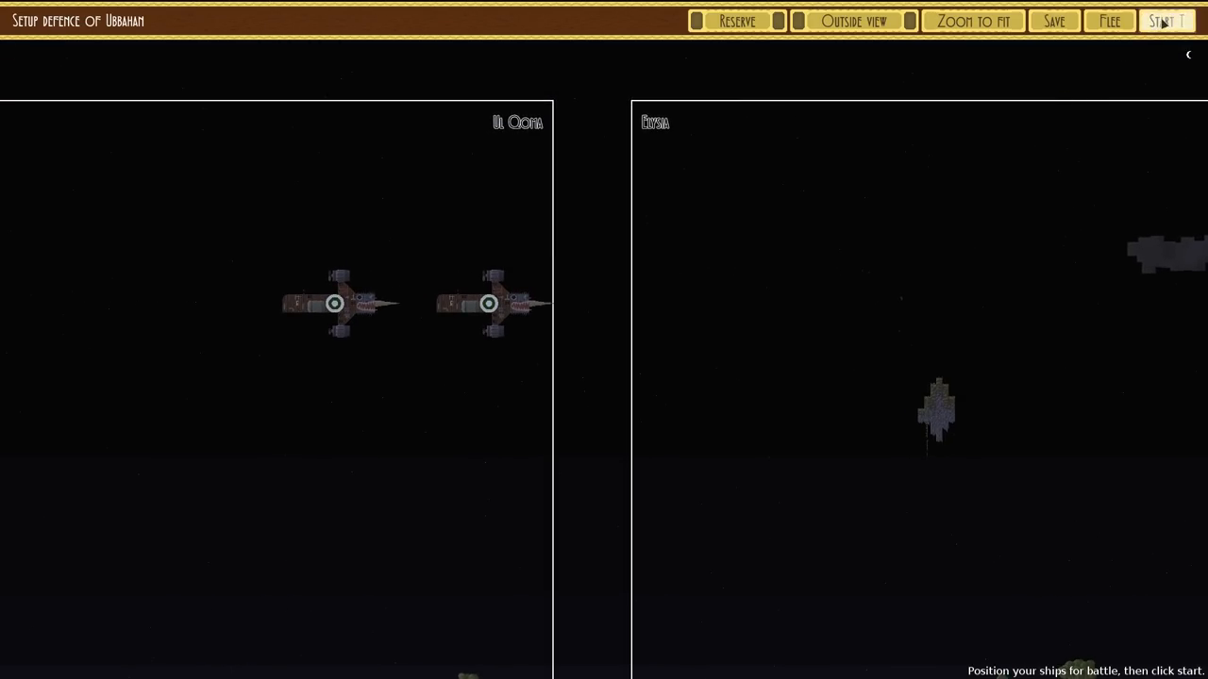
click(1167, 21)
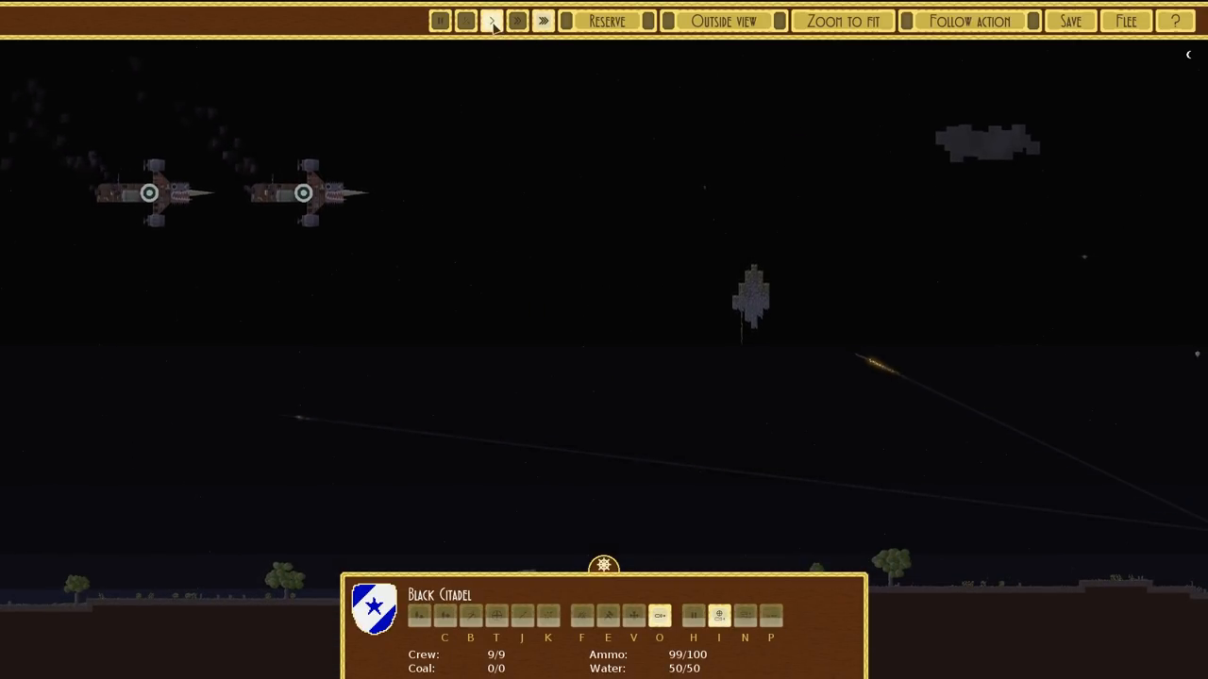
click(491, 21)
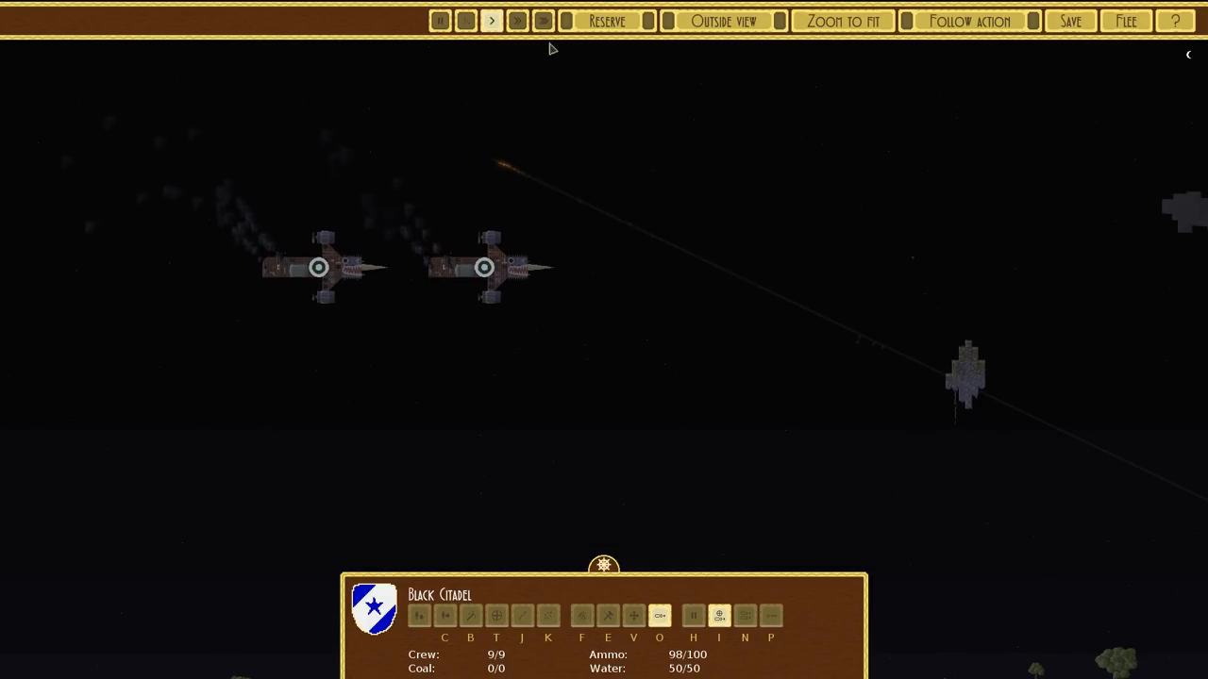
click(491, 20)
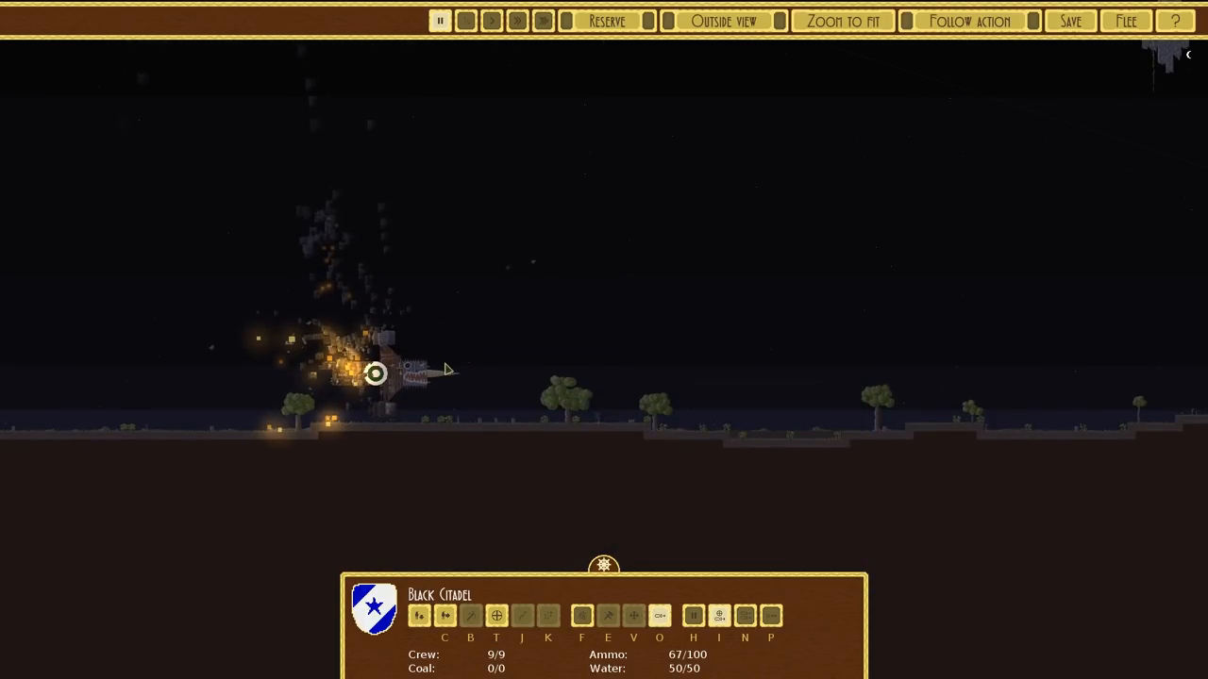
click(544, 21)
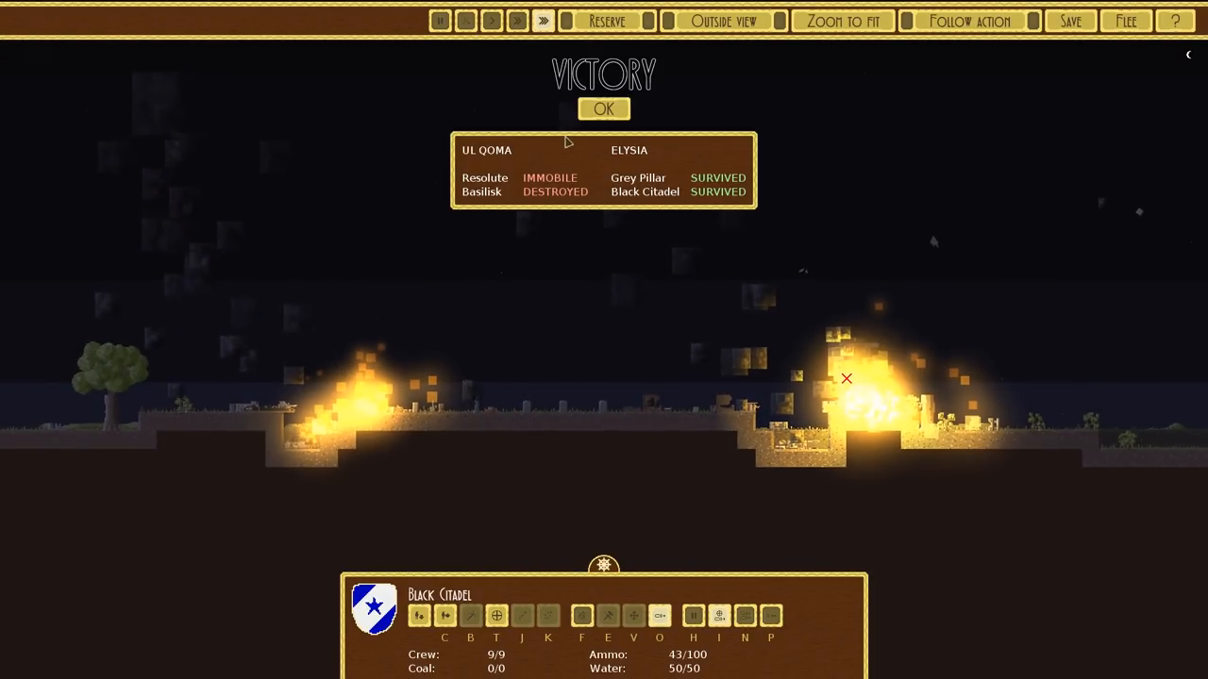
click(604, 107)
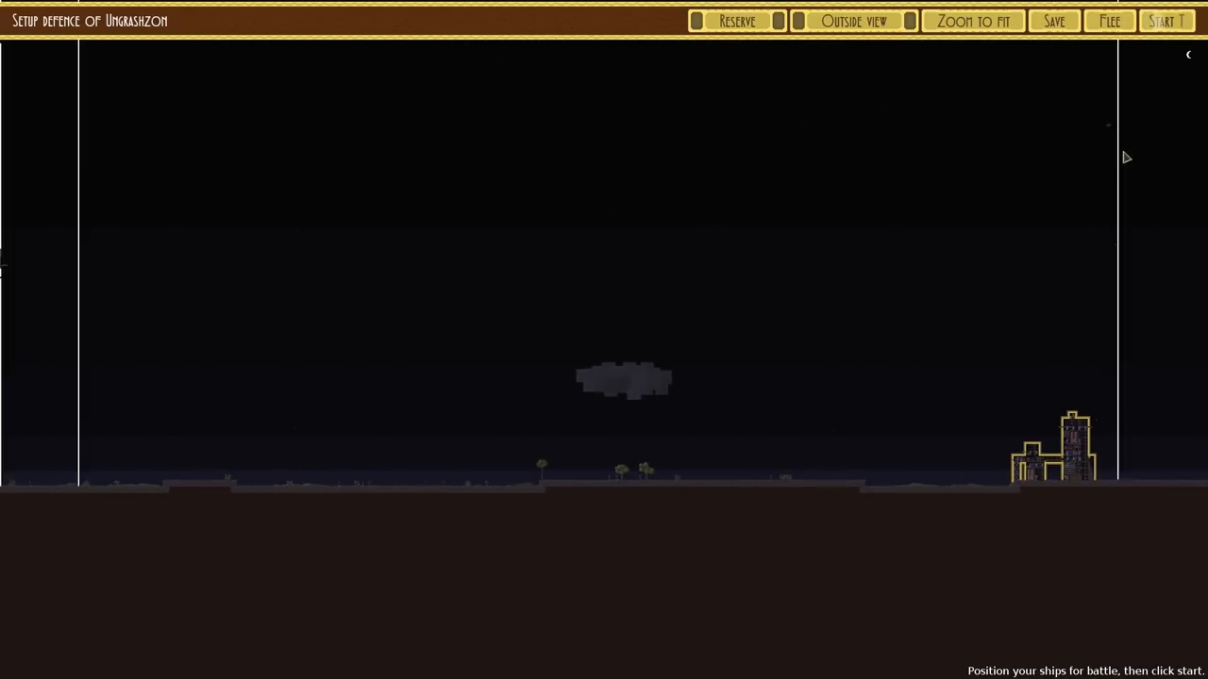
- Run the Ungrashzon defence to its defeat and dismiss the report to return to the map
click(1166, 20)
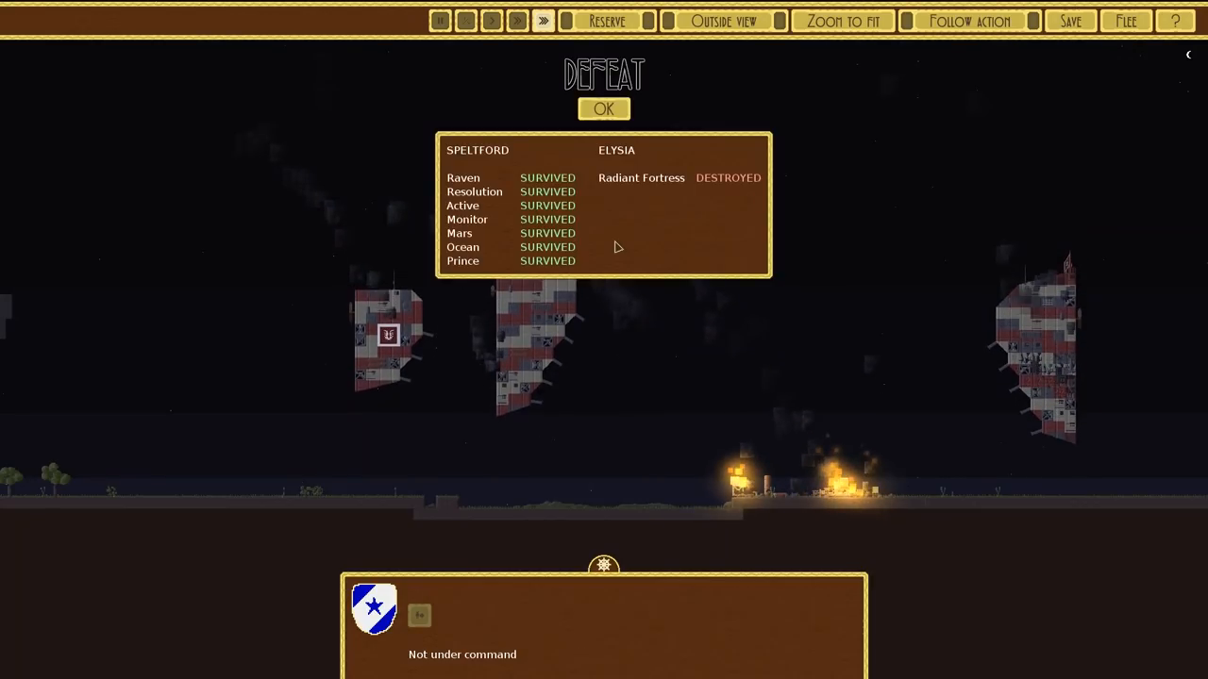
click(604, 108)
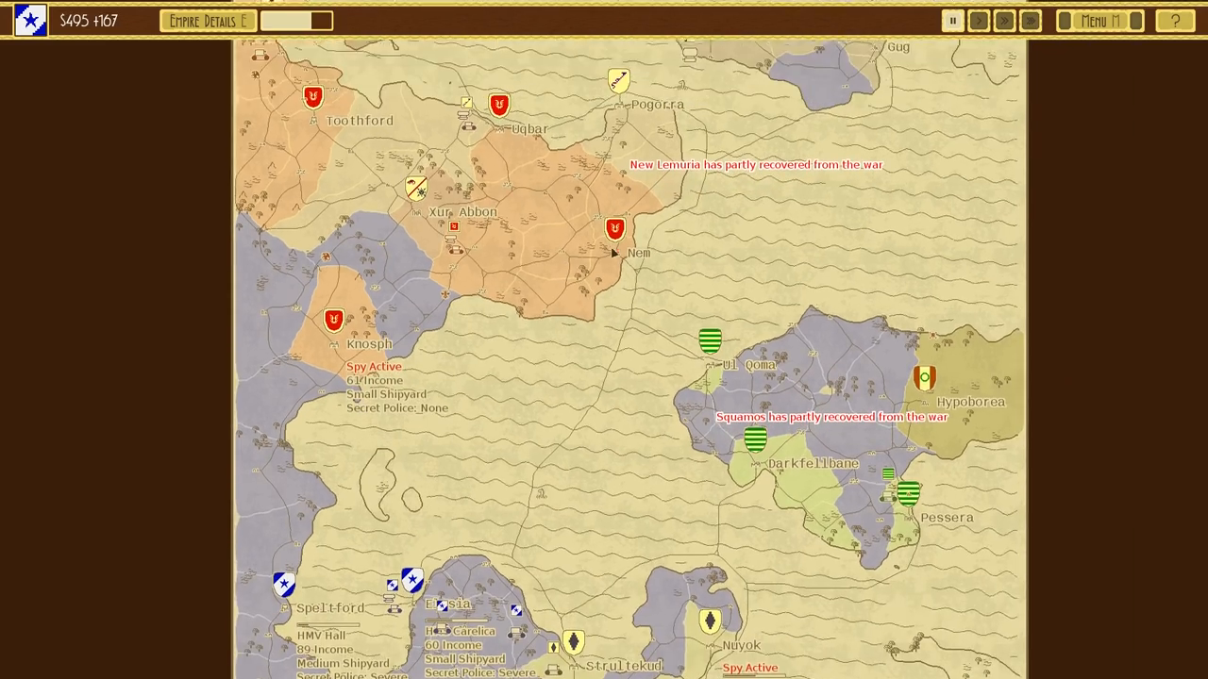
- Glance over the research tree and leave it for the Uncton defence setup
scroll(down, 3)
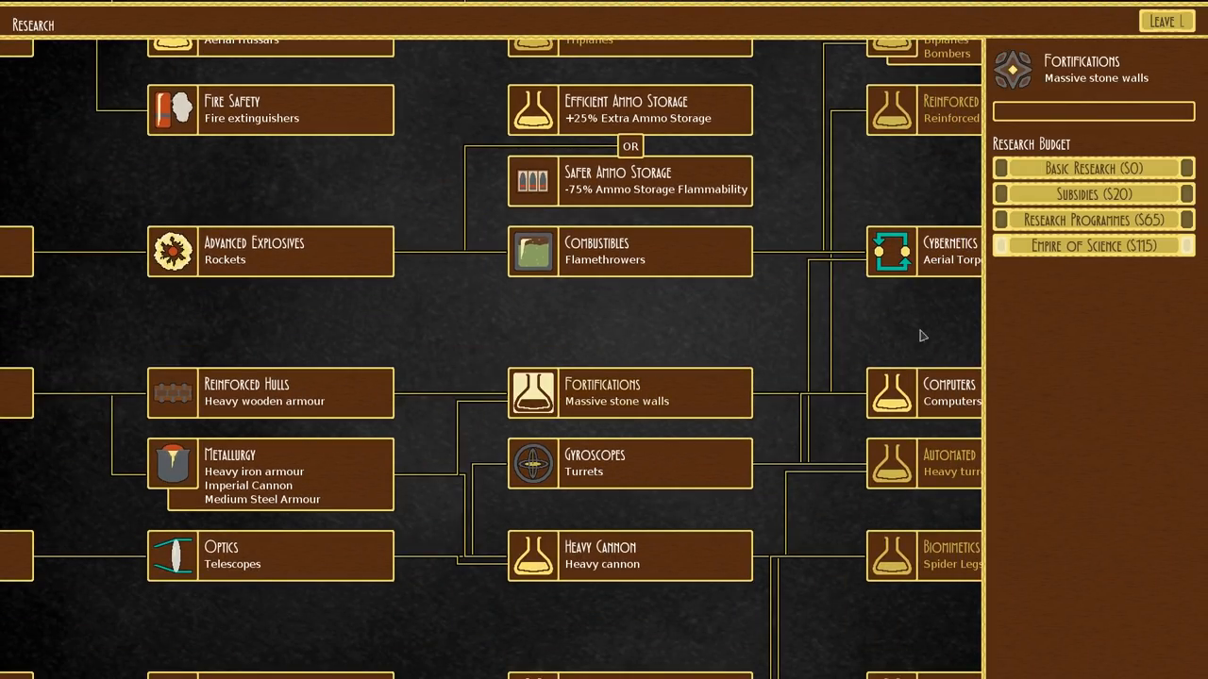
click(1166, 19)
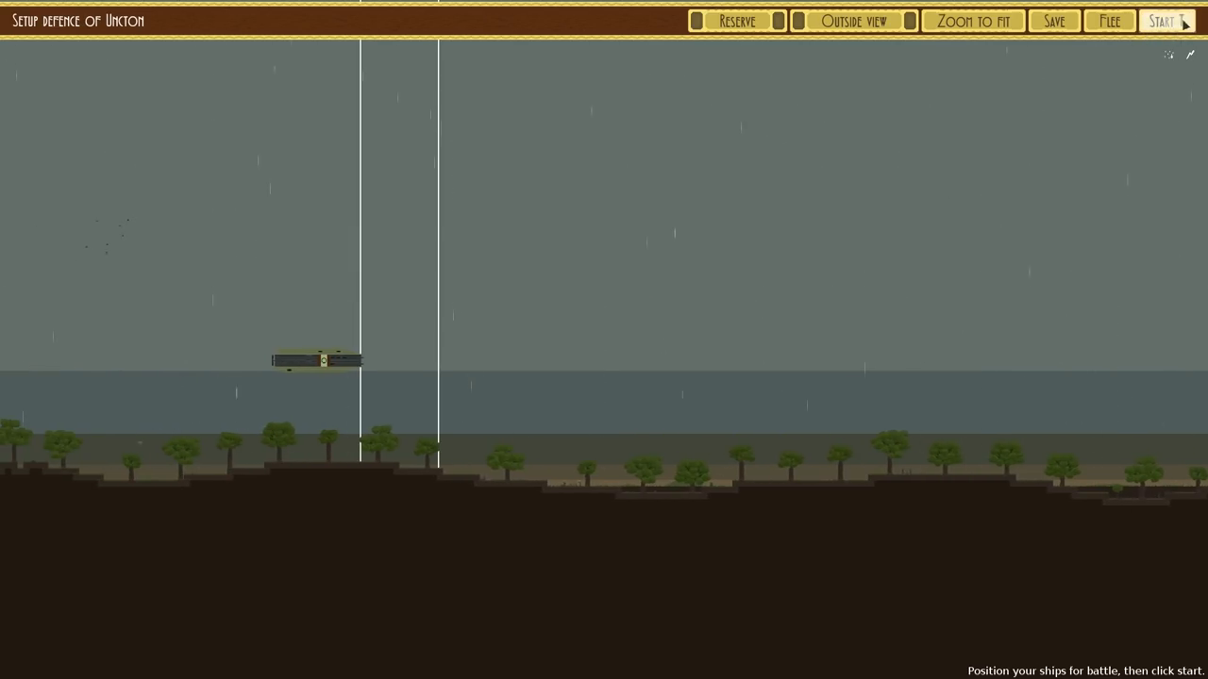
- Run the Uncton defence fast-forwarded until Grey Pillar surrenders, then dismiss the defeat report
click(1164, 21)
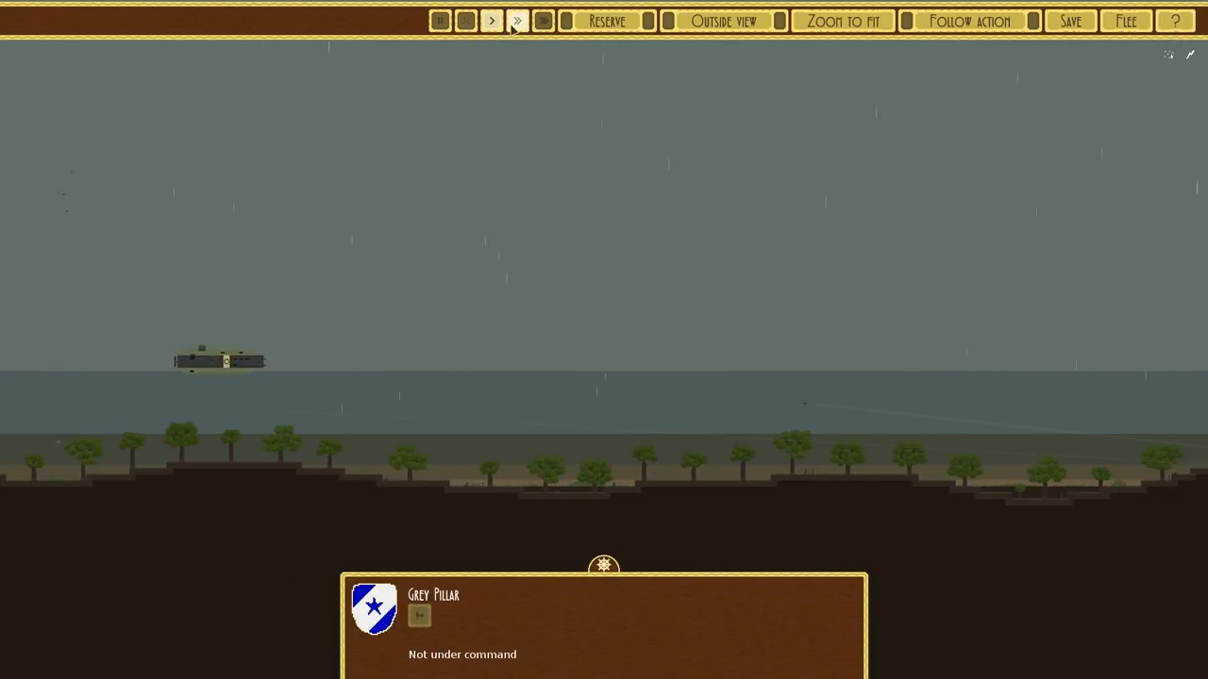
click(490, 20)
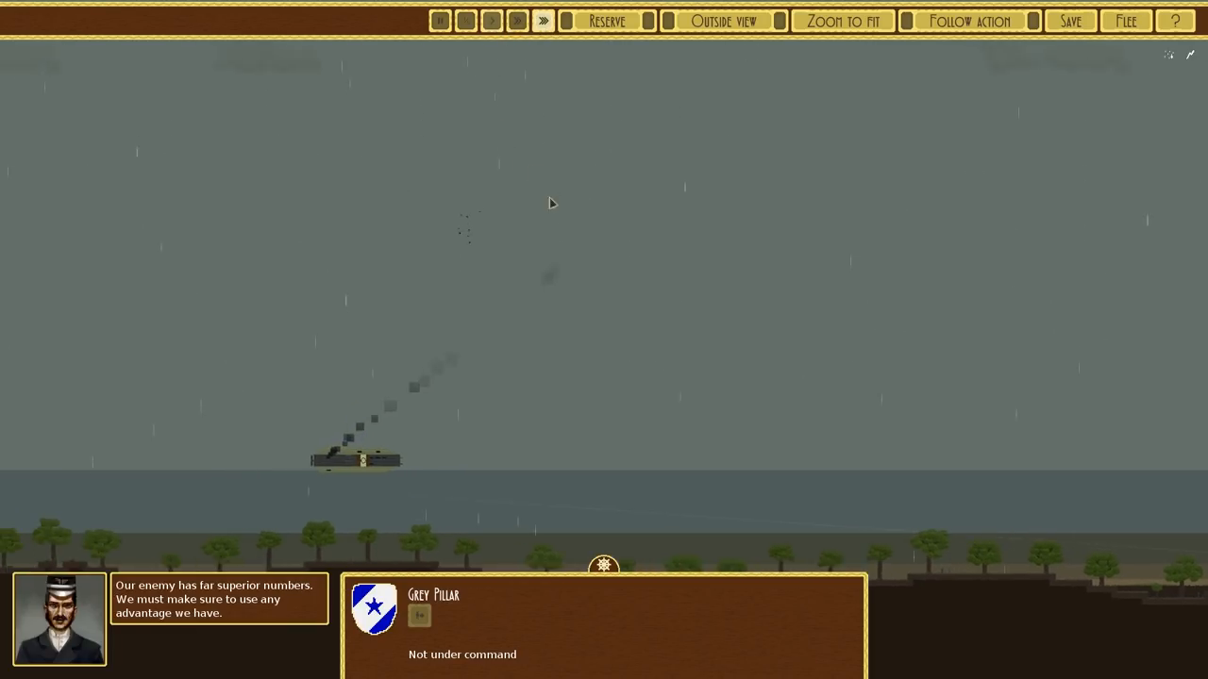
click(440, 21)
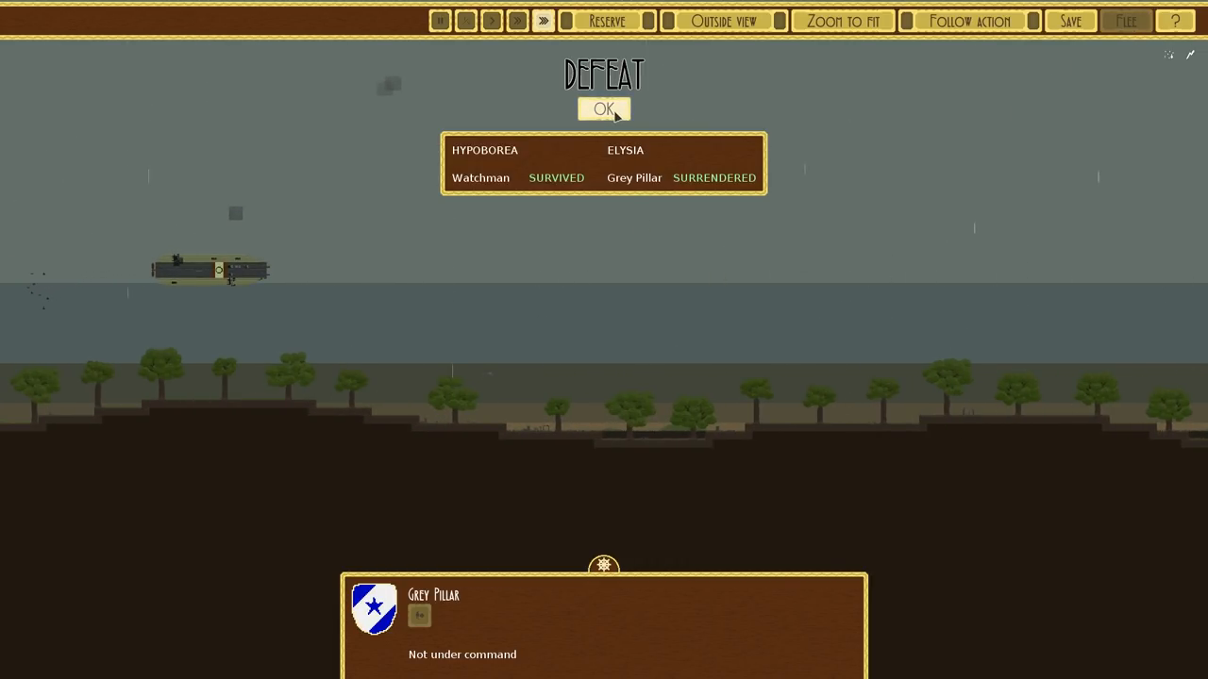
click(604, 107)
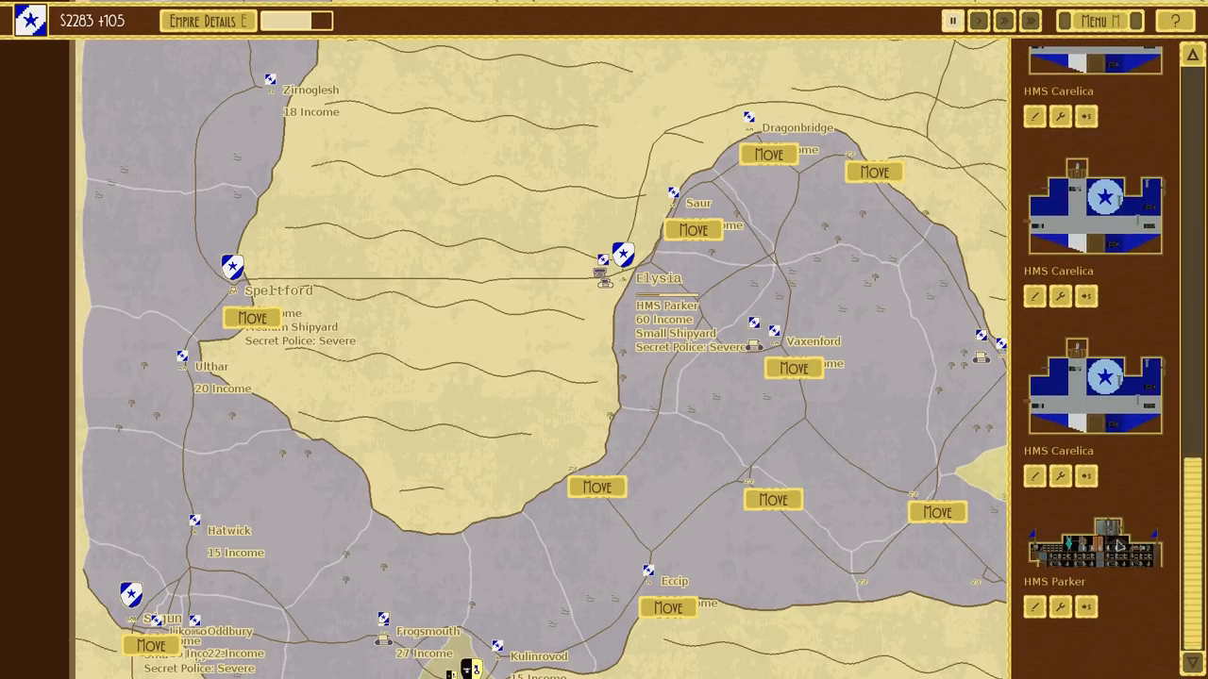
- From the Fortifications completion popup, select High-Pressure Suspendium as next research and leave to the map
scroll(down, 3)
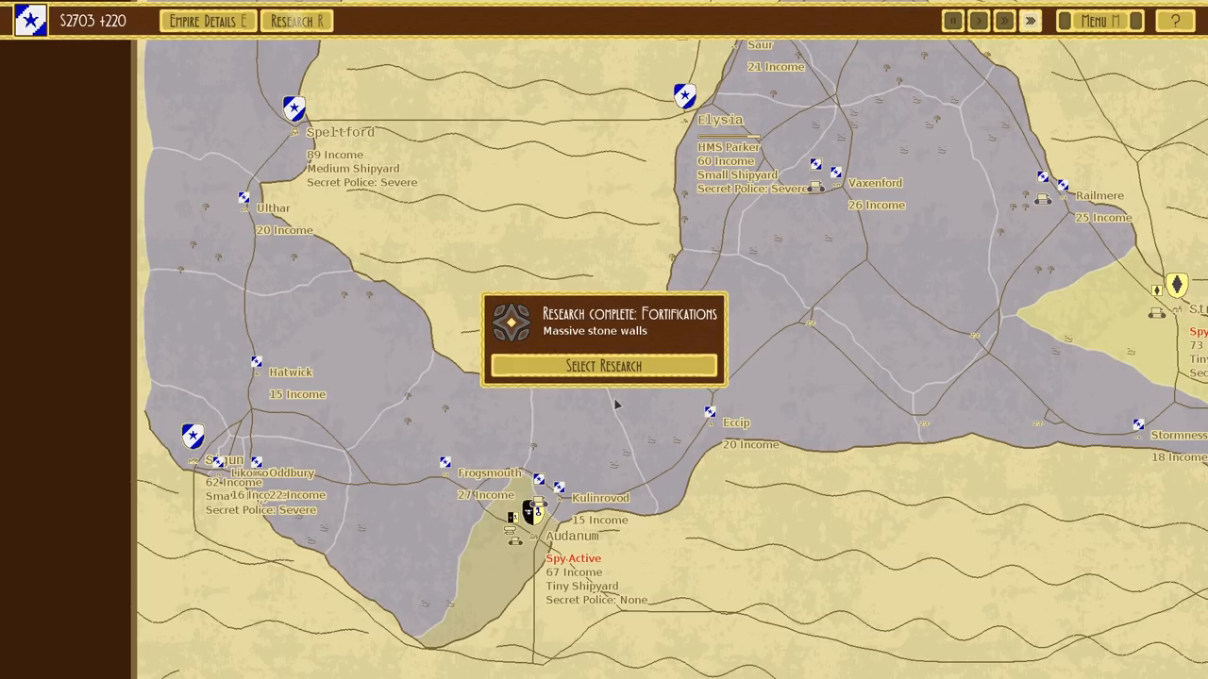
click(604, 366)
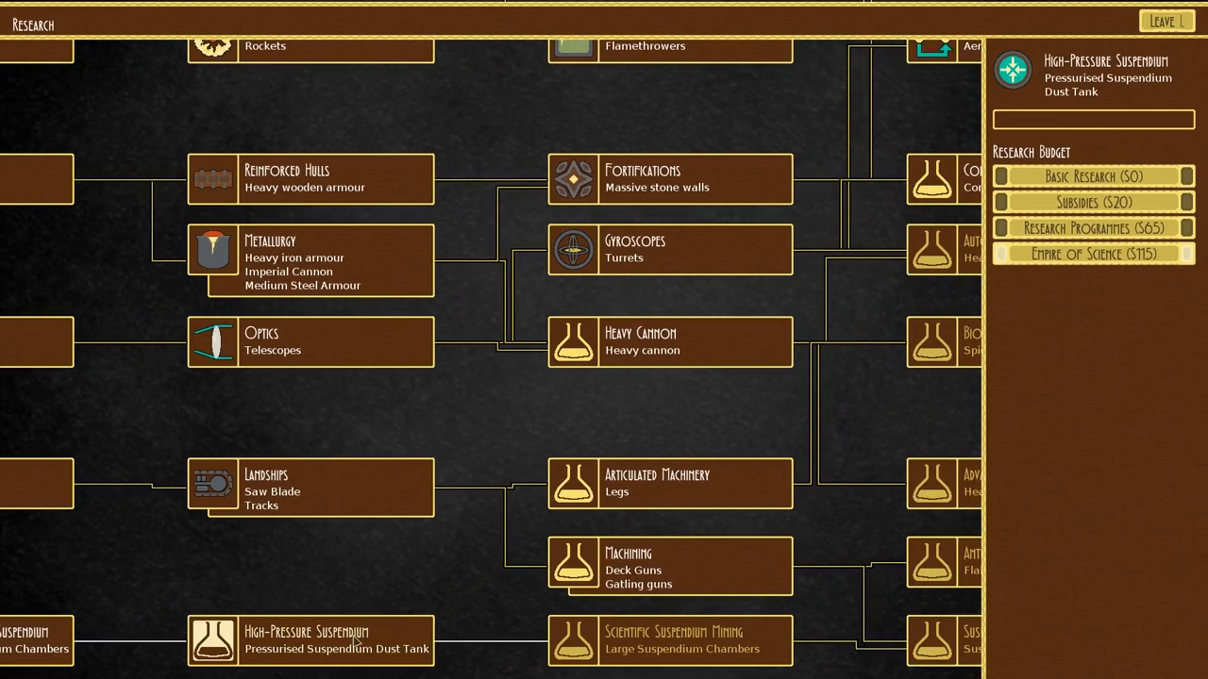
scroll(down, 3)
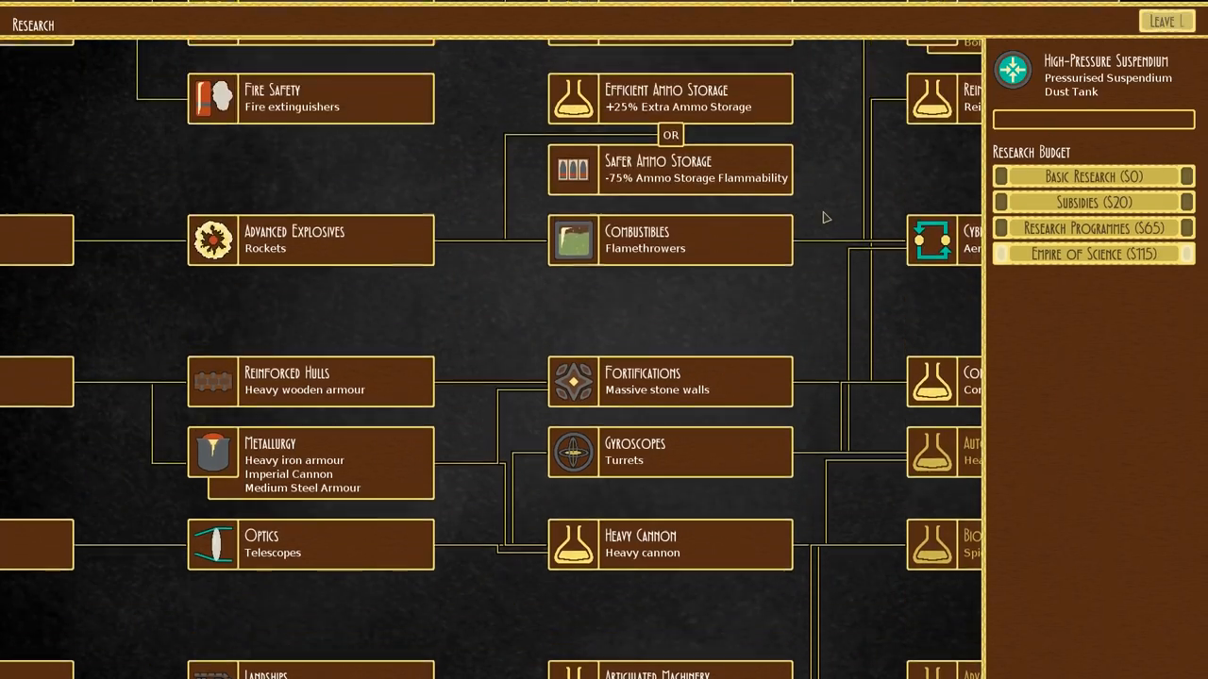
click(1166, 19)
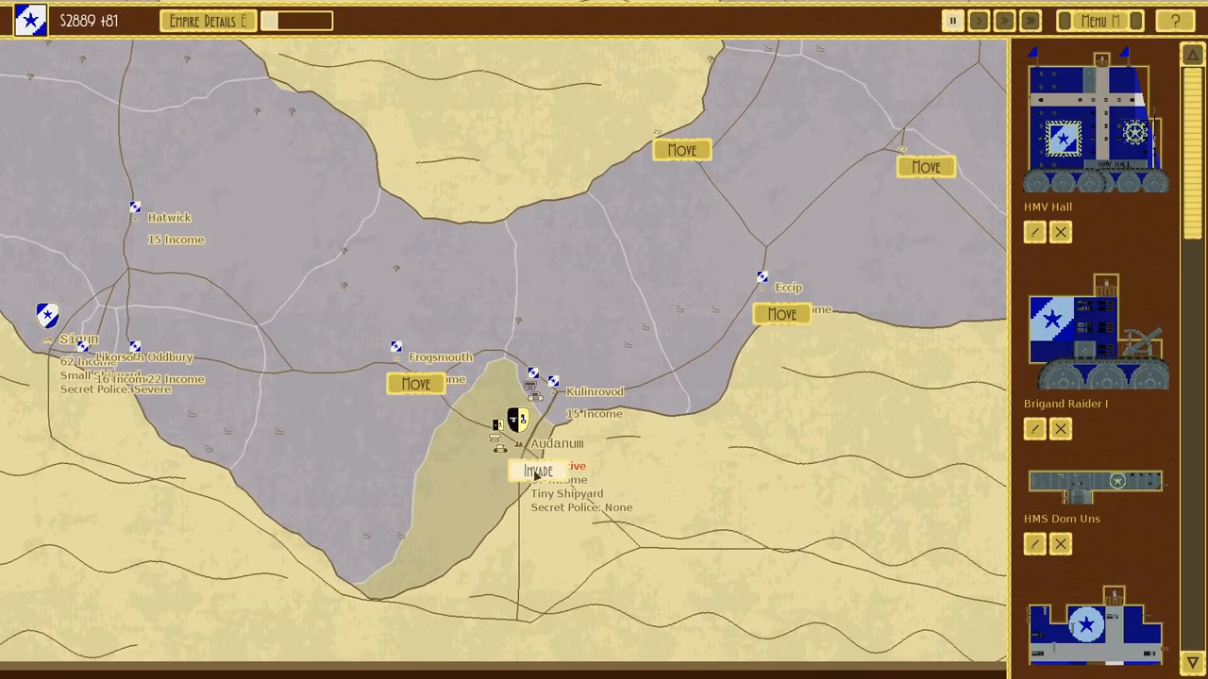
- Command the fleet against Audanum until the battle ends in defeat with most ships surrendered
click(536, 470)
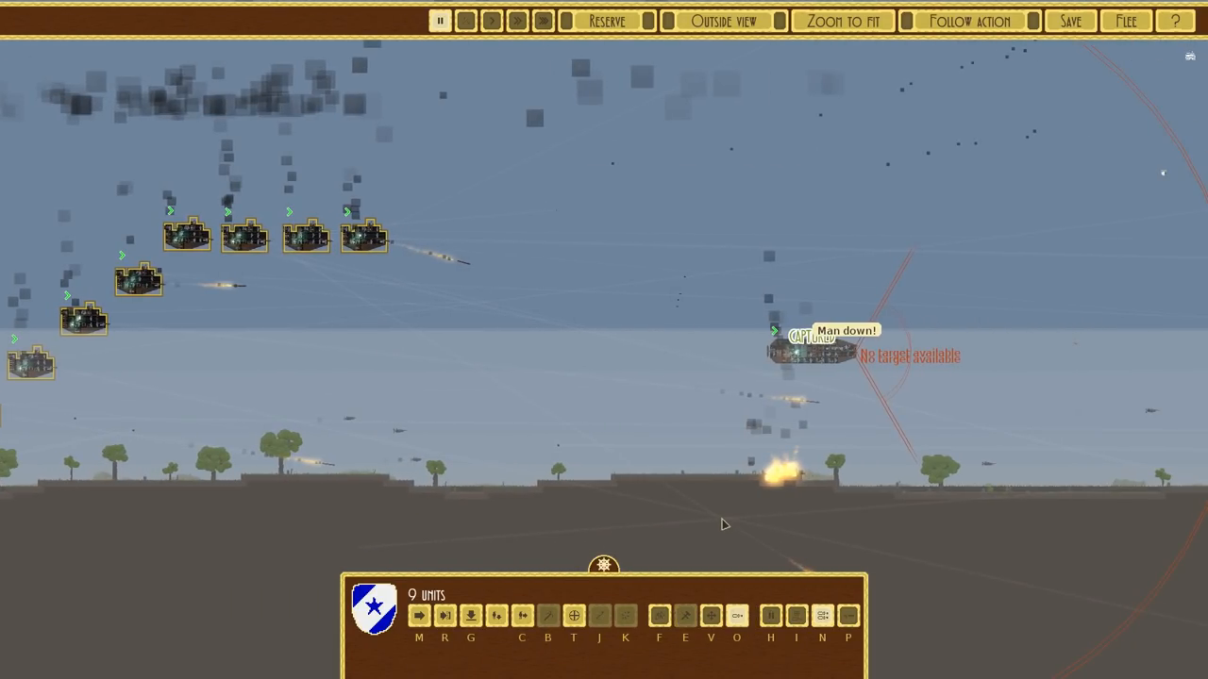
click(419, 615)
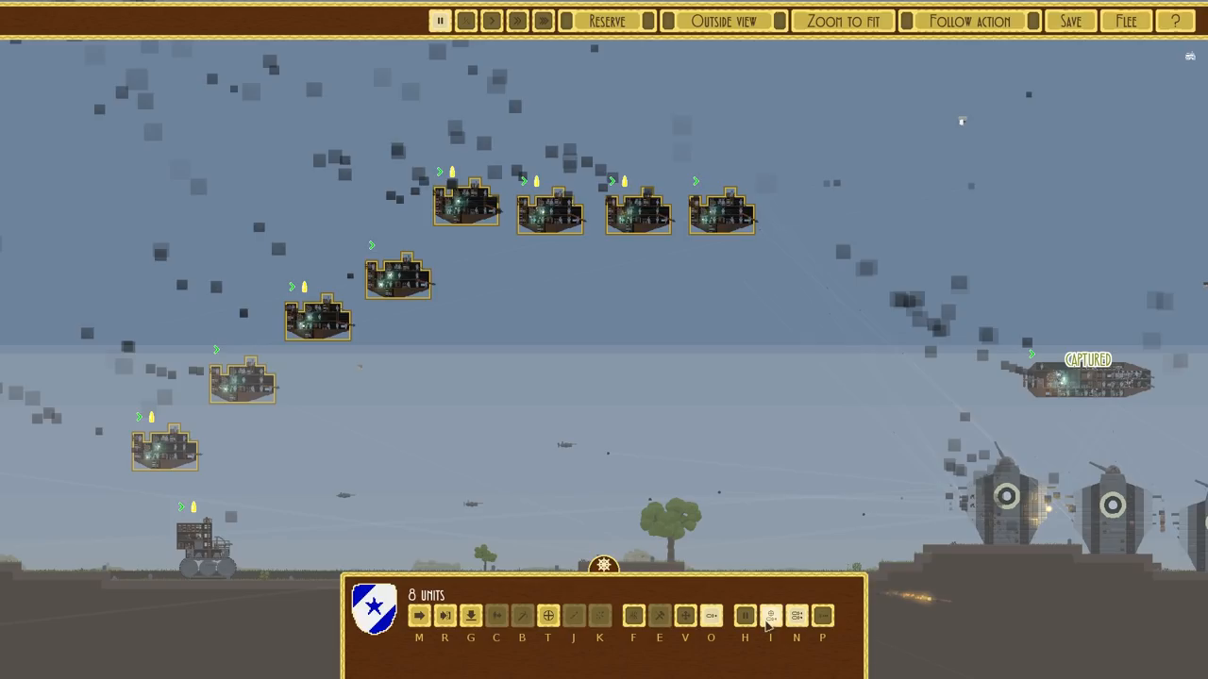
click(638, 204)
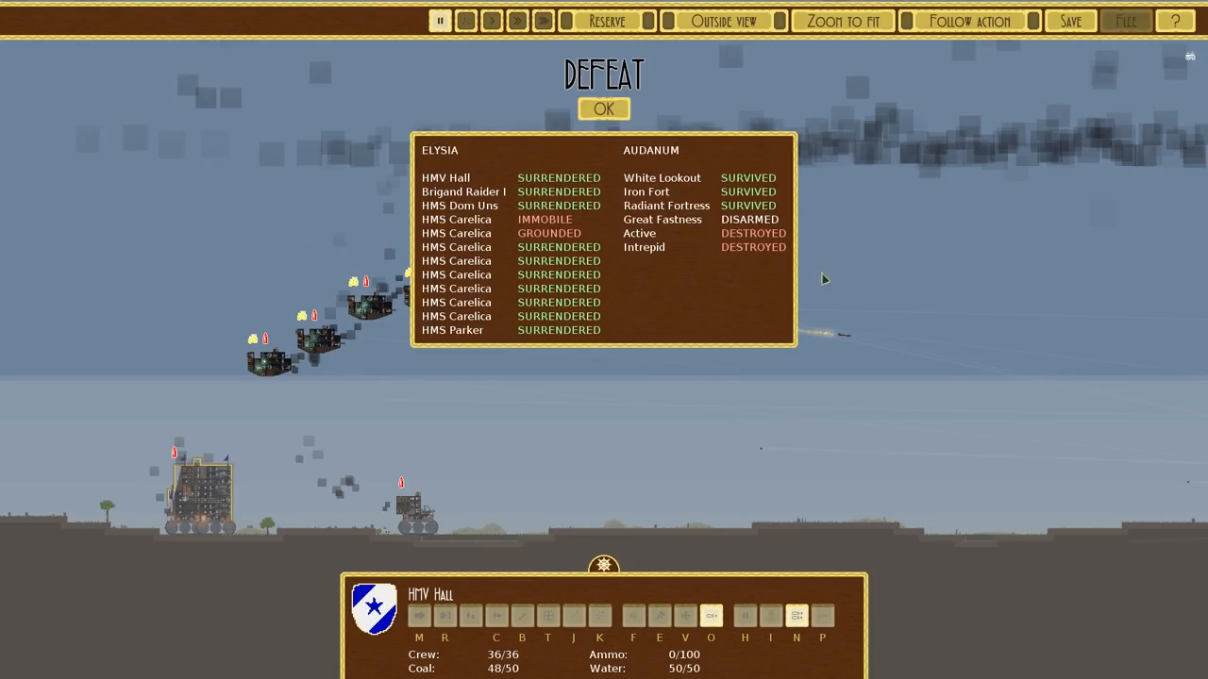
- Dismiss the defeat results and scroll the fleet list on the map to launch a fresh Audanum attack
click(604, 107)
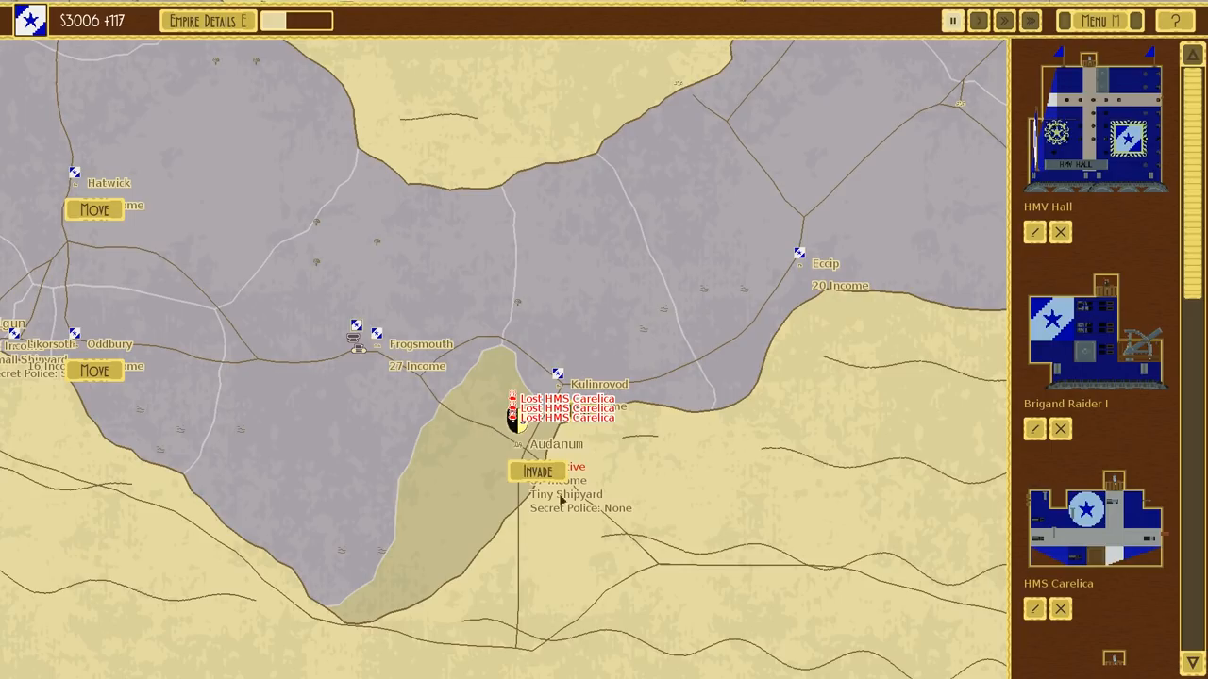
scroll(down, 3)
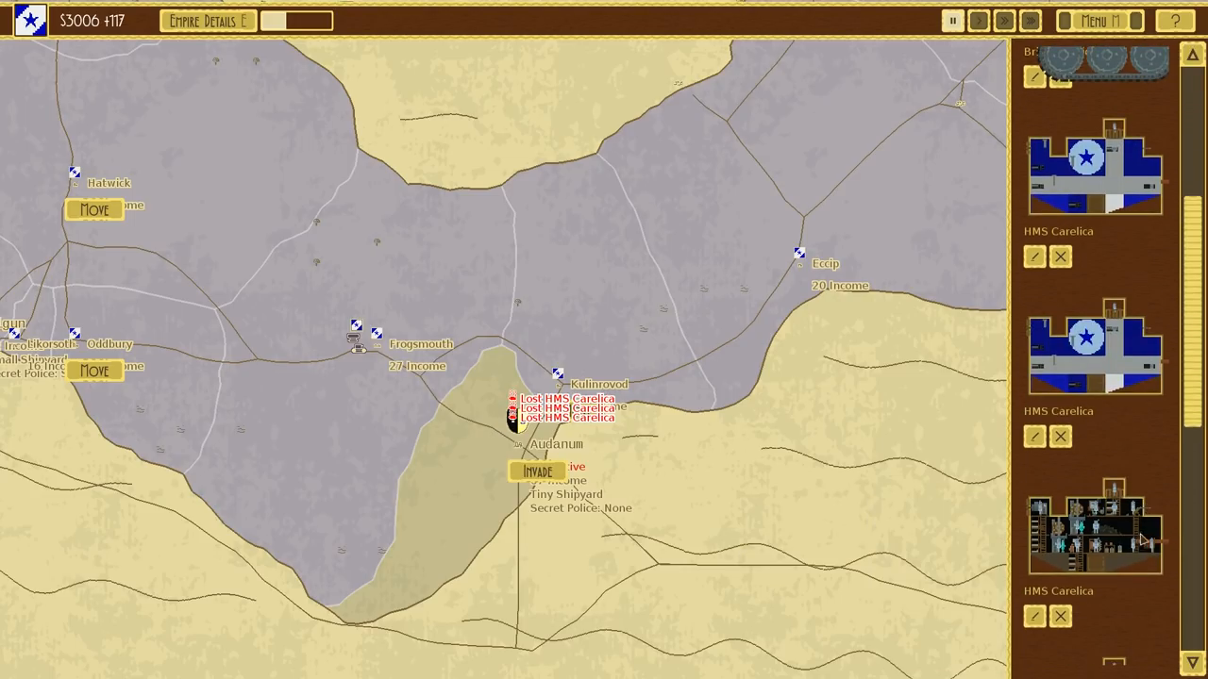
scroll(down, 3)
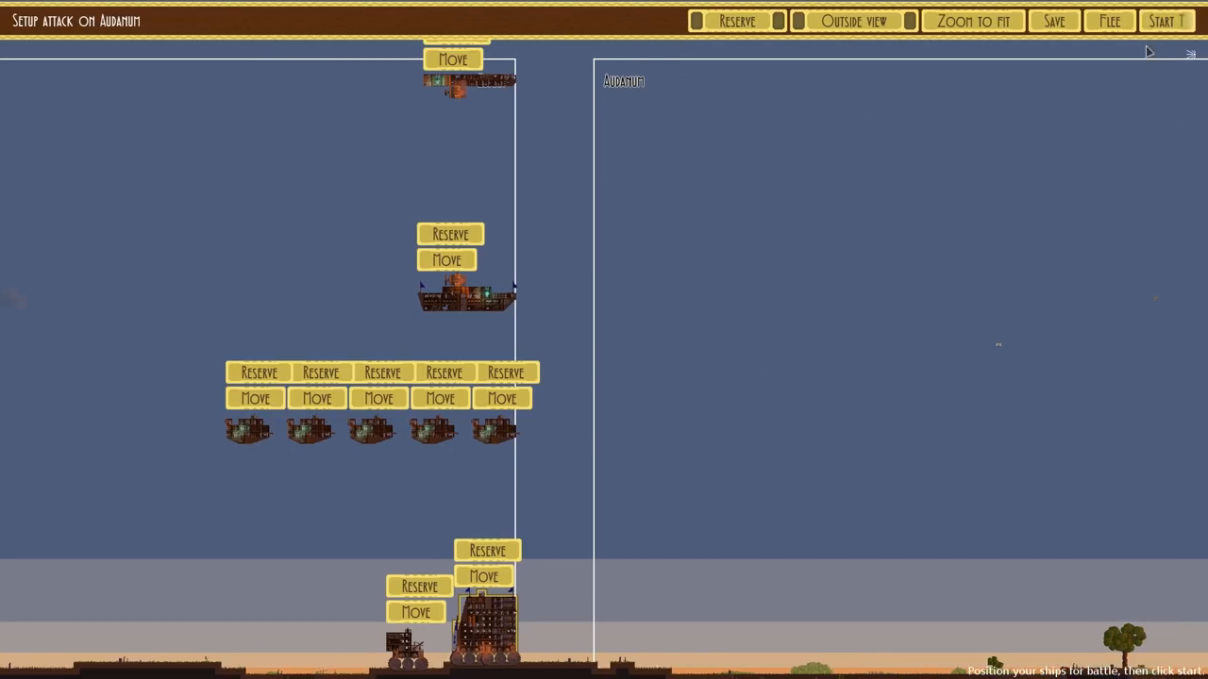
- Start the second Audanum attack and command the ships through to victory with all surviving
click(1166, 21)
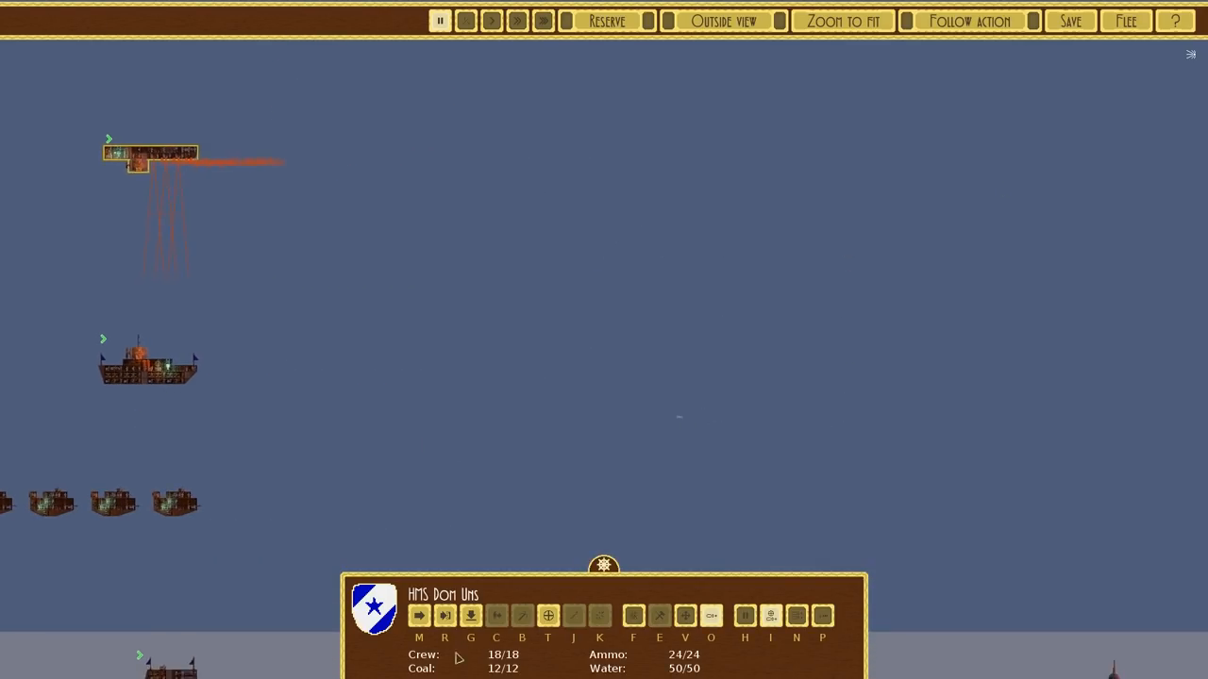
click(419, 616)
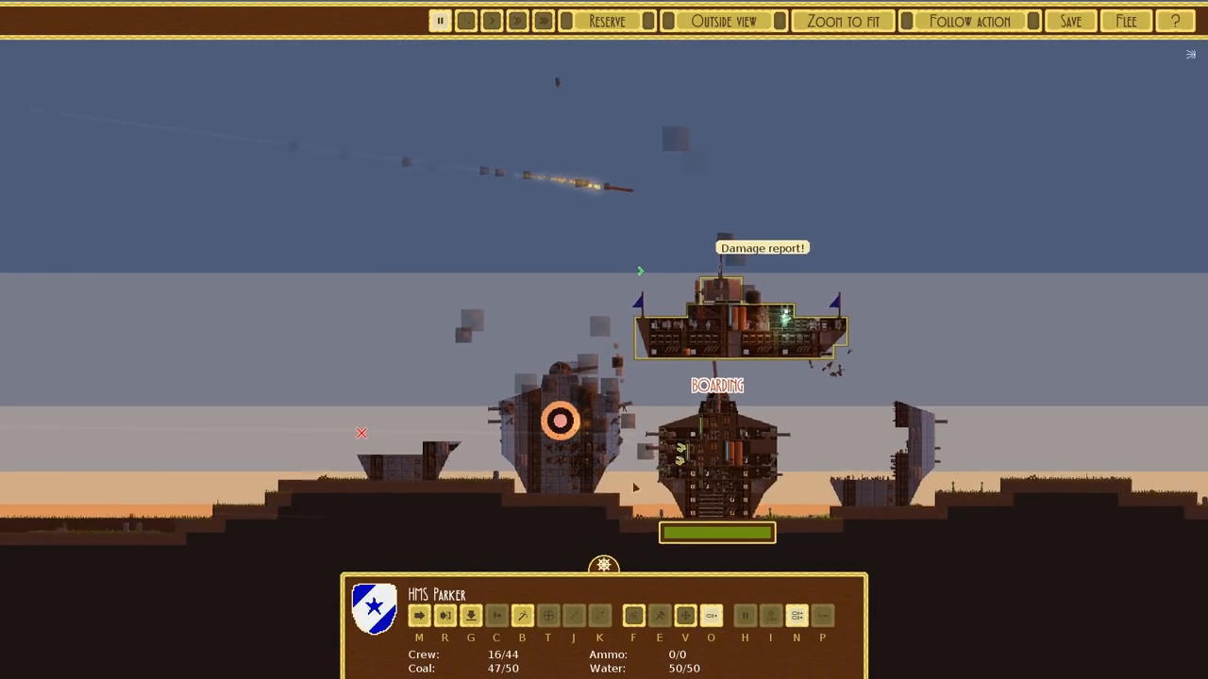
click(419, 615)
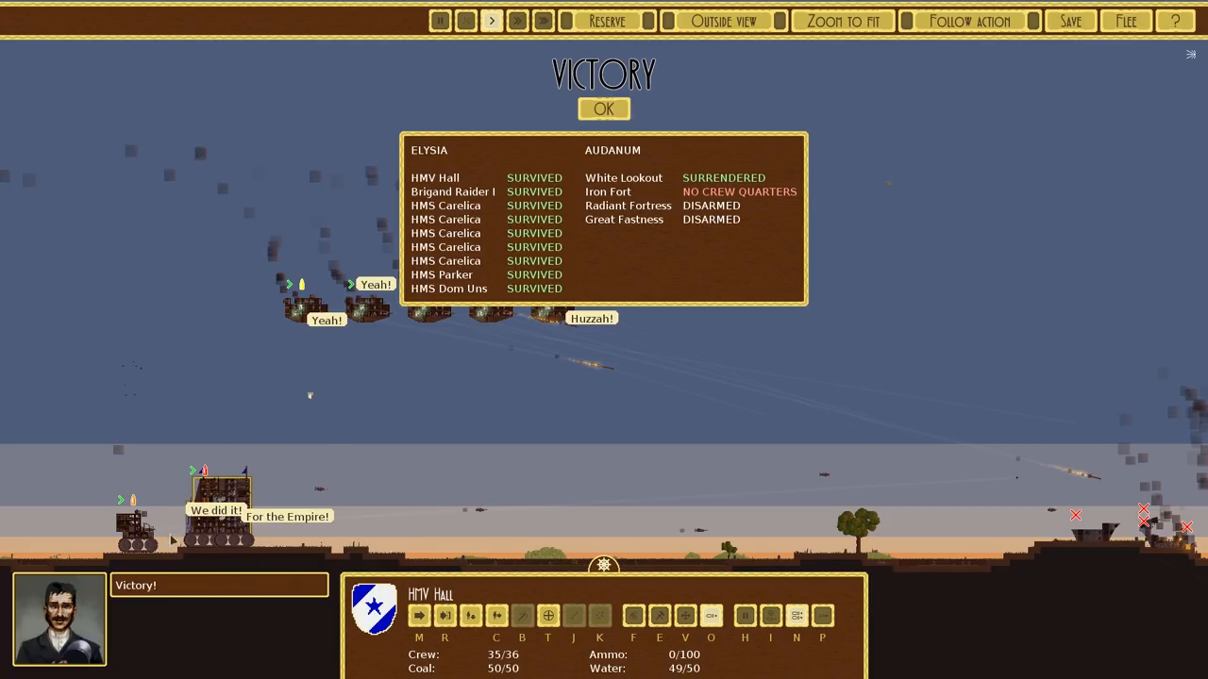
mouse_move(368, 438)
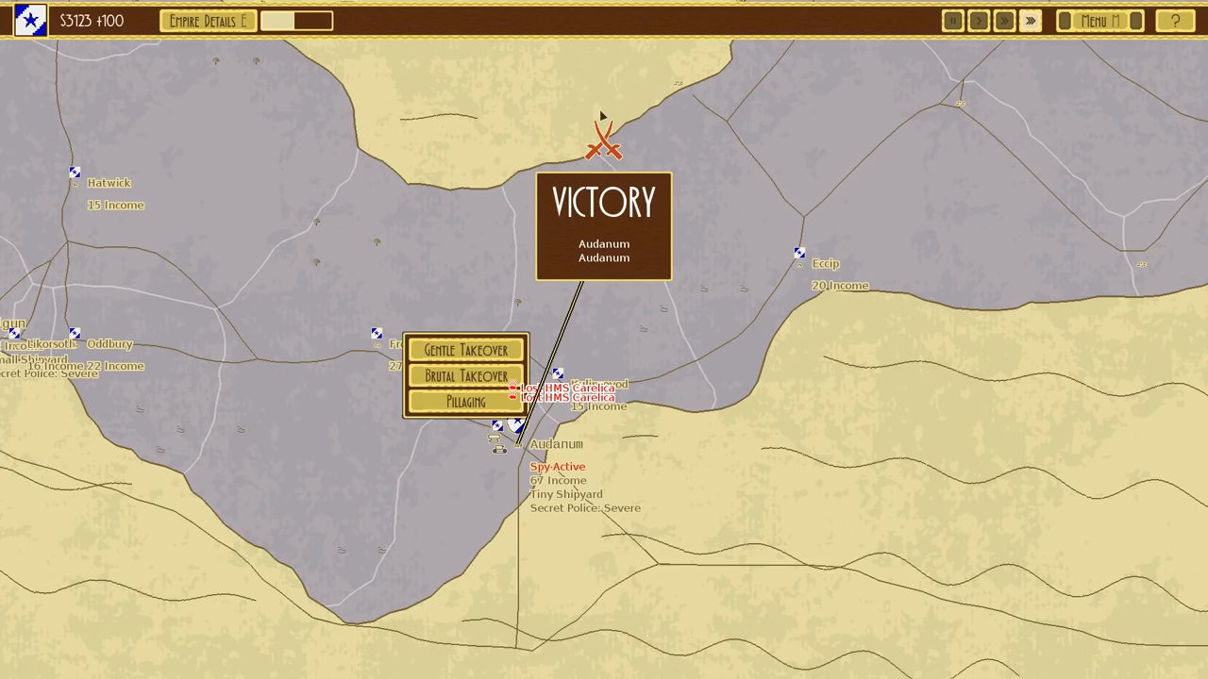
mouse_move(464, 349)
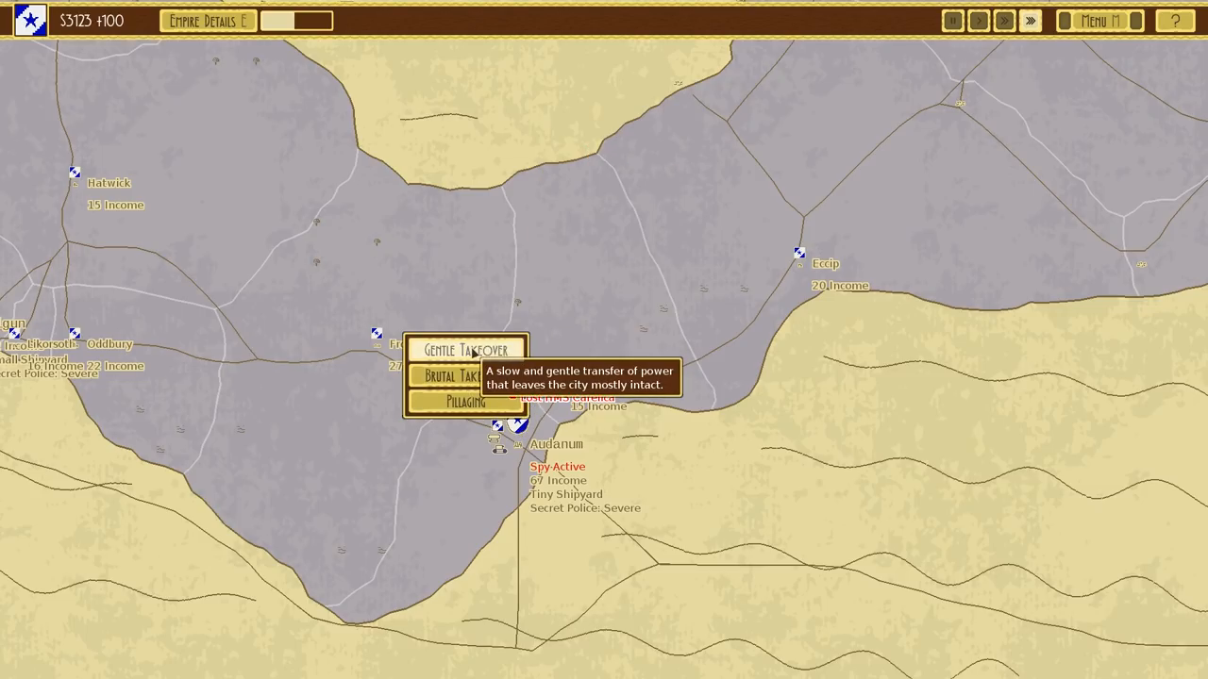
- Take over conquered Audanum with a Gentle Takeover, keeping the city intact
click(466, 349)
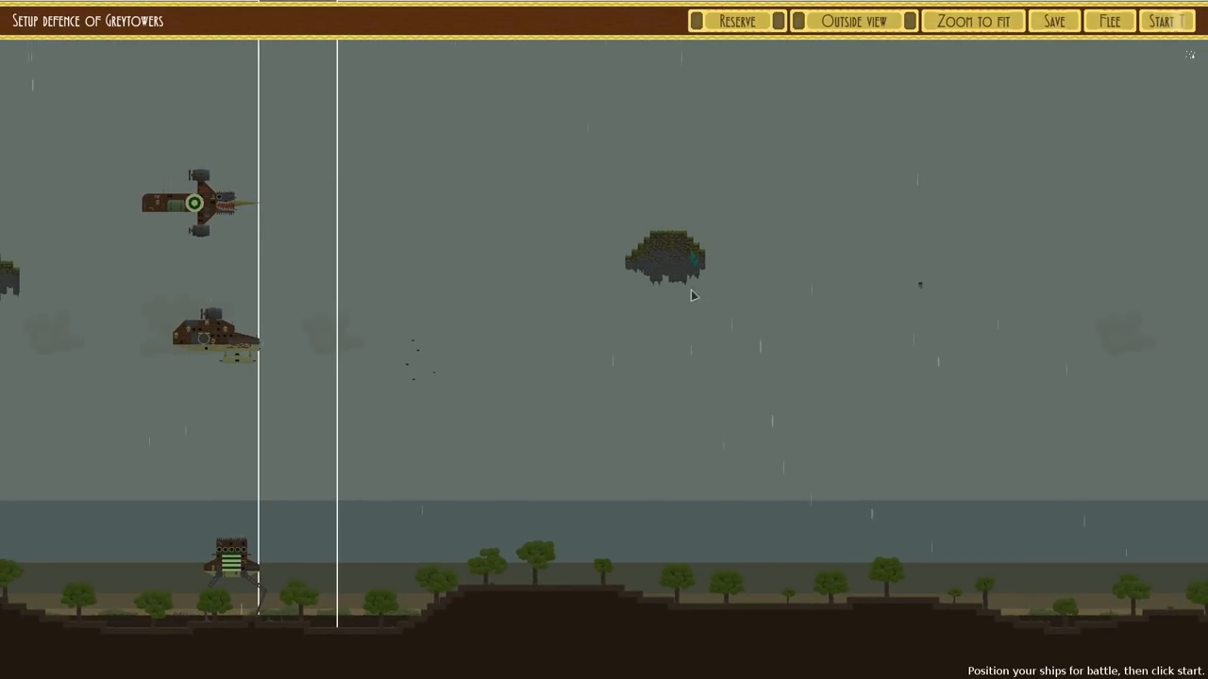
- Start the Greytowers defence and let it run to the DEFEAT survivor summary
click(1166, 21)
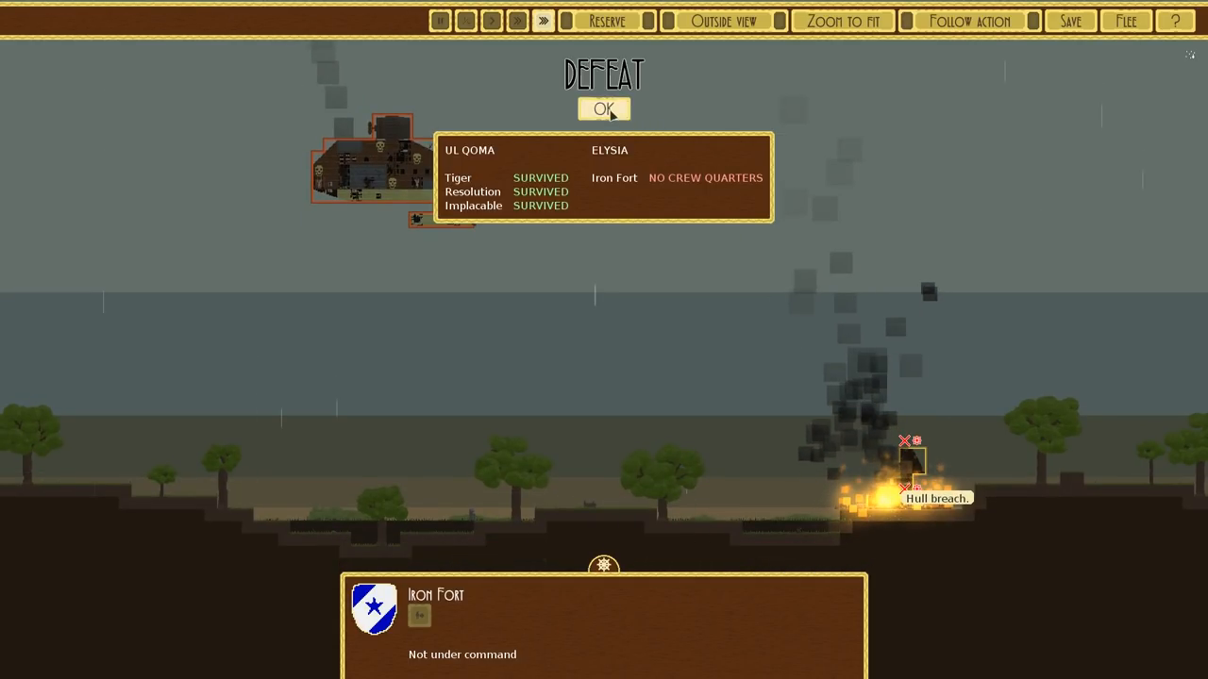
- Acknowledge the defeat, then load the HMF ColdHeart design to return to the campaign map
click(604, 108)
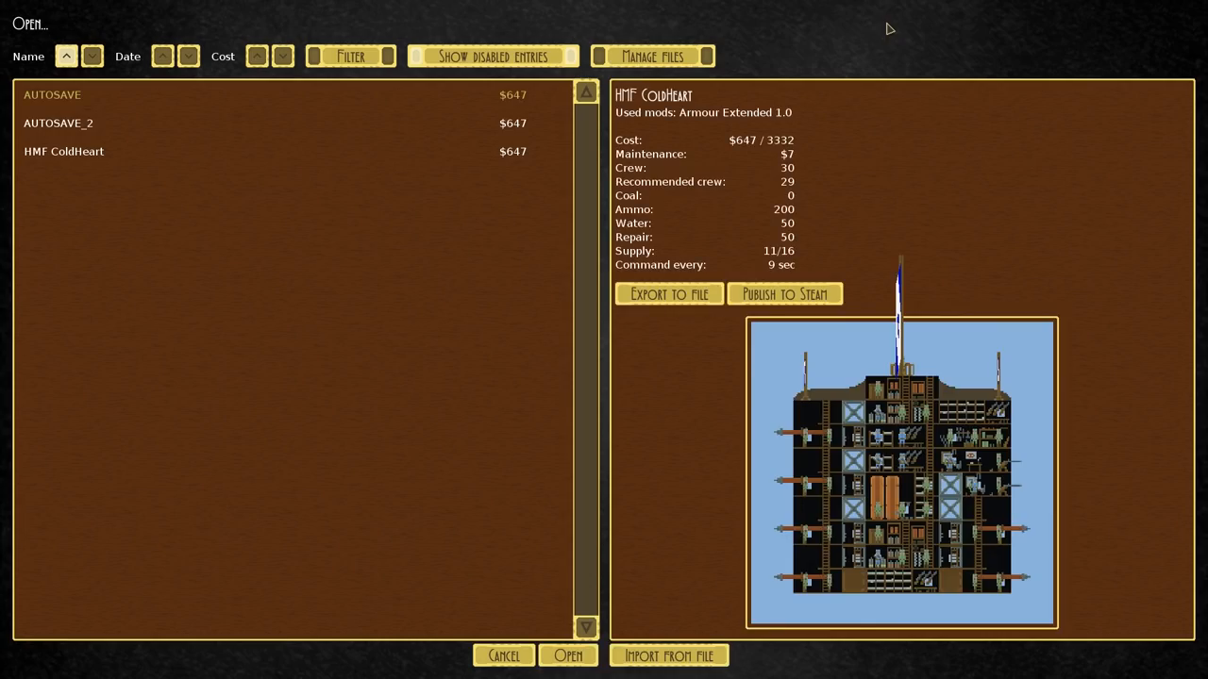
click(64, 151)
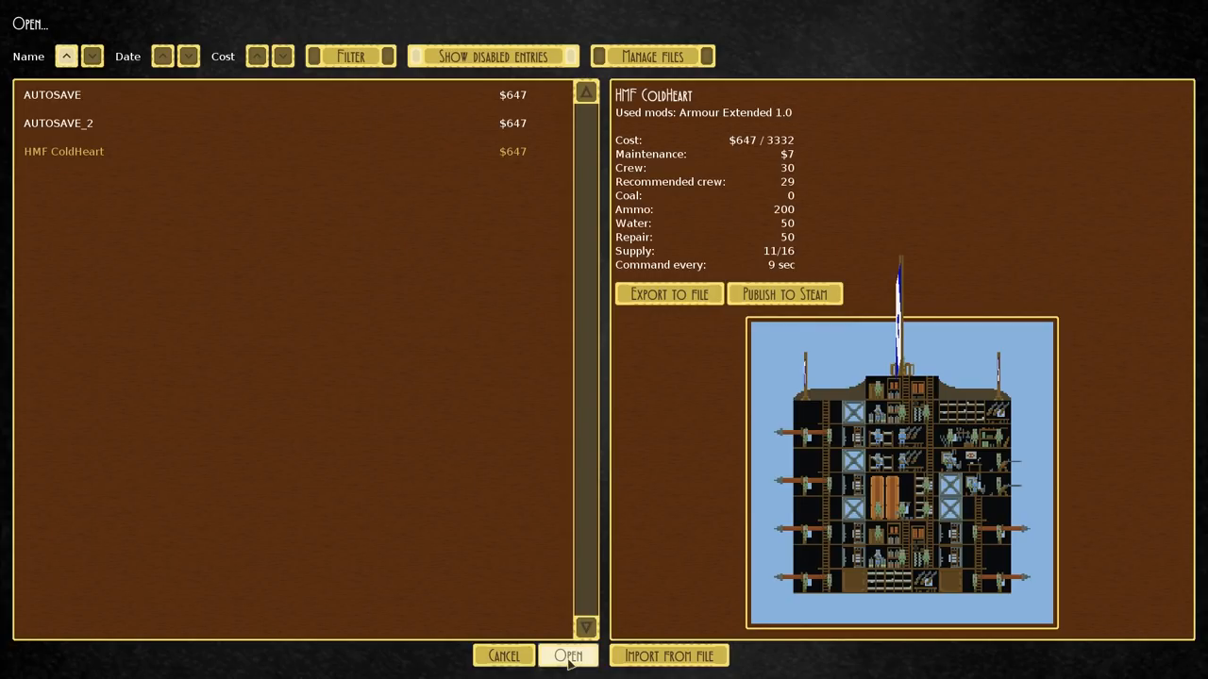
click(568, 657)
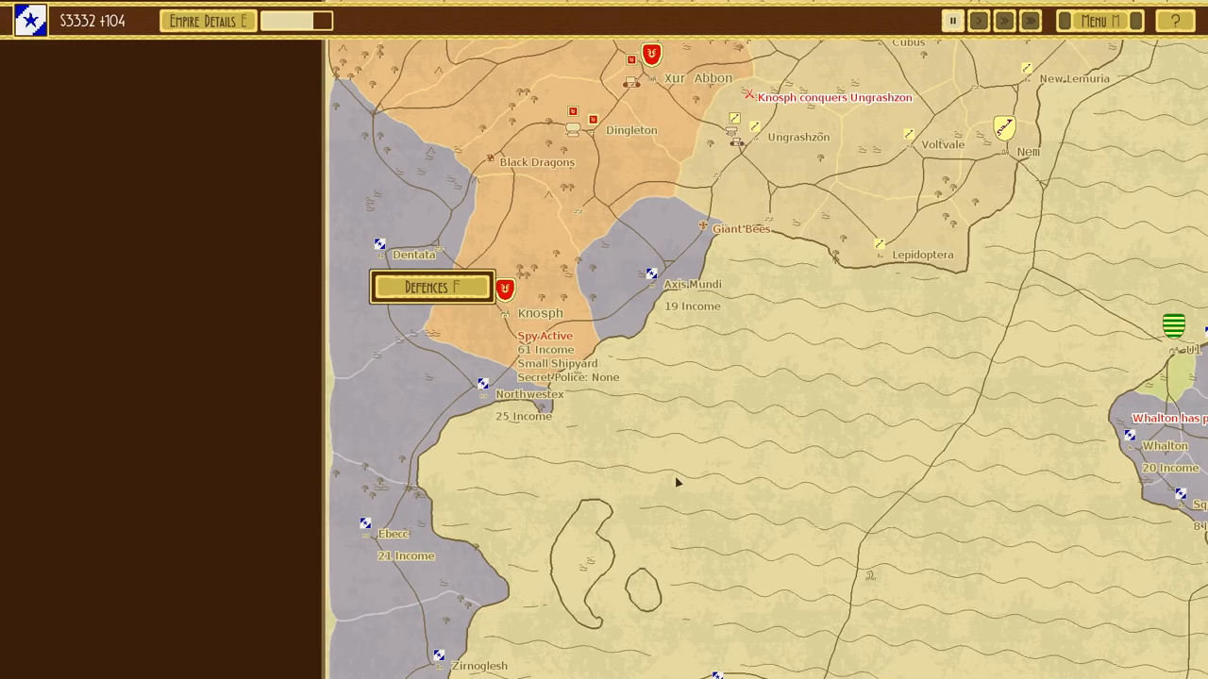